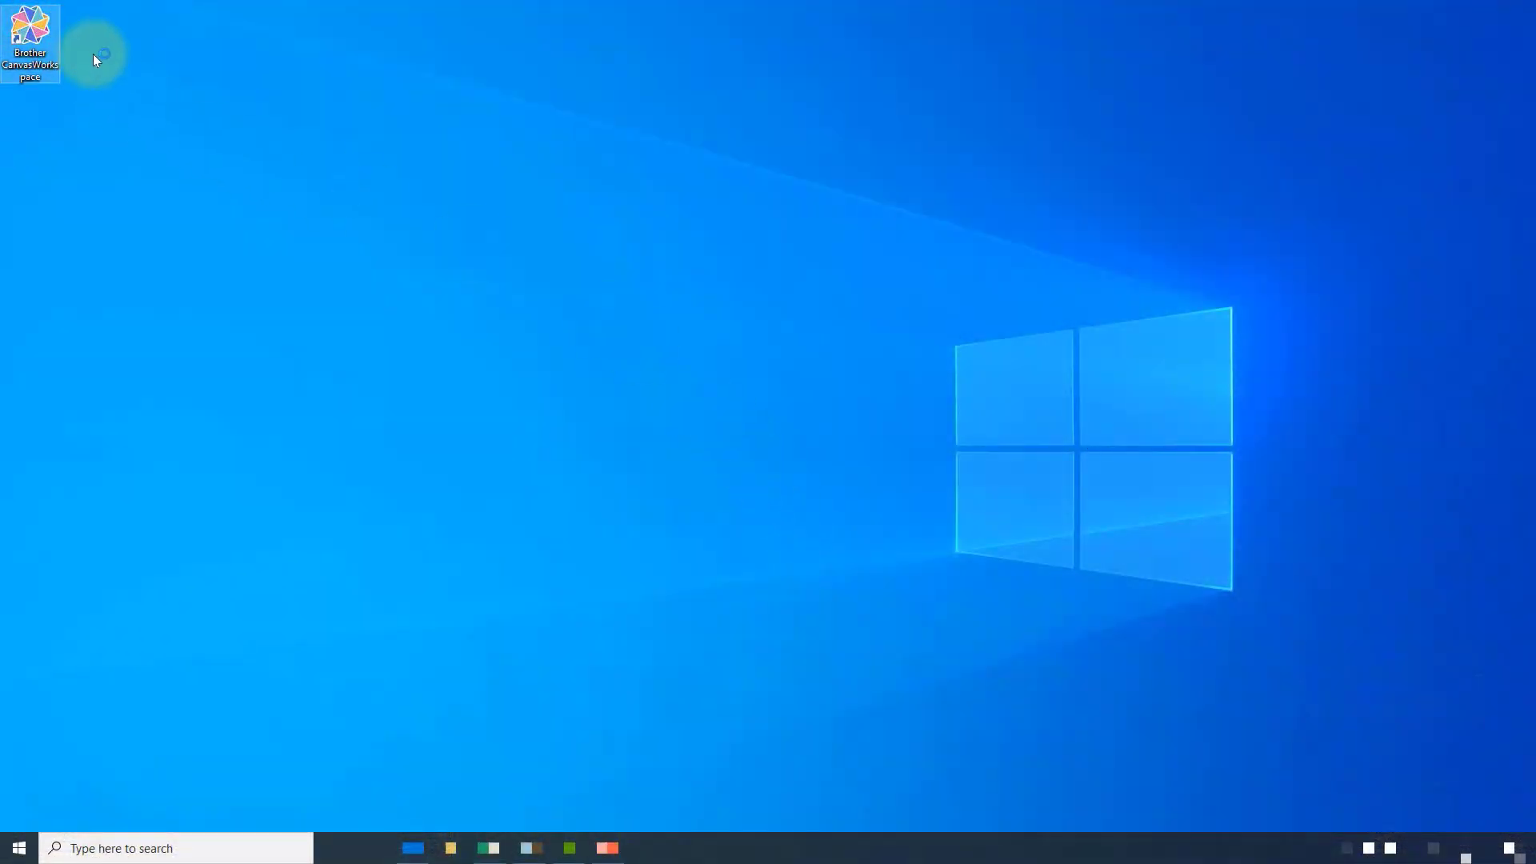
- Launch CanvasWorkspace and dismiss the News dialog and project collection, leaving a blank mat
double_click(29, 39)
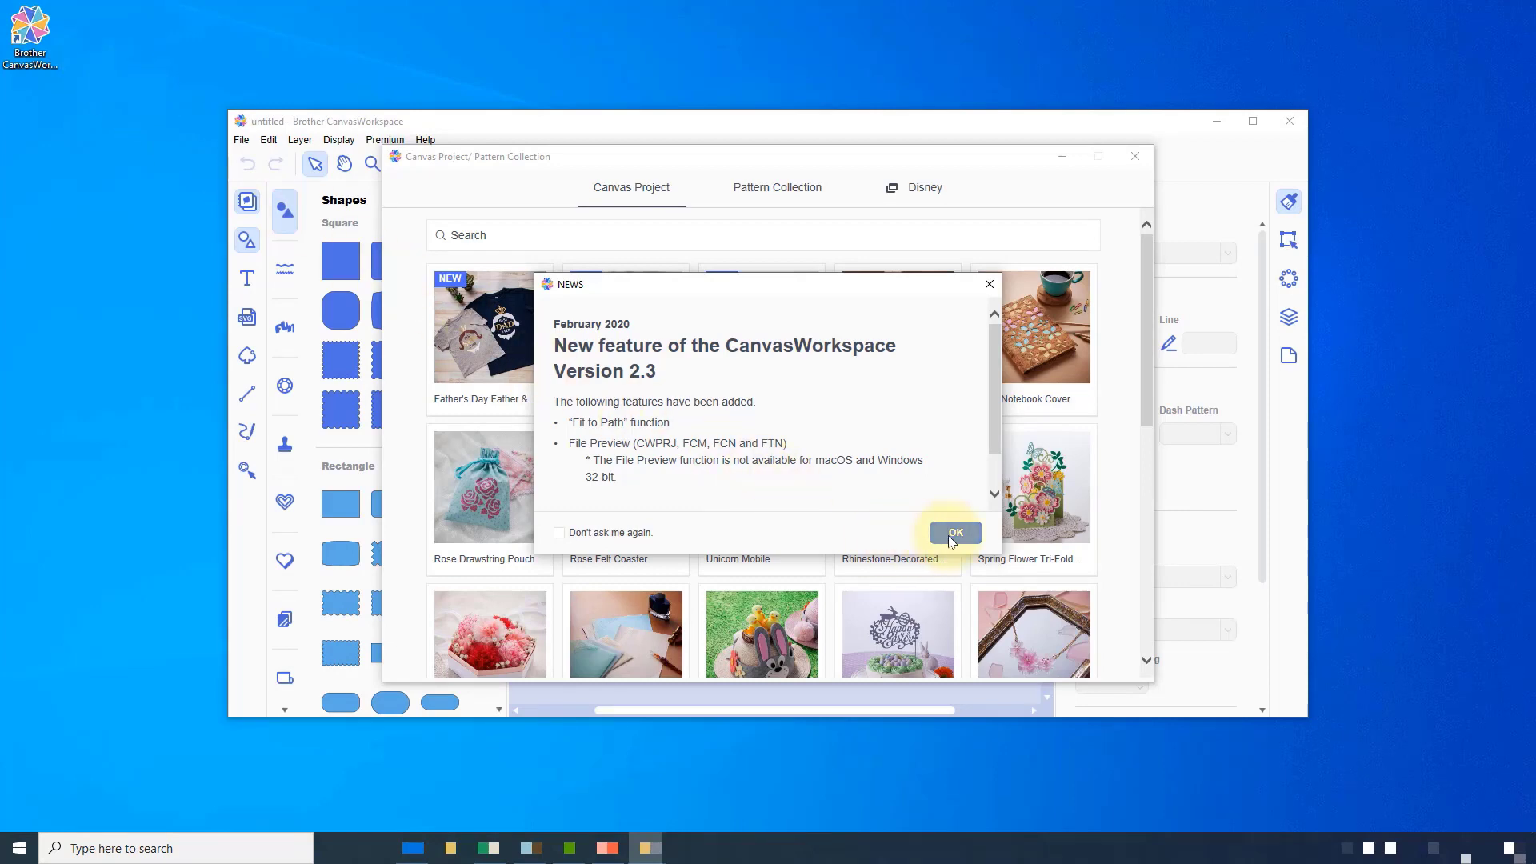
left_click(953, 531)
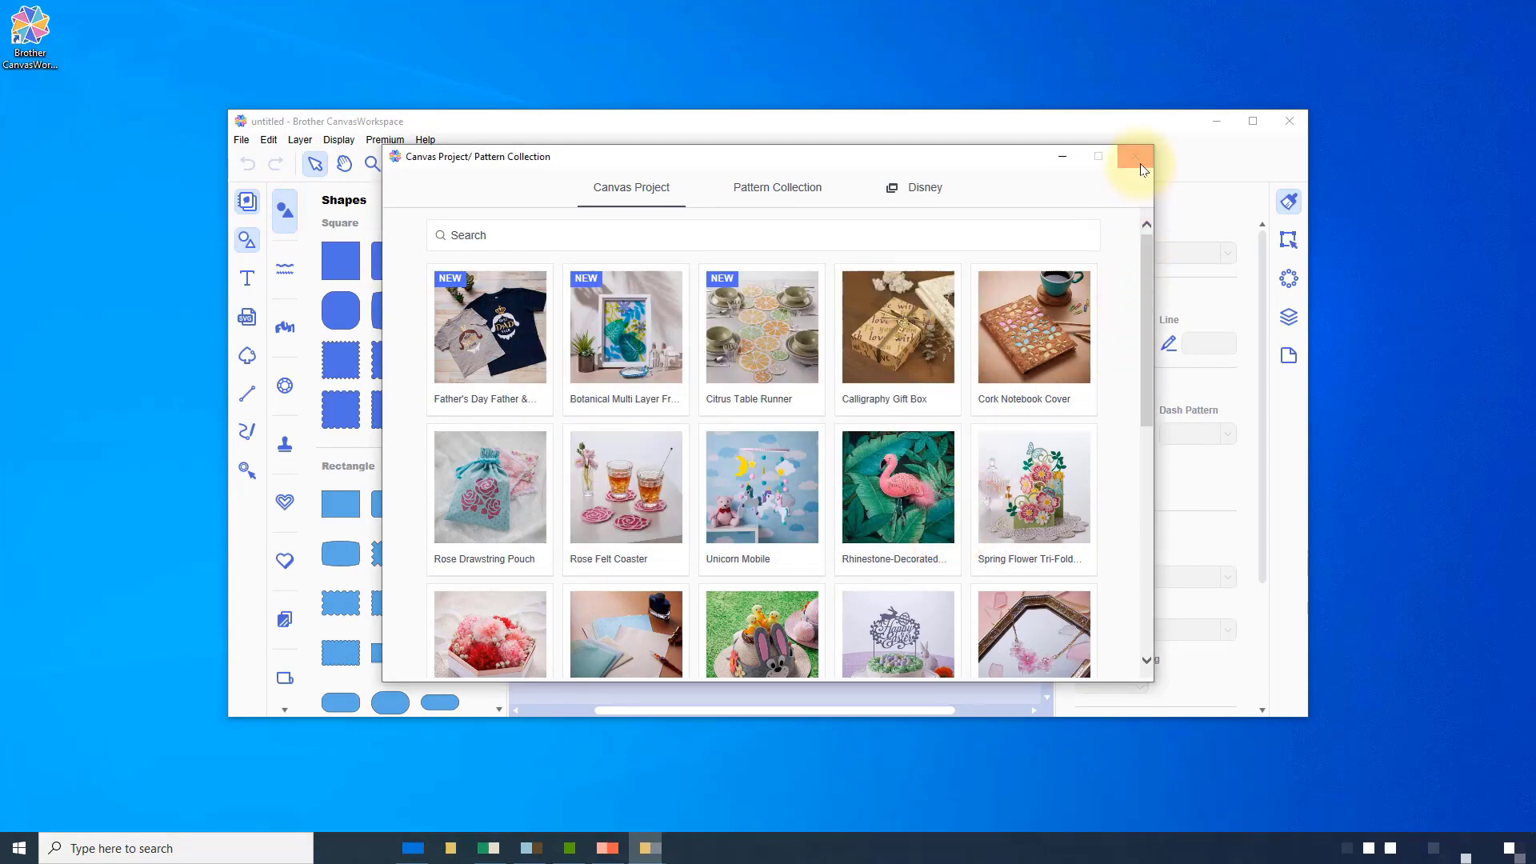
left_click(1135, 155)
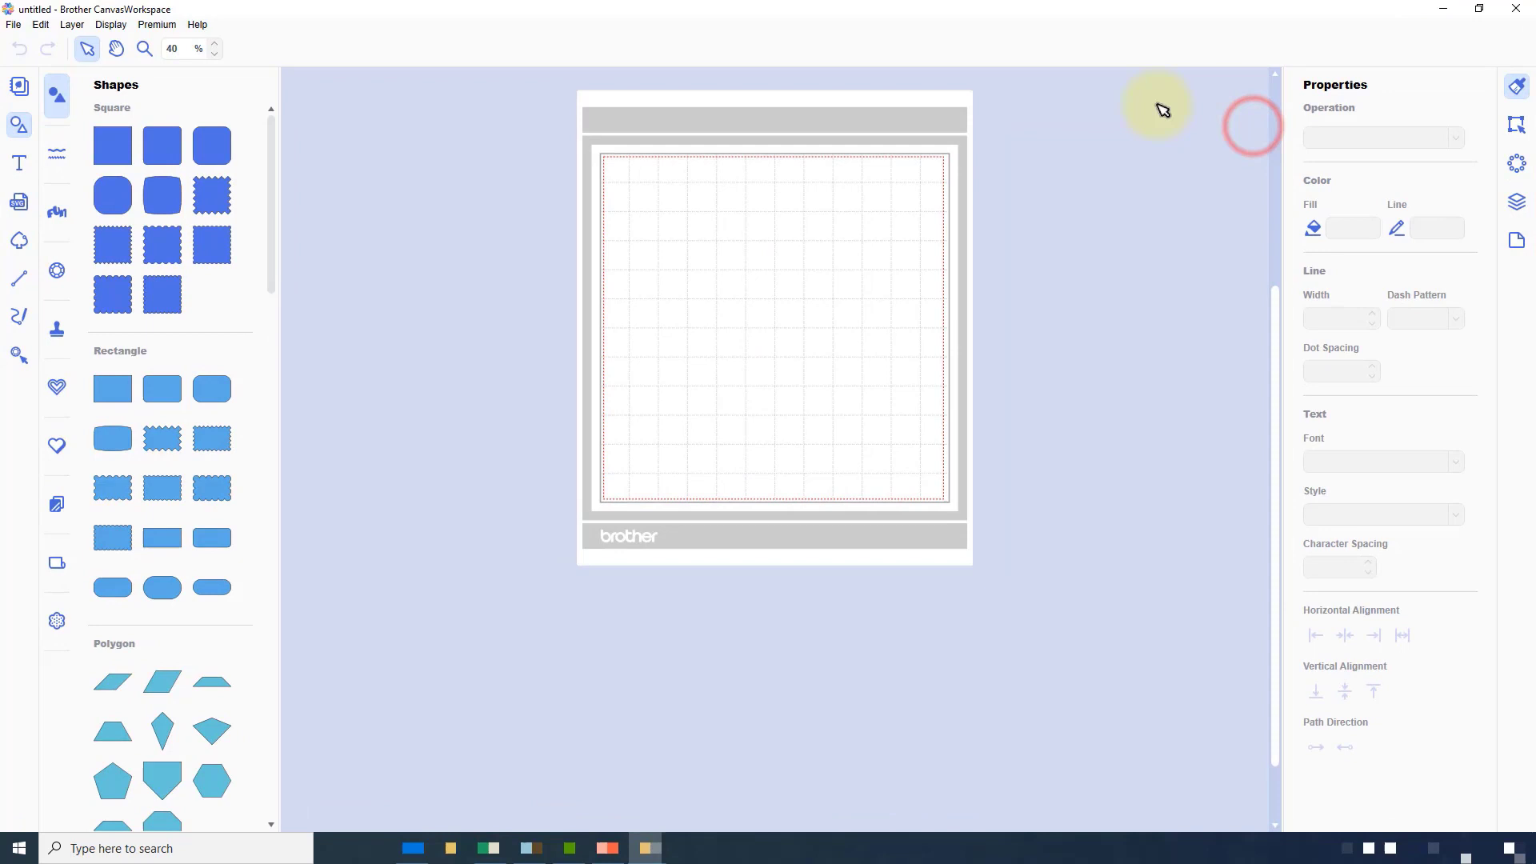
- Zoom the view to mat size via Display > Zoom to Mat Size
left_click(110, 24)
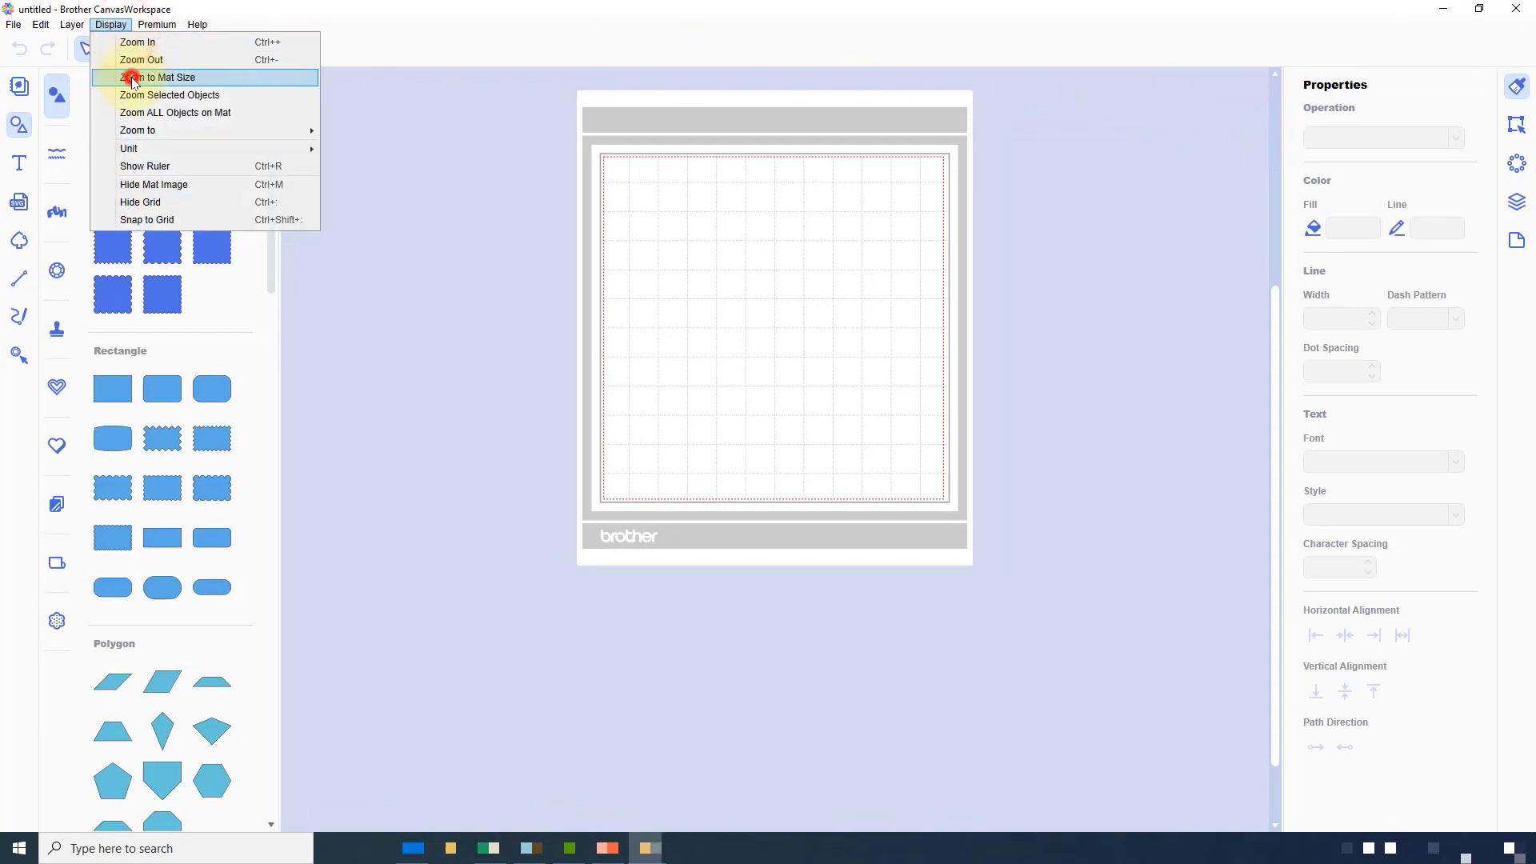
left_click(158, 77)
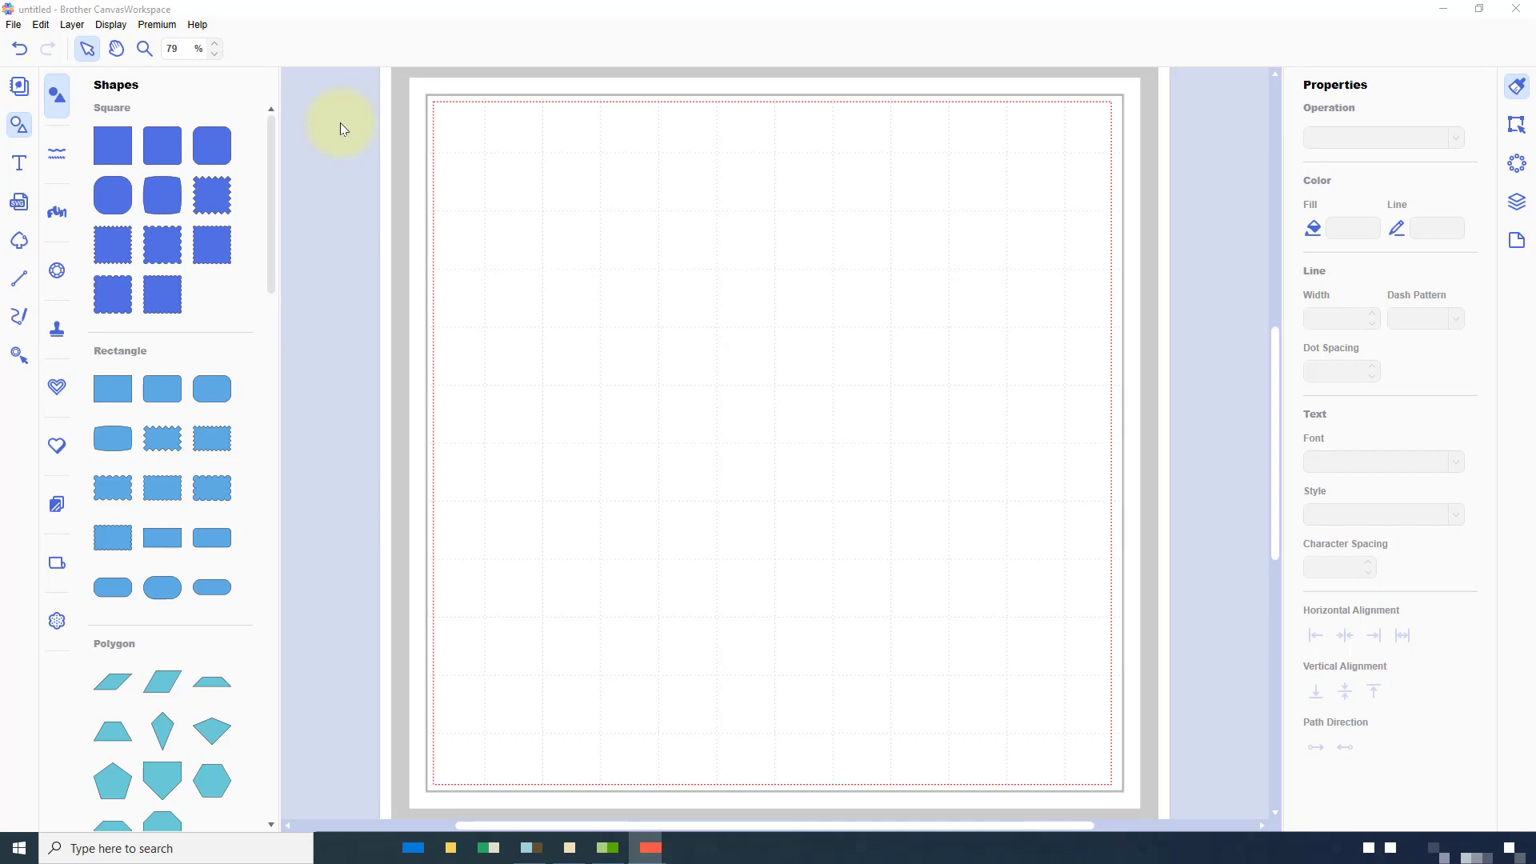
mouse_move(323, 133)
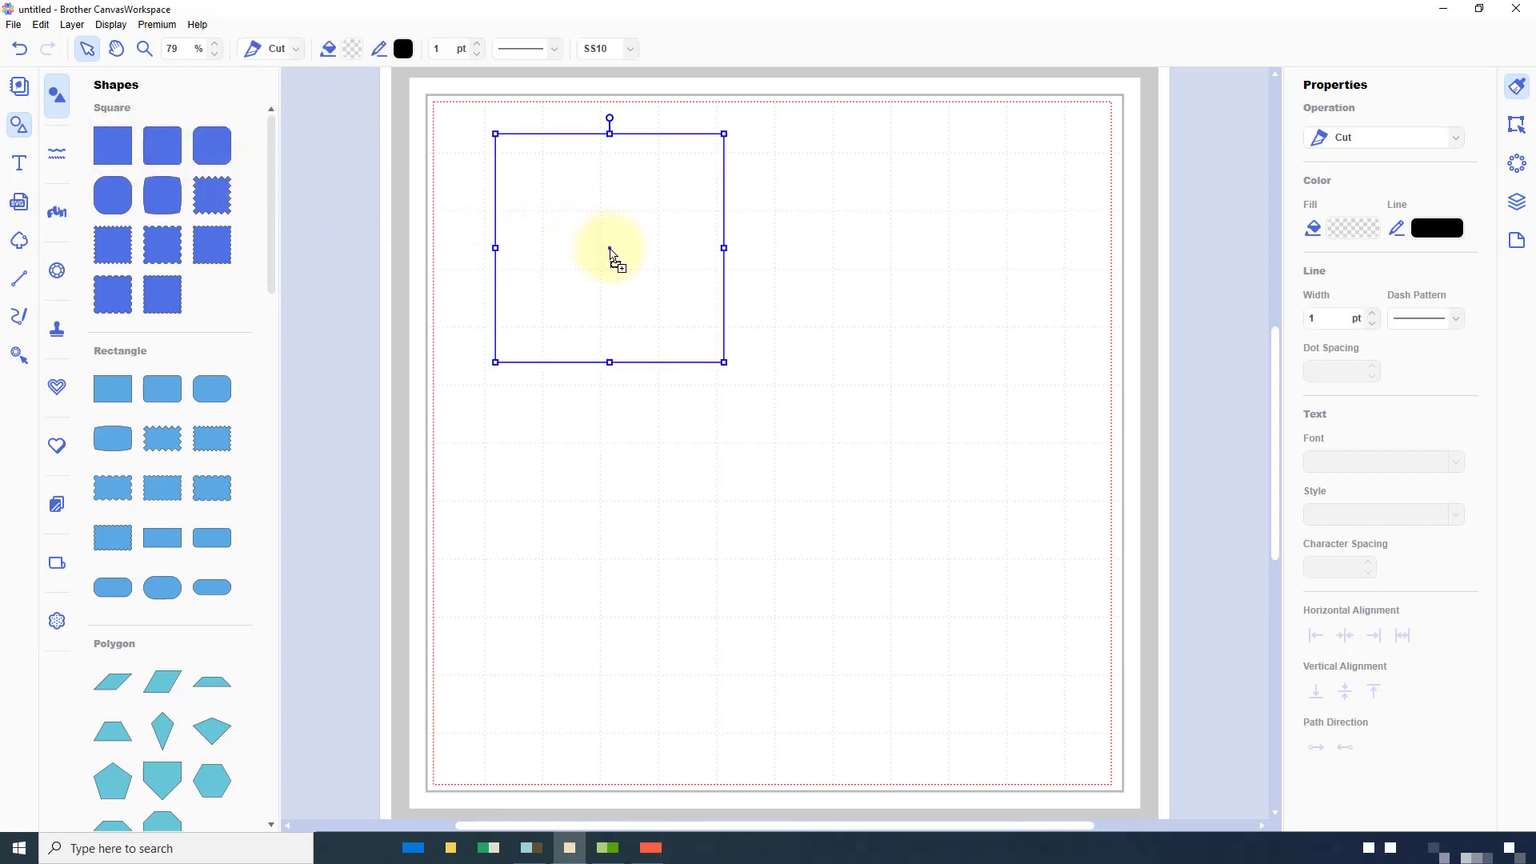
- Move the square to the mat's top-left corner and stretch it taller
left_click_drag(609, 247, 567, 226)
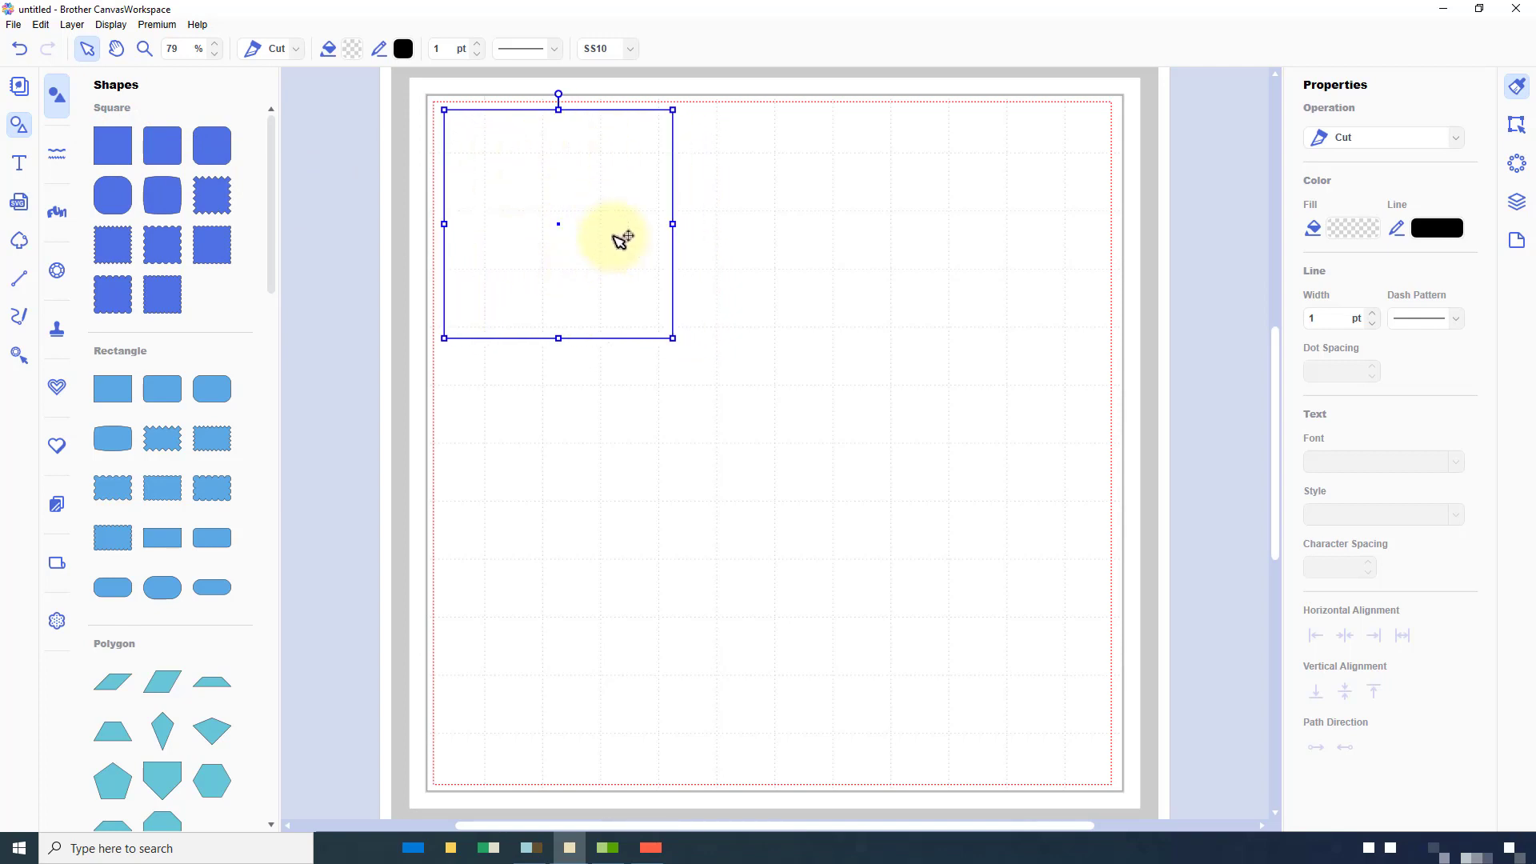
mouse_move(582, 189)
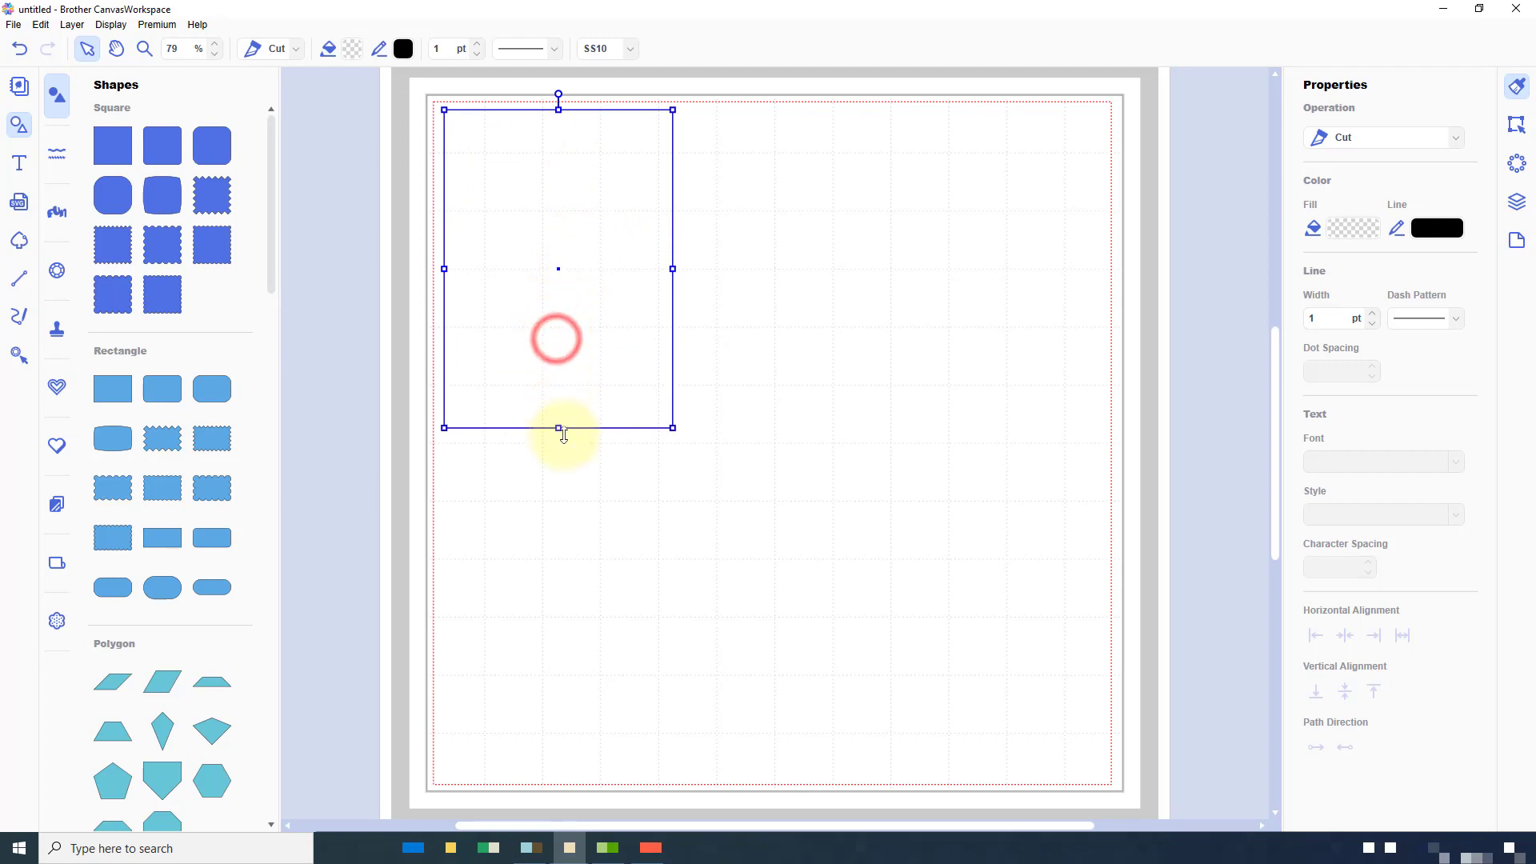
left_click_drag(558, 427, 558, 529)
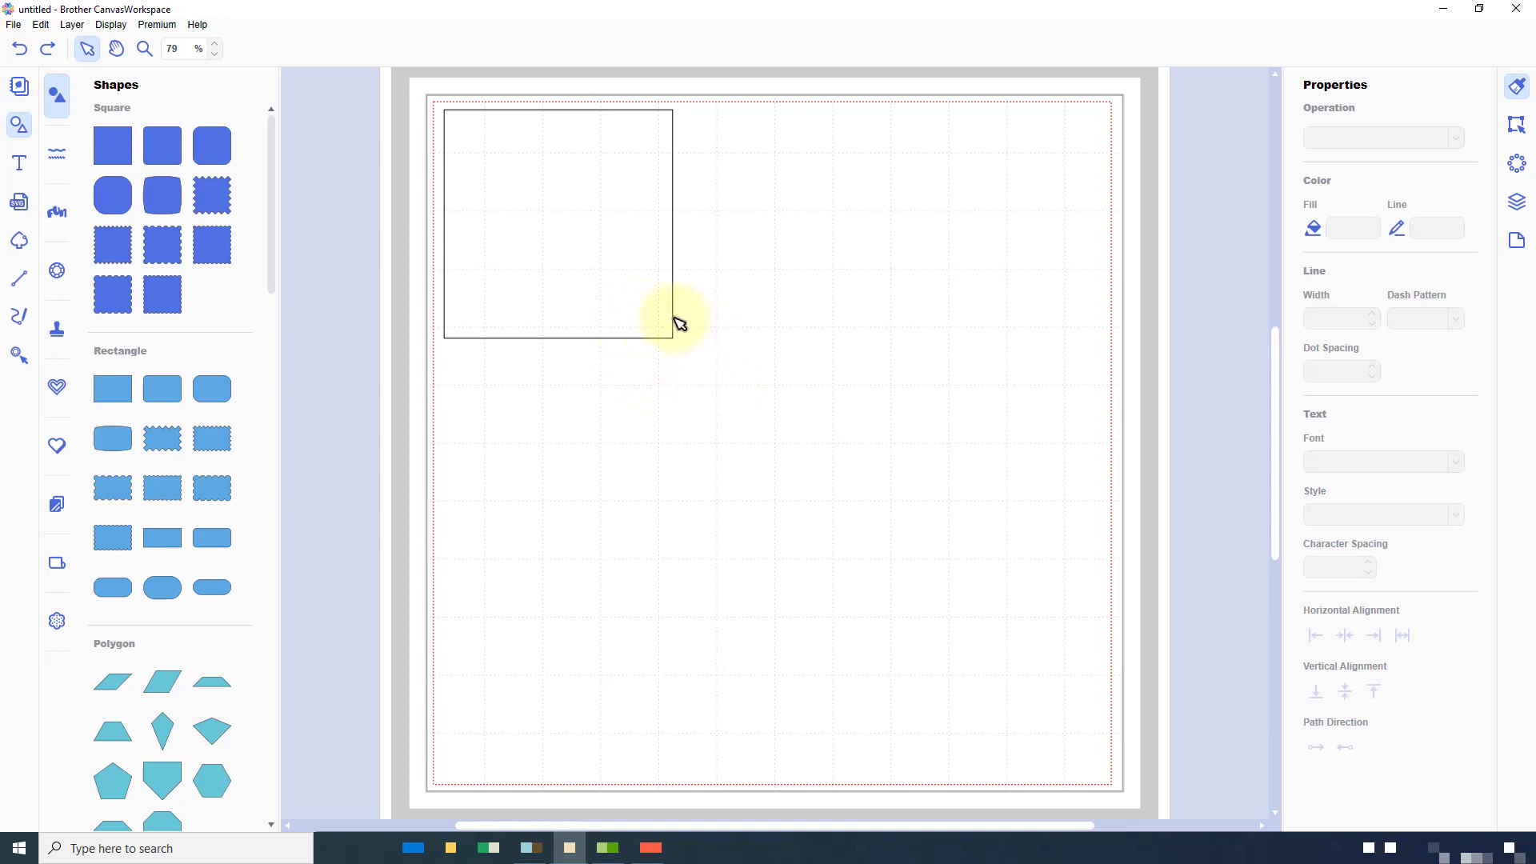
mouse_move(687, 332)
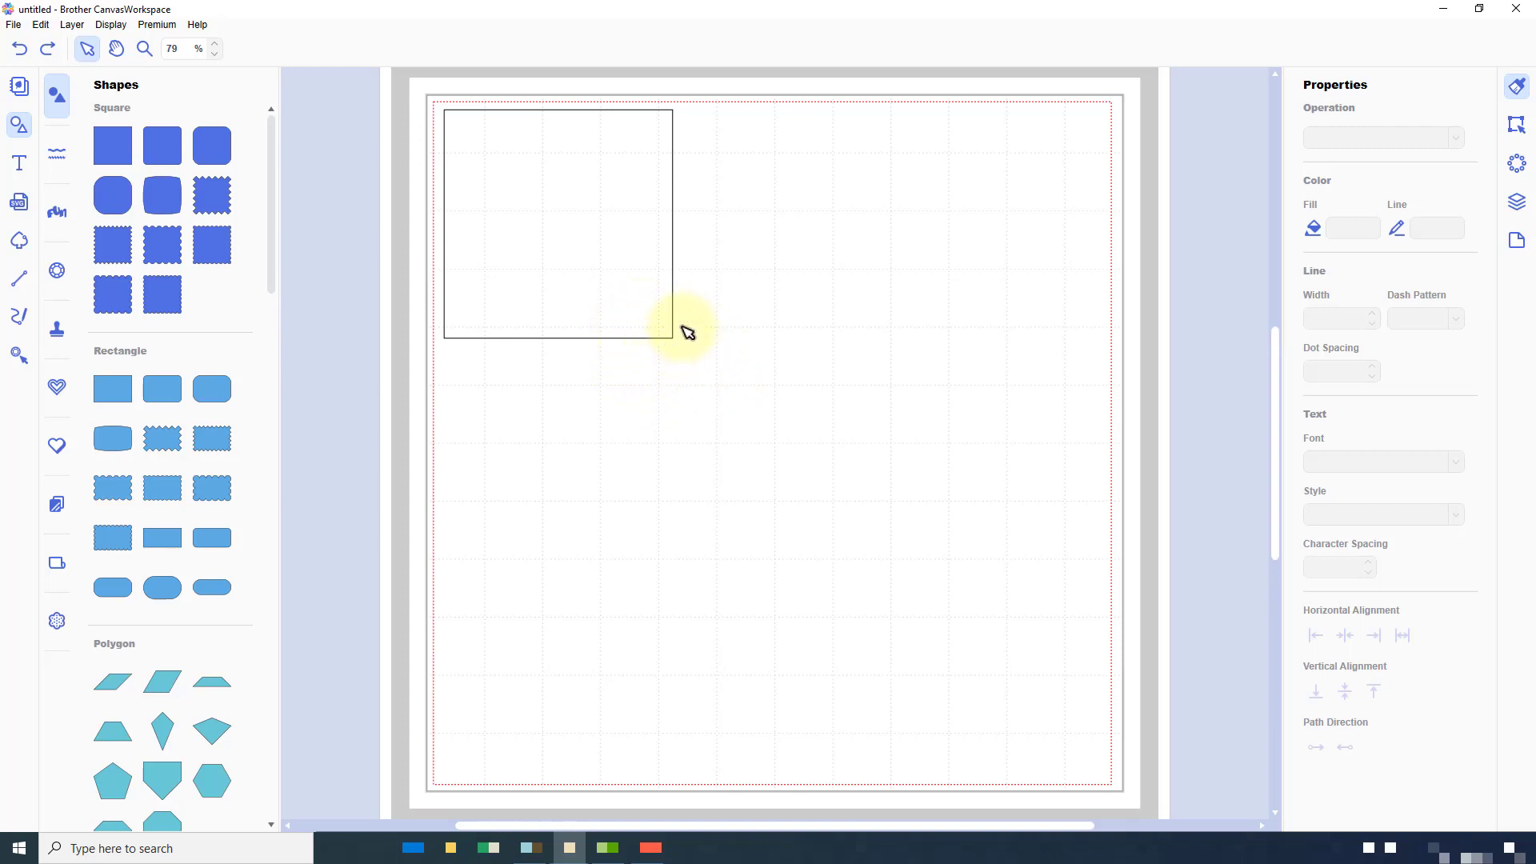
mouse_move(693, 326)
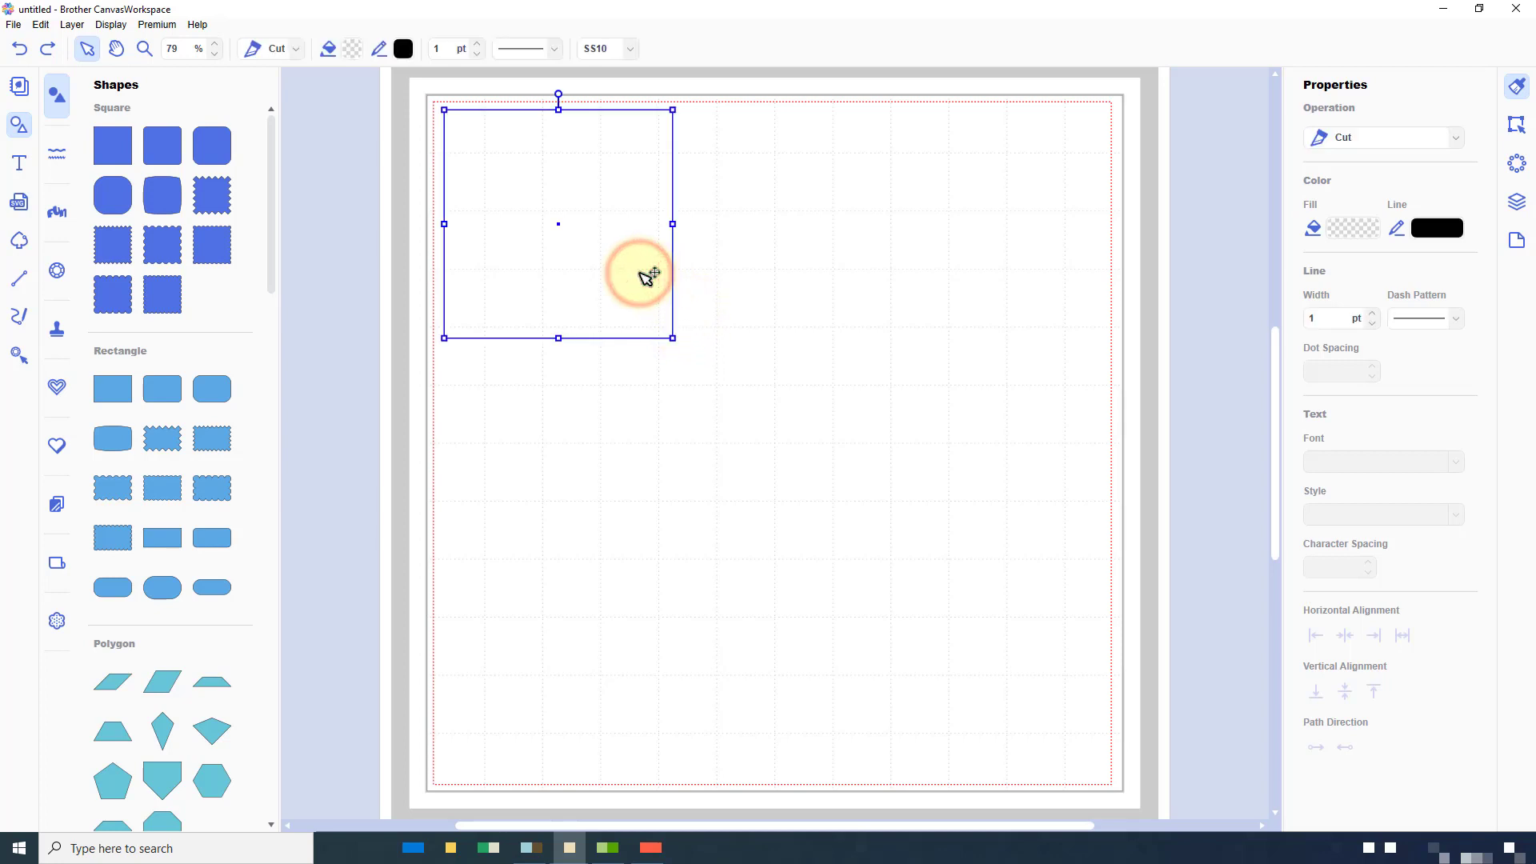
- Show the rulers in the Artboard panel and switch back toward editing the square
left_click(1517, 240)
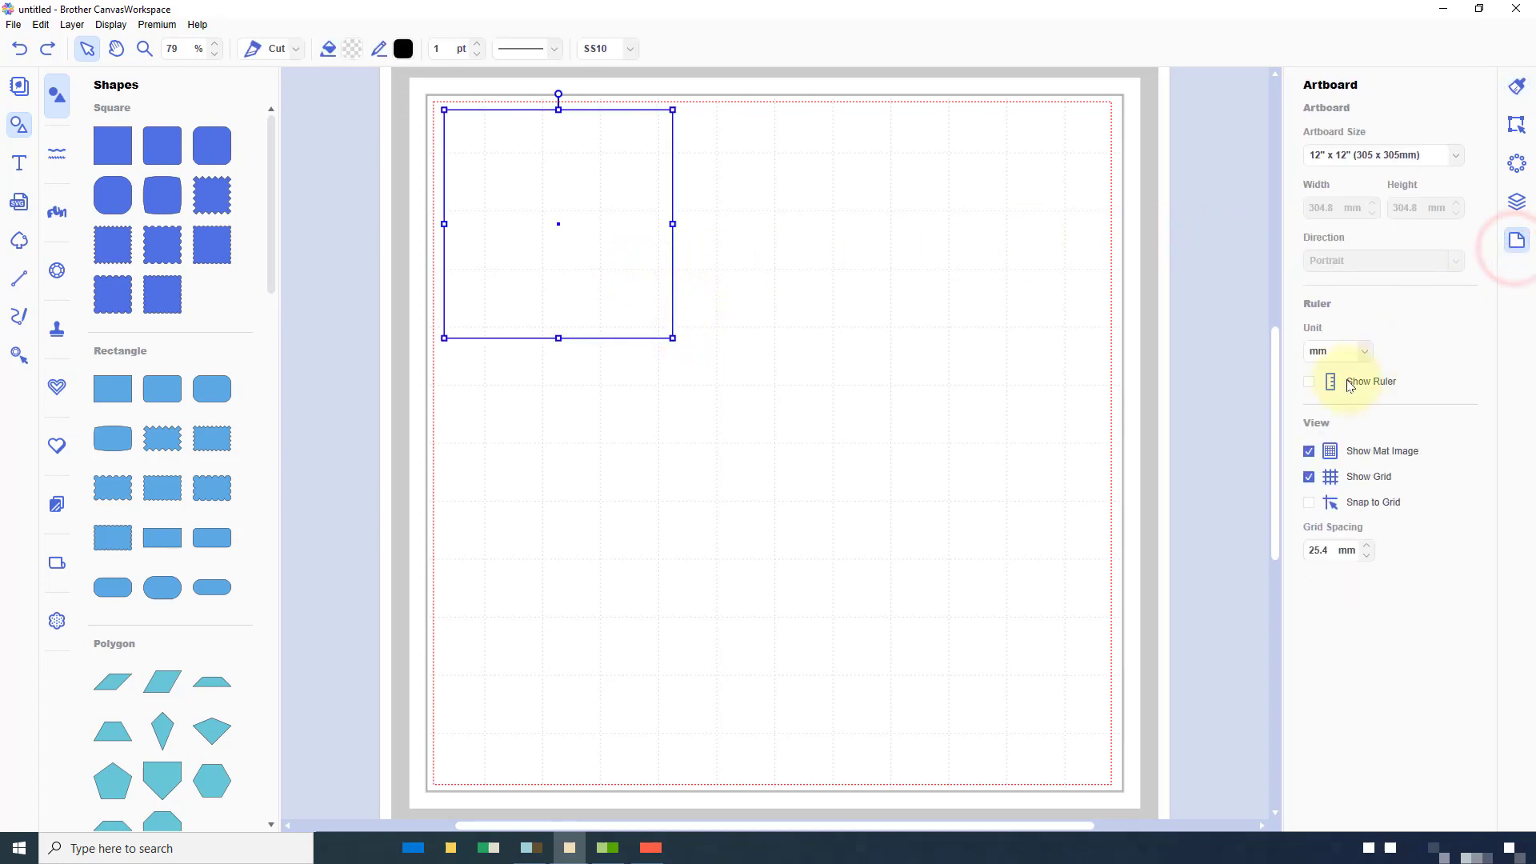
left_click(1309, 381)
type("5")
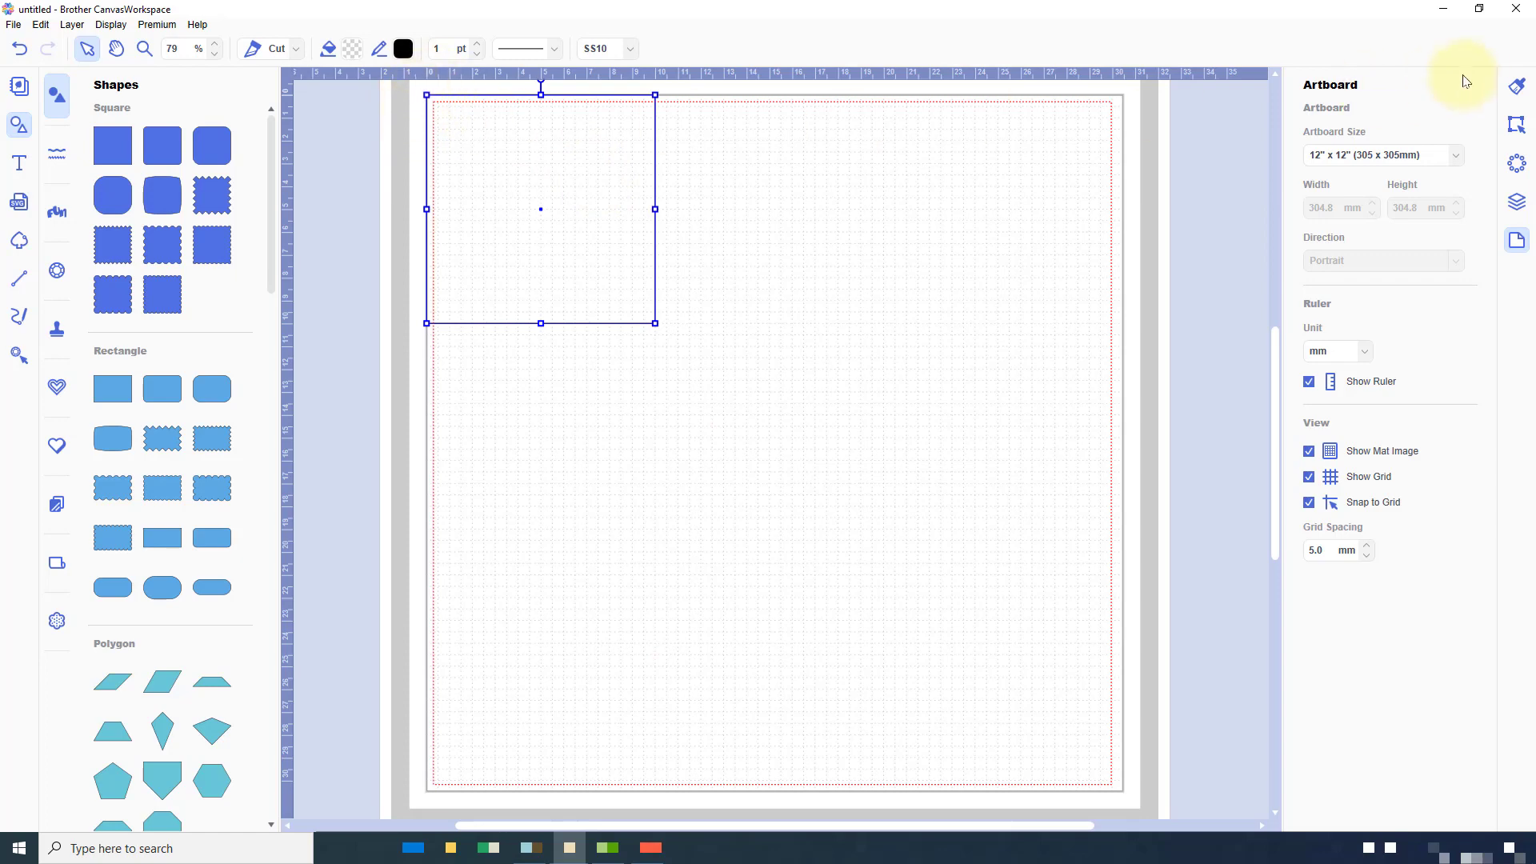
left_click(1515, 86)
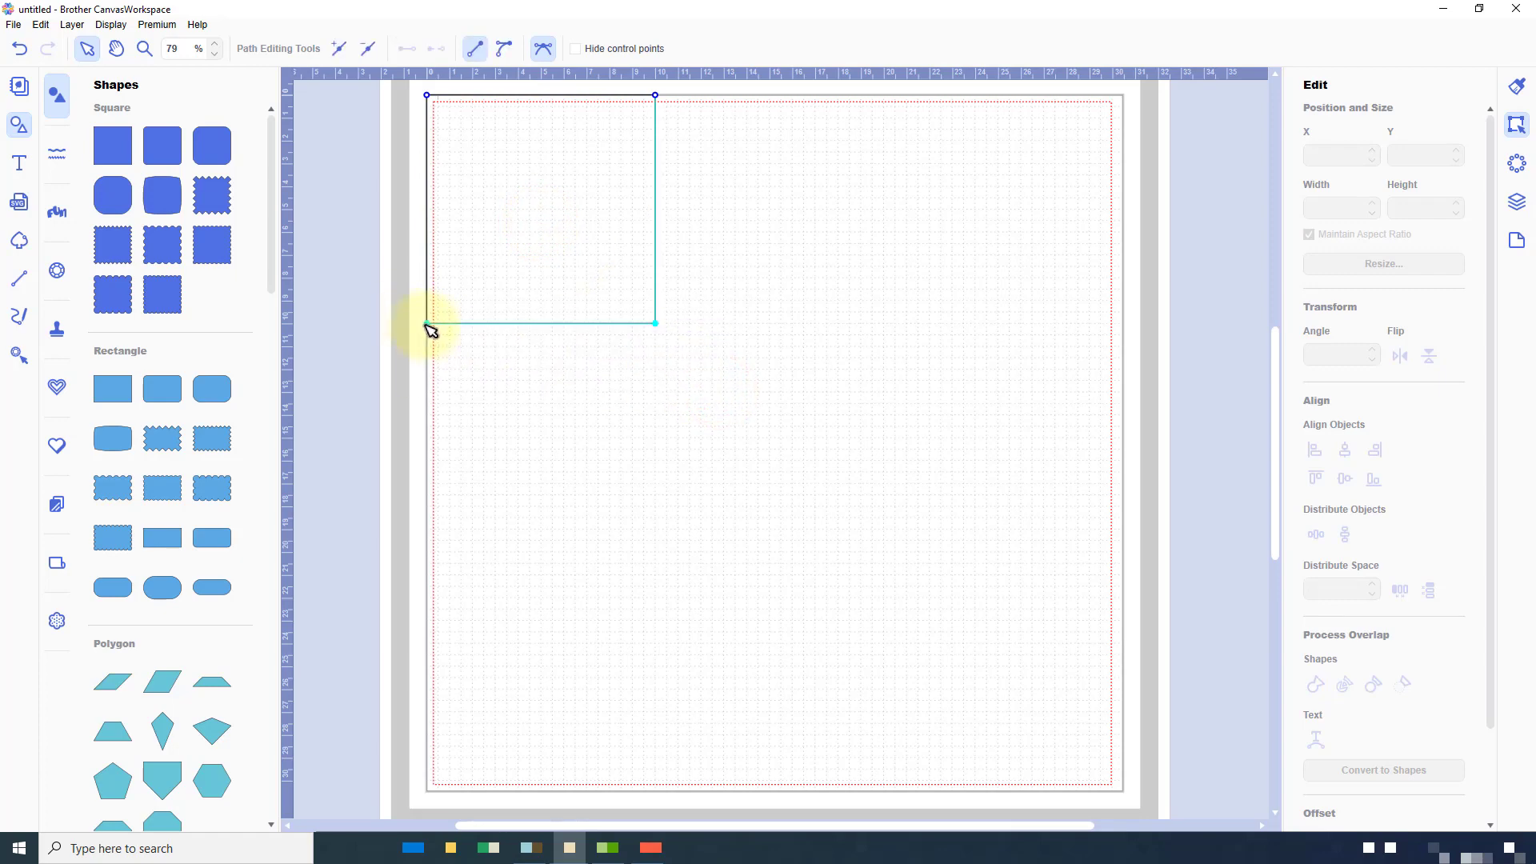
- Drag the square's bottom corner points down to form a 105 × 145 mm rectangle
left_click_drag(425, 323, 429, 381)
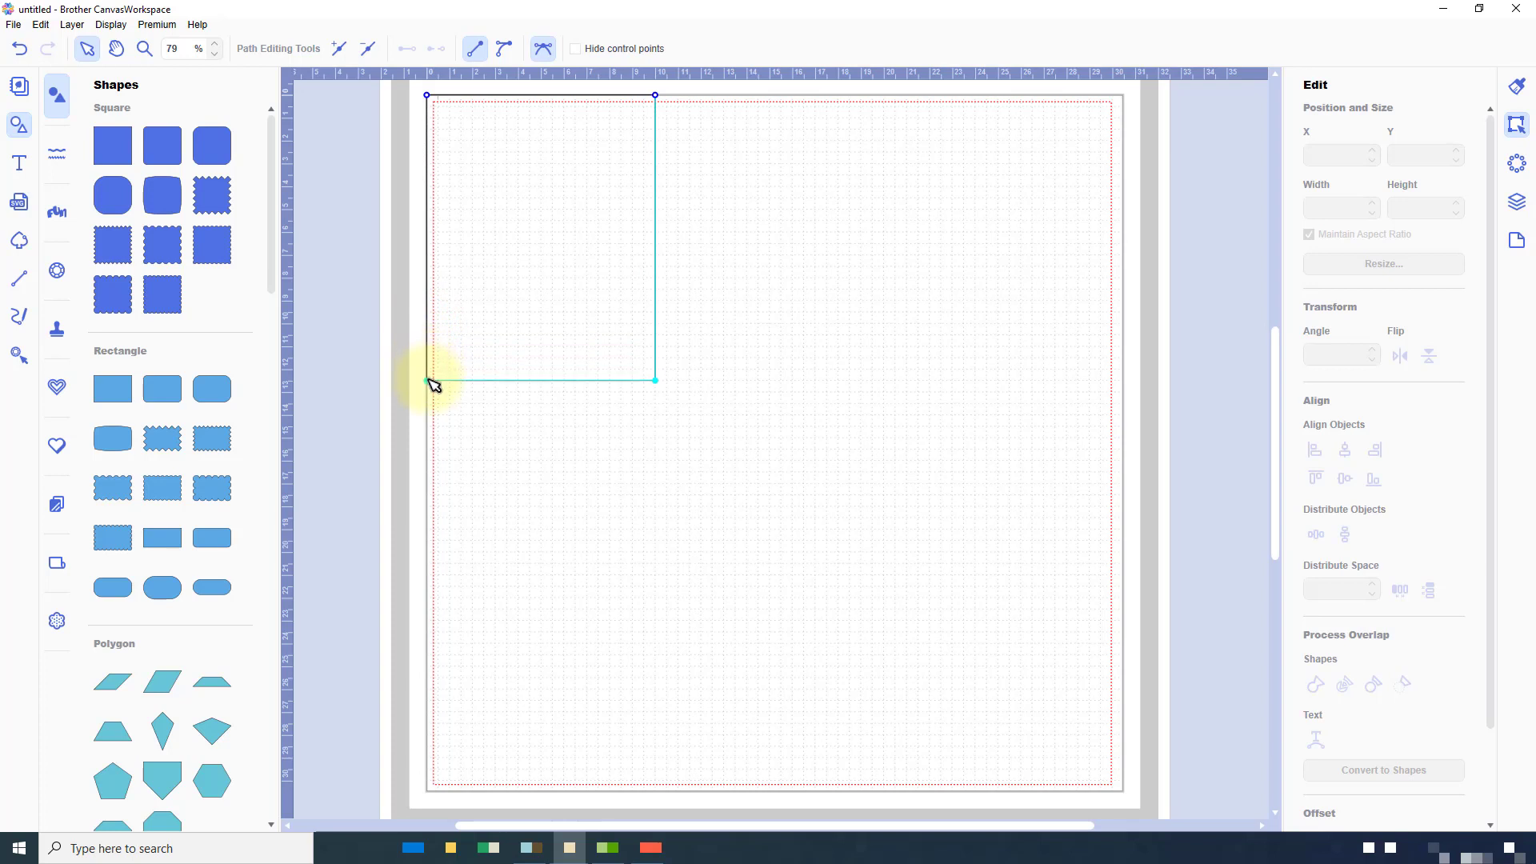
left_click_drag(429, 382, 428, 429)
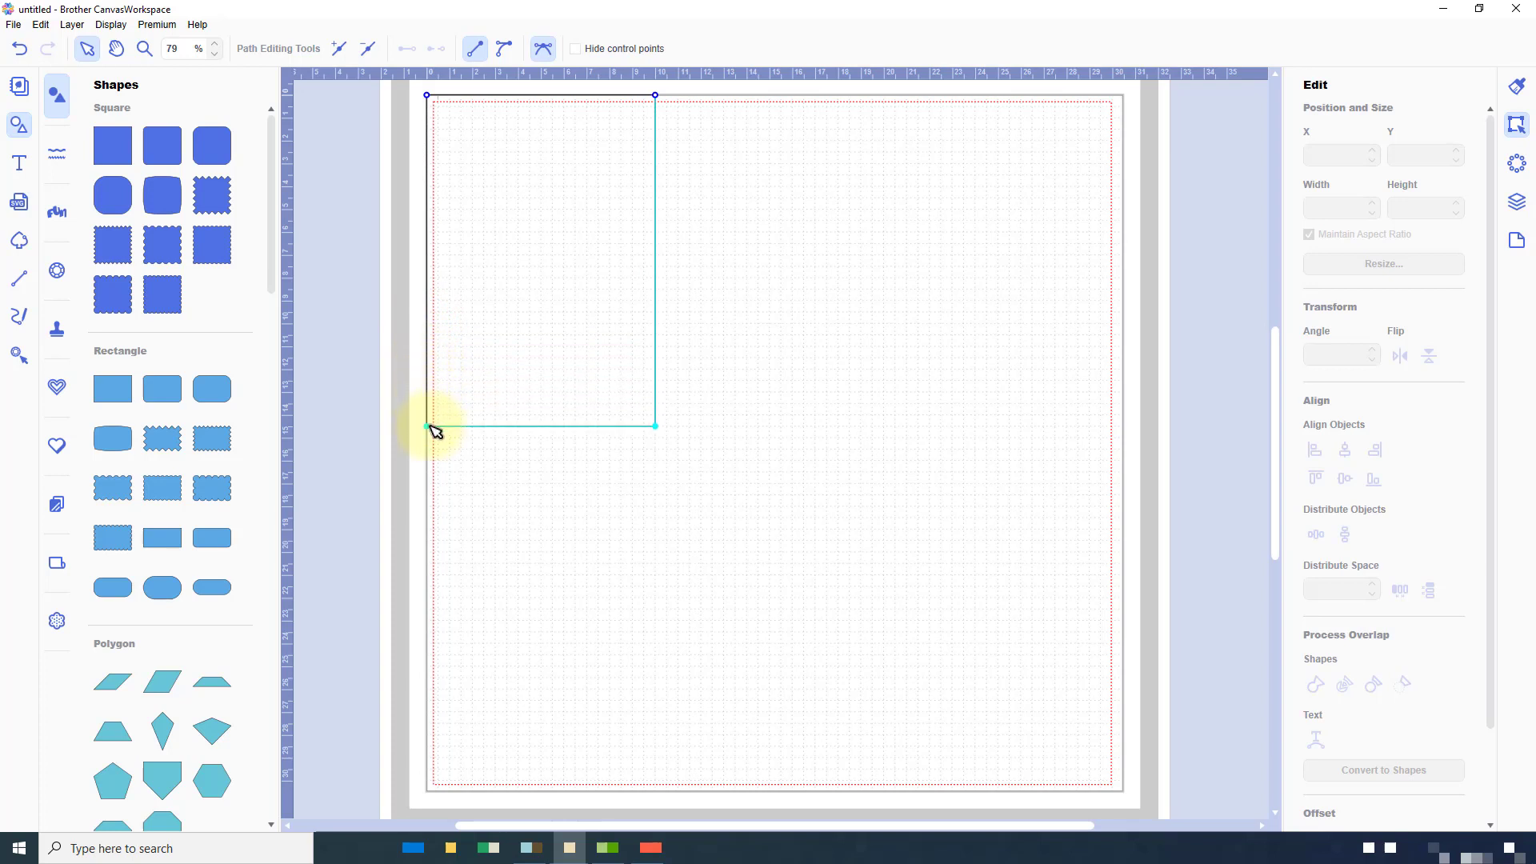
mouse_move(656, 120)
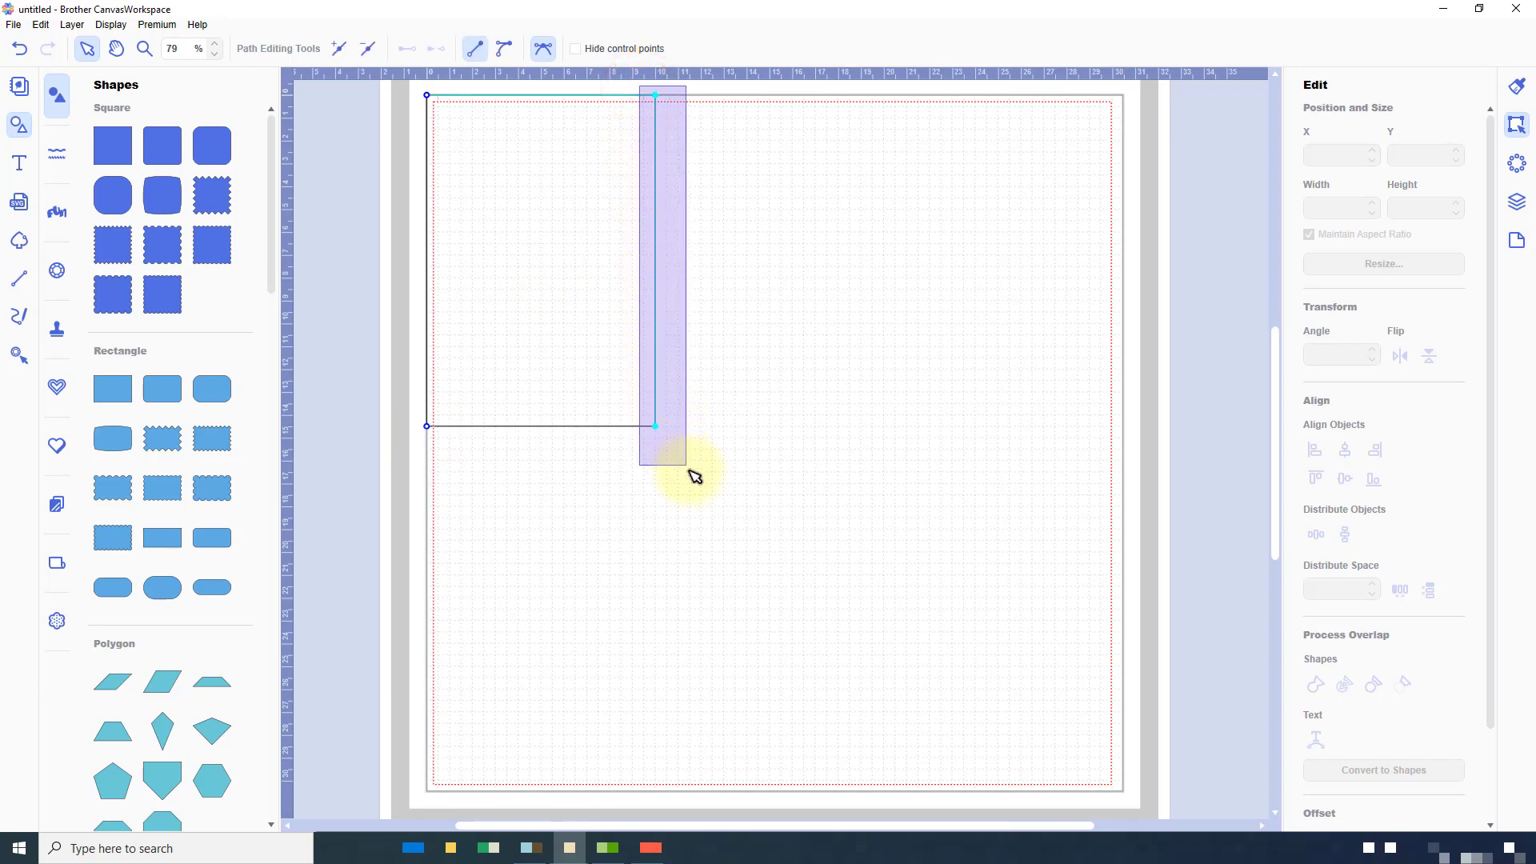
left_click(655, 425)
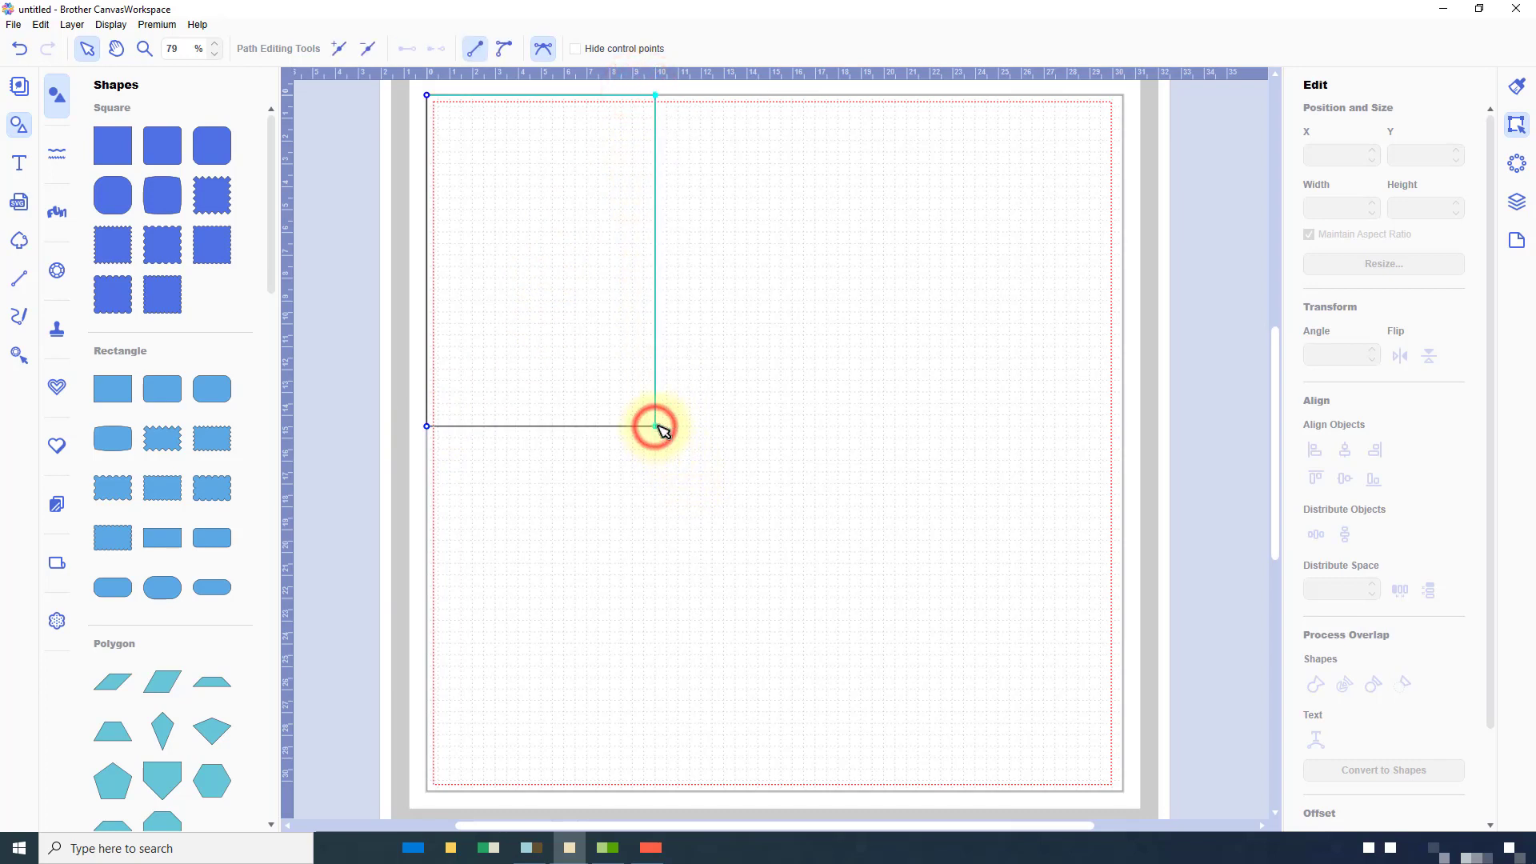
left_click_drag(654, 426, 669, 96)
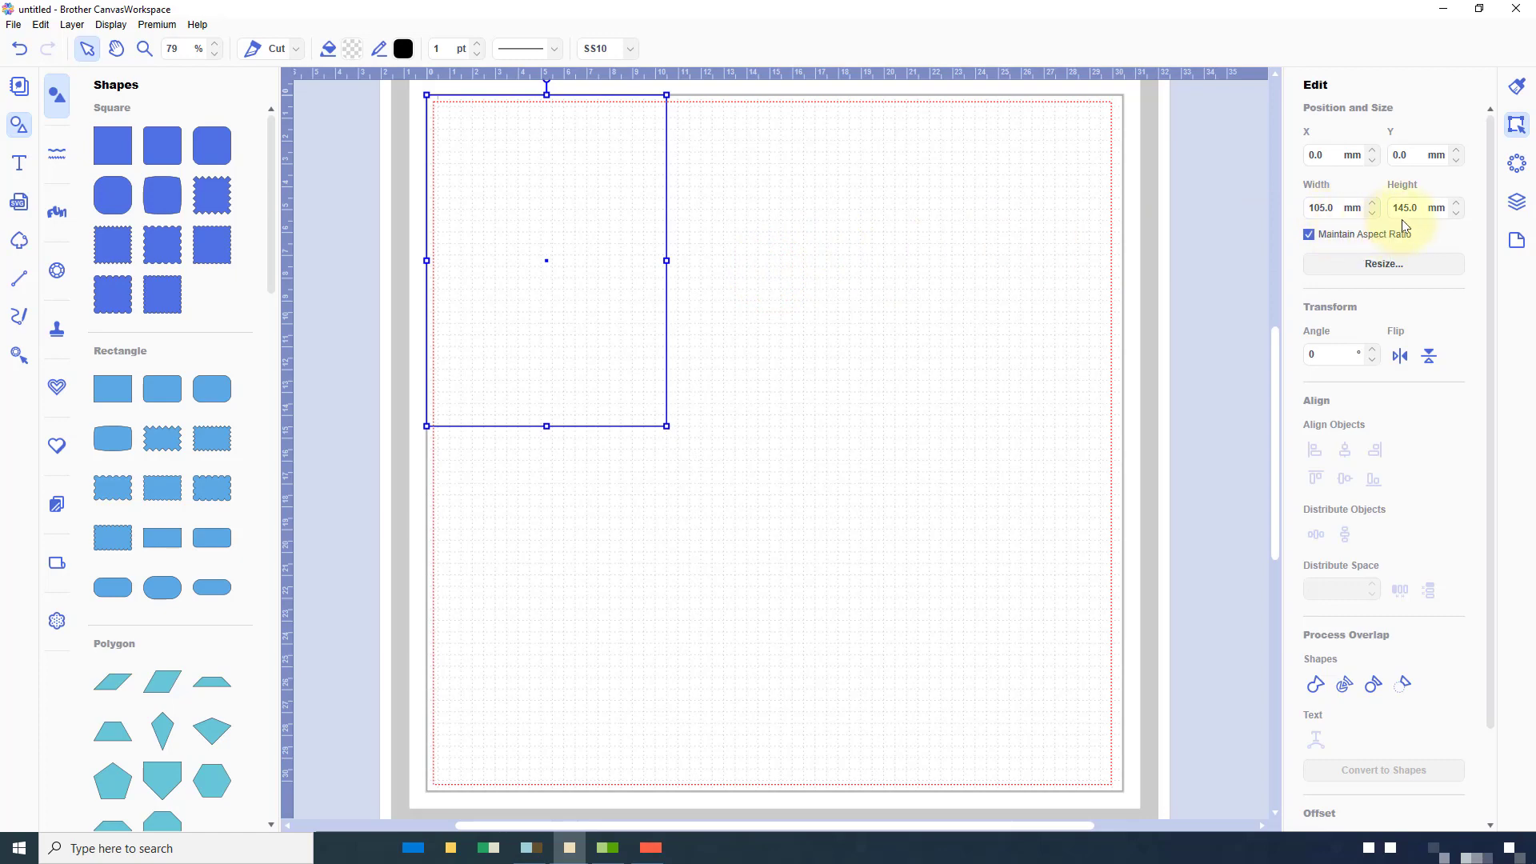
mouse_move(757, 257)
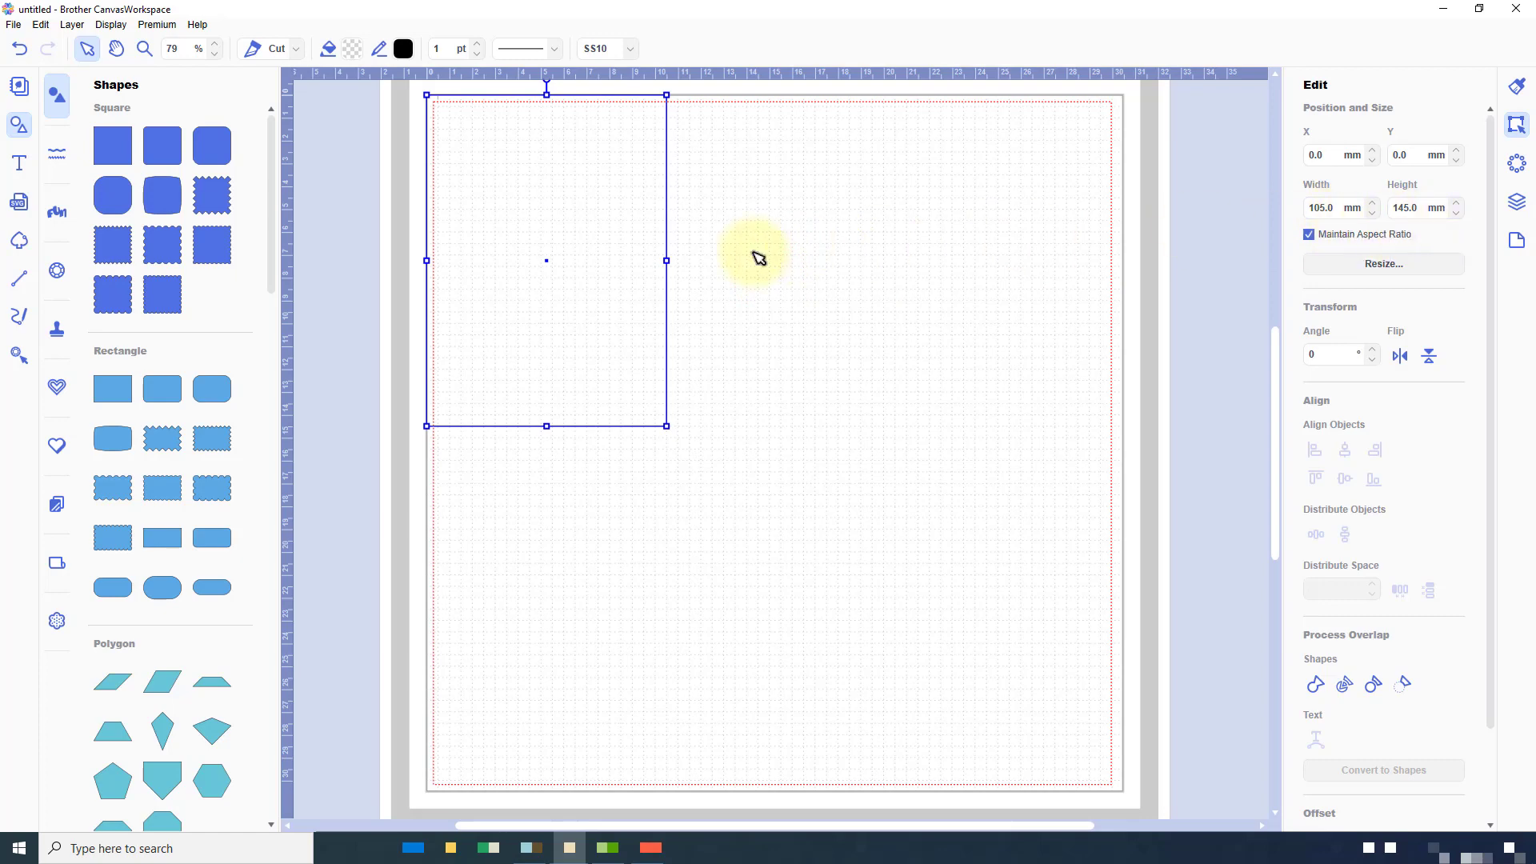
- Move the rectangle to X 10, Y 10 mm from the corner and hide the rulers
left_click_drag(759, 256, 637, 244)
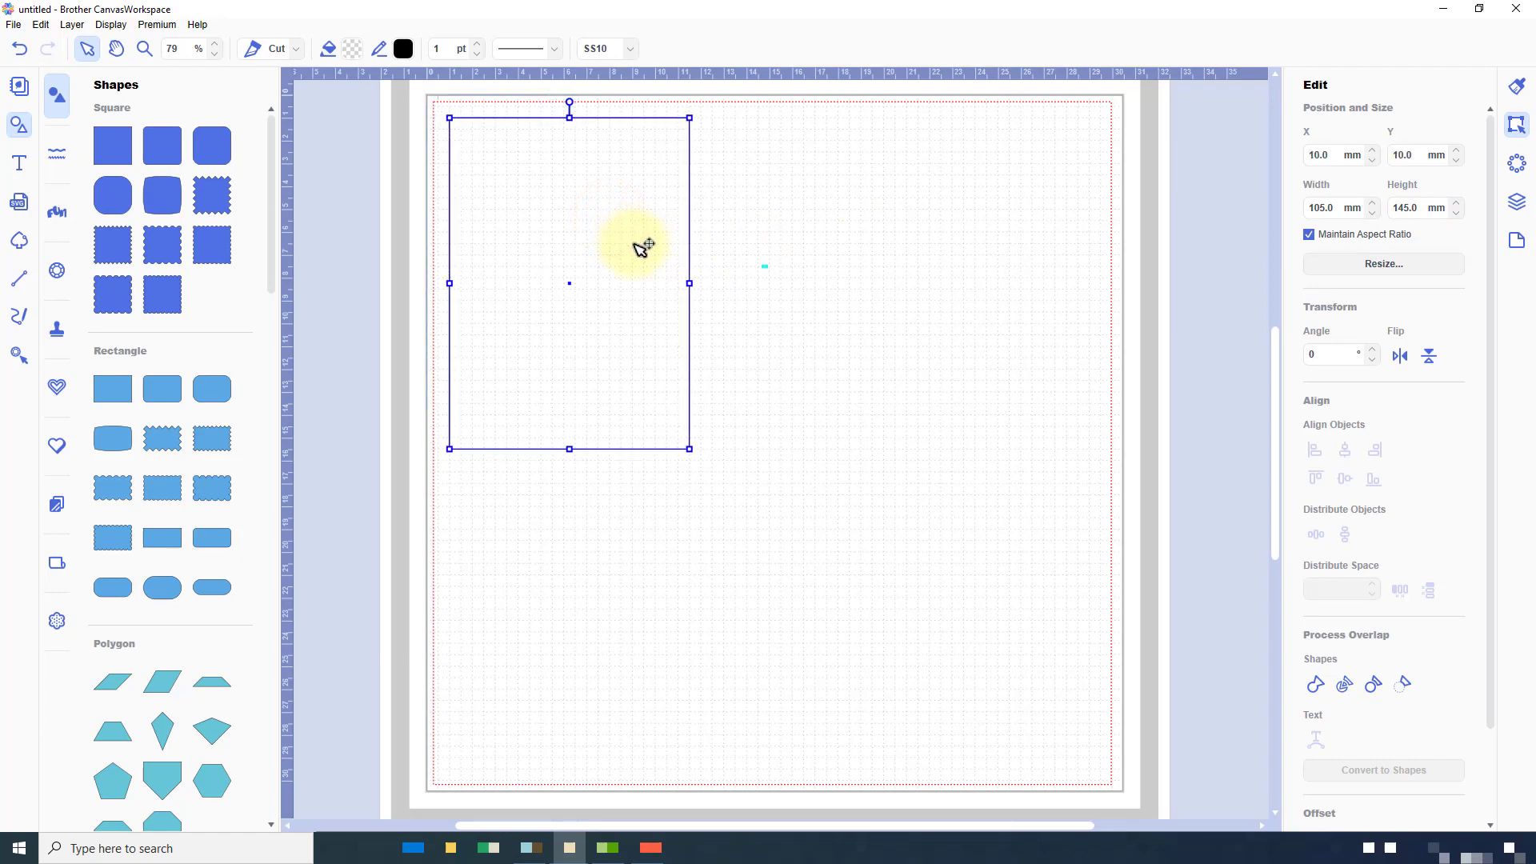
mouse_move(496, 134)
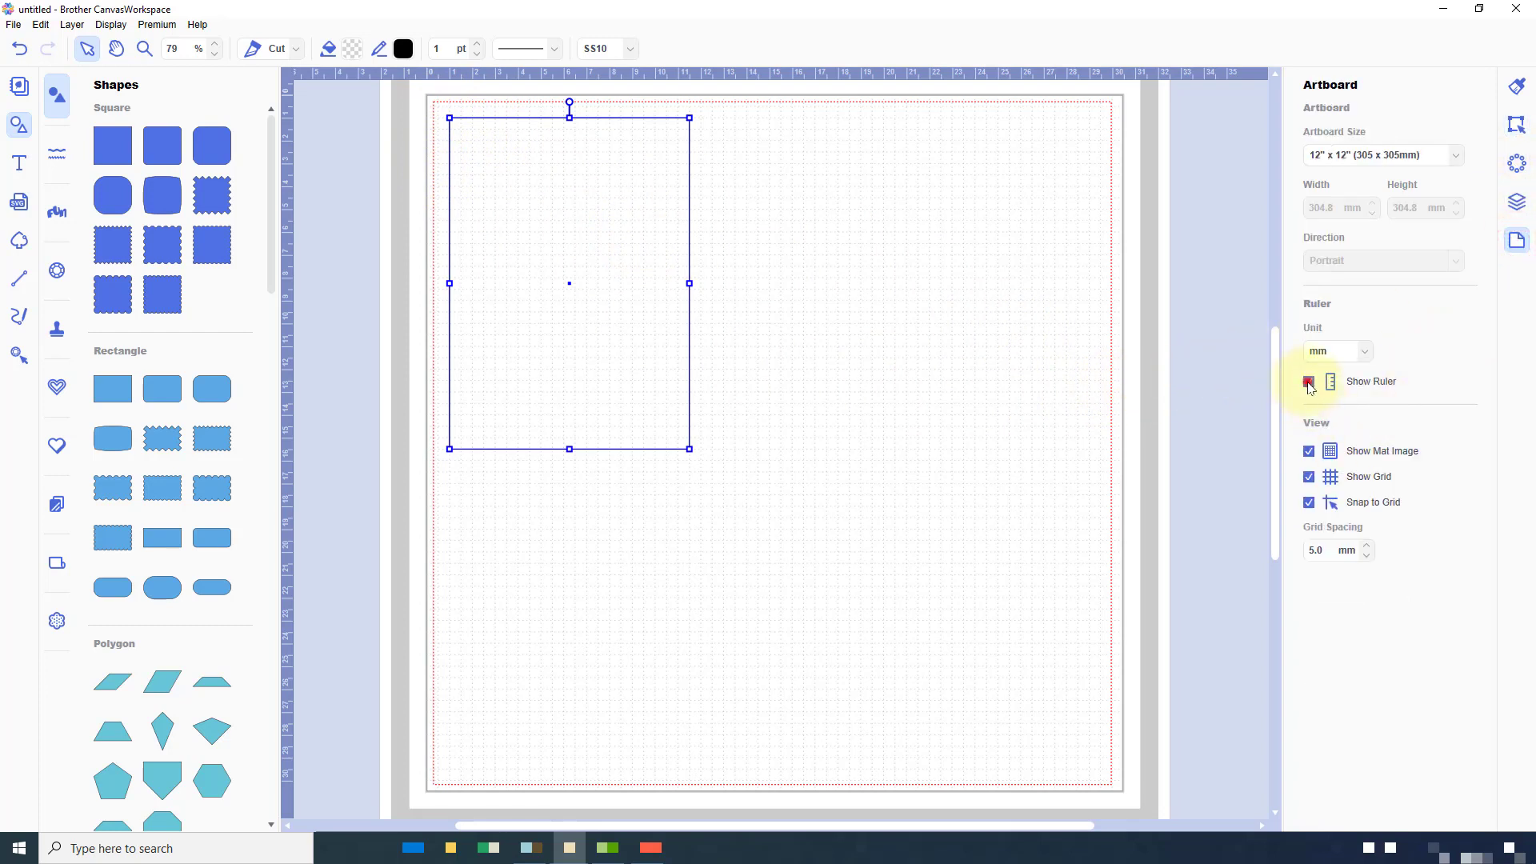
left_click(1309, 381)
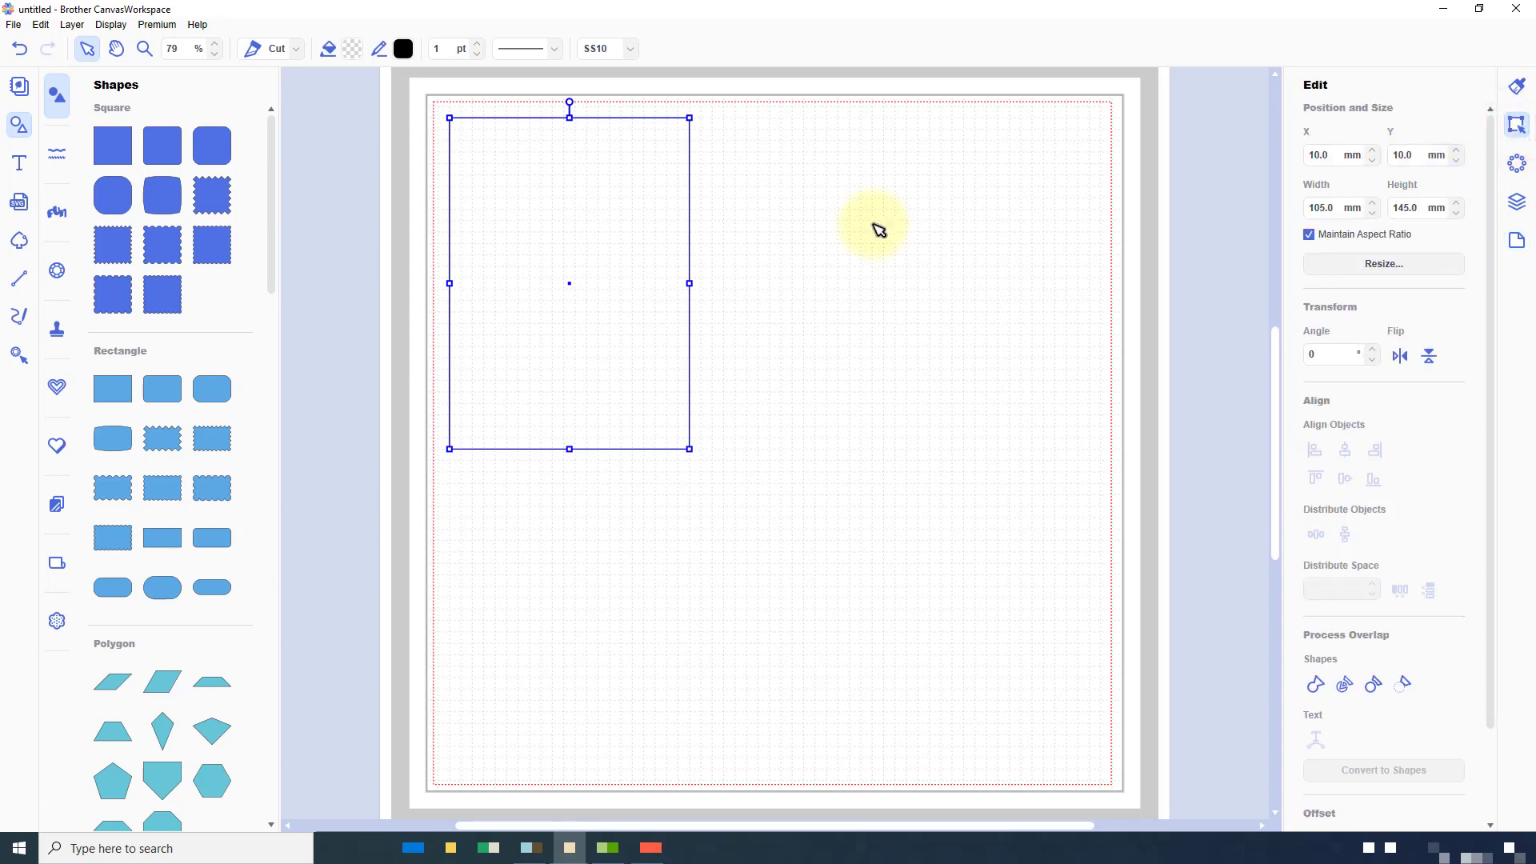
mouse_move(877, 229)
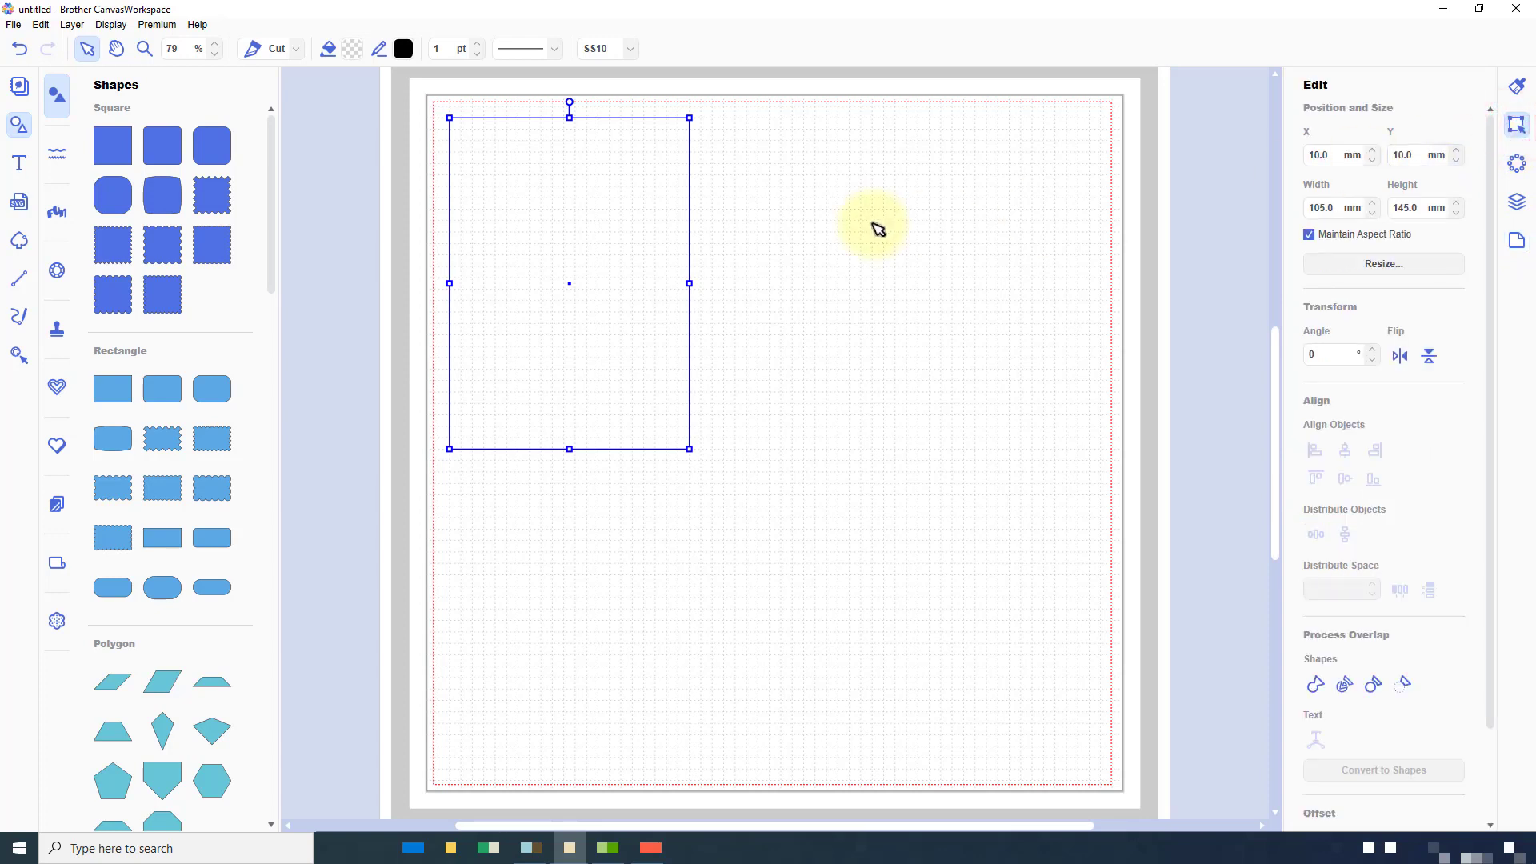
mouse_move(854, 176)
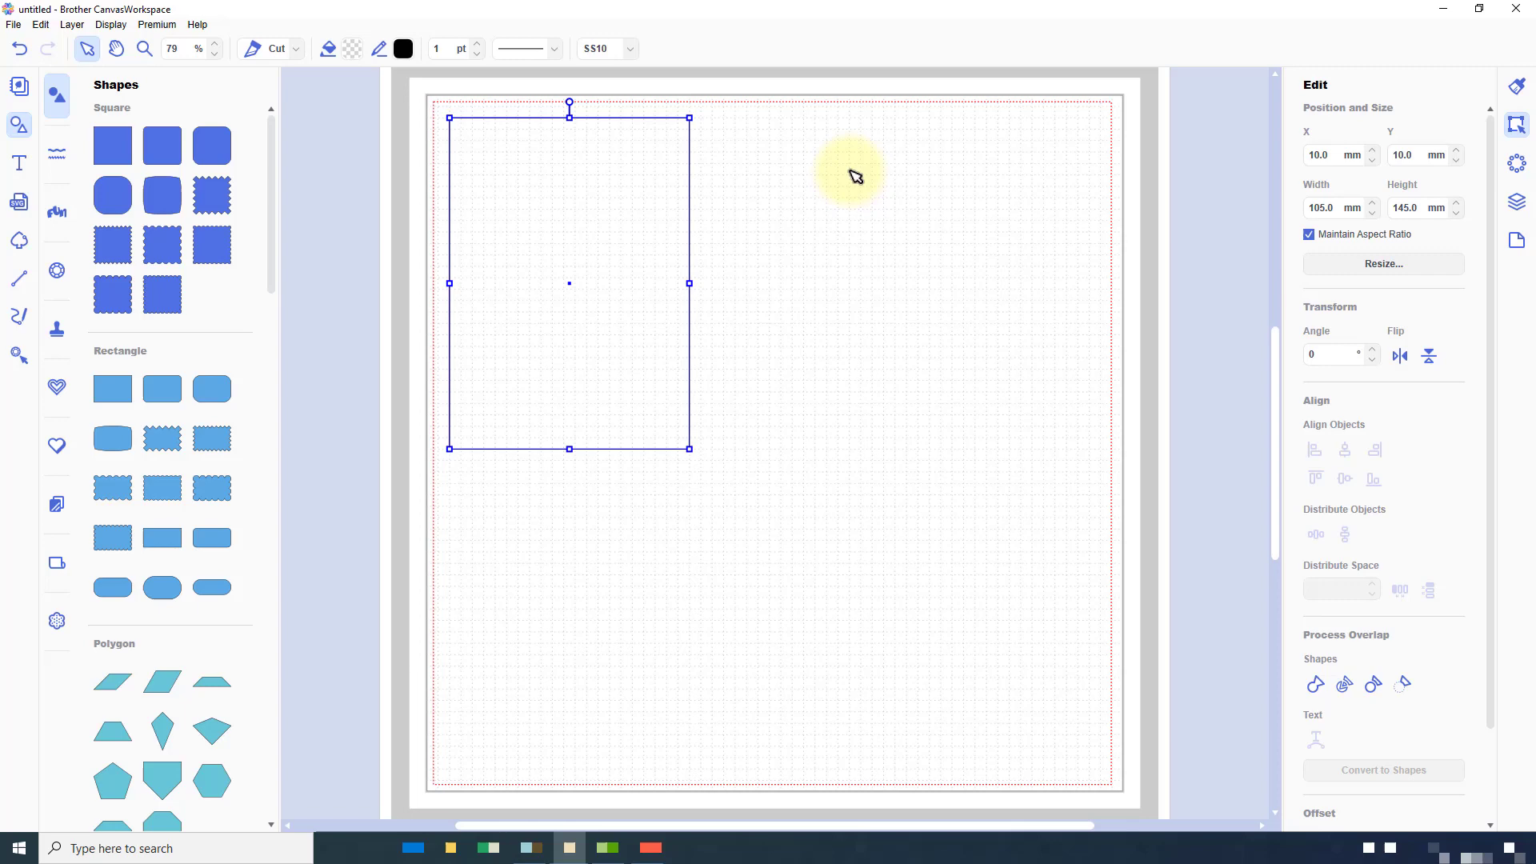
mouse_move(277, 206)
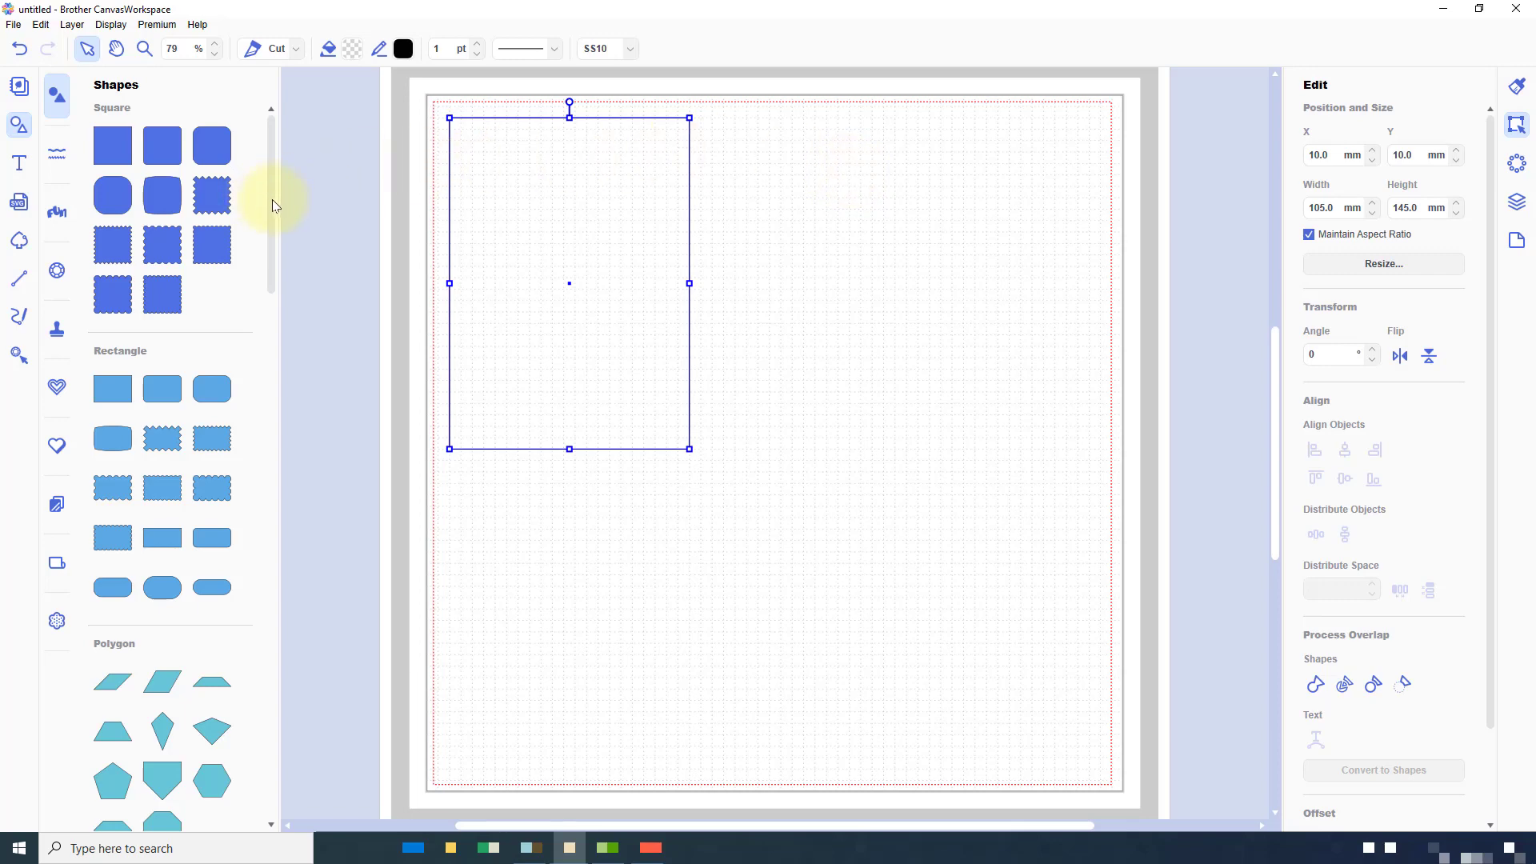
- Resize and reposition the circle inside the card, then delete it so only the rectangle remains
scroll("down", 3)
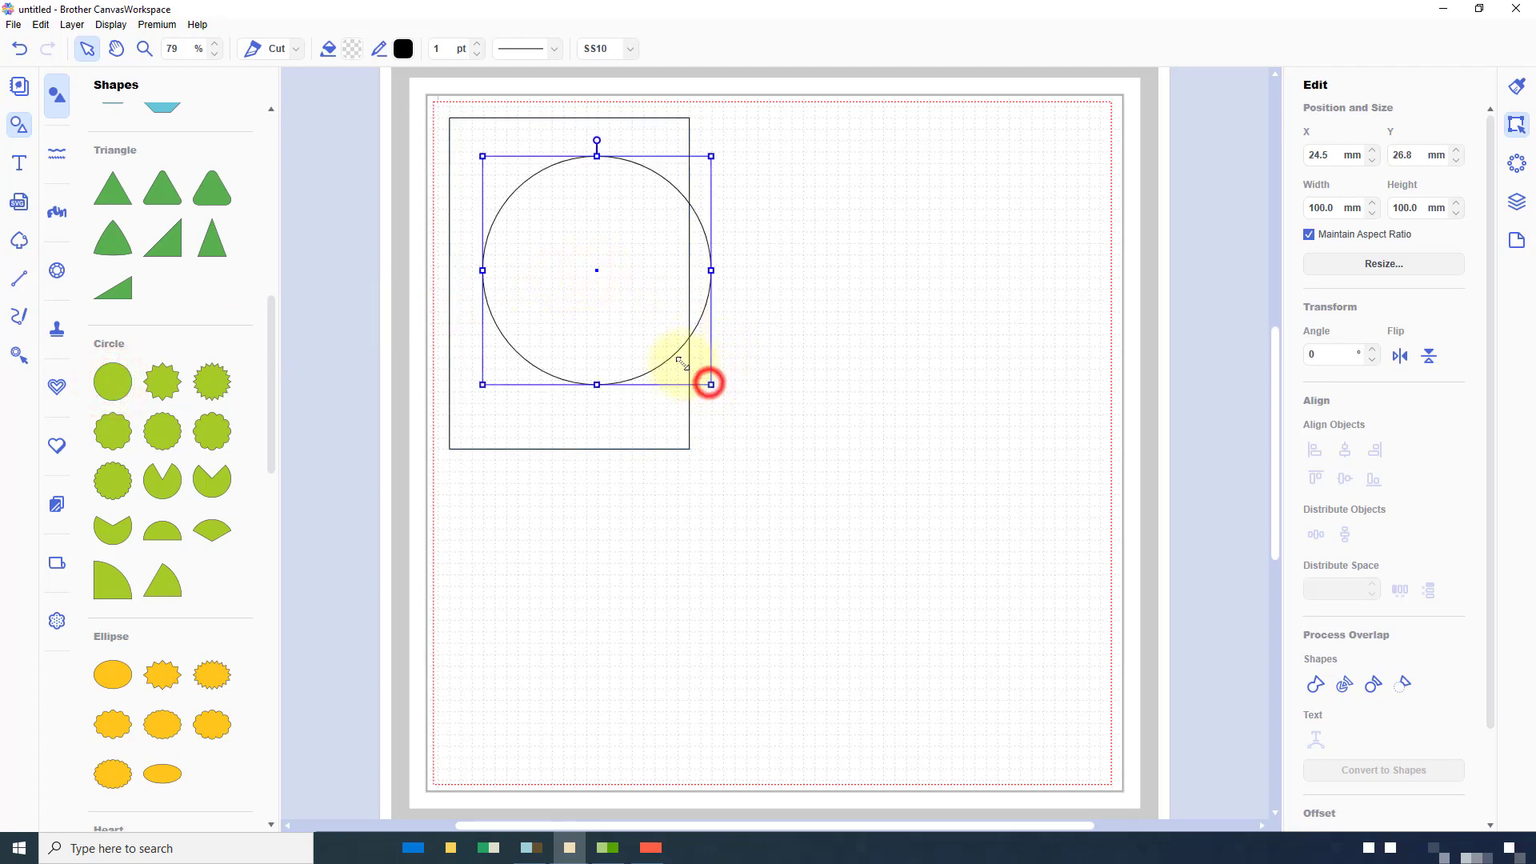
left_click_drag(709, 383, 598, 273)
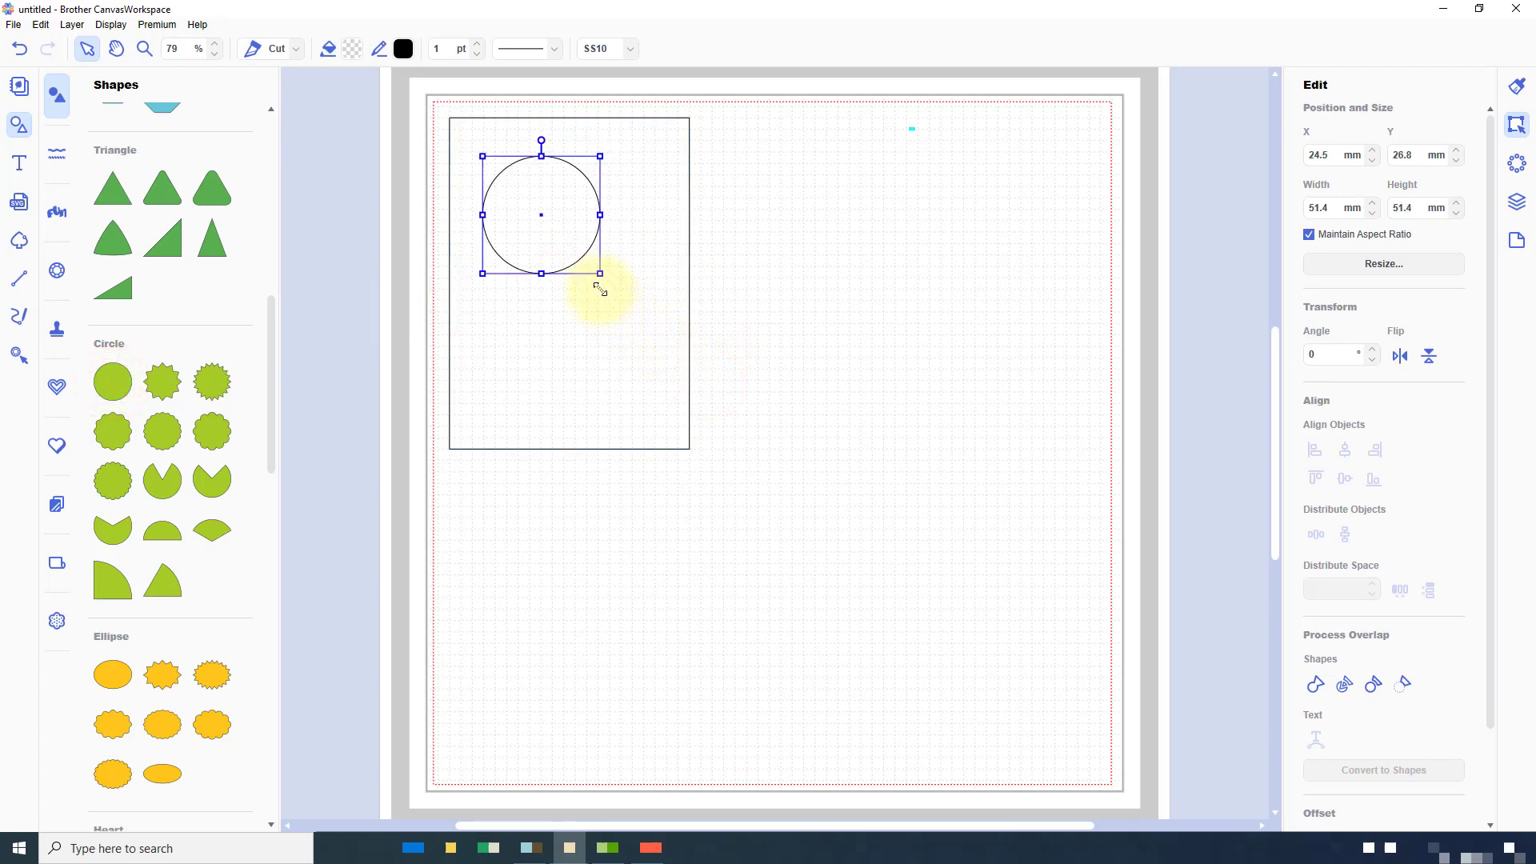
left_click_drag(600, 274, 573, 245)
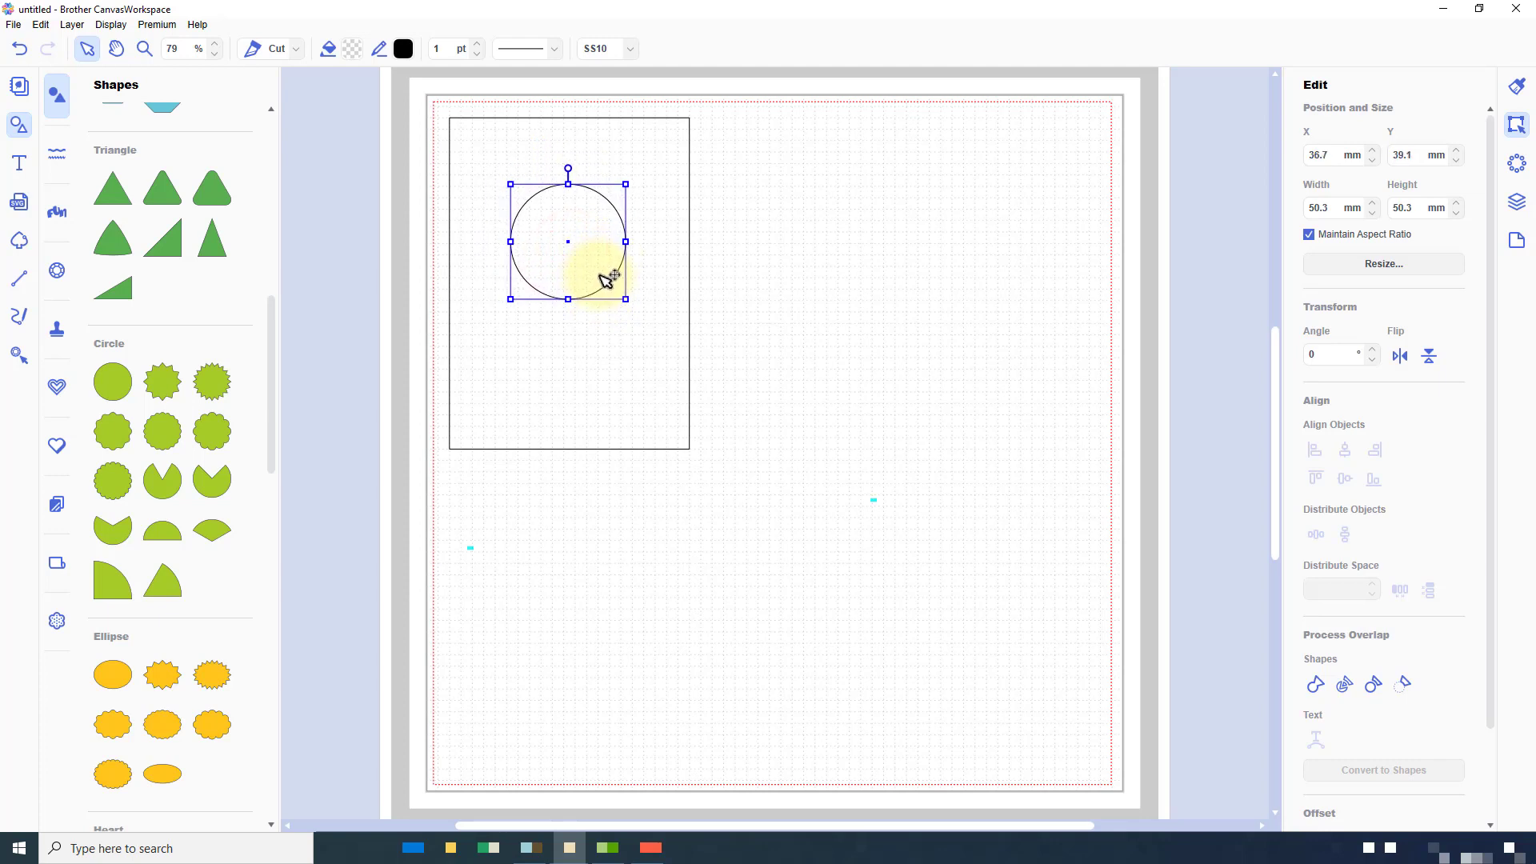
left_click_drag(627, 297, 643, 316)
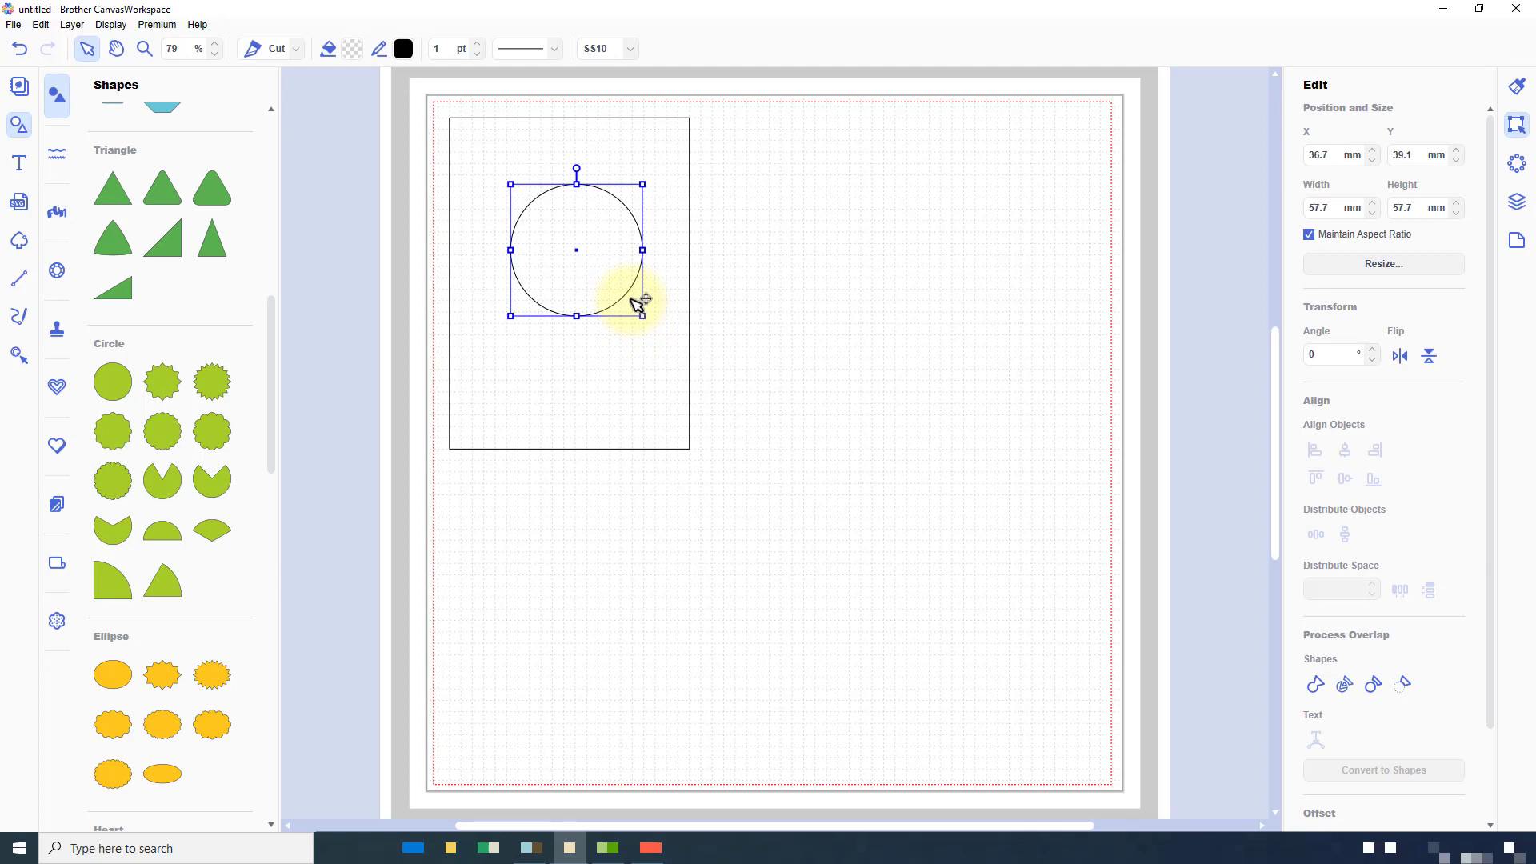
left_click_drag(641, 300, 613, 285)
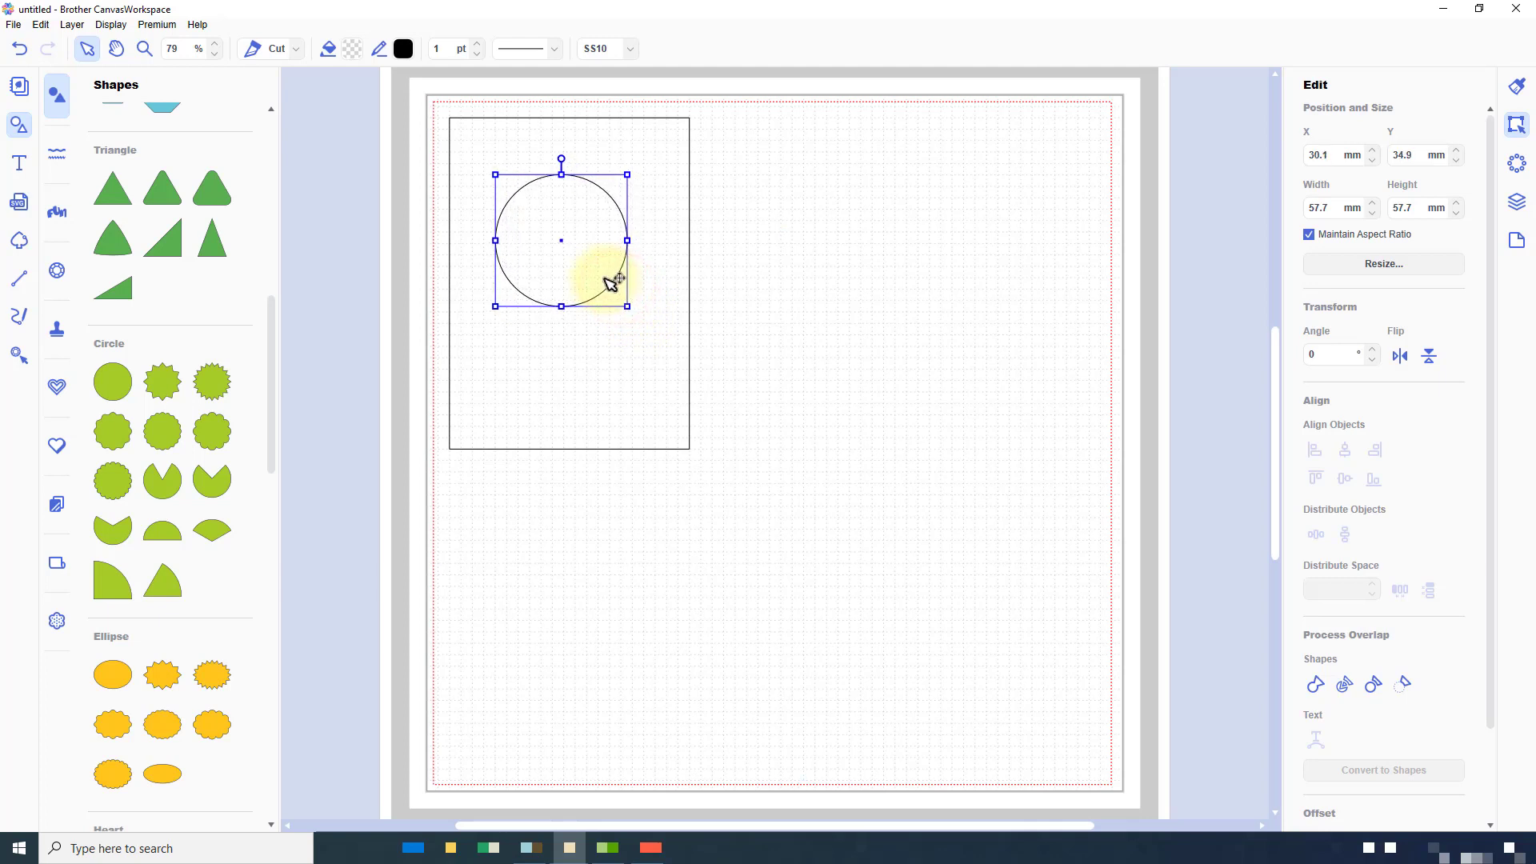
key("Delete")
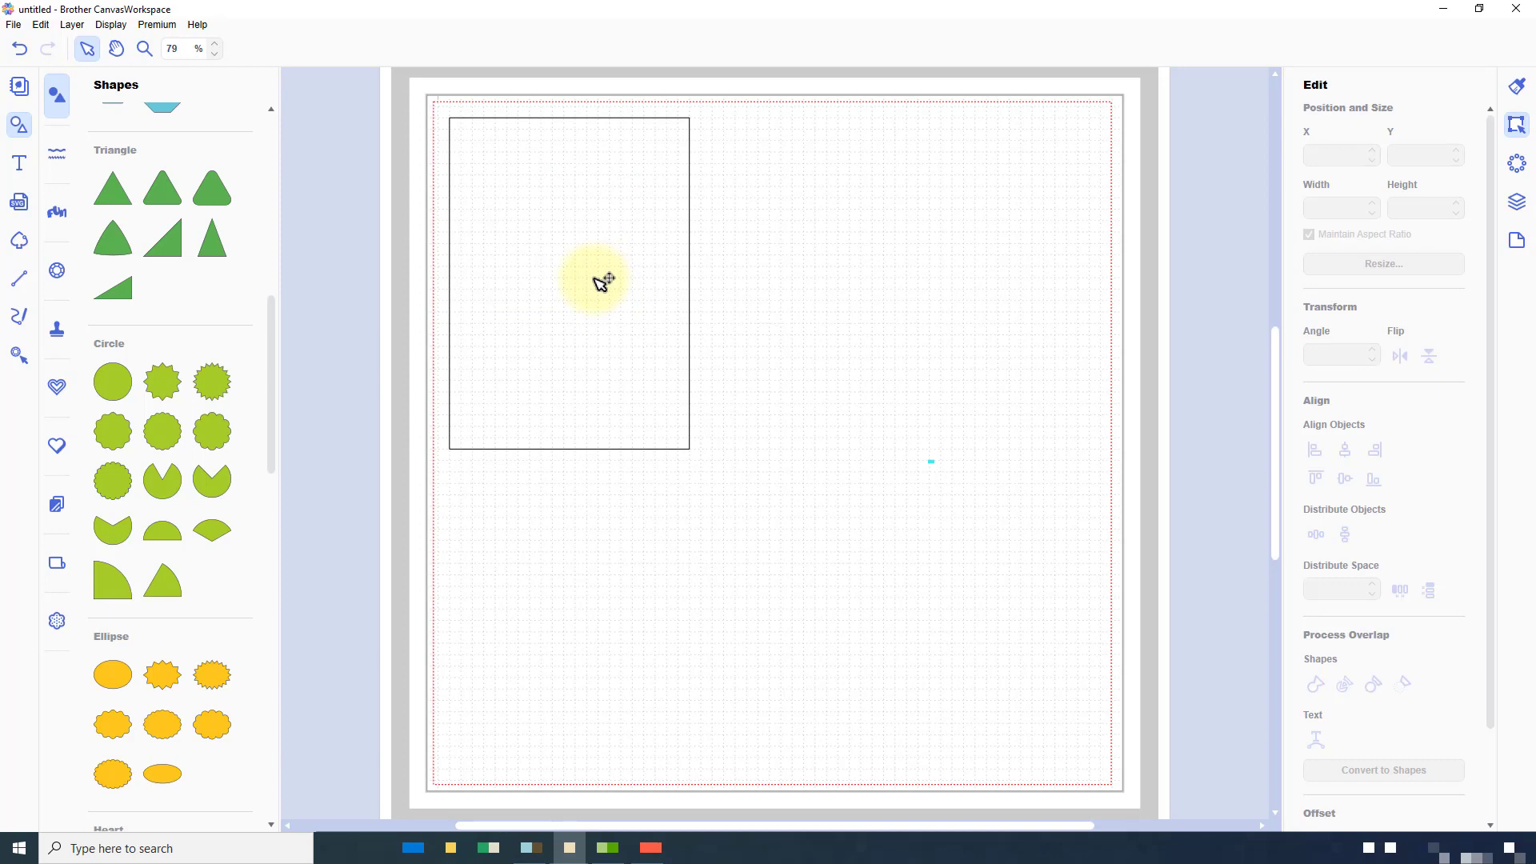
- Offset the rectangle 5 mm inward deleting the original line, then move it toward the top-left
left_click(568, 282)
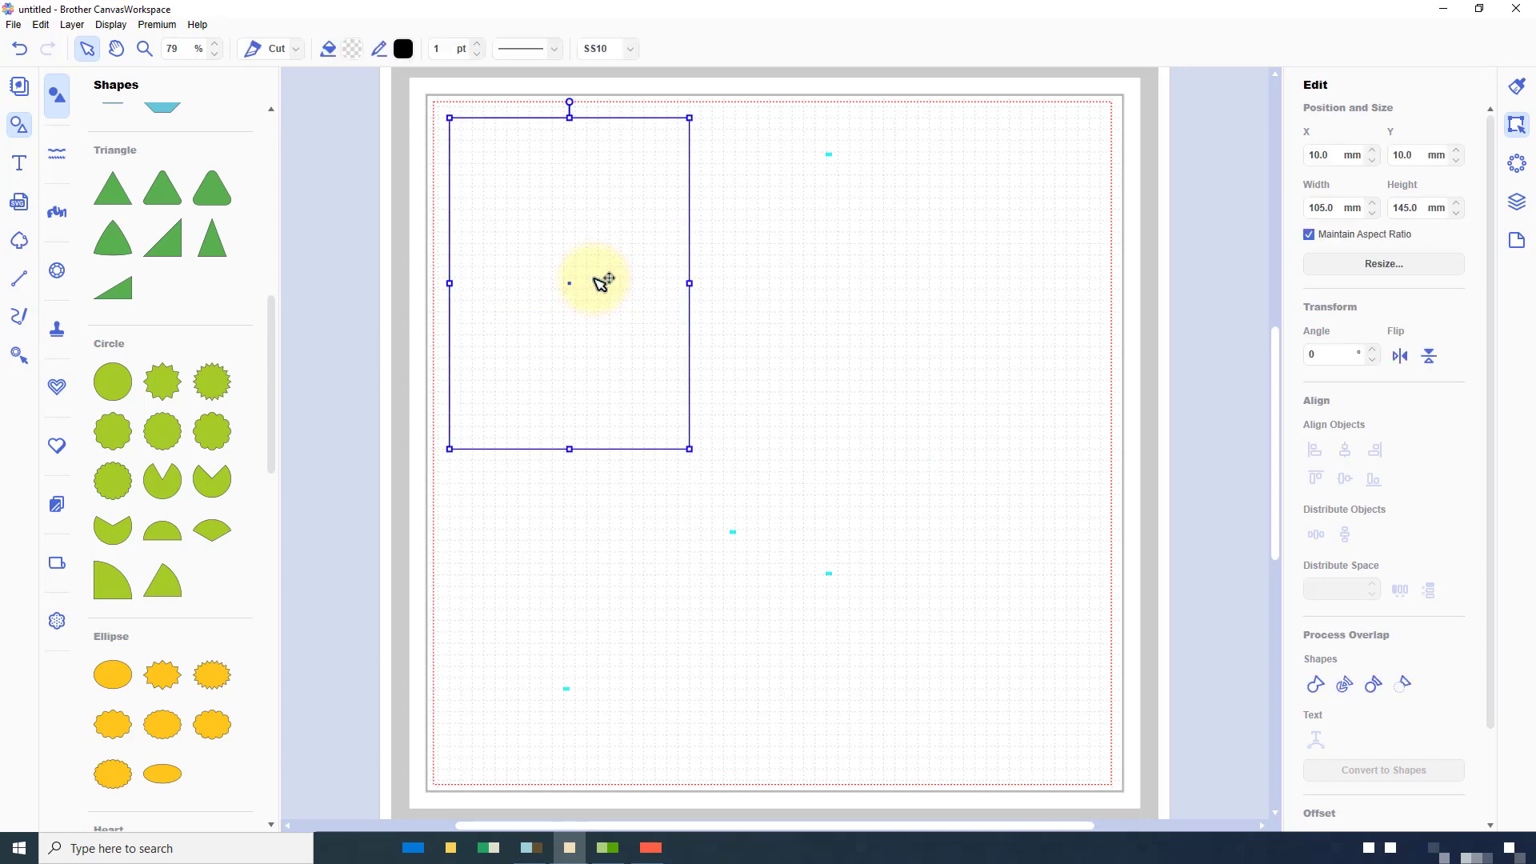
mouse_move(1495, 350)
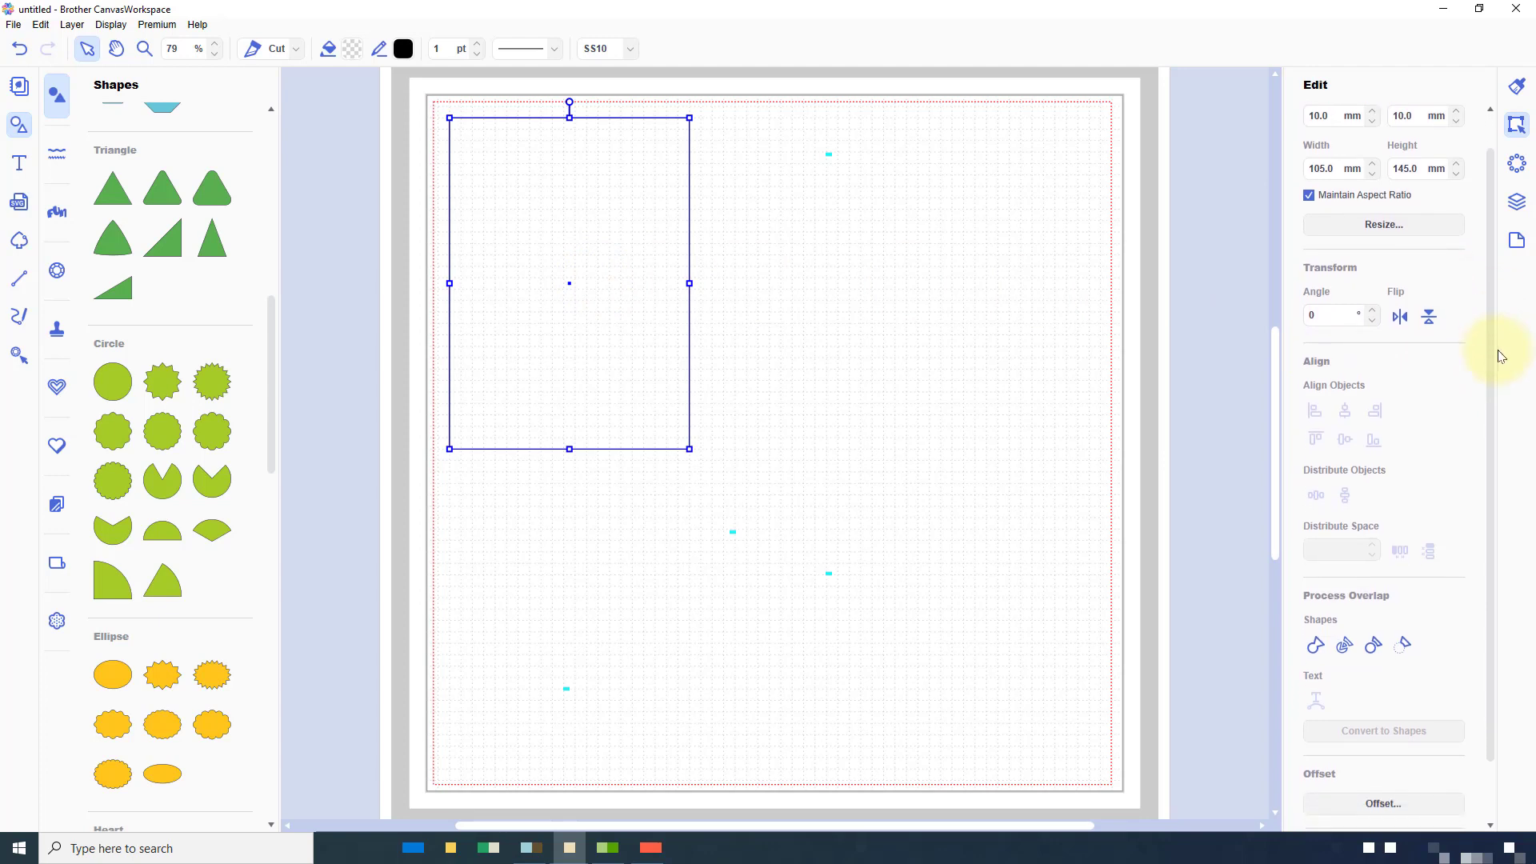
scroll("down", 3)
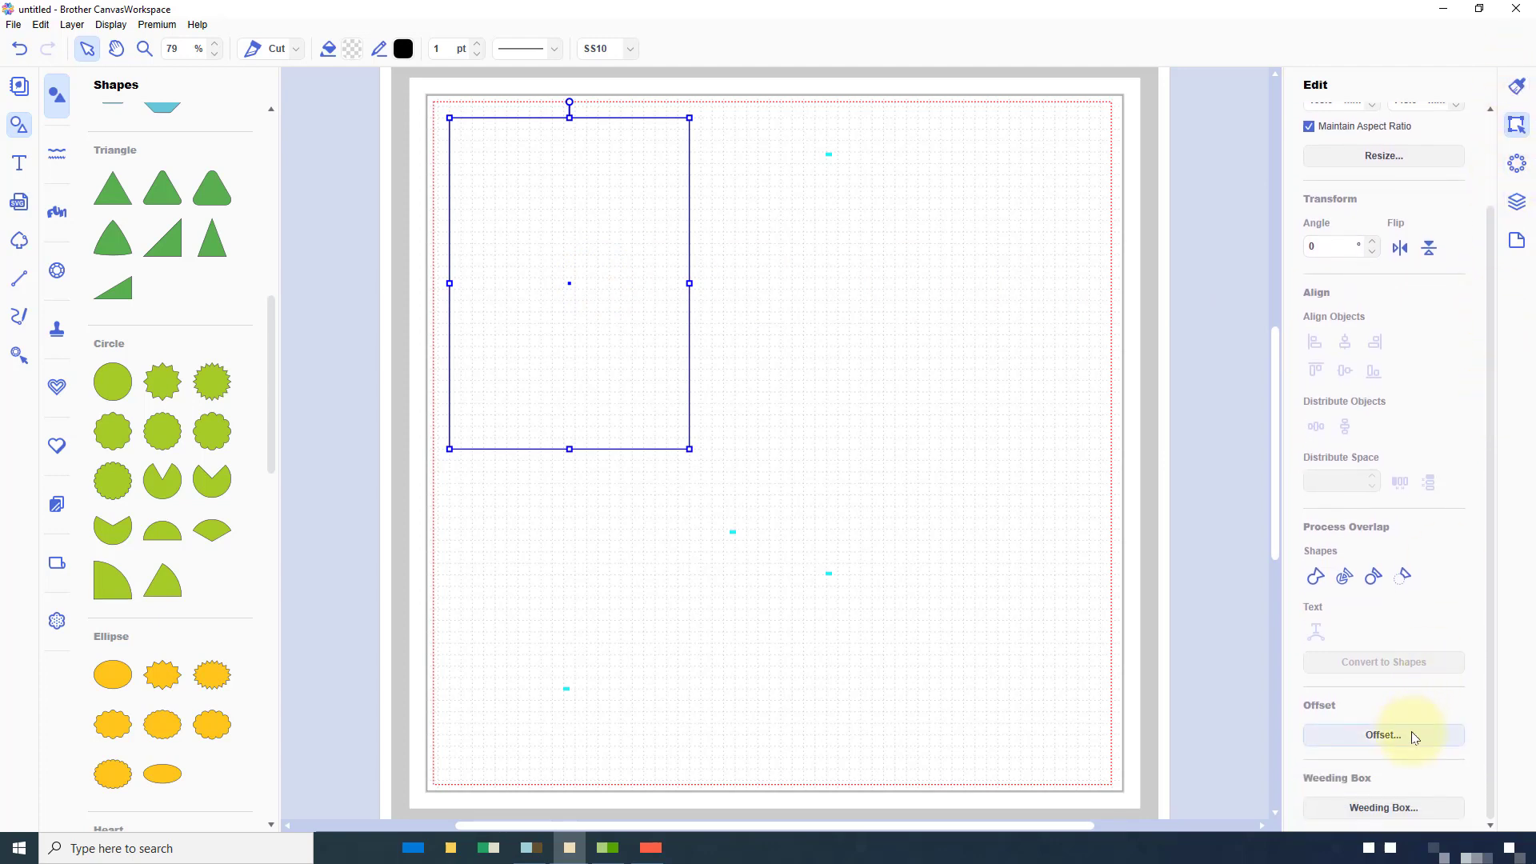
left_click(1382, 734)
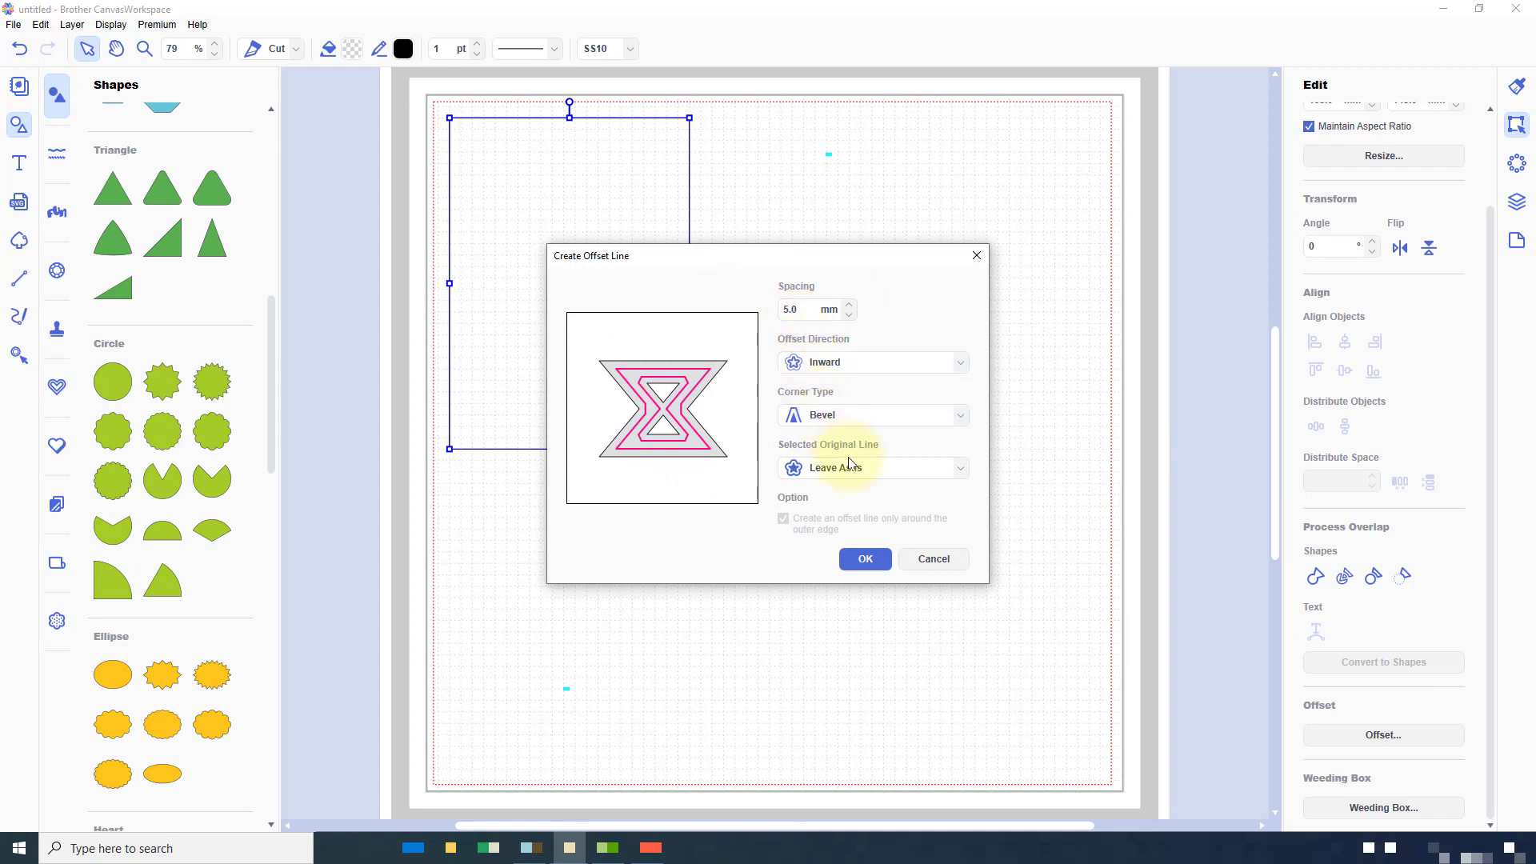
left_click(871, 467)
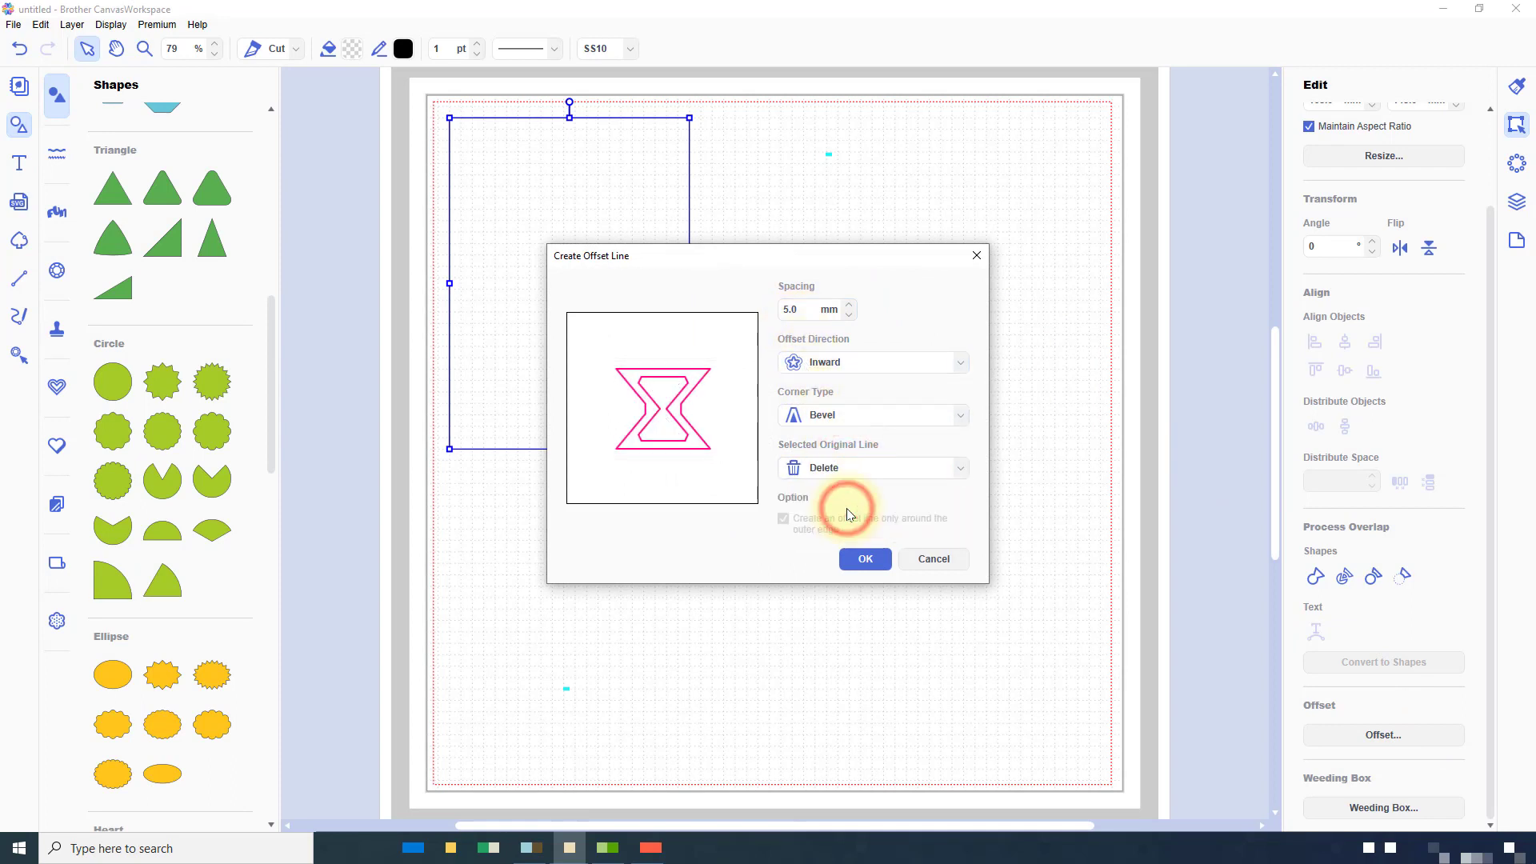
left_click(931, 558)
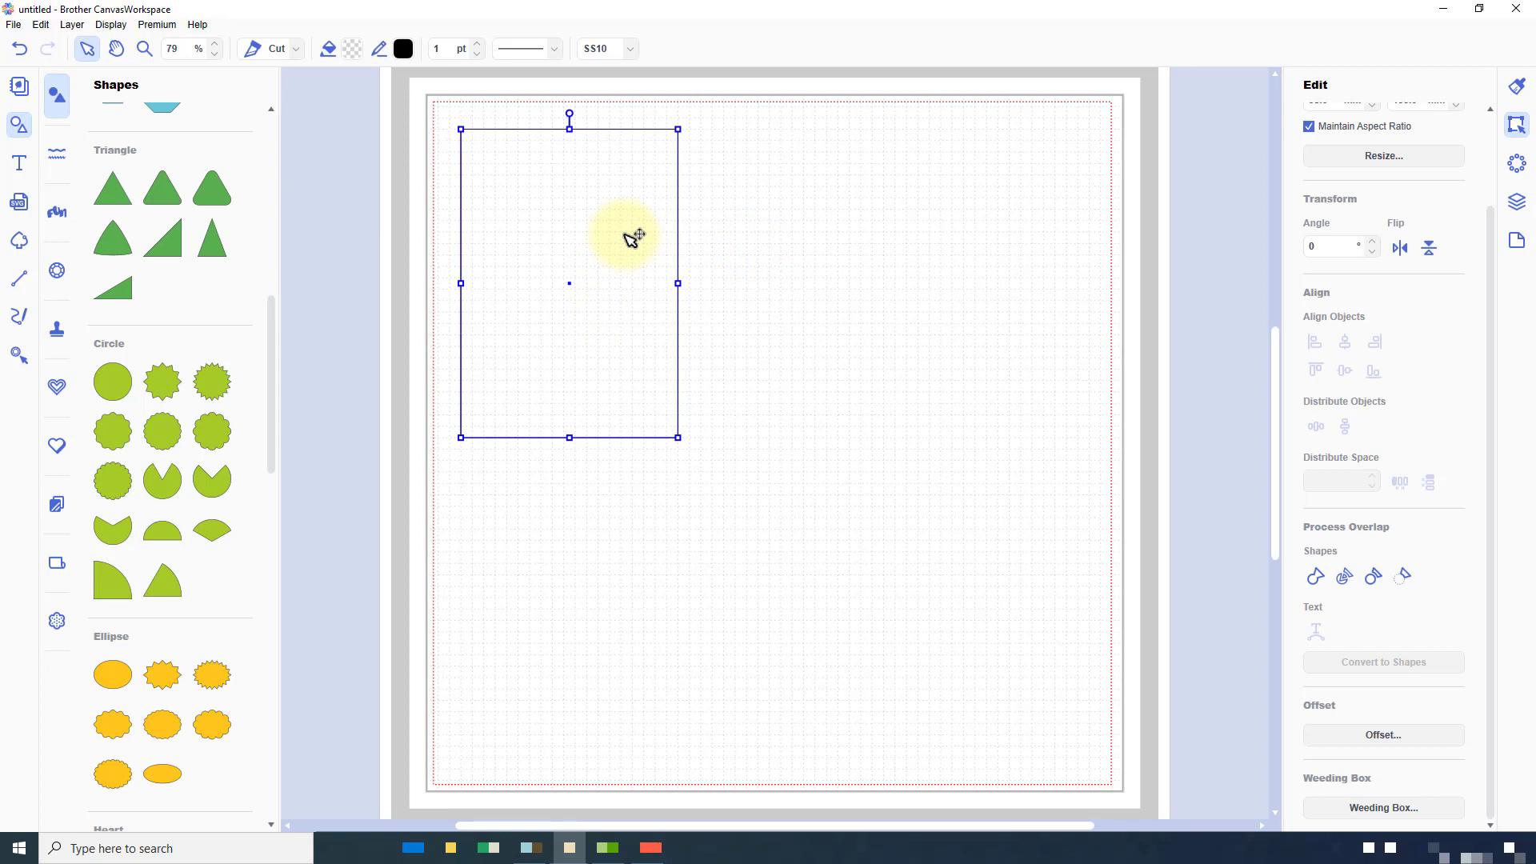
left_click_drag(632, 239, 612, 226)
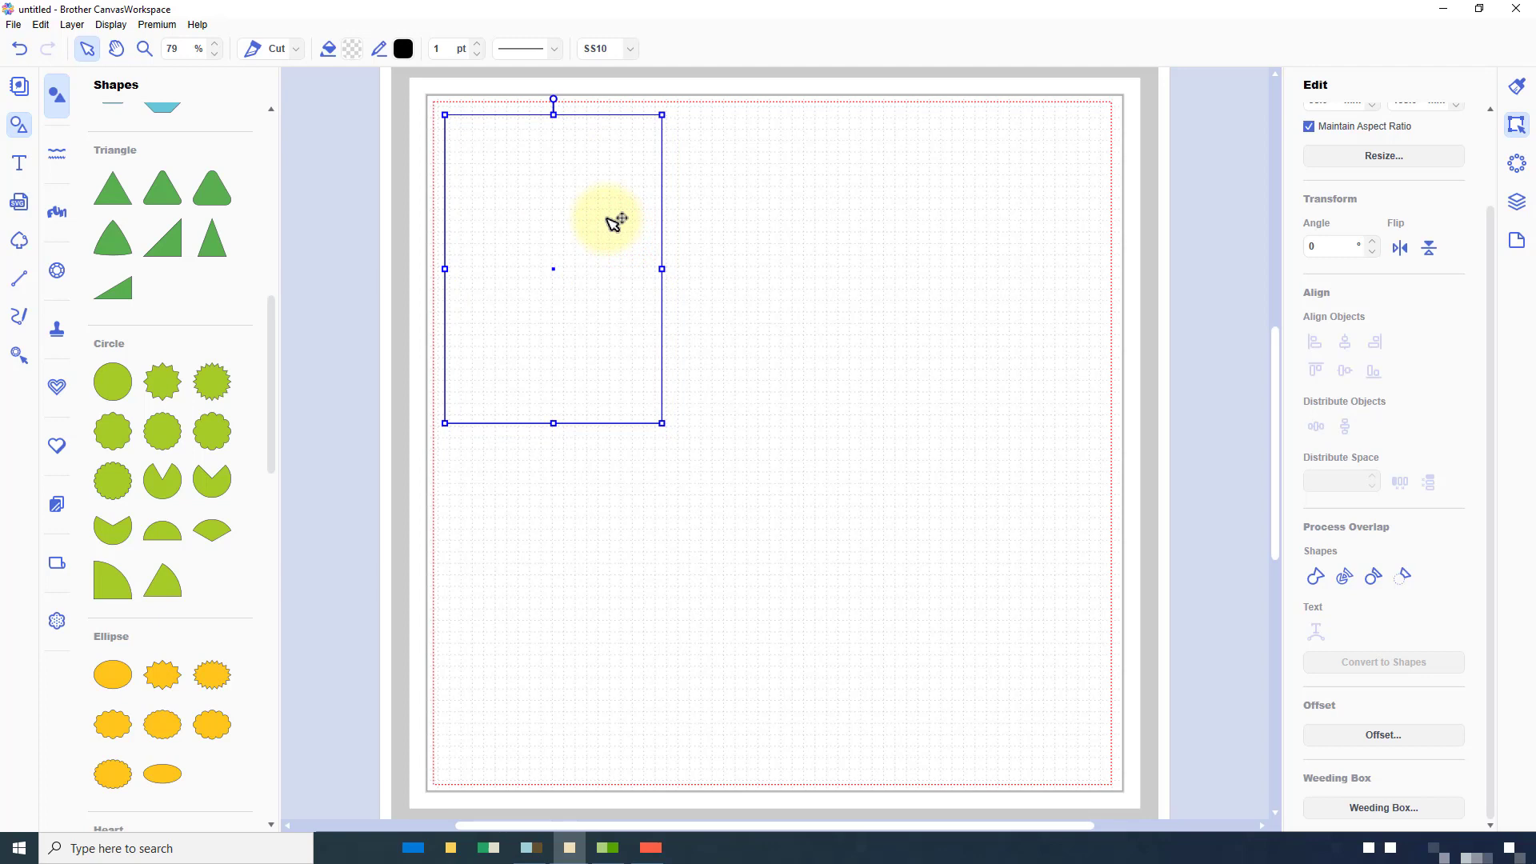
mouse_move(553, 120)
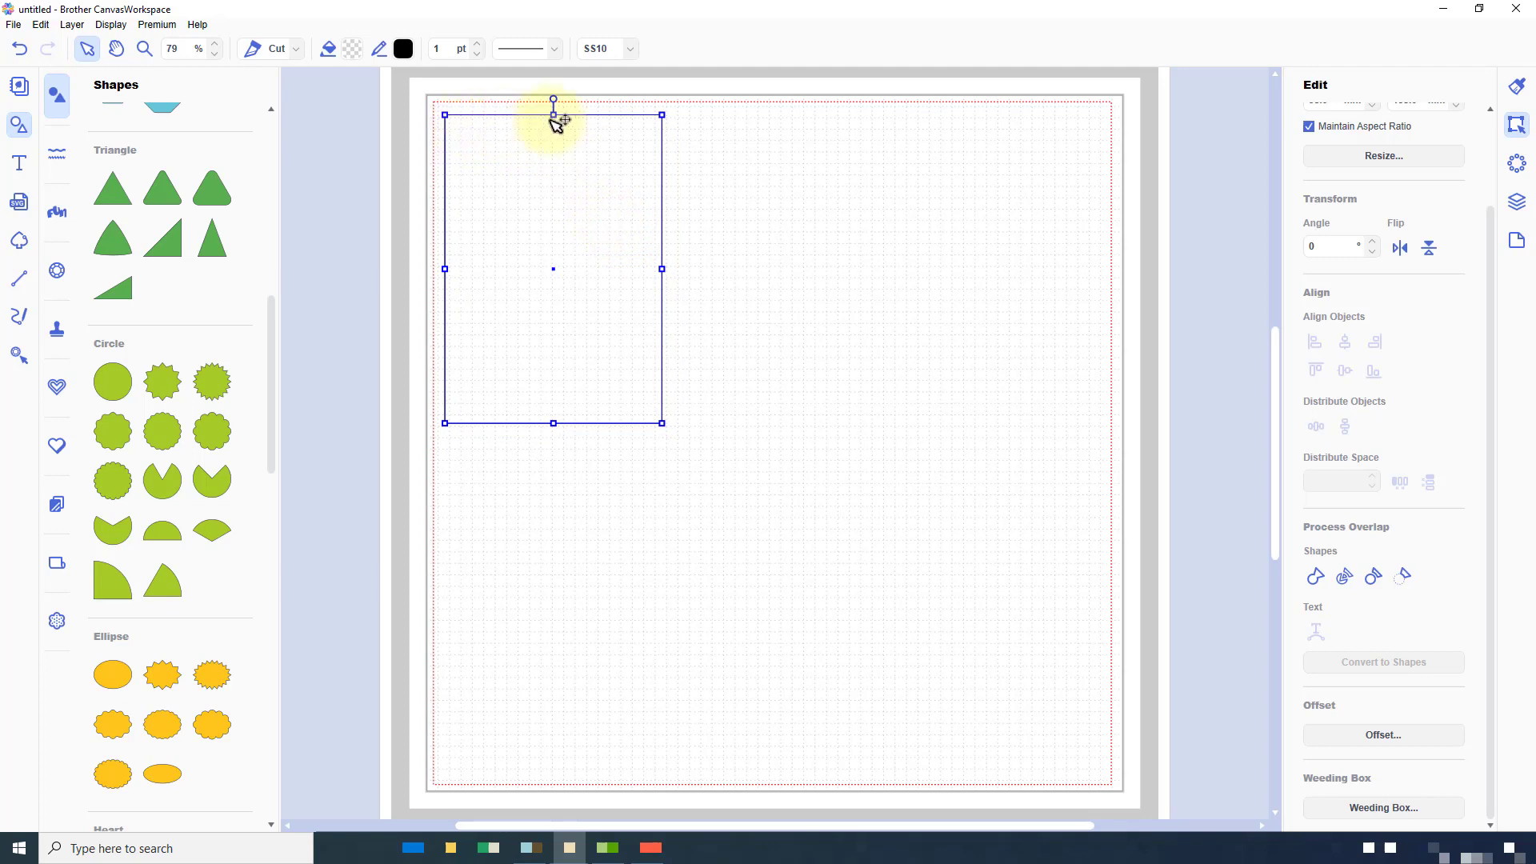
mouse_move(771, 432)
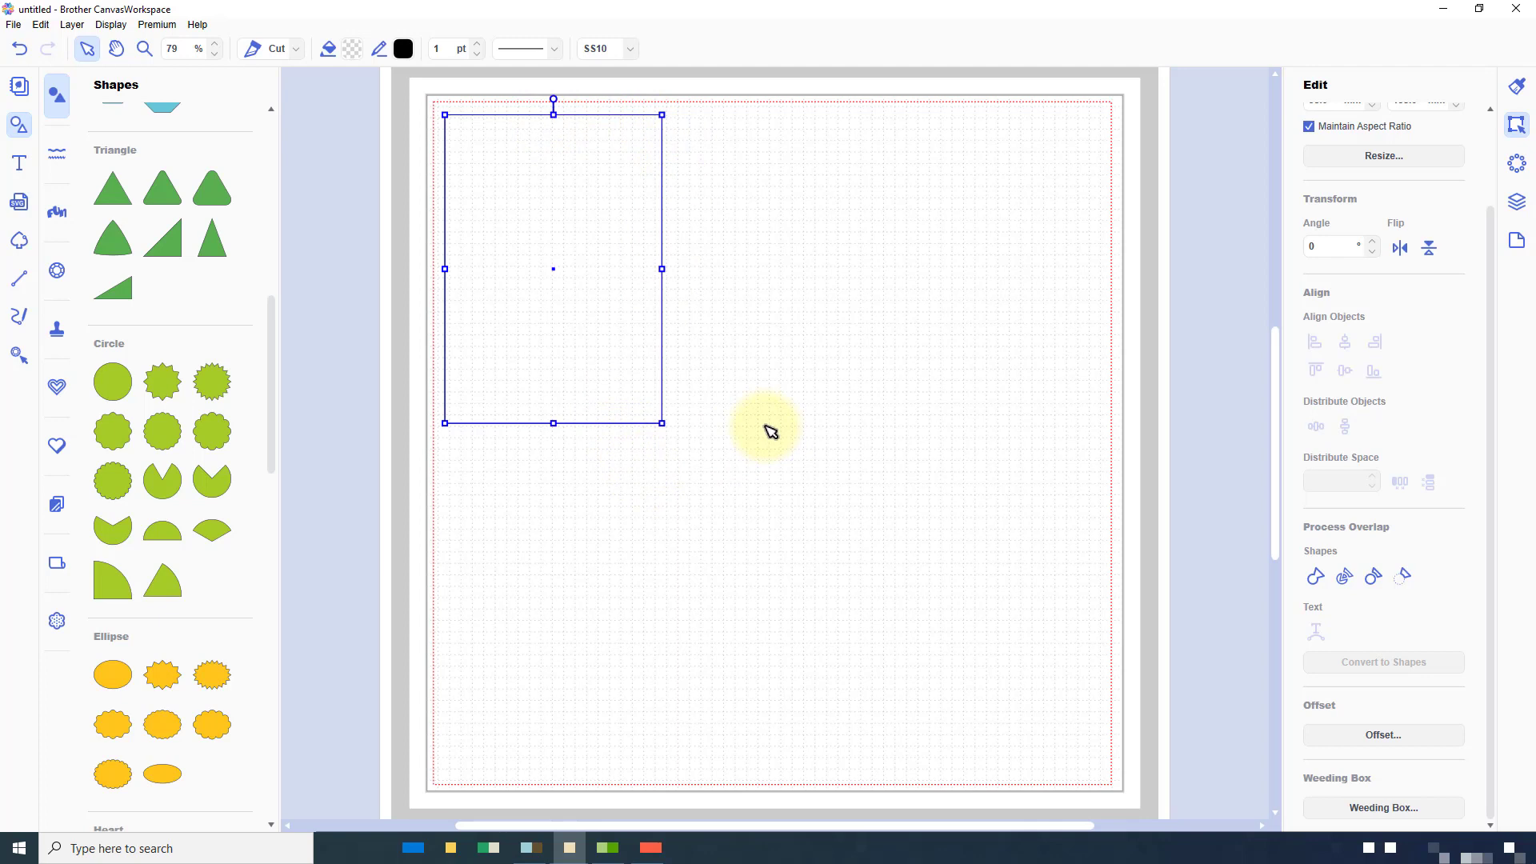
mouse_move(272, 370)
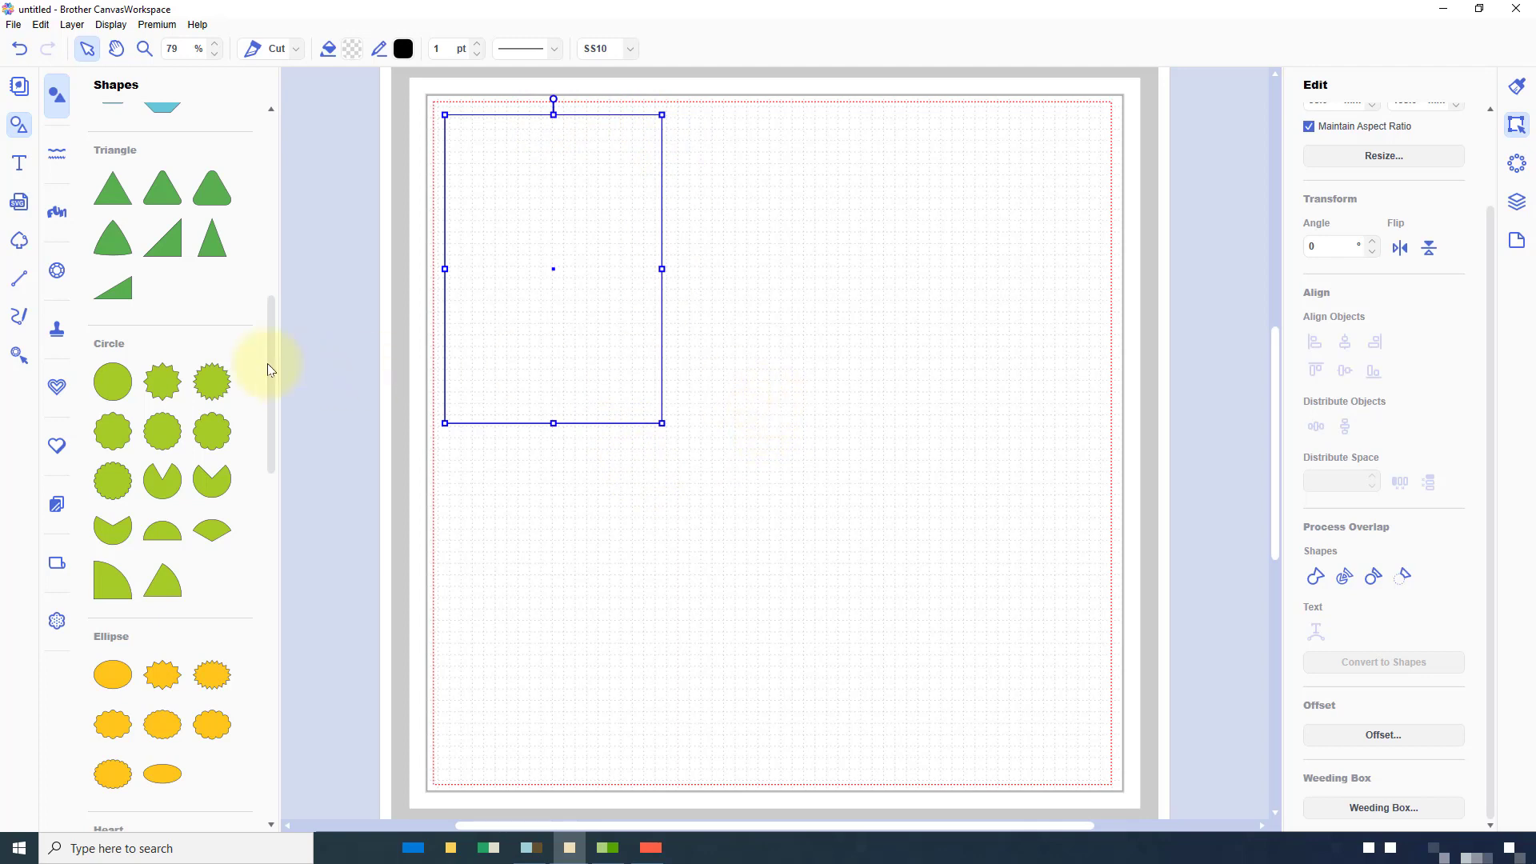
mouse_move(552, 205)
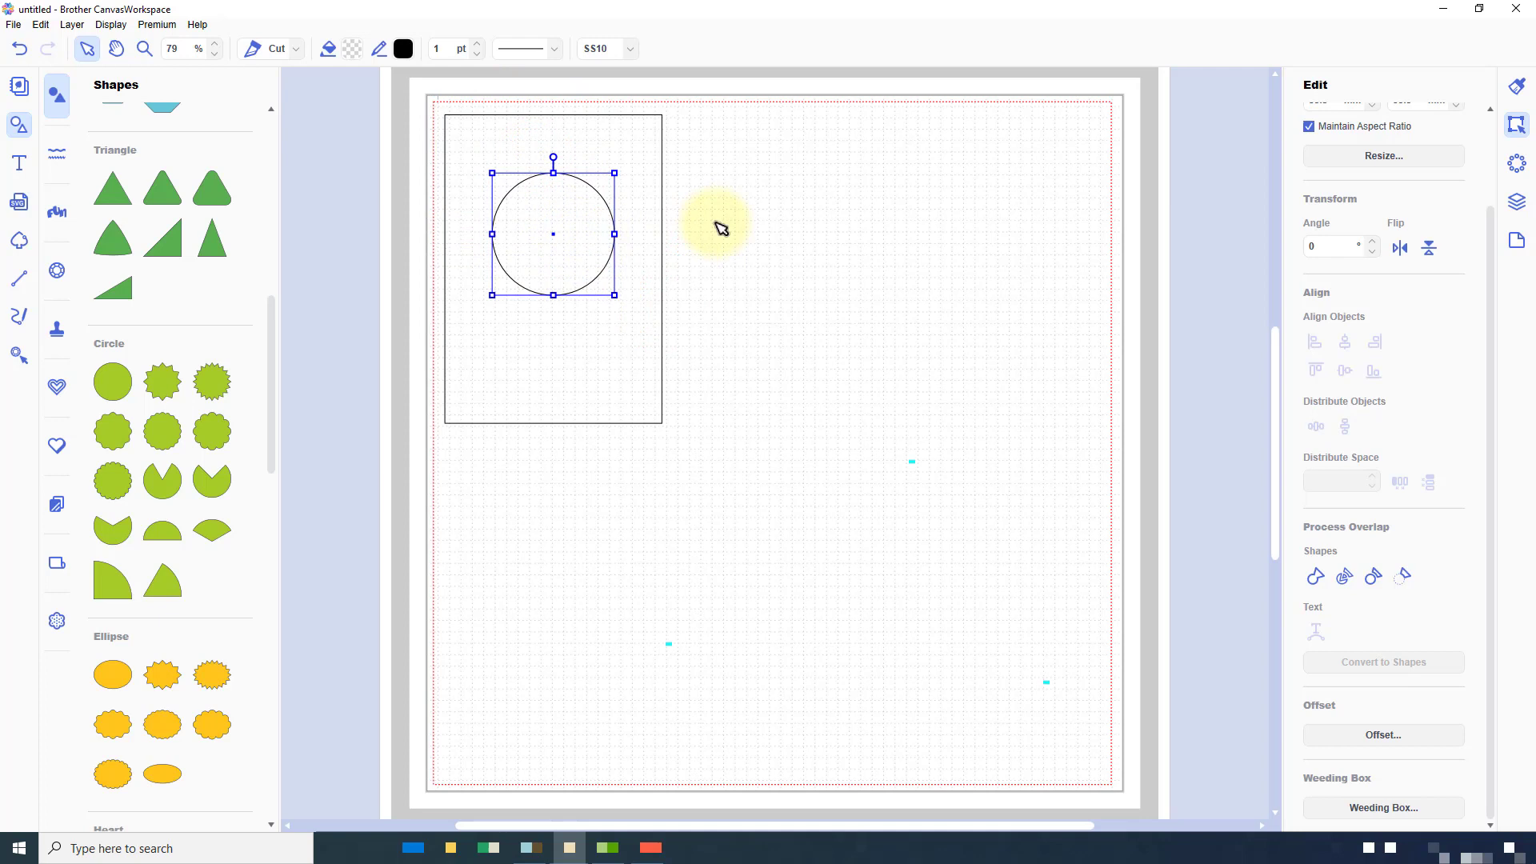
mouse_move(305, 64)
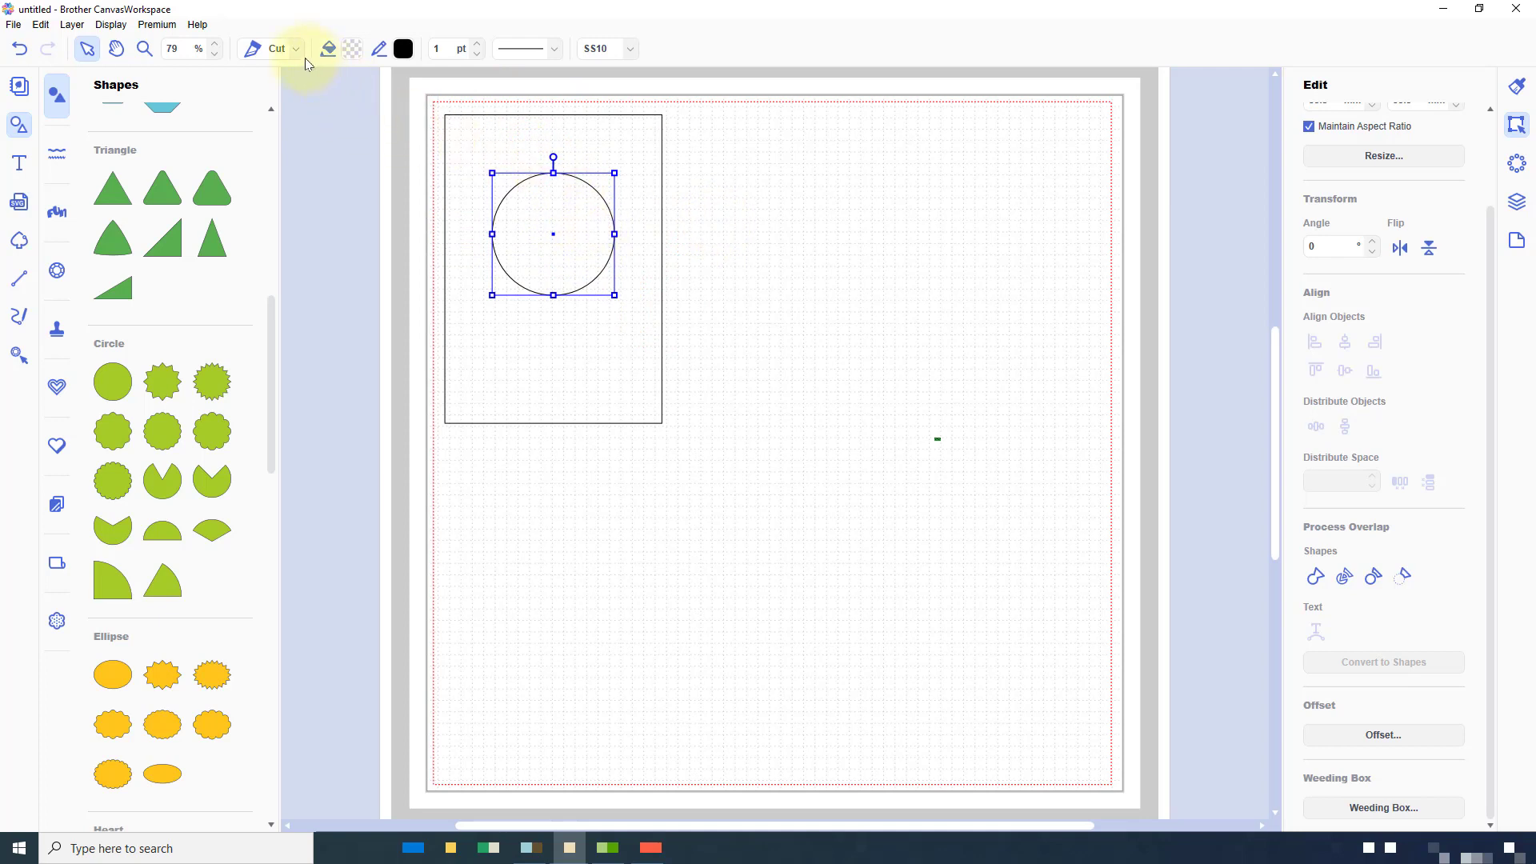
- View the Cut/Draw/Pierce options and show the Layers list for the new circle
left_click(277, 48)
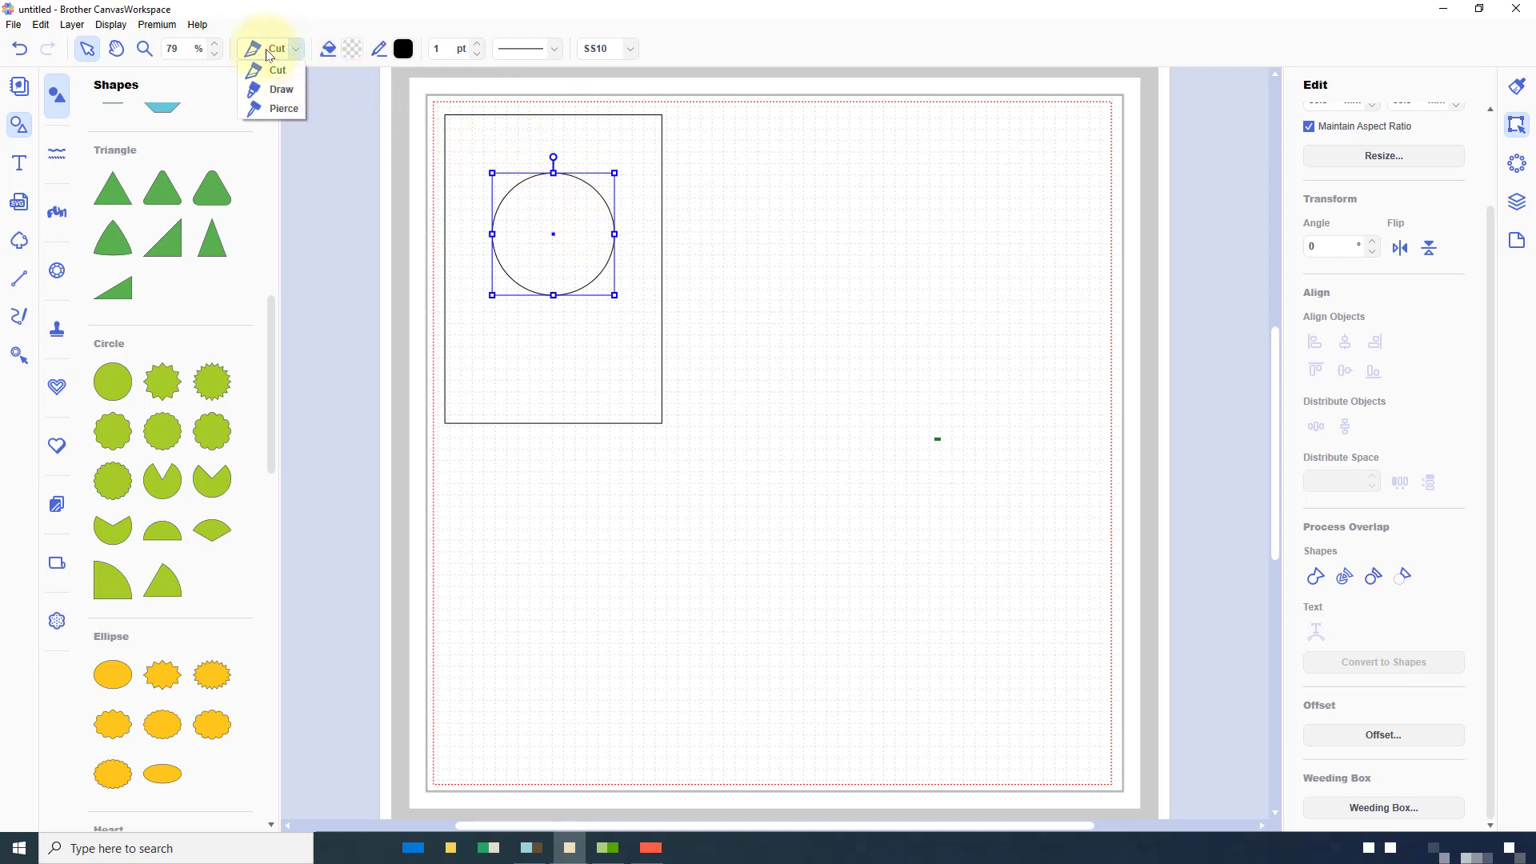
mouse_move(503, 135)
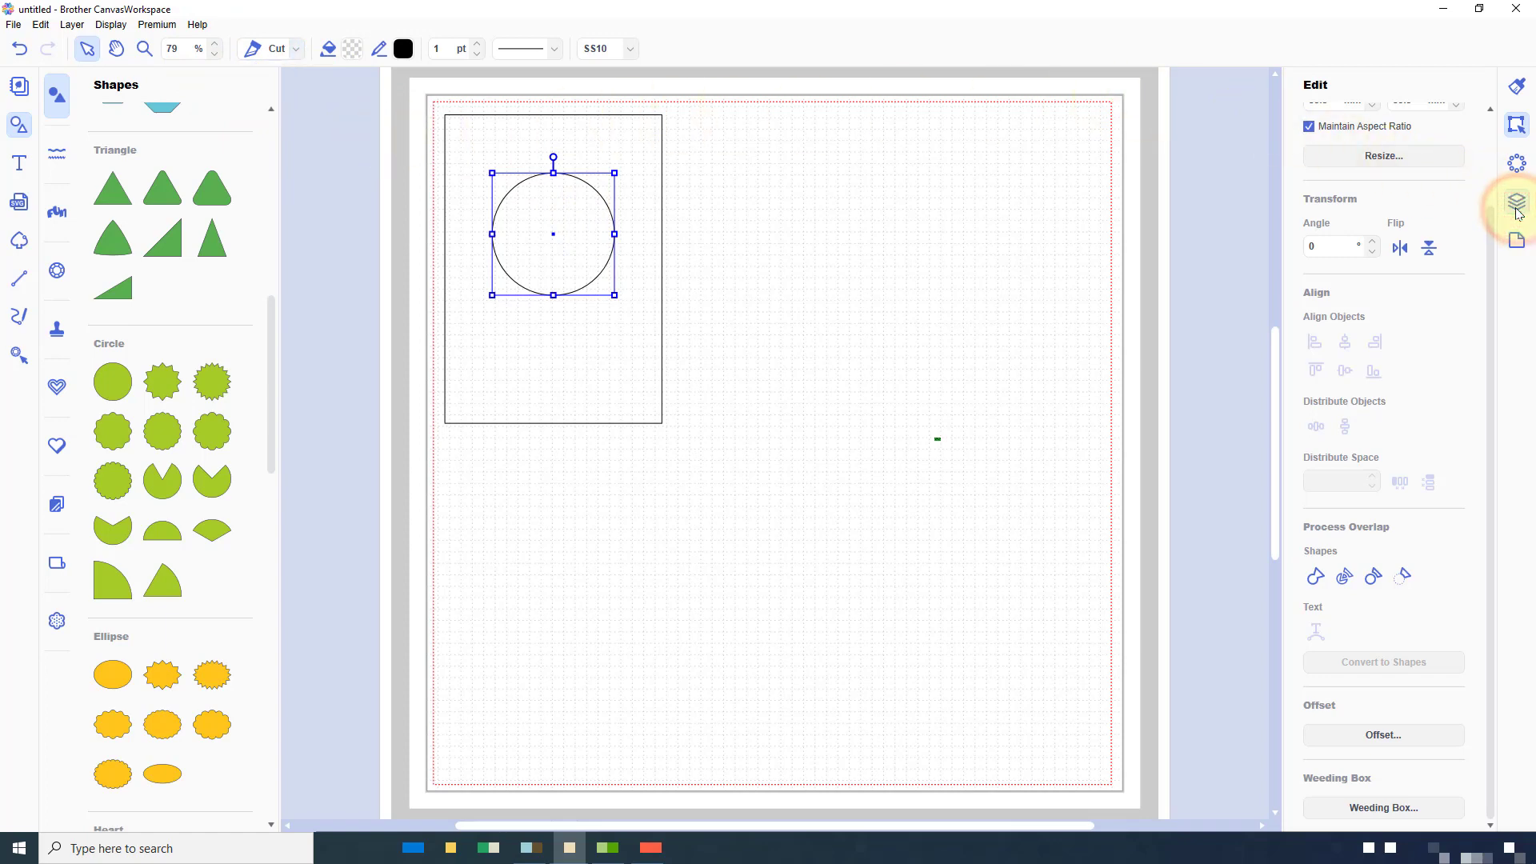
left_click(1515, 201)
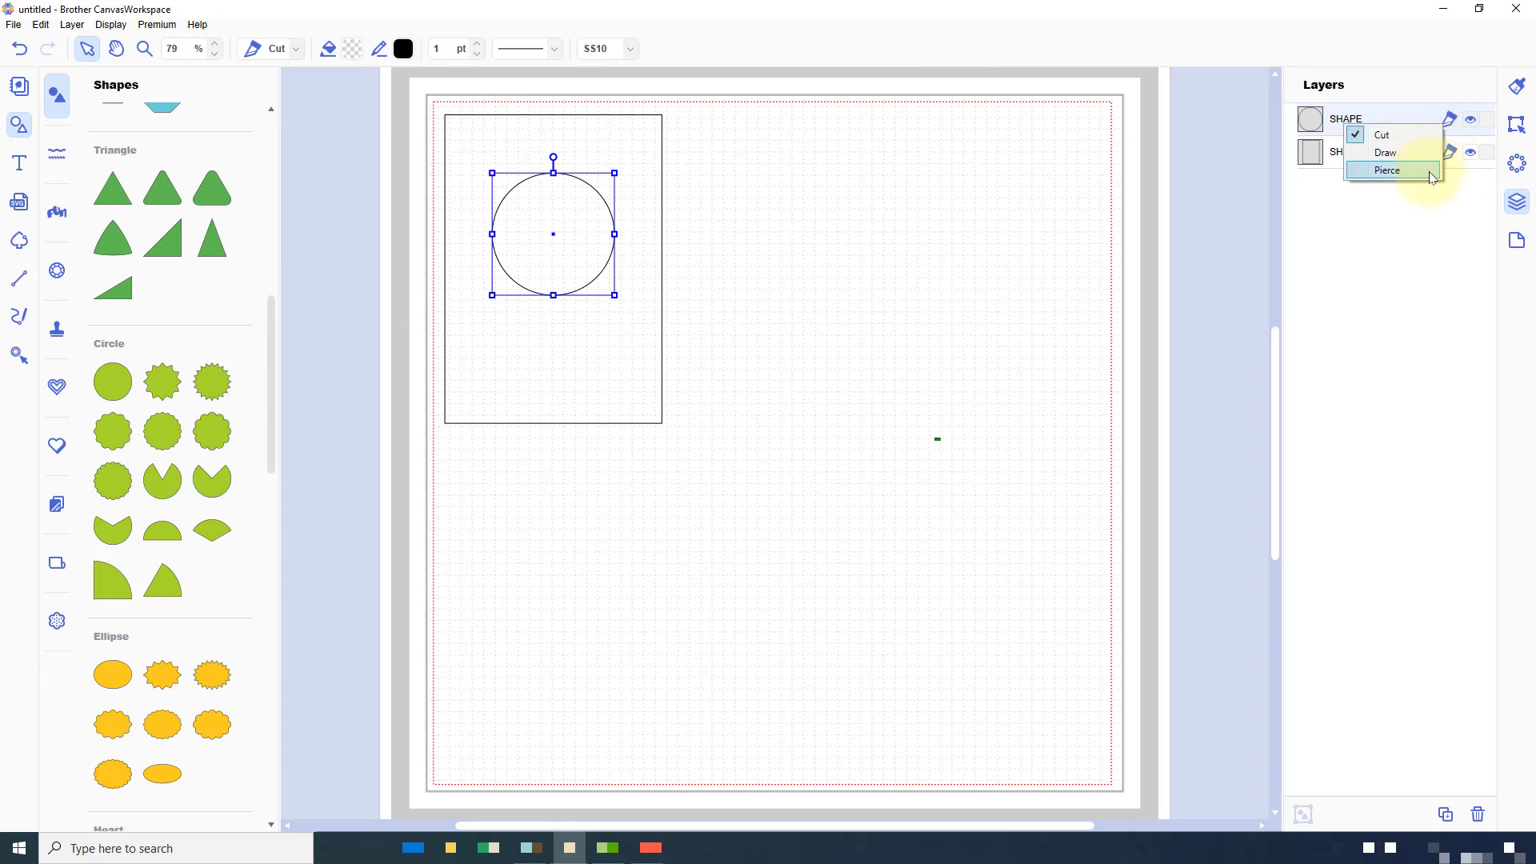
- Set the circle layer to Pierce and open its properties for 5 mm dot spacing
left_click(1387, 171)
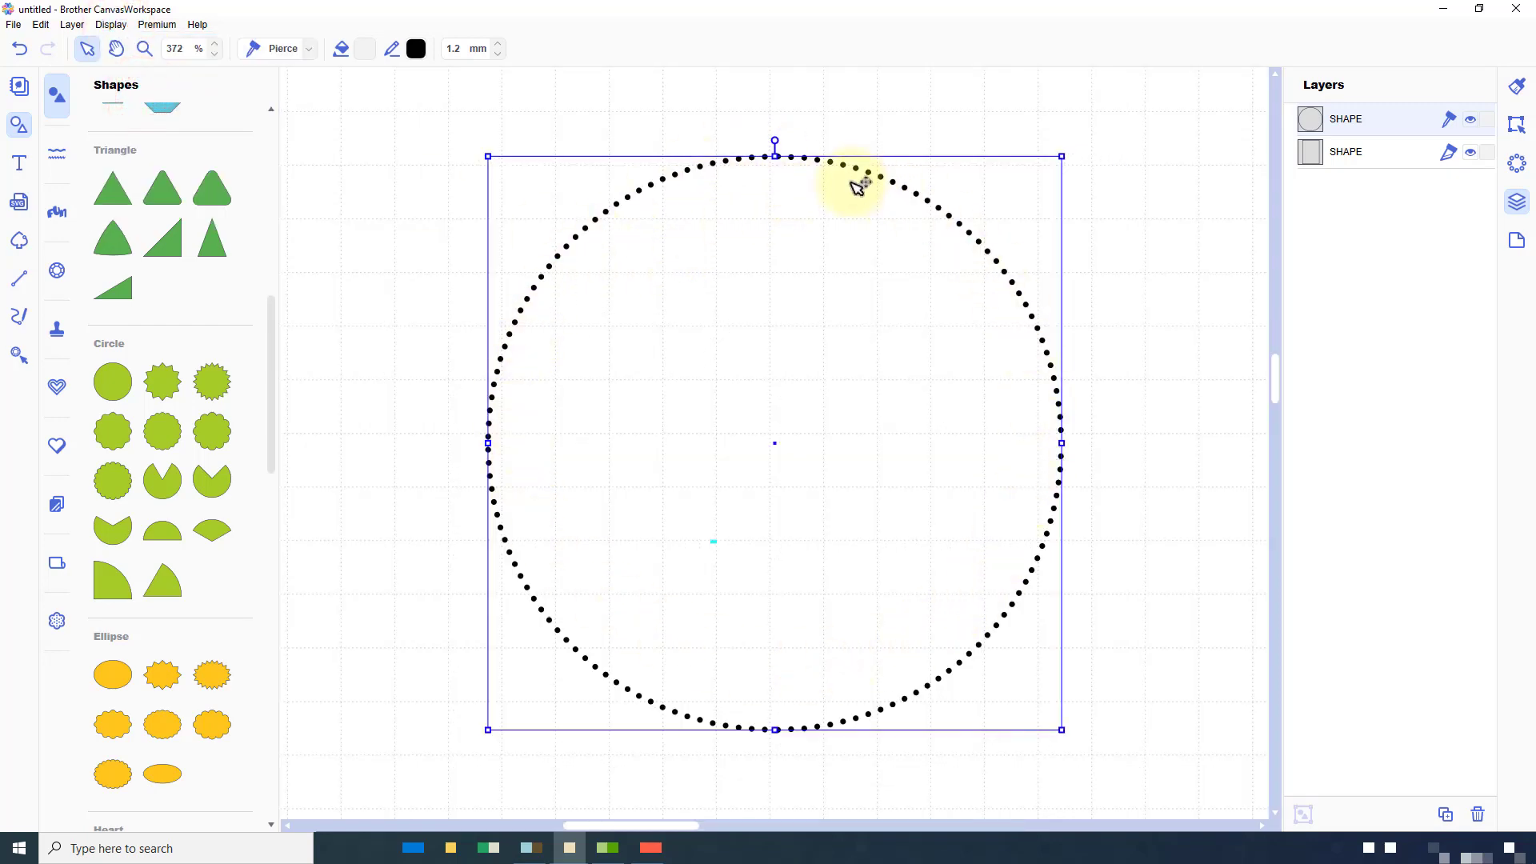
mouse_move(896, 184)
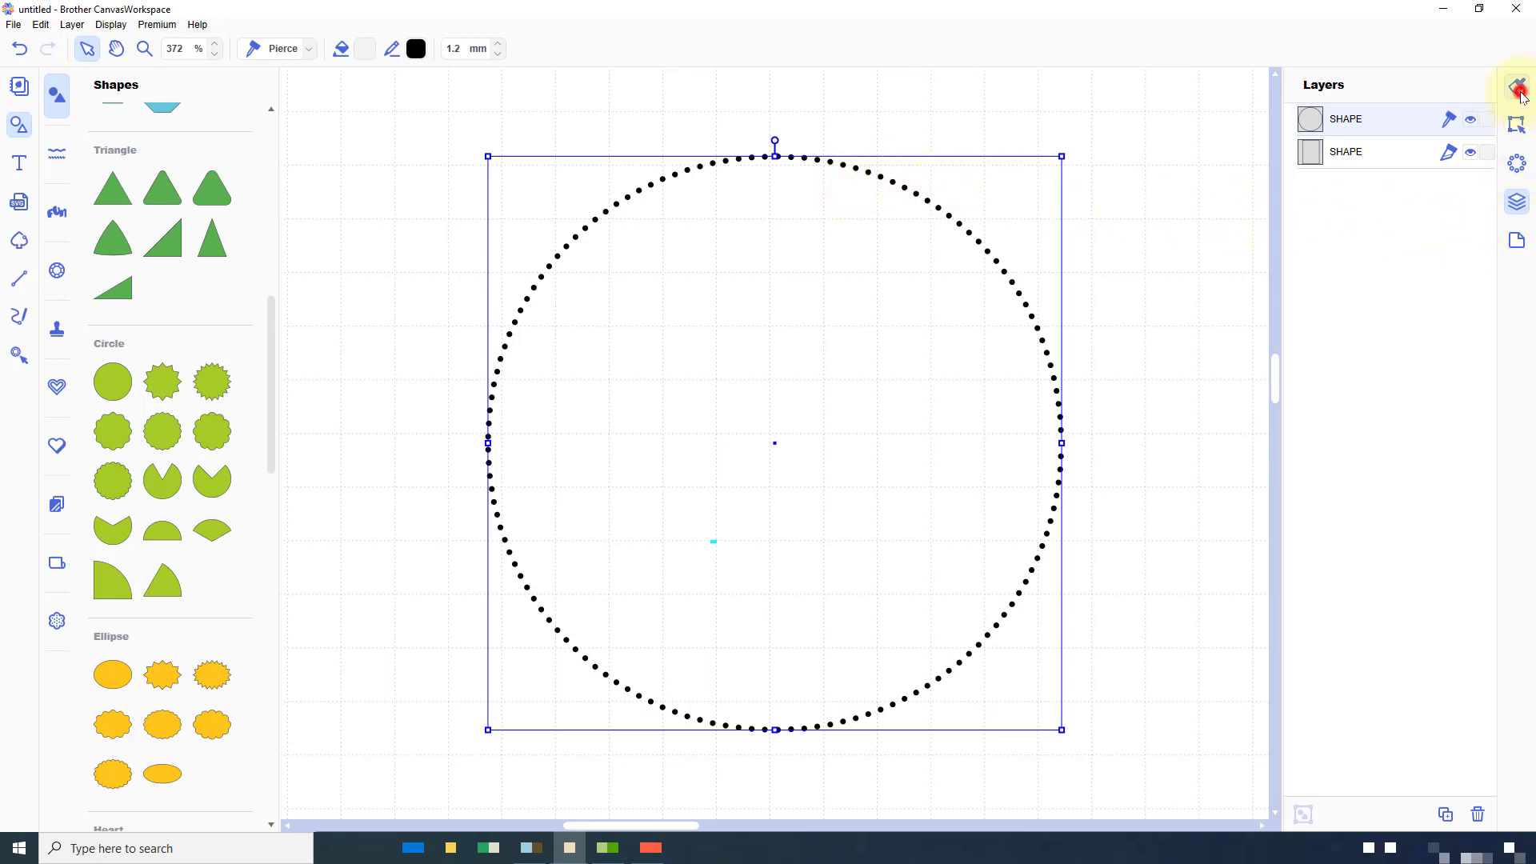
left_click(1517, 87)
type("5")
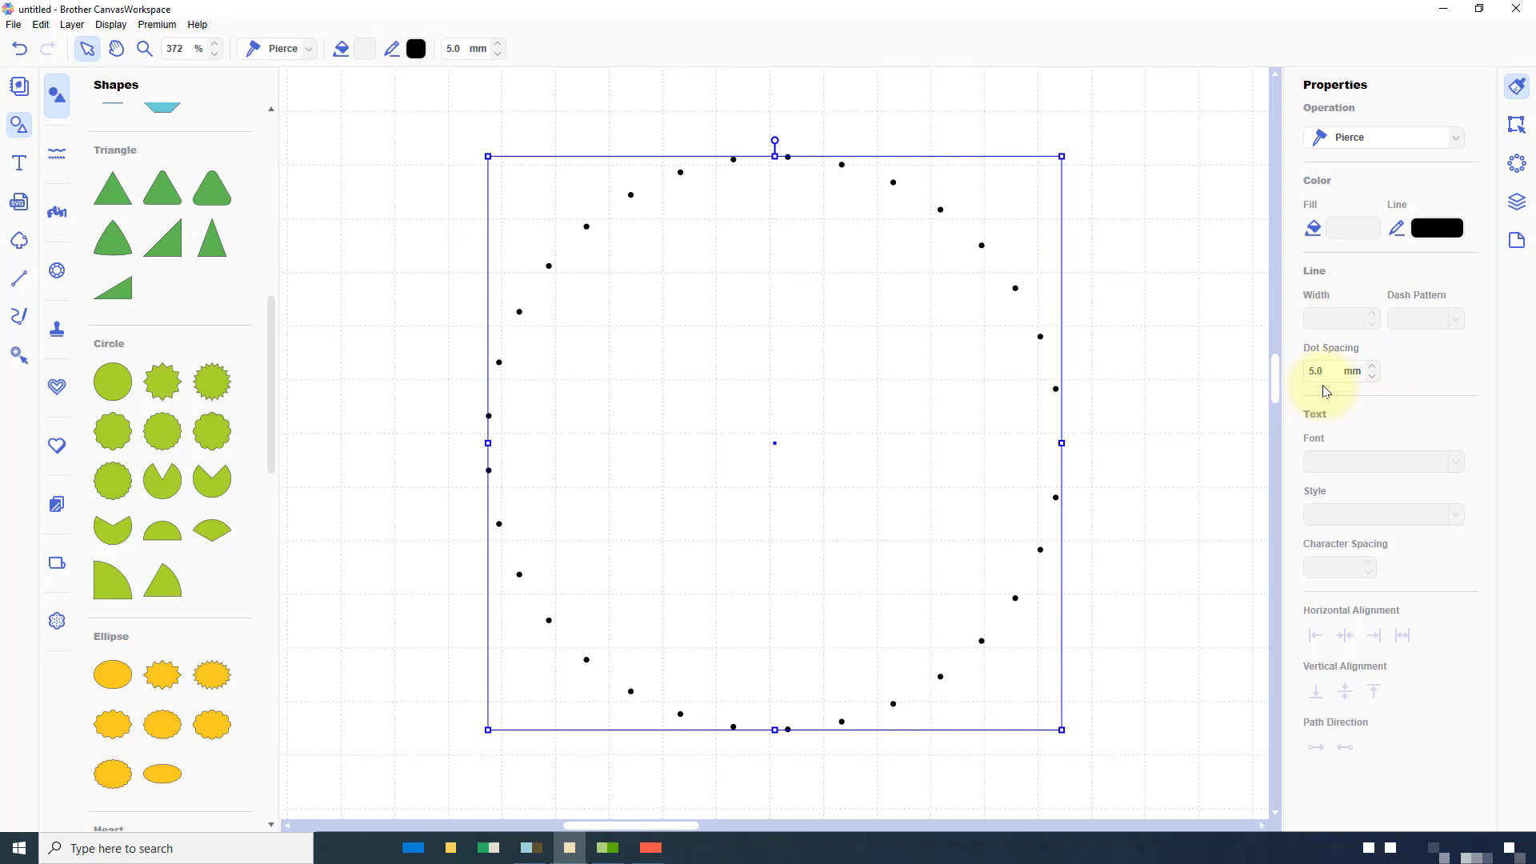
mouse_move(163, 36)
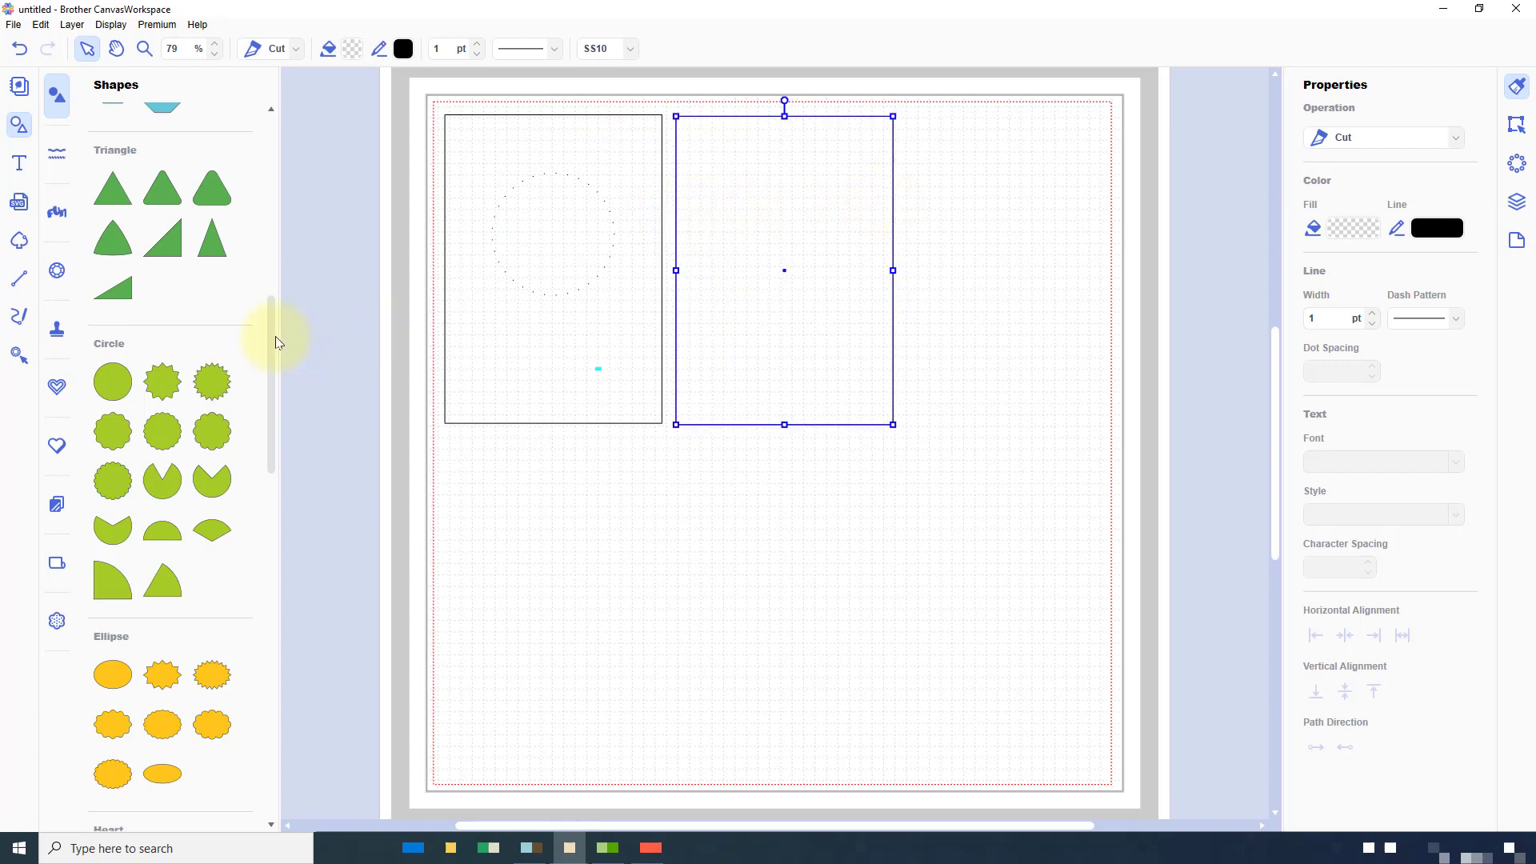
- Add a heart from the Shapes library and resize it to fit inside the second card
scroll("down", 3)
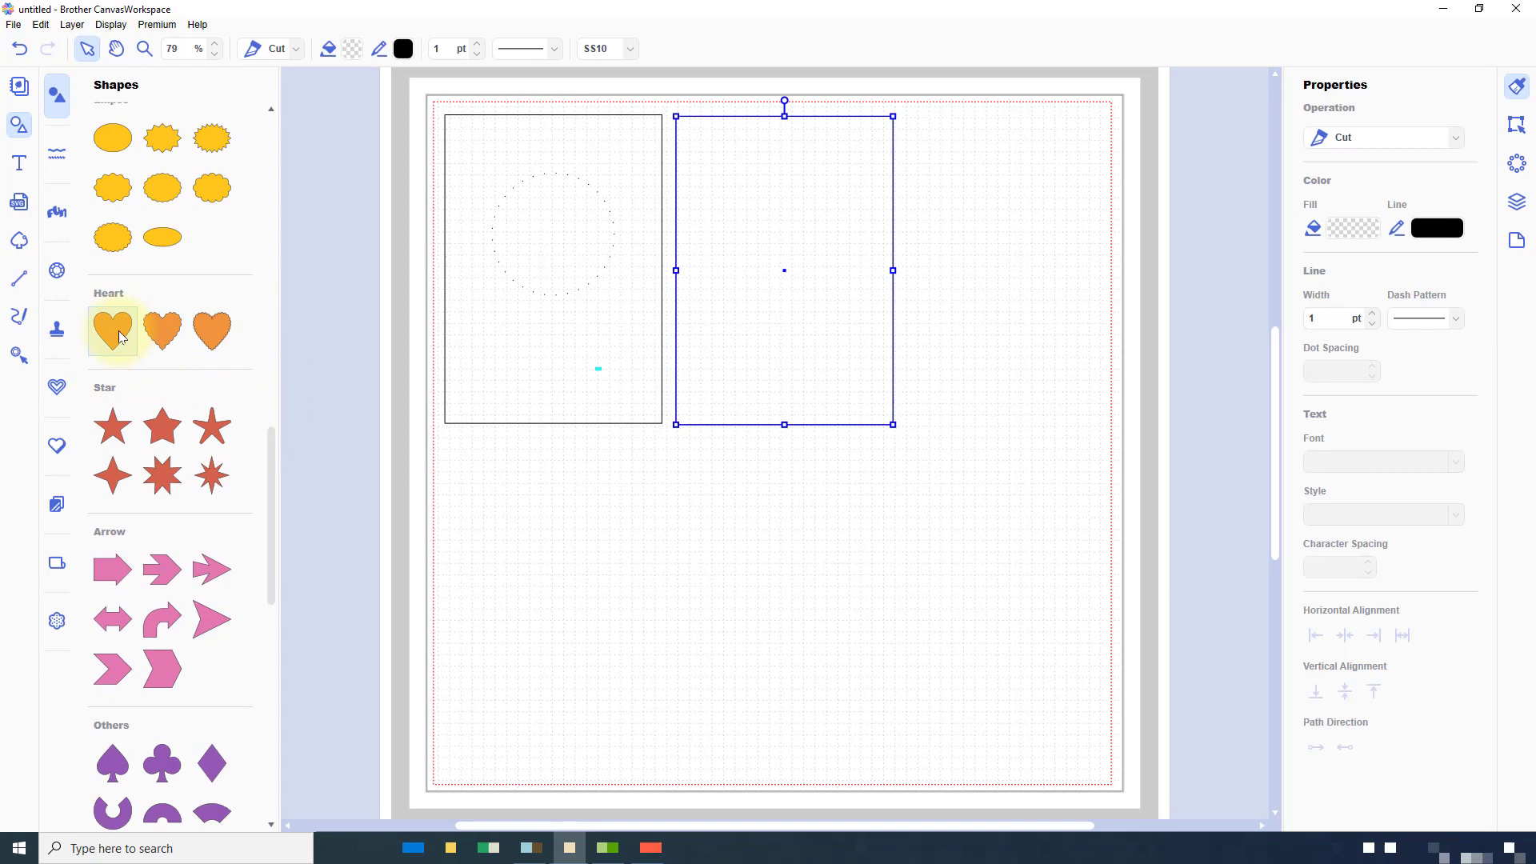
left_click(112, 329)
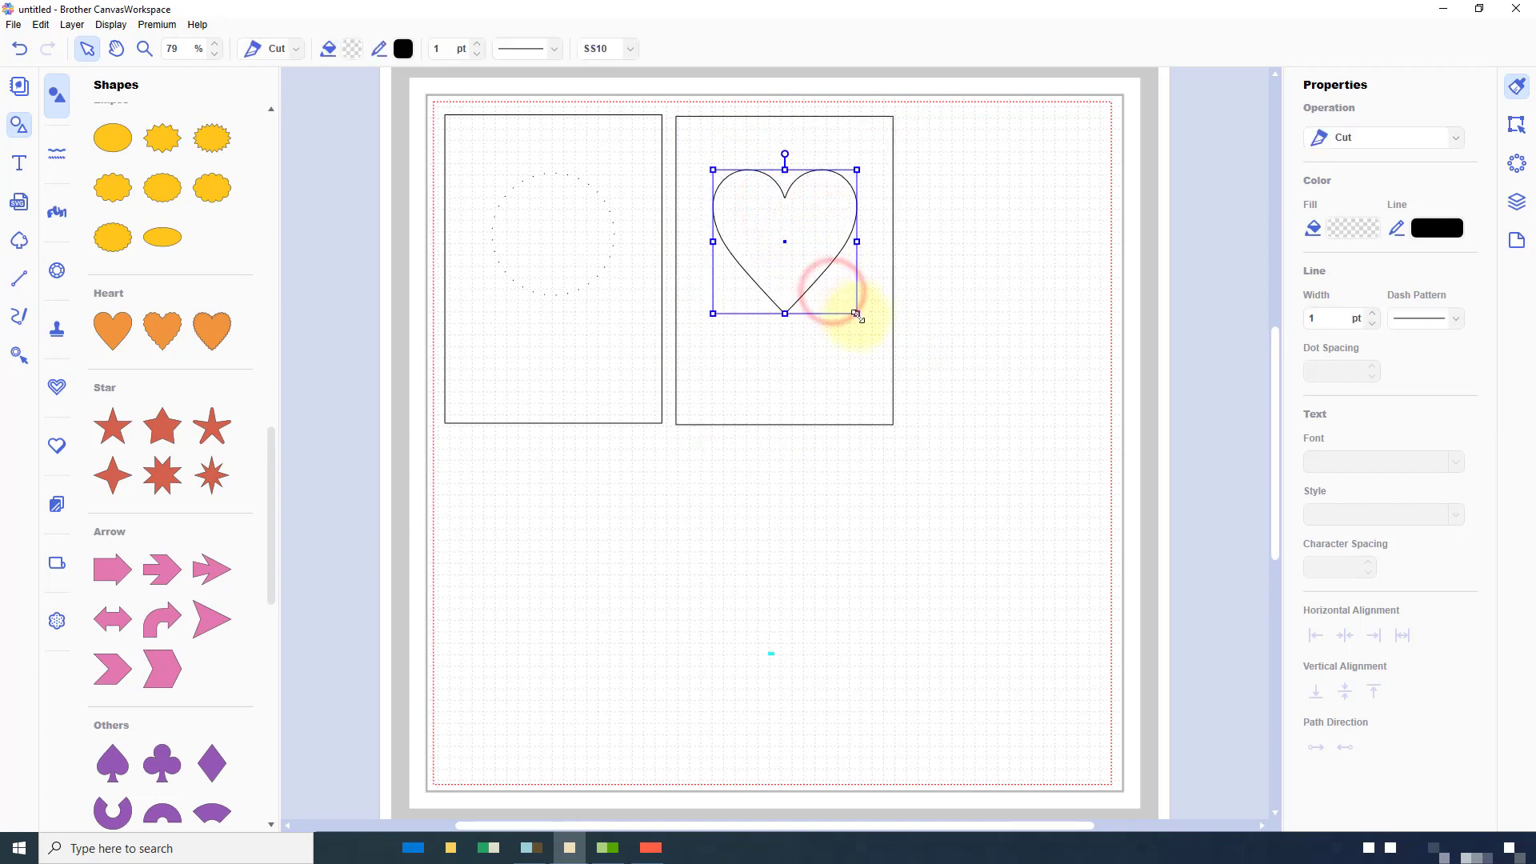
left_click_drag(856, 312, 852, 304)
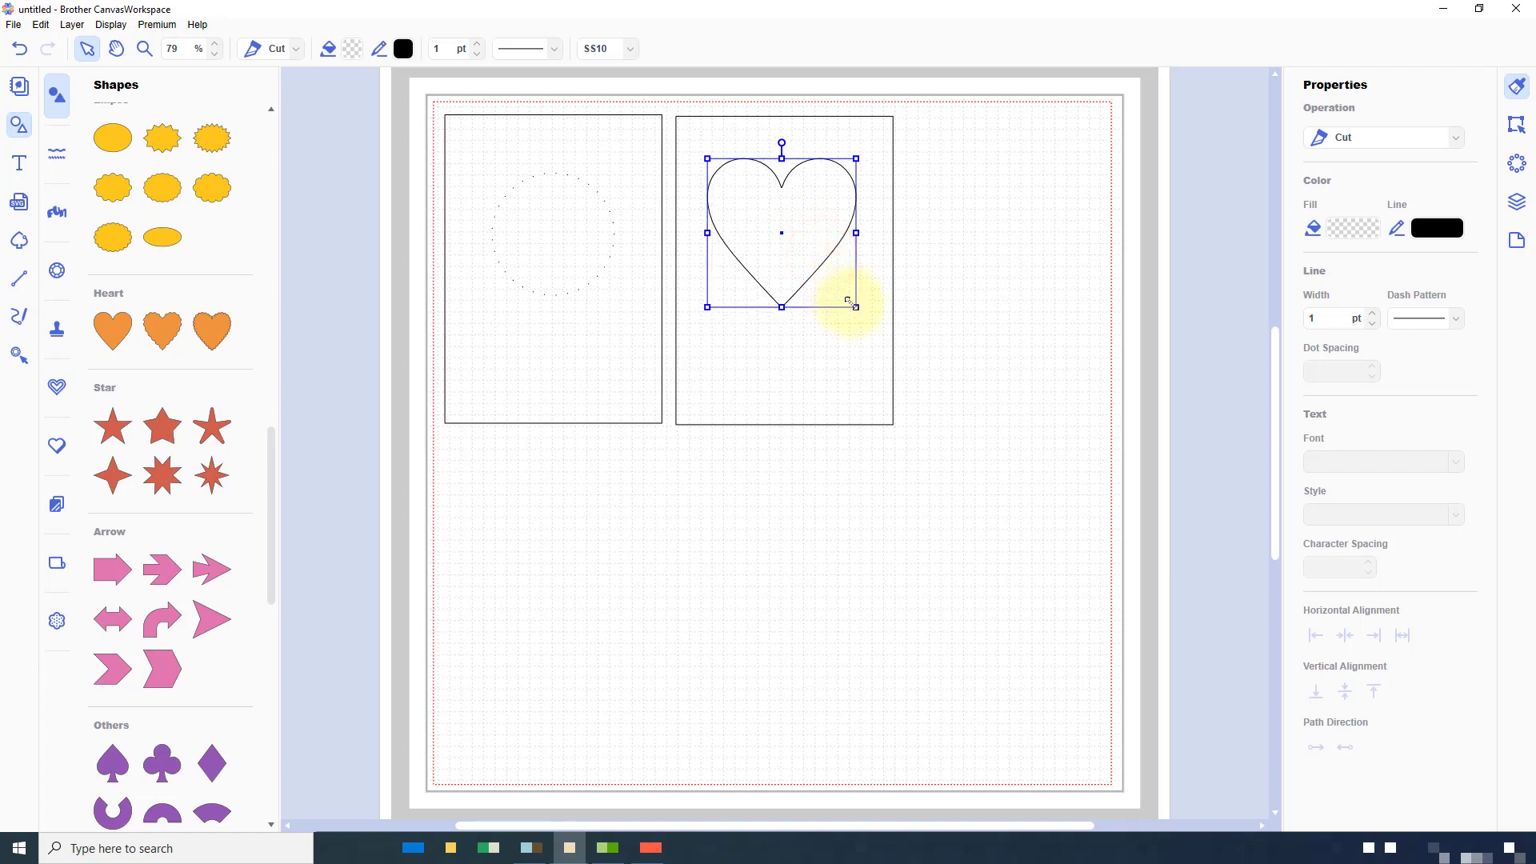
left_click_drag(849, 304, 840, 224)
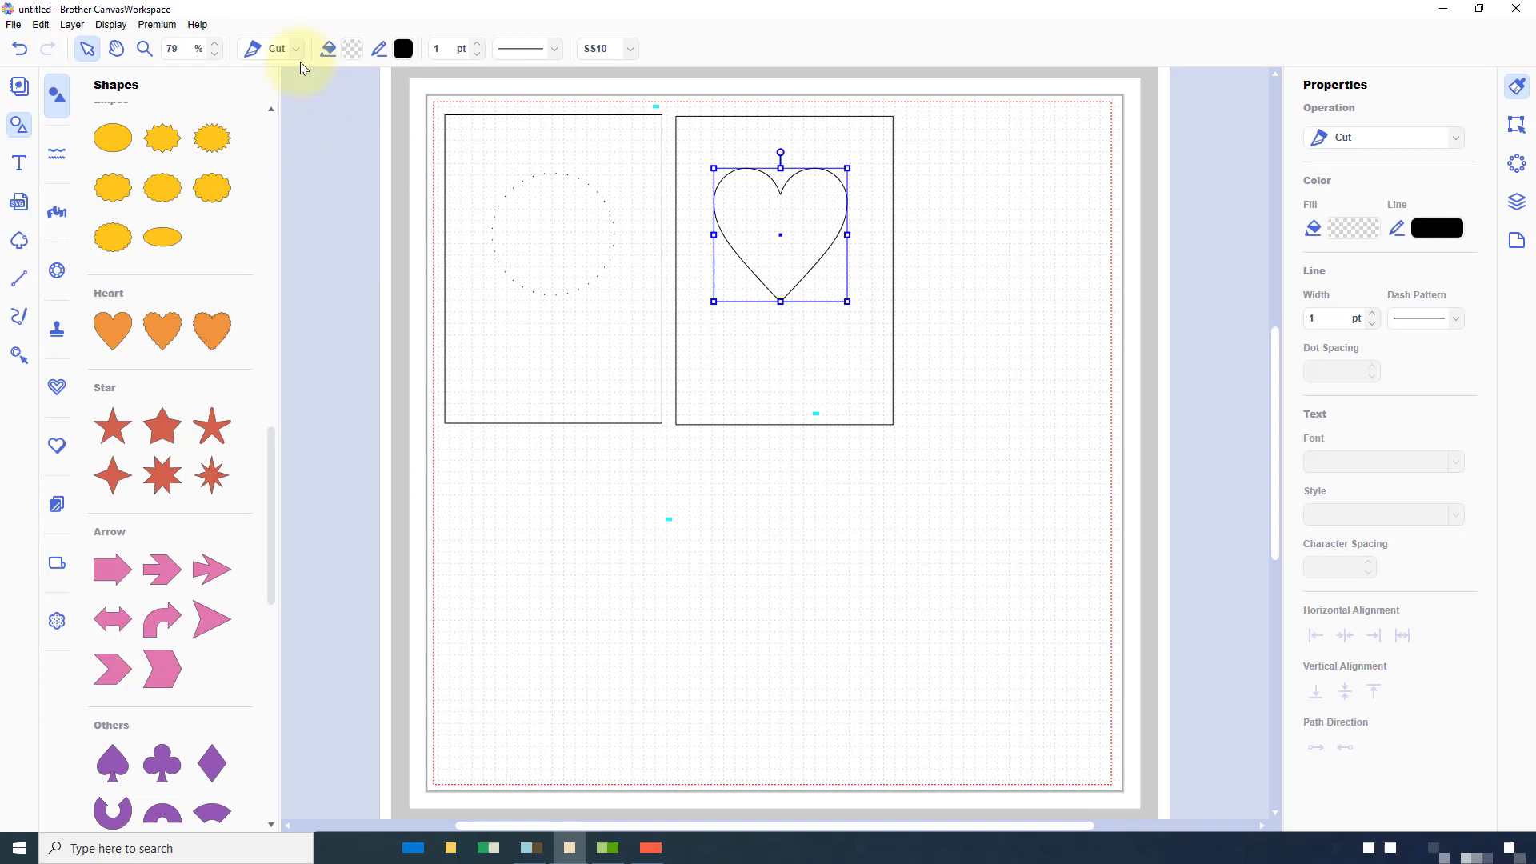
- Set the heart's operation to Pierce with 5 mm dot spacing
left_click(276, 48)
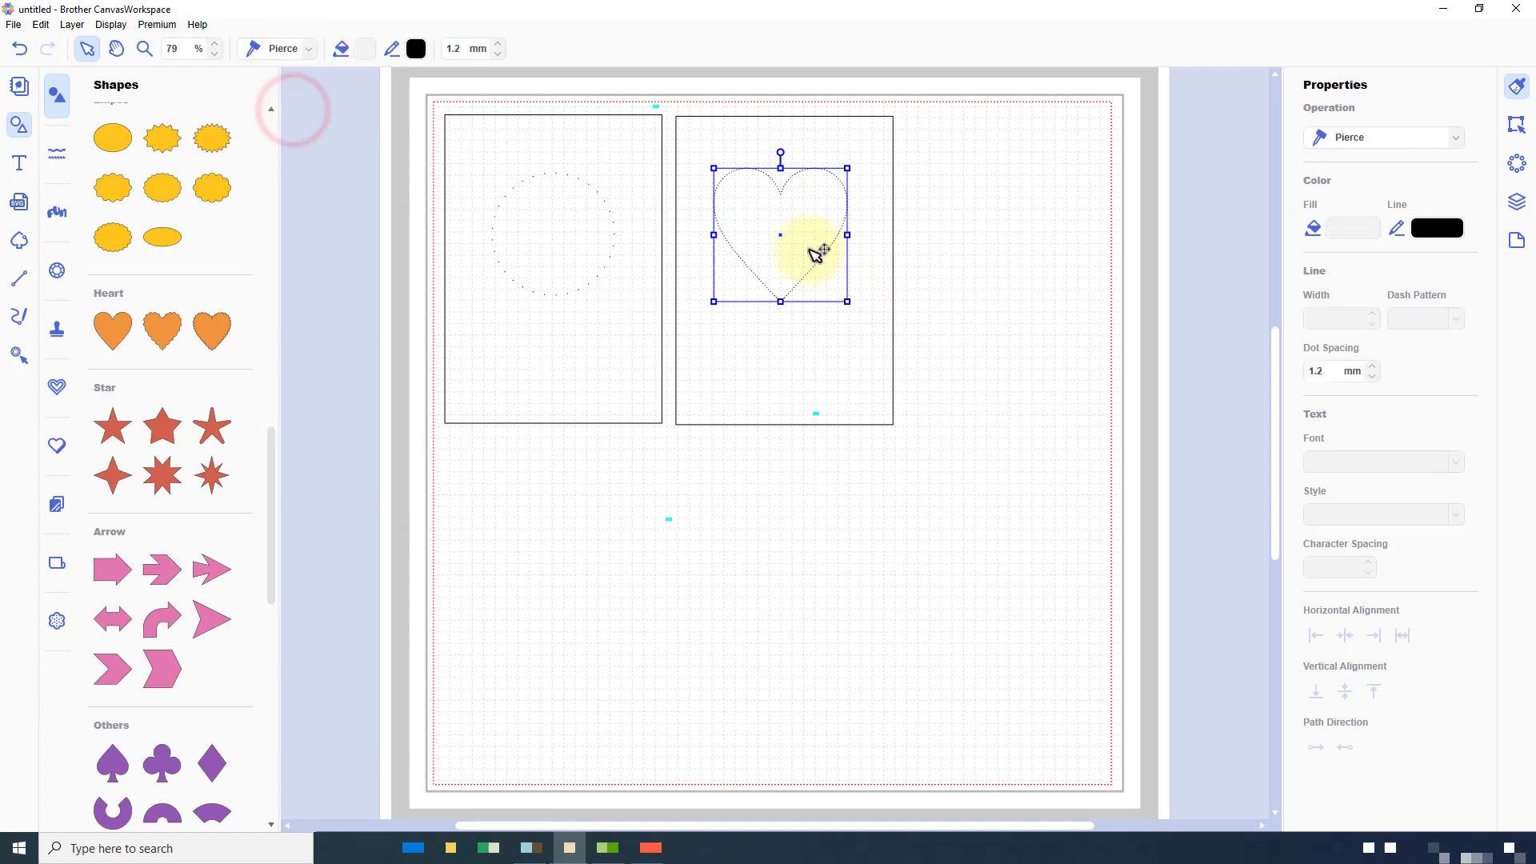
type("5.0")
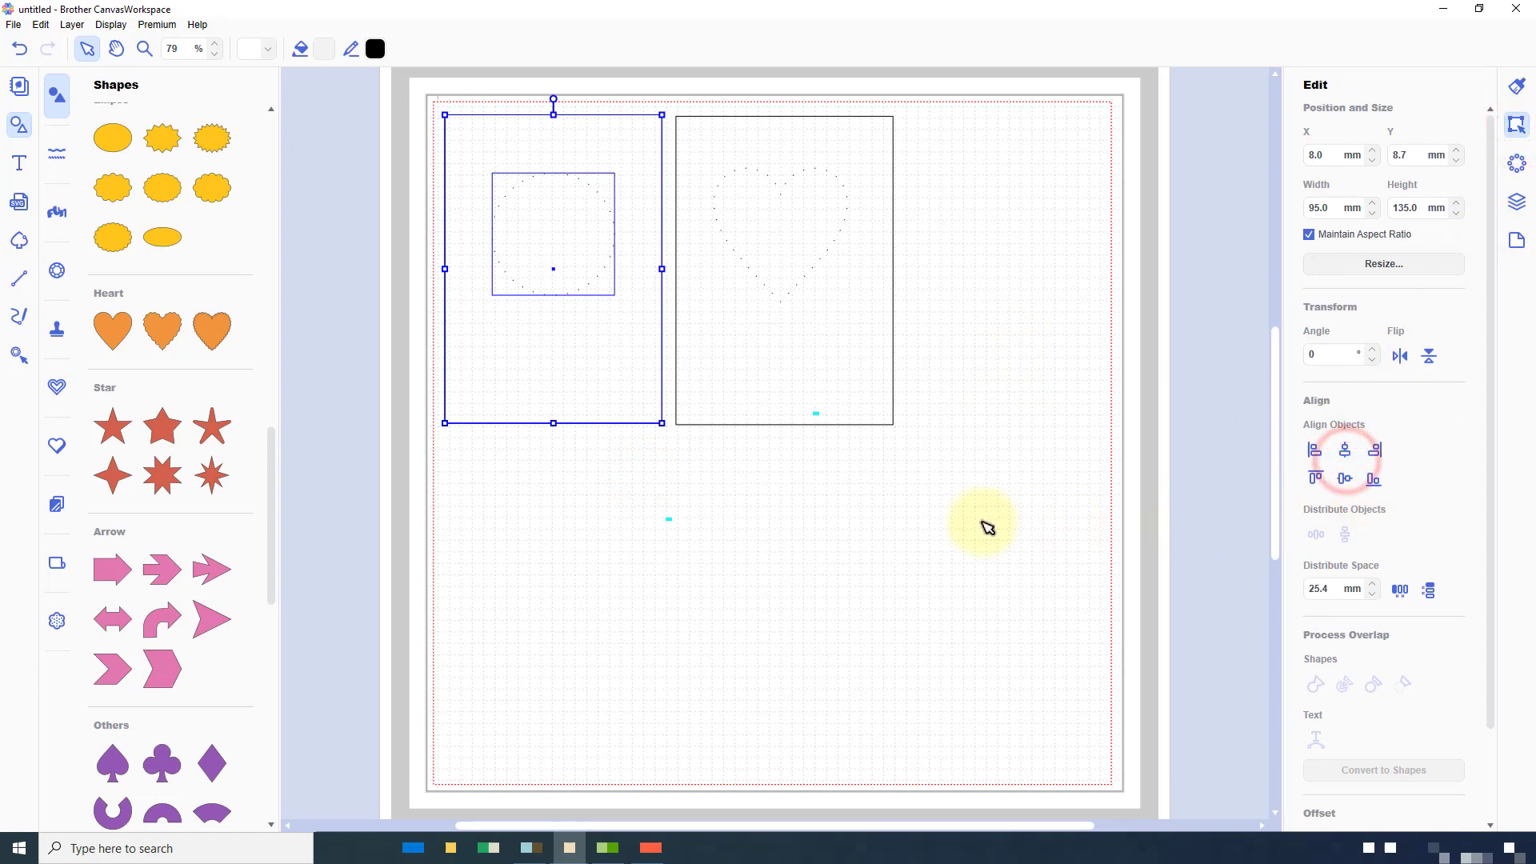
- Align the heart to the horizontal center of the second card, then deselect
left_click(1346, 449)
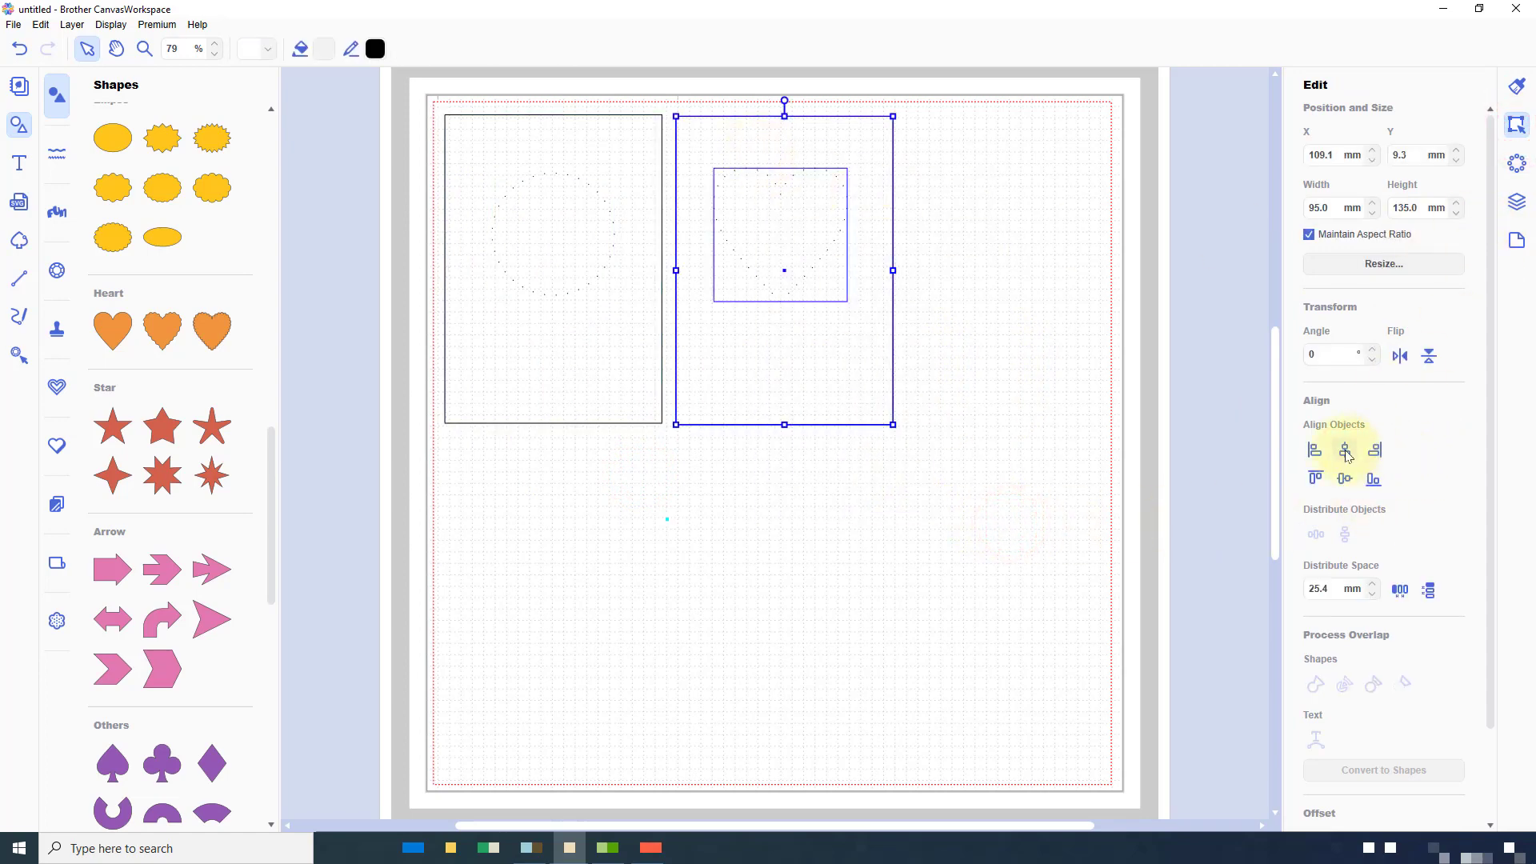
left_click(881, 290)
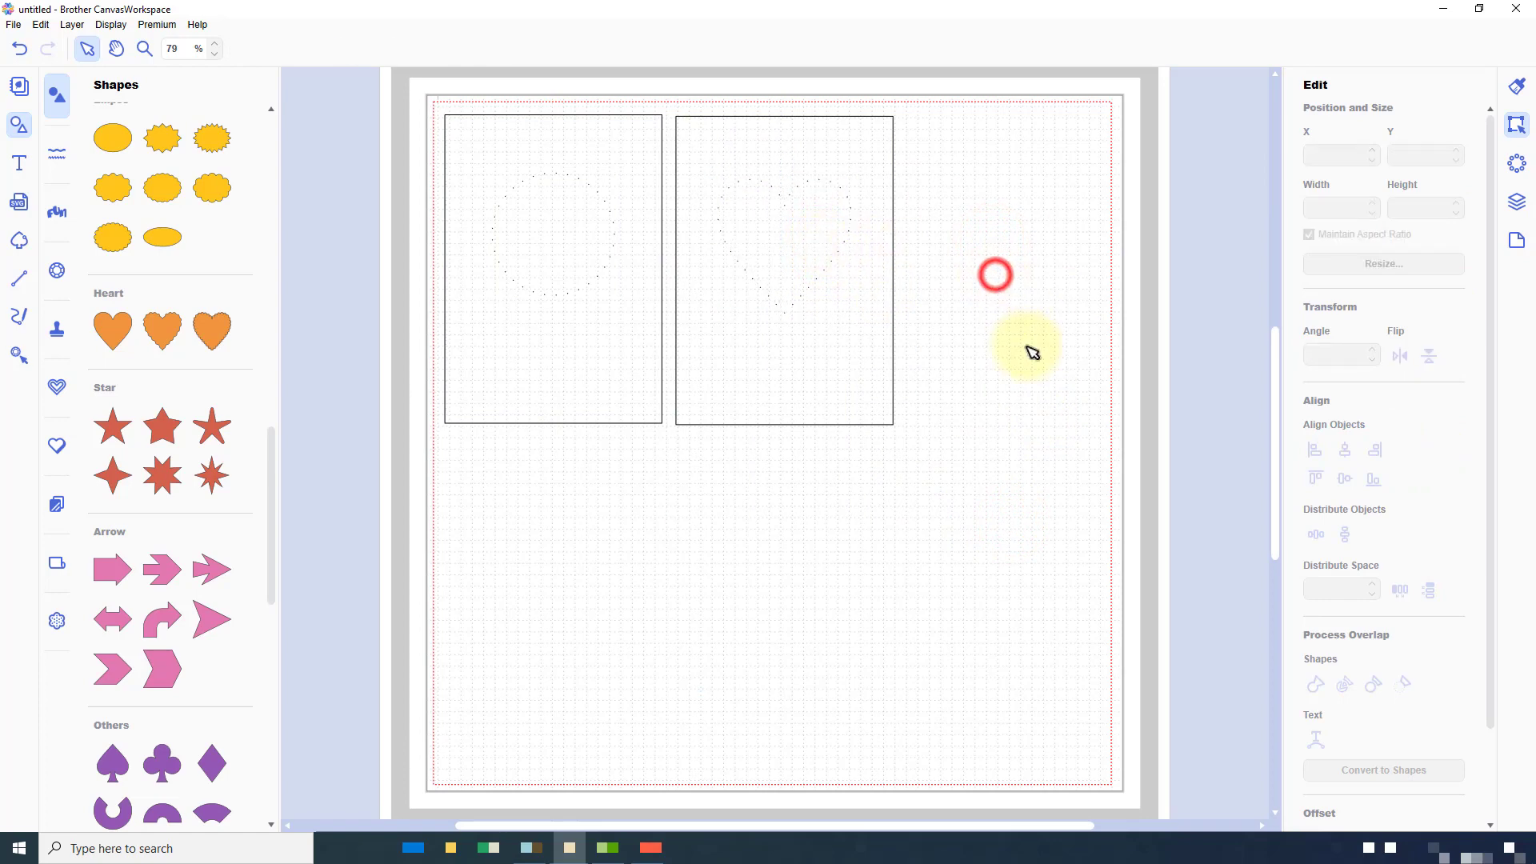
left_click(784, 269)
type("he")
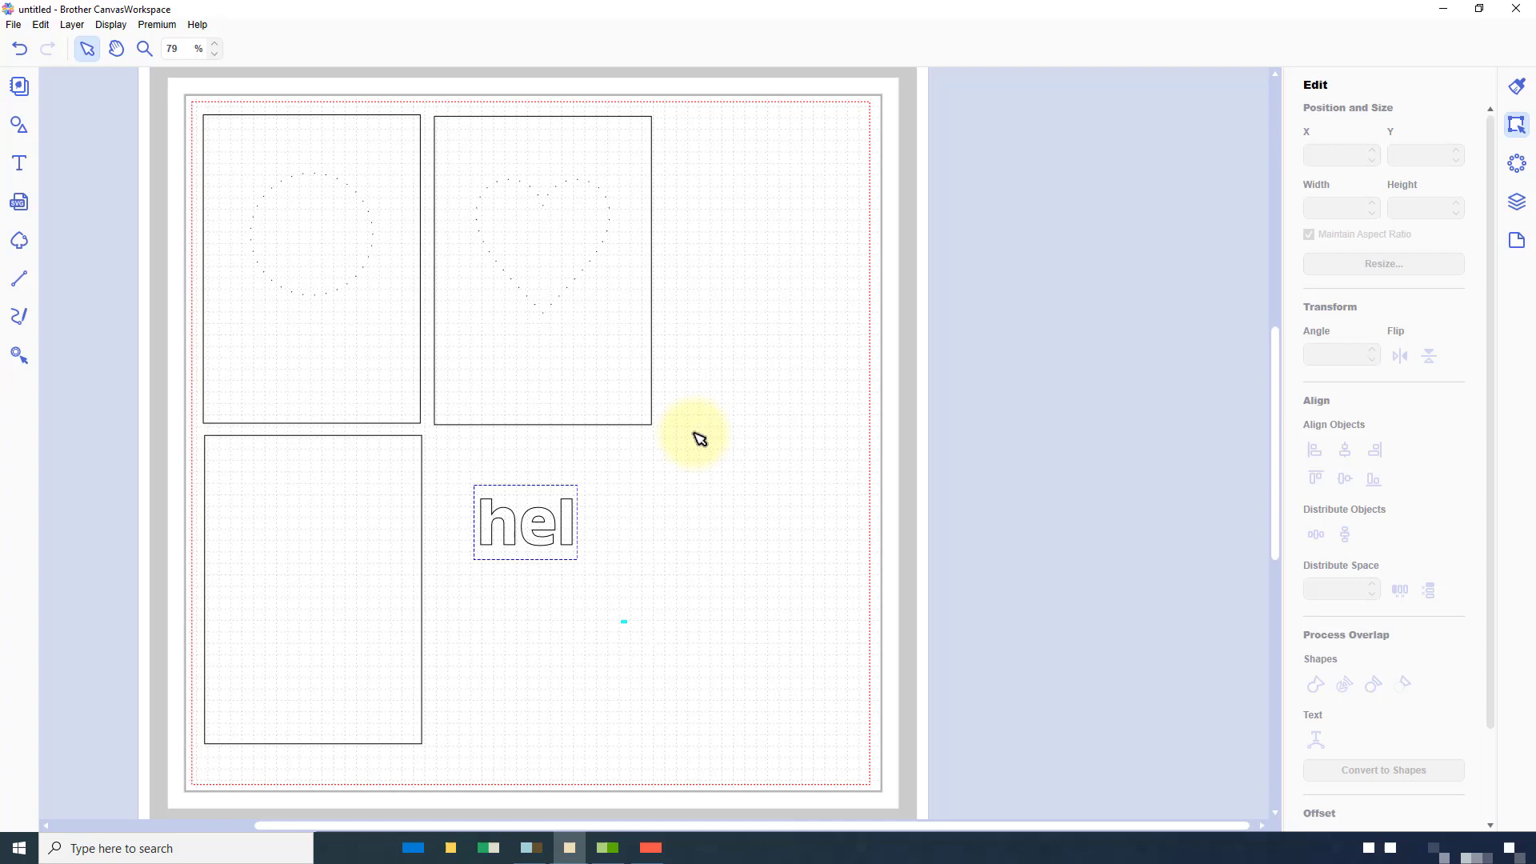
- Finish typing 'hello' beside the third card and reach for the Display menu
type("lo")
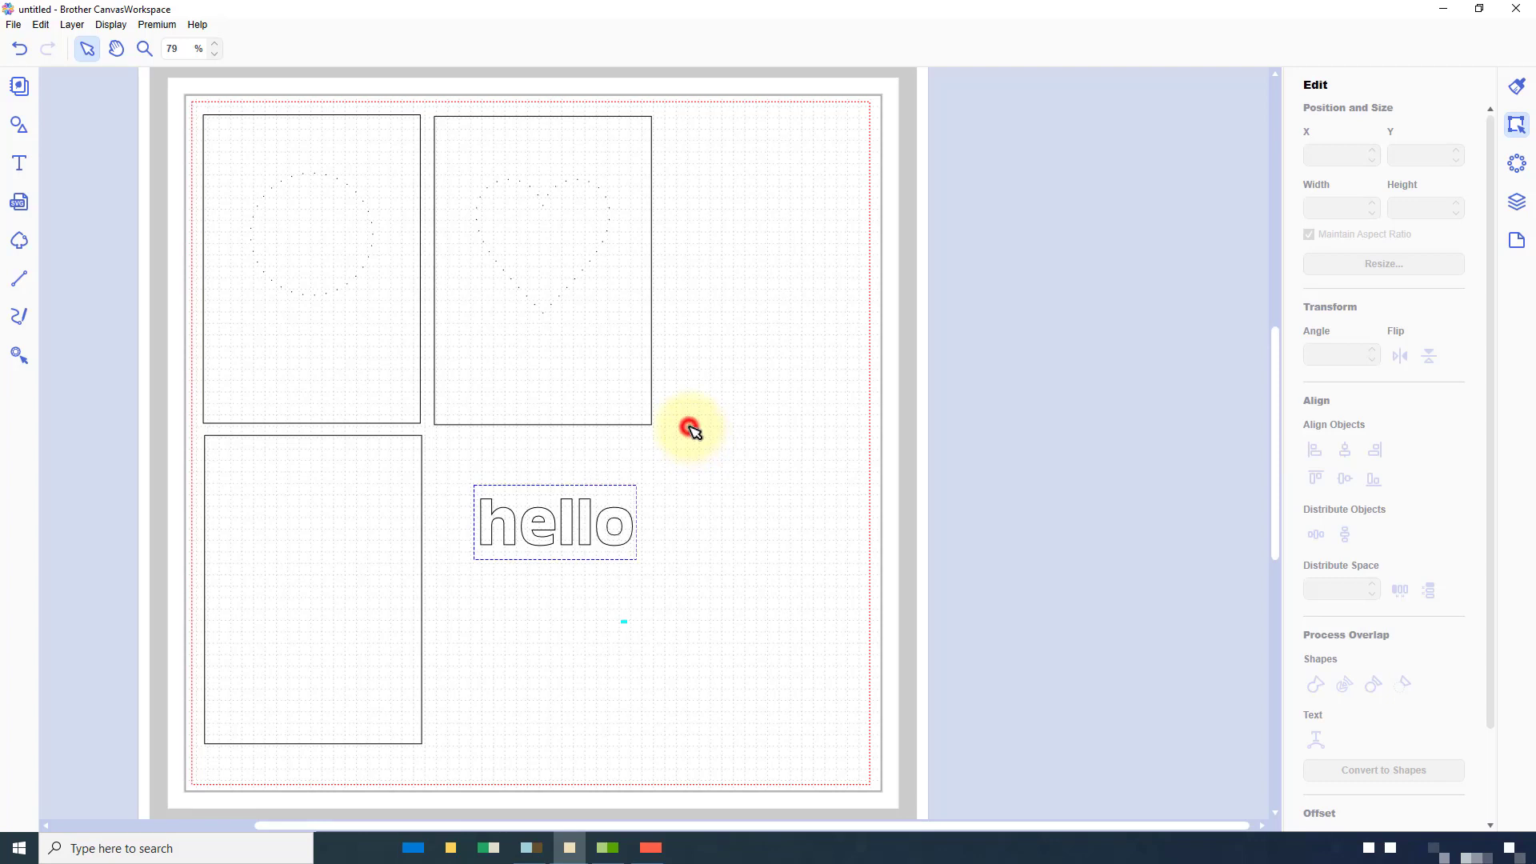
left_click(555, 520)
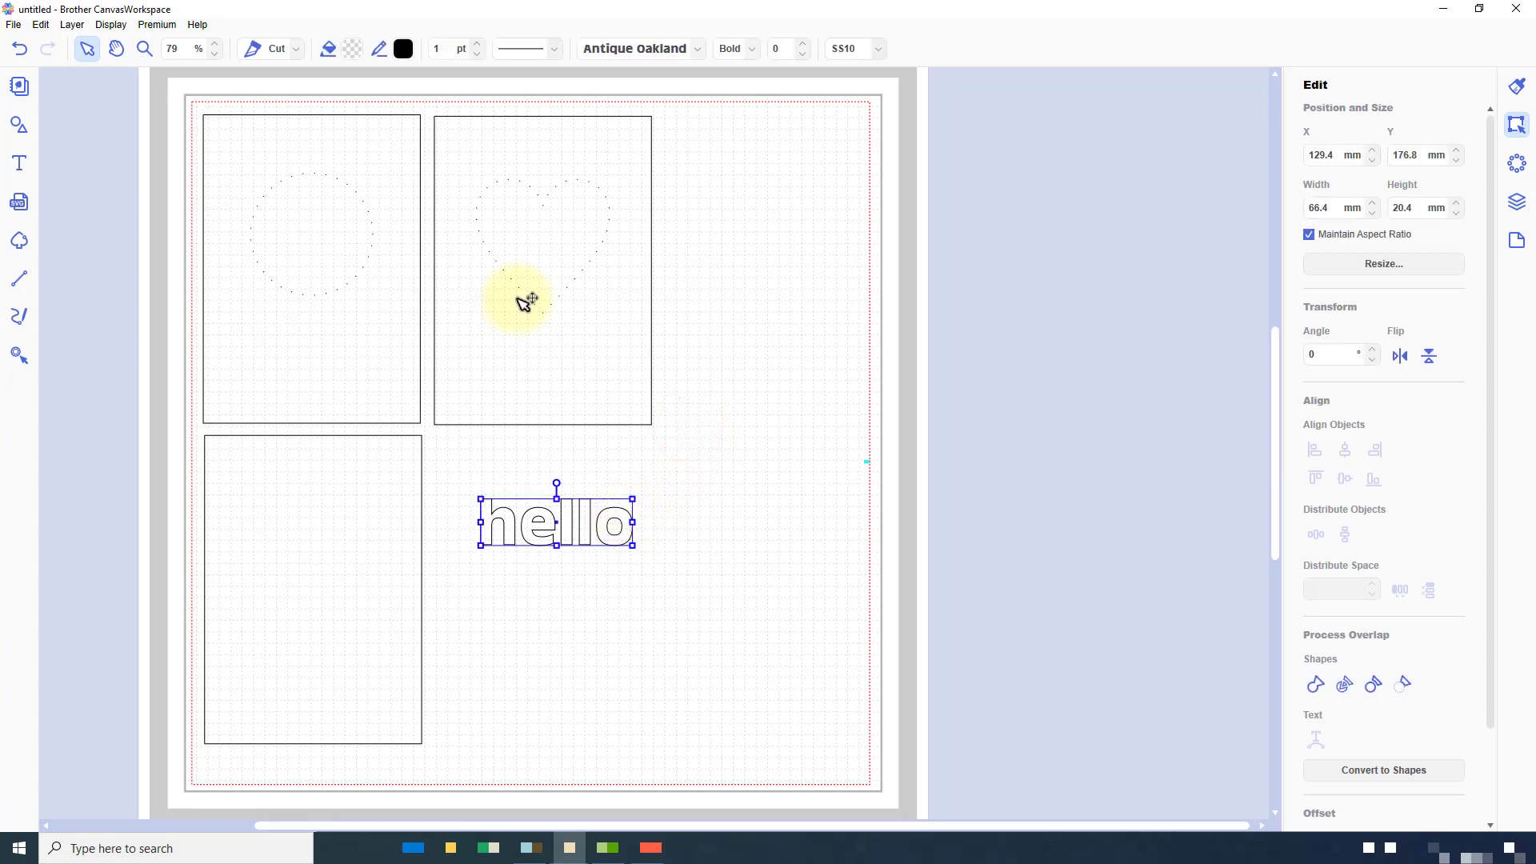
left_click(110, 24)
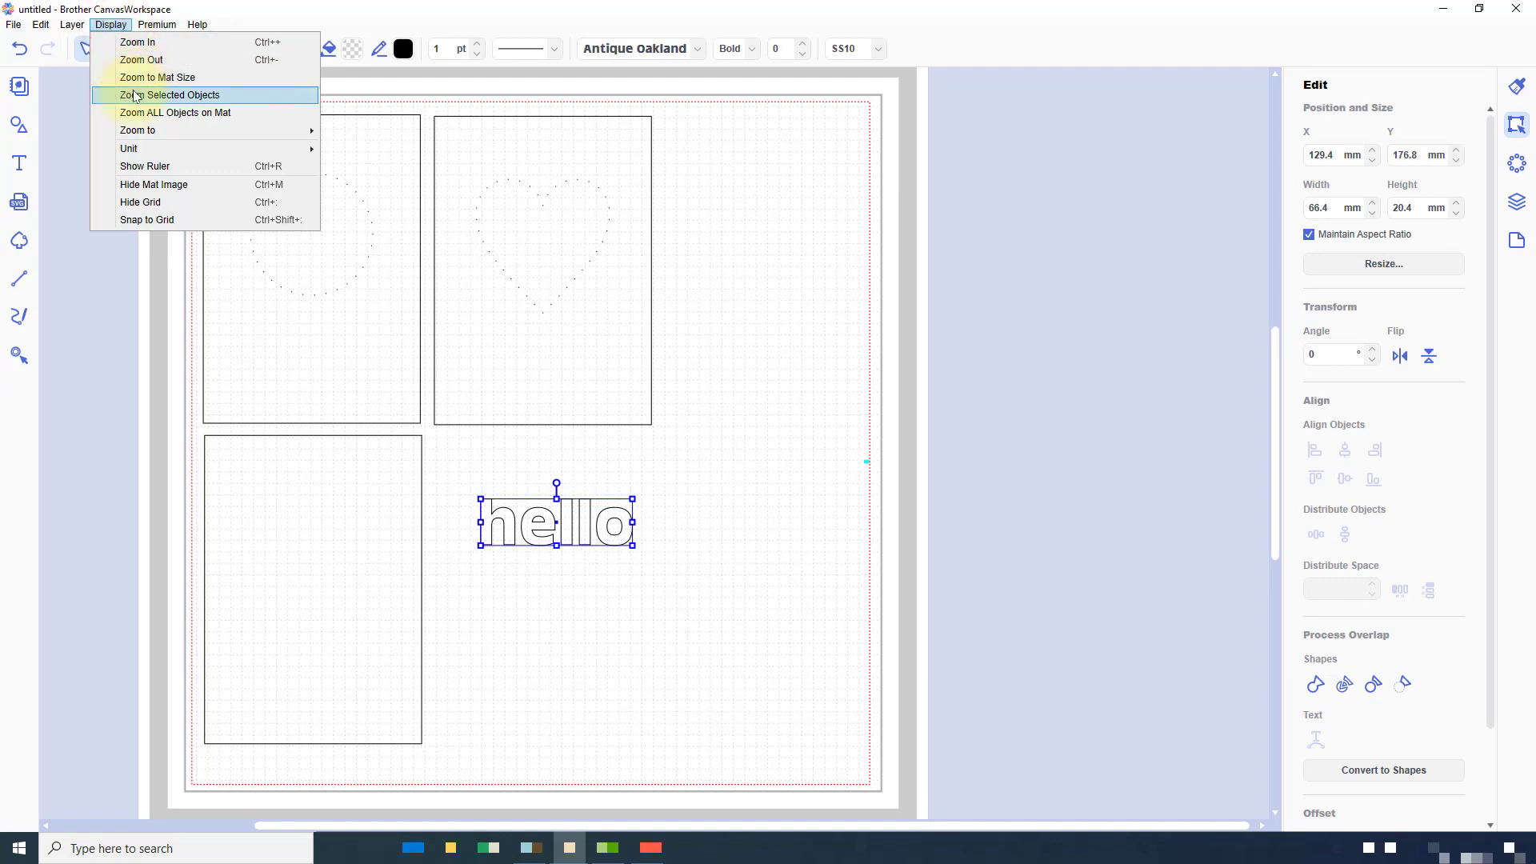
- Zoom to the hello text, set it to Pierce and show its Properties panel
left_click(171, 94)
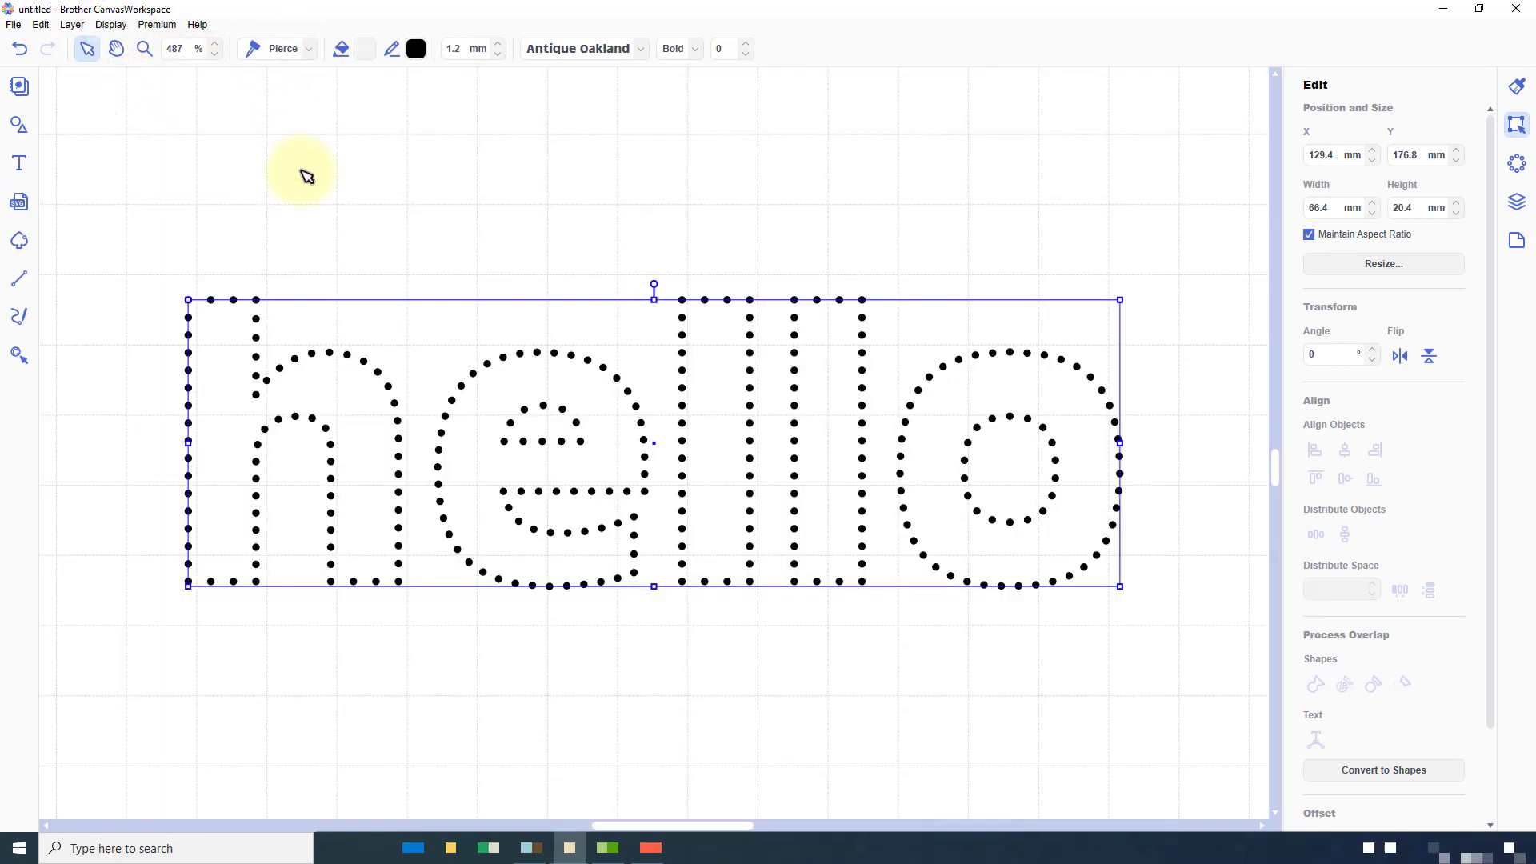
mouse_move(1517, 124)
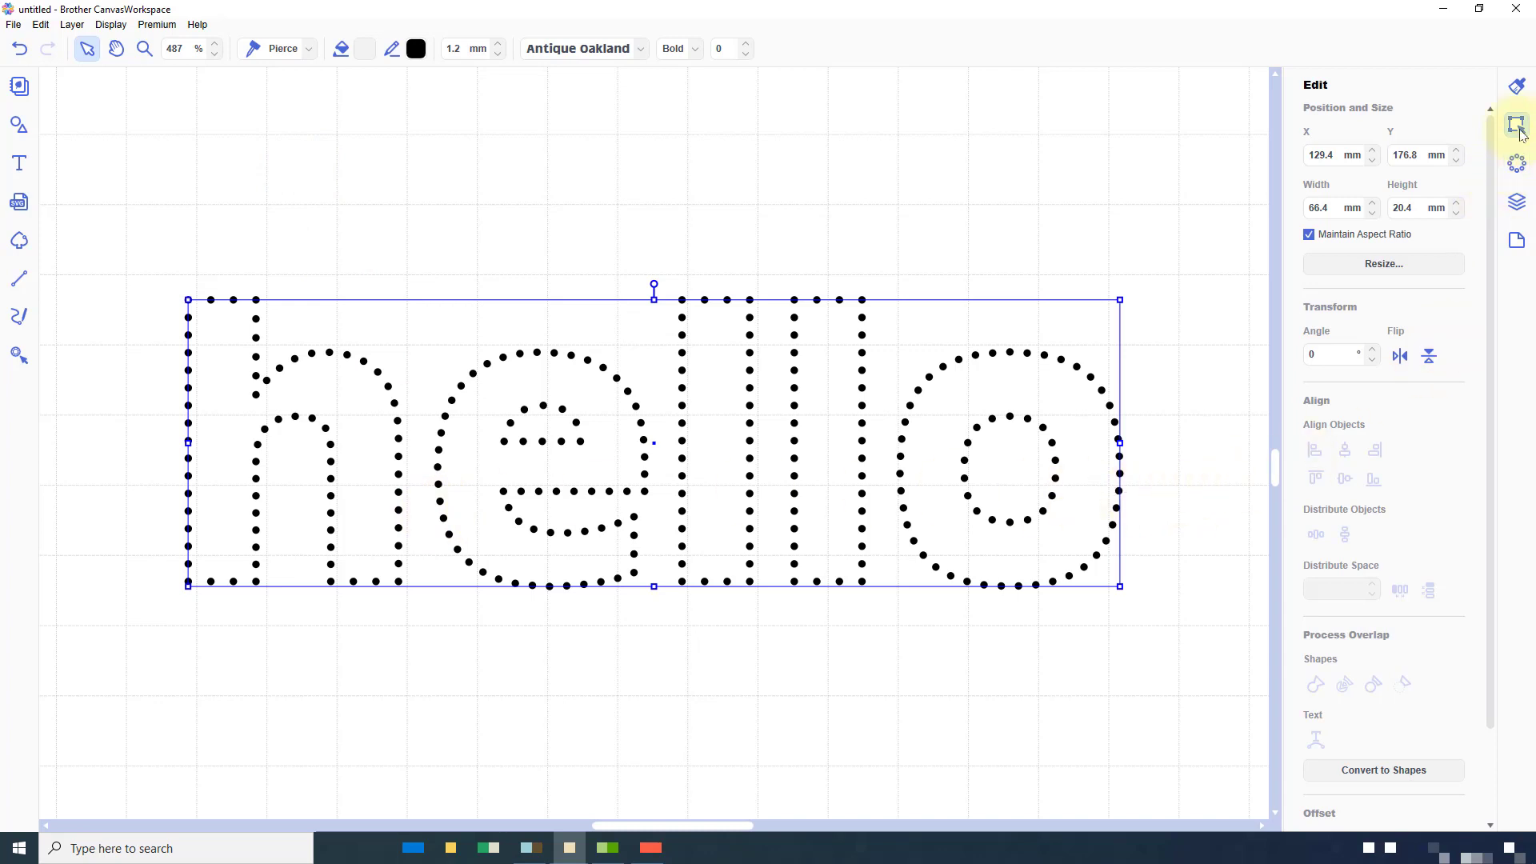
left_click(1515, 86)
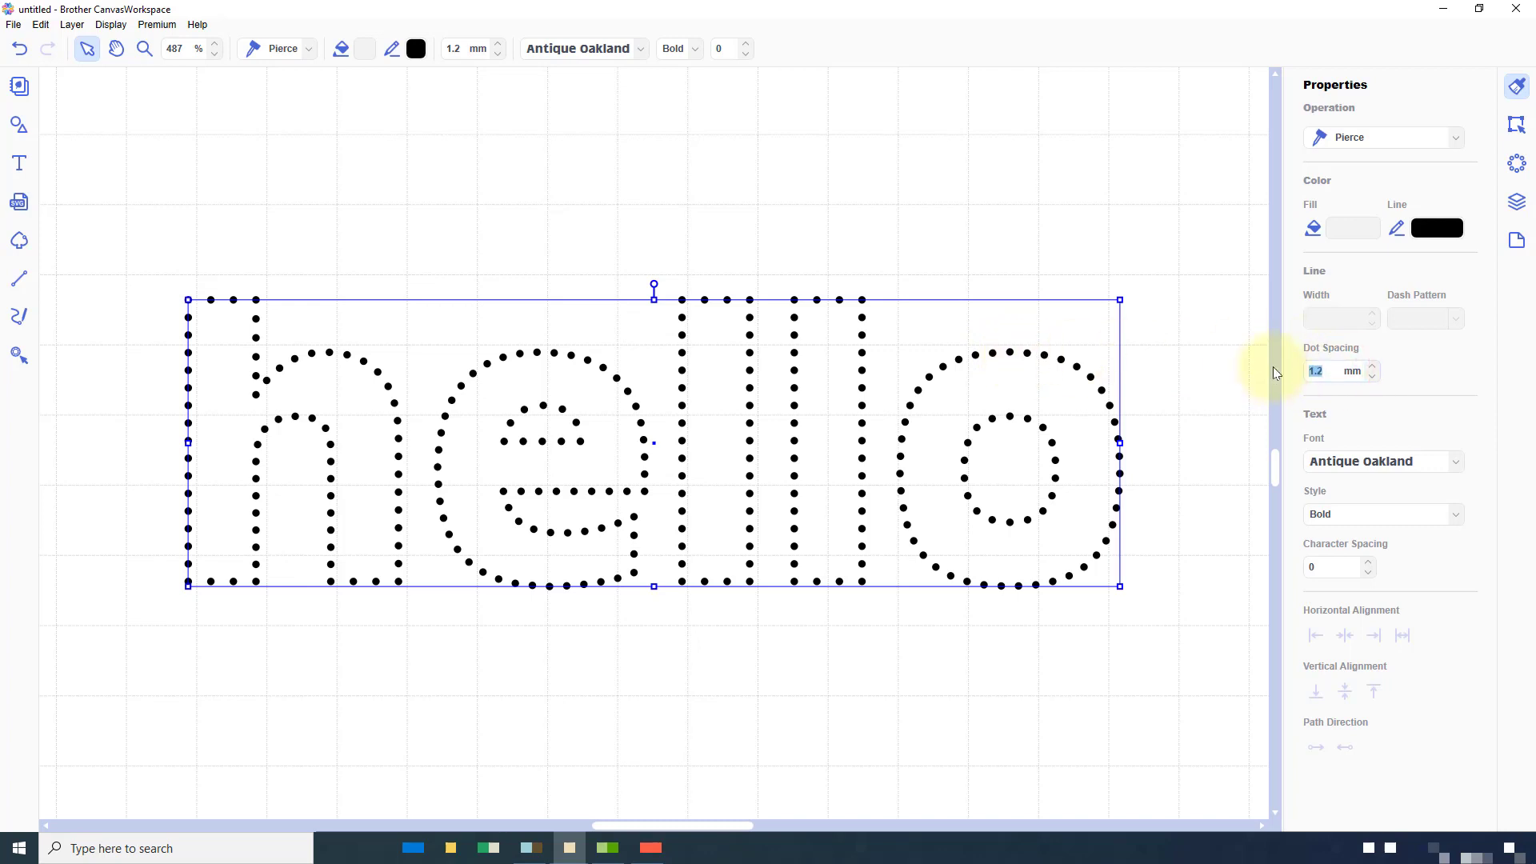
- Try dot spacing 5.0 mm, then settle on 2.5 mm for the pierced hello
type("5.0")
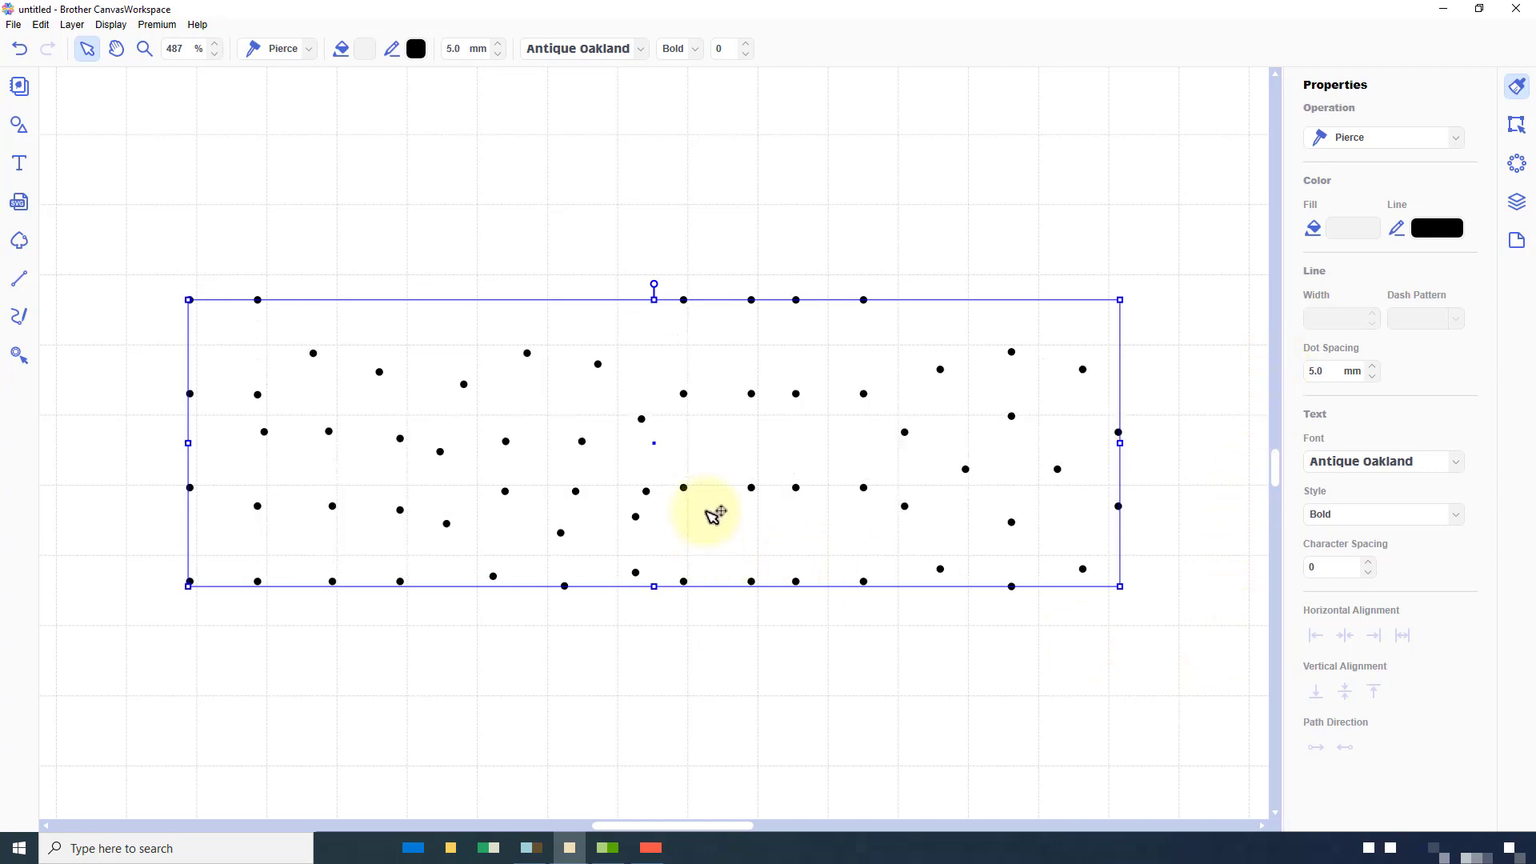
mouse_move(718, 447)
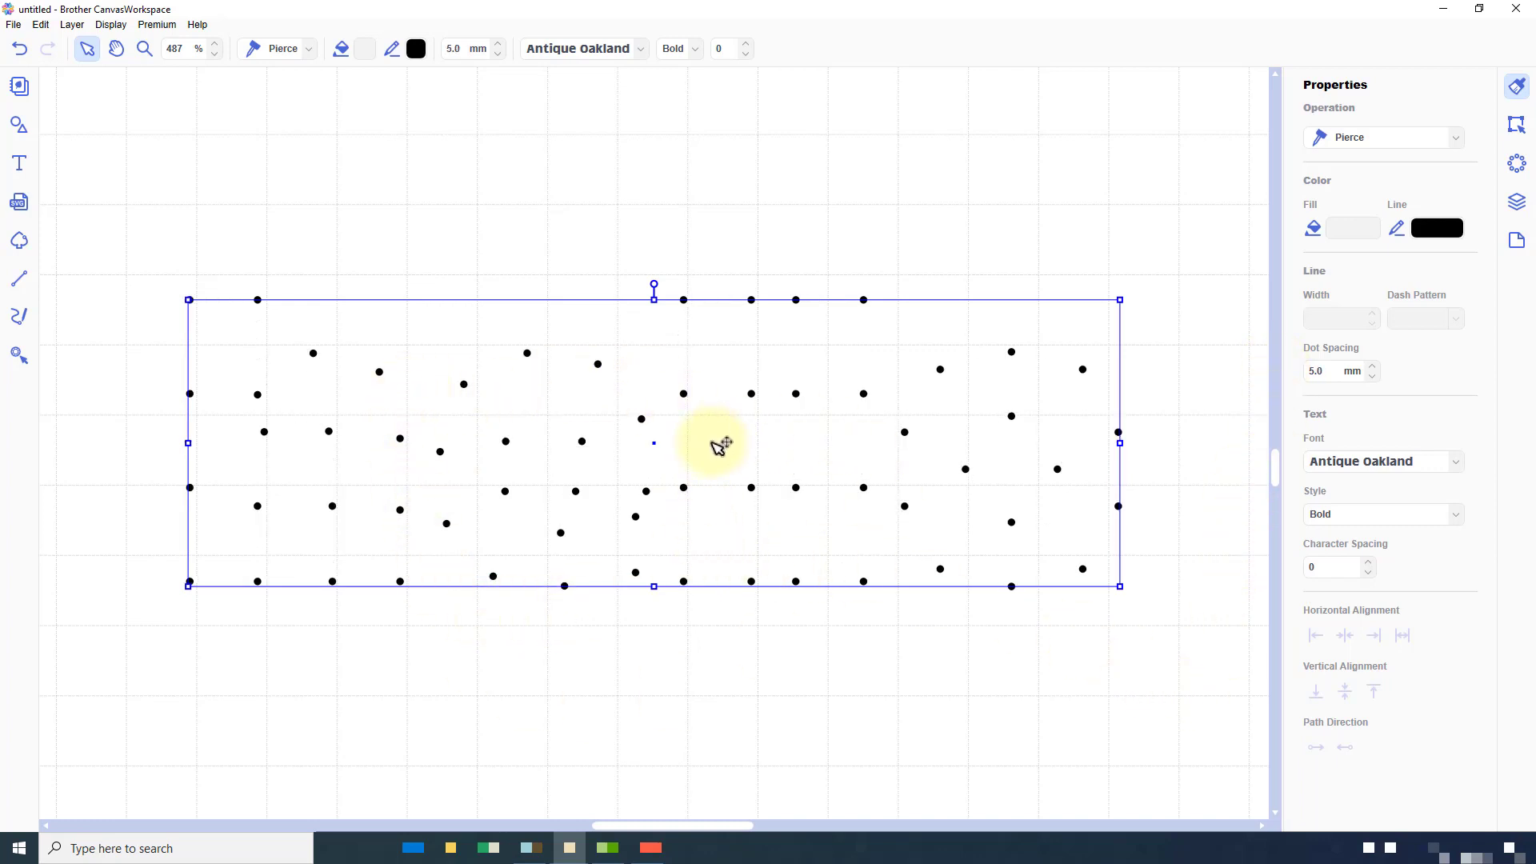
mouse_move(686, 549)
type("3")
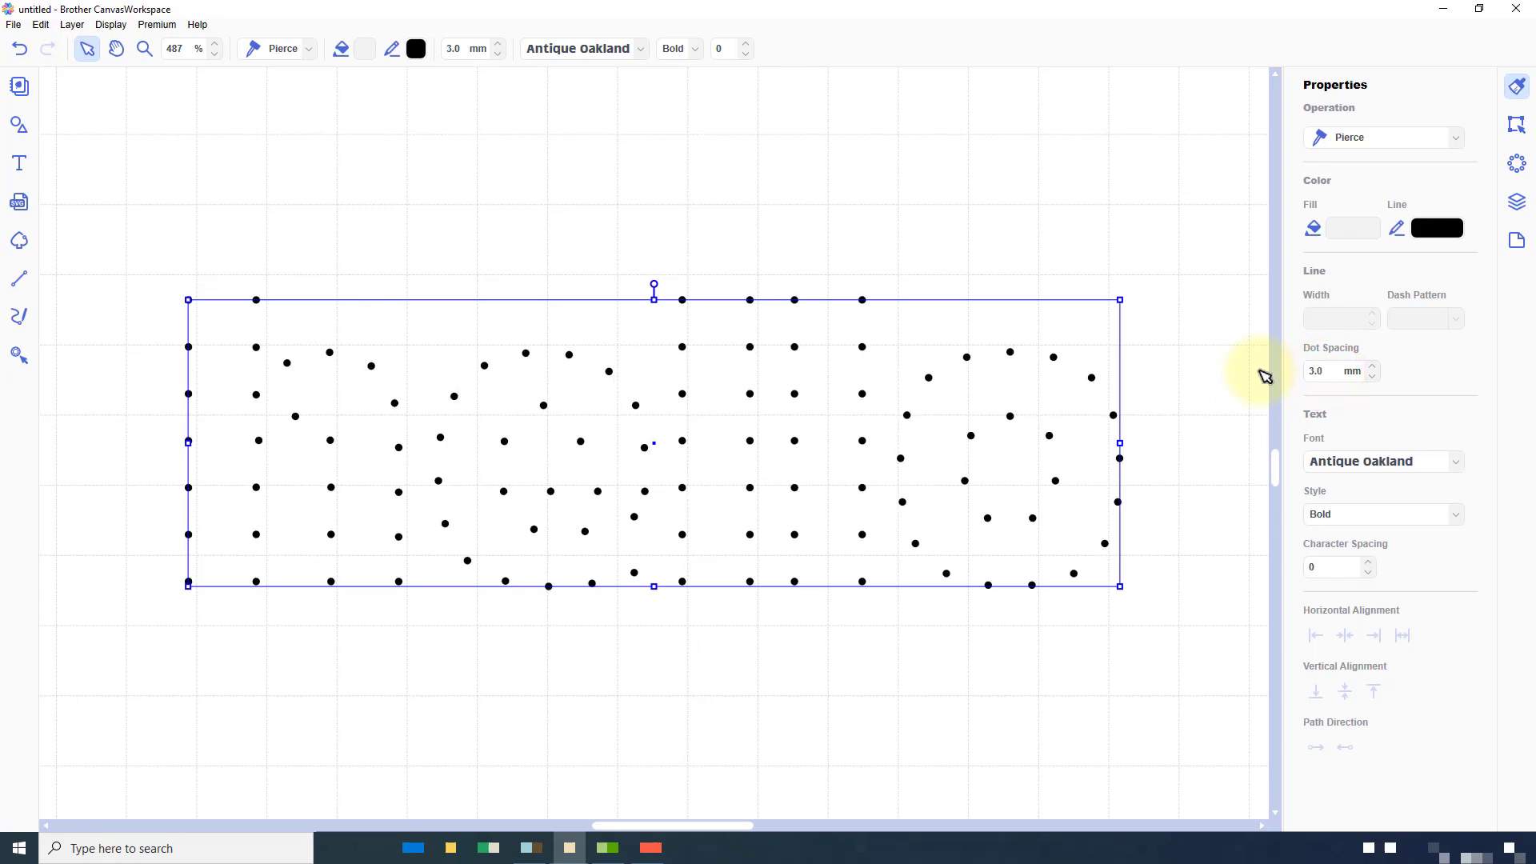
mouse_move(1332, 371)
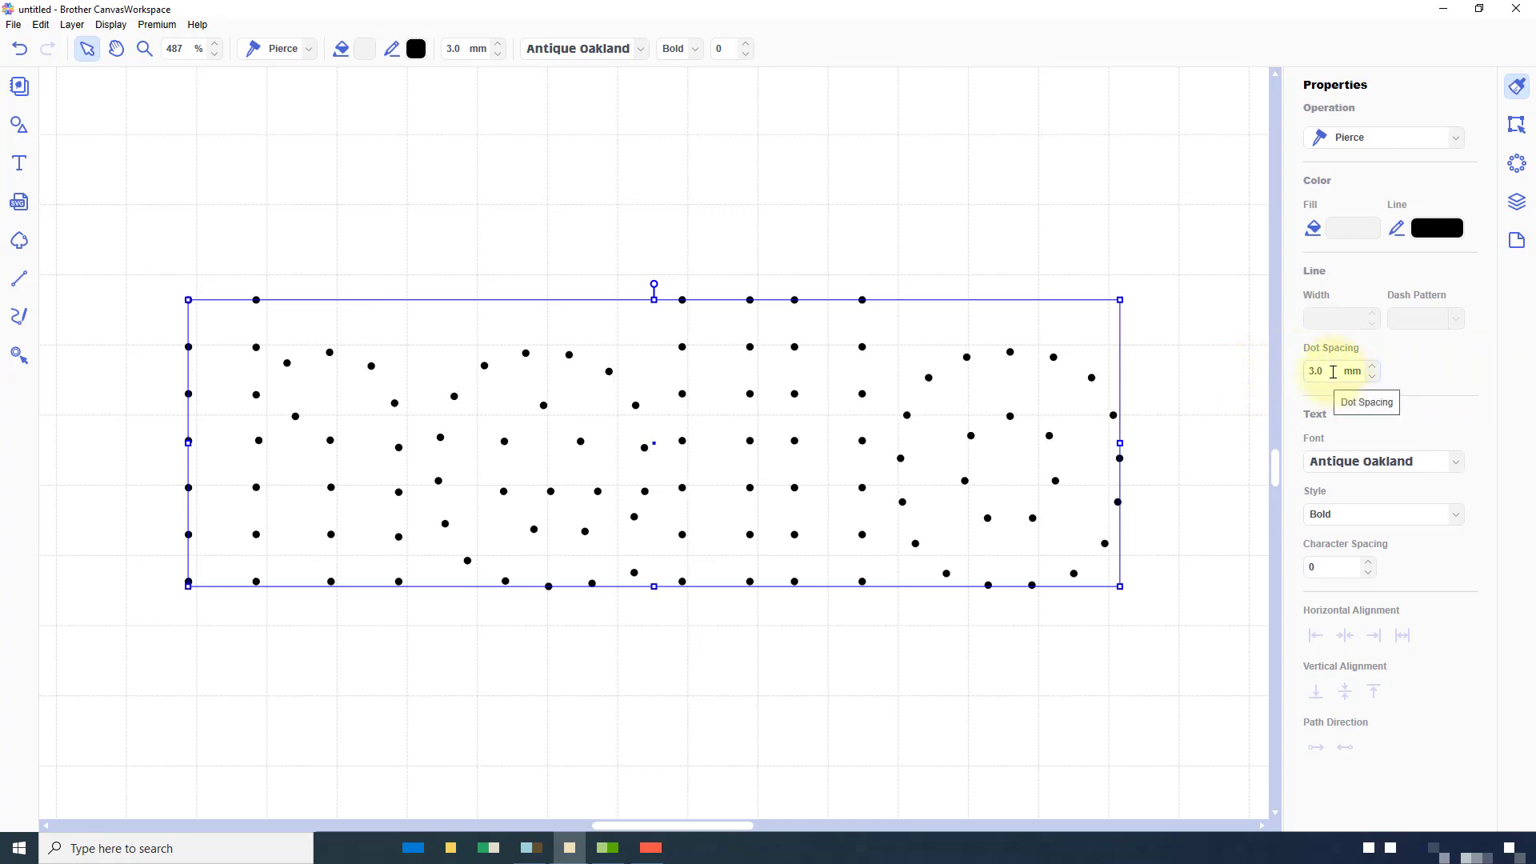
mouse_move(1241, 467)
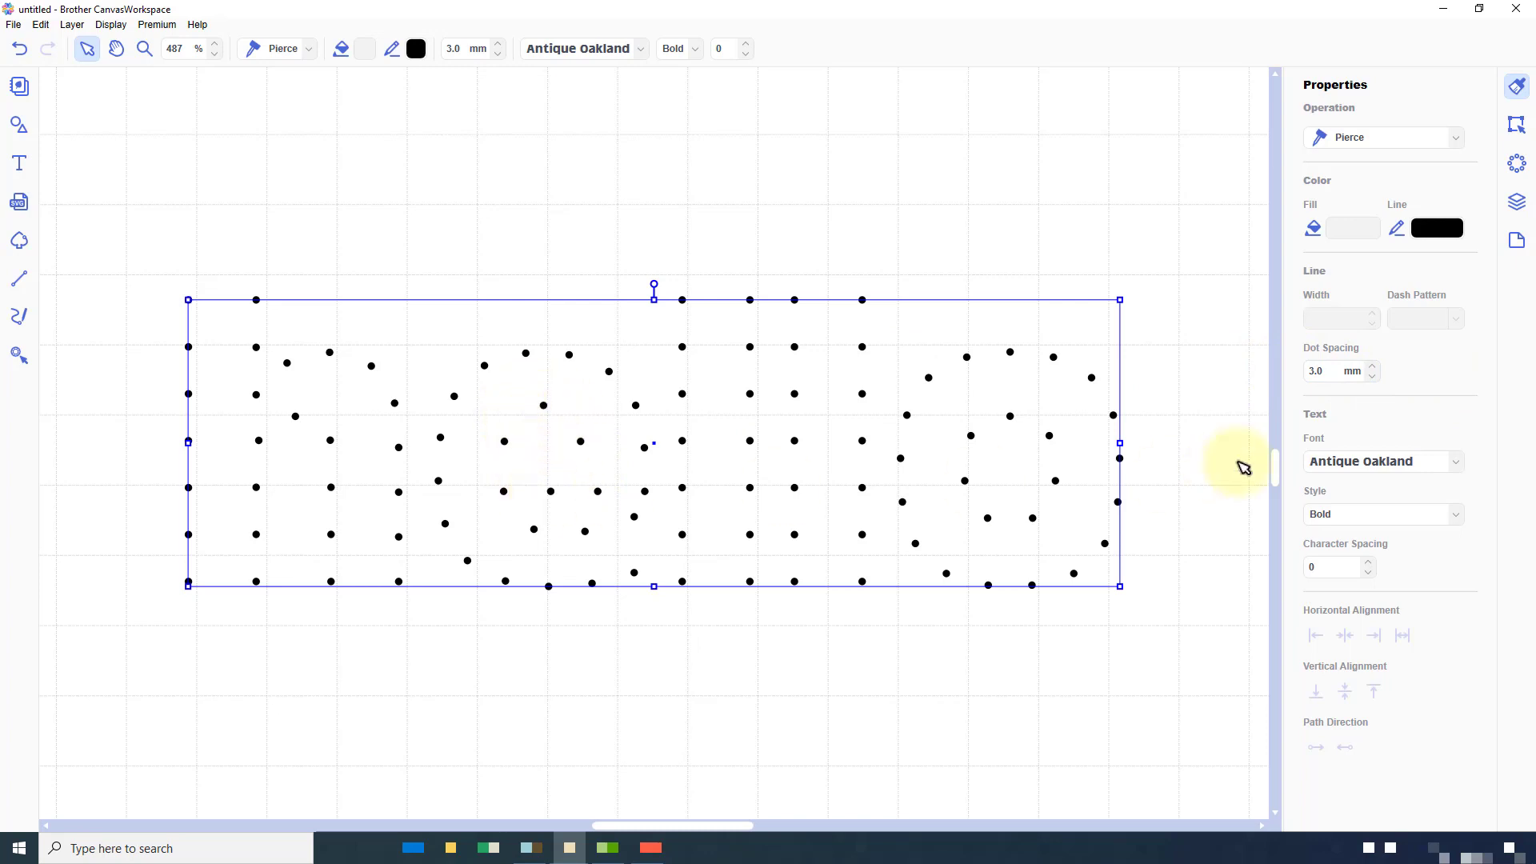
type("2.5")
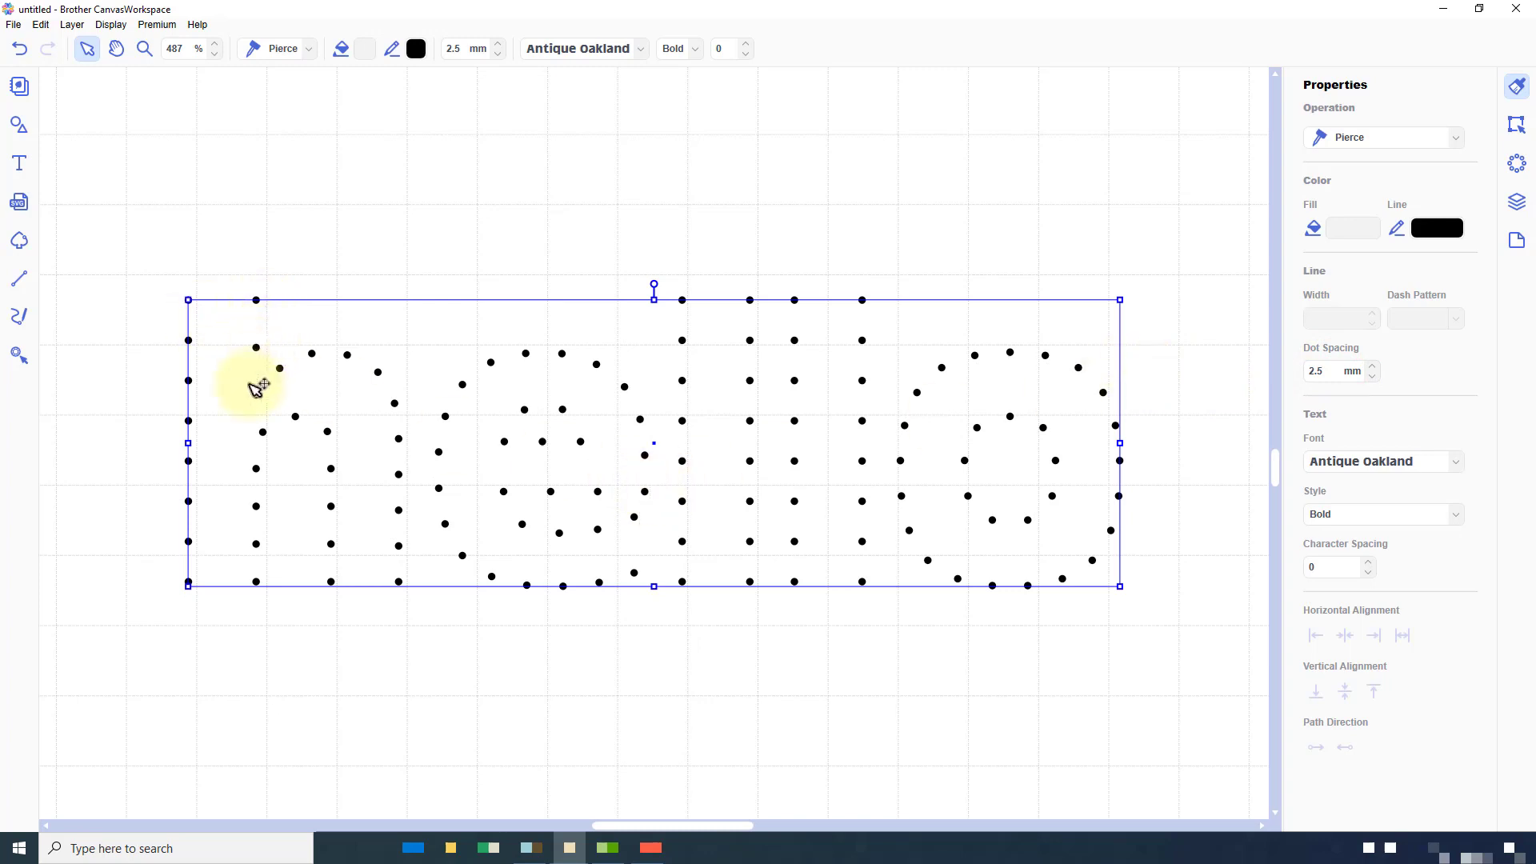
mouse_move(566, 411)
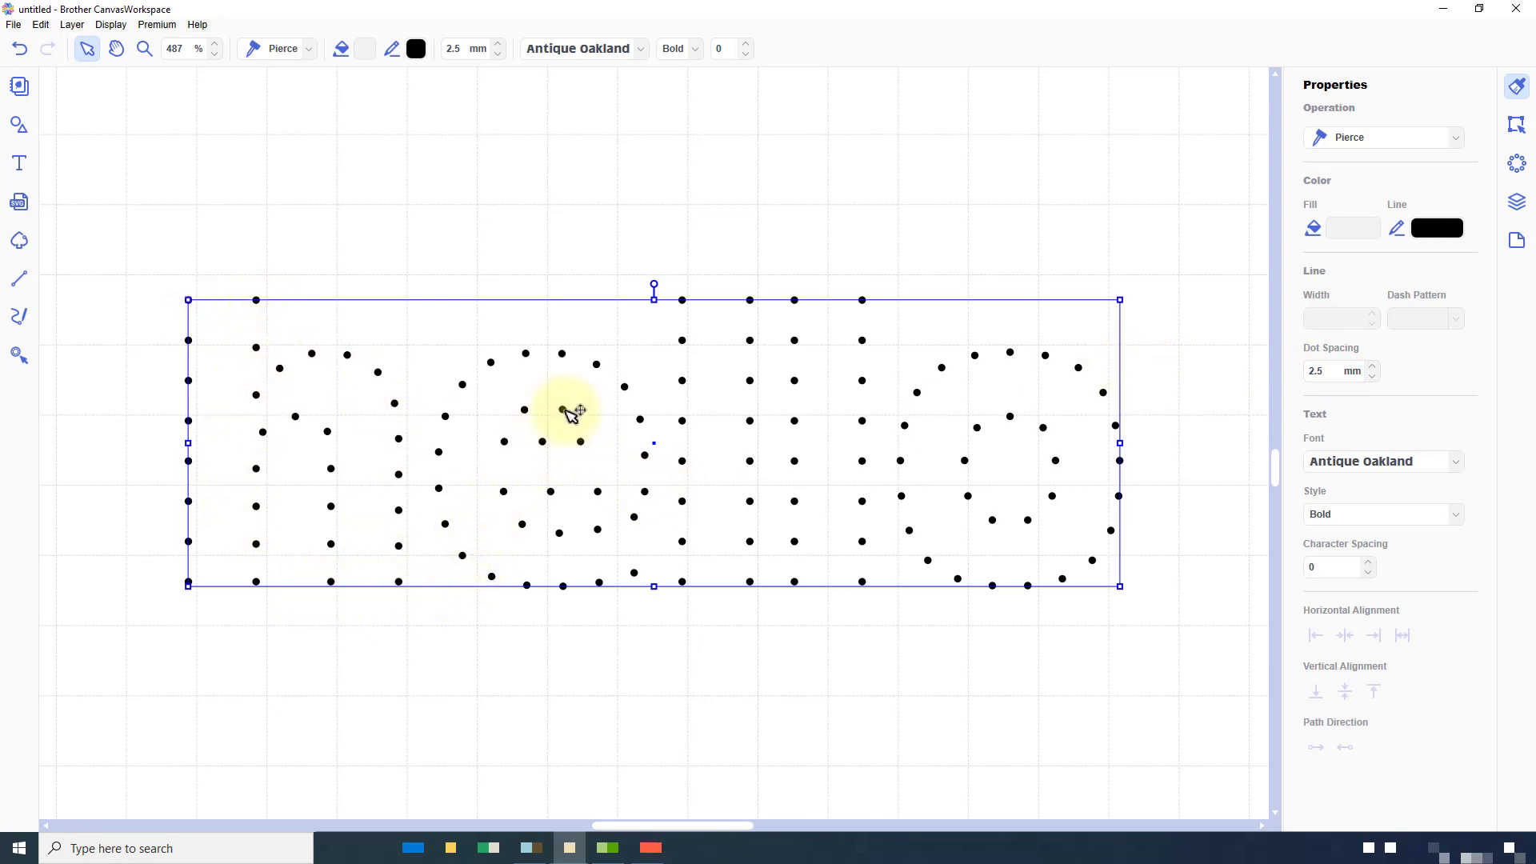
mouse_move(701, 618)
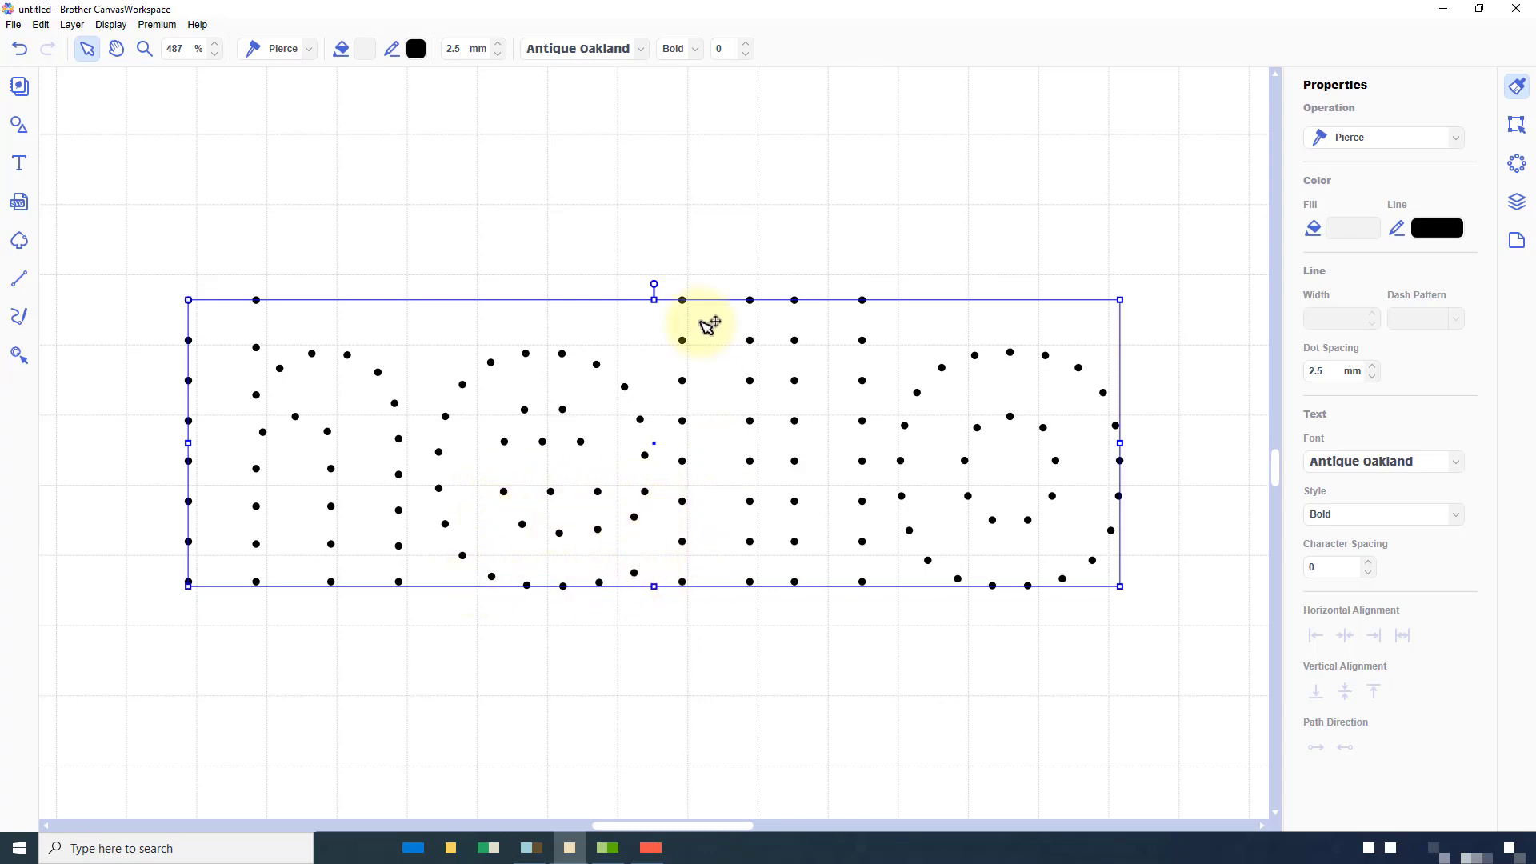
mouse_move(1027, 524)
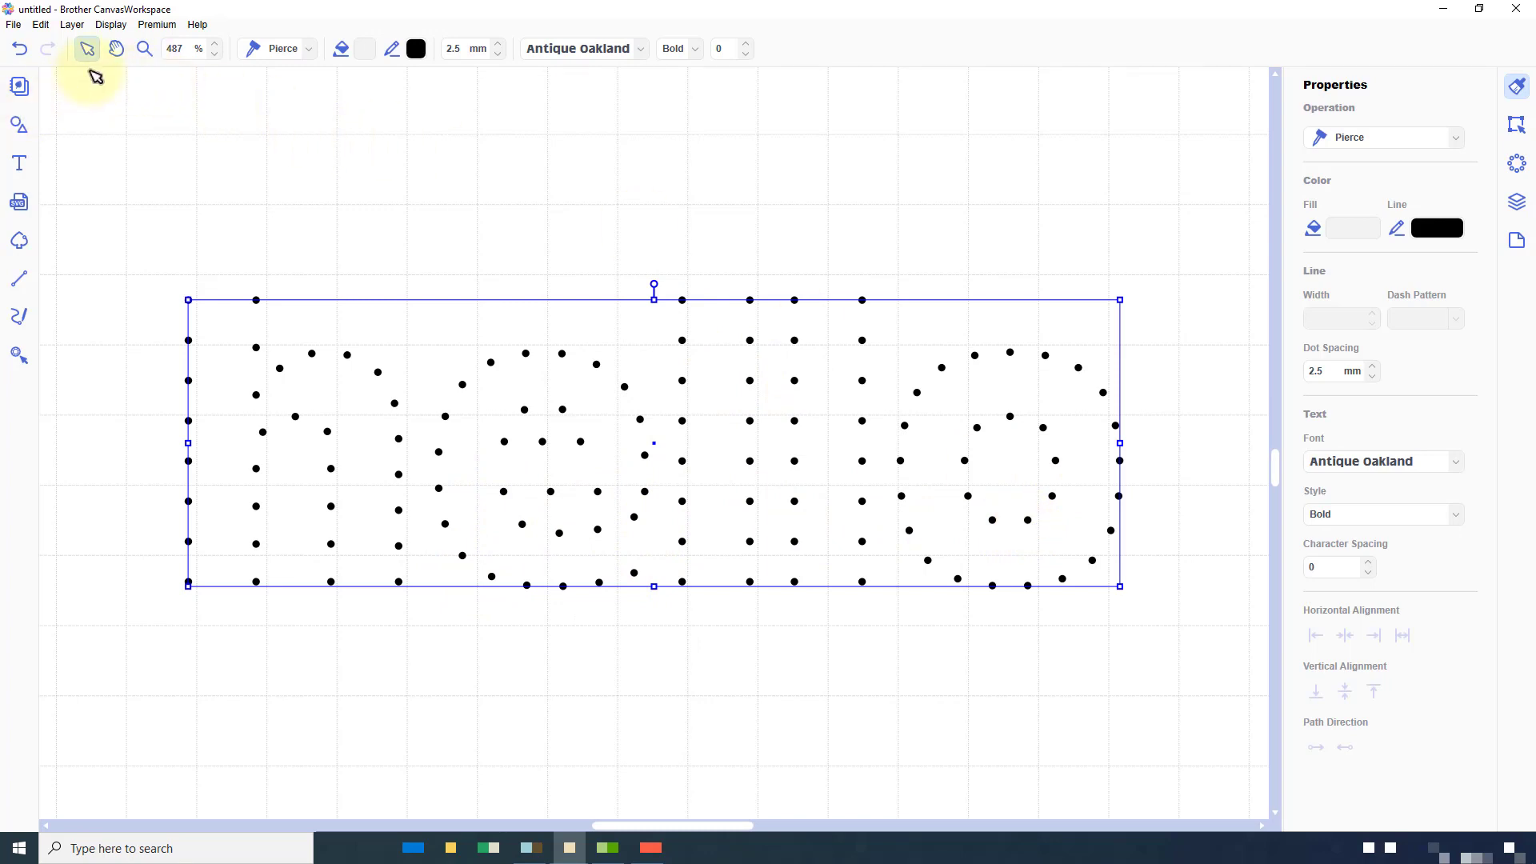
left_click(111, 24)
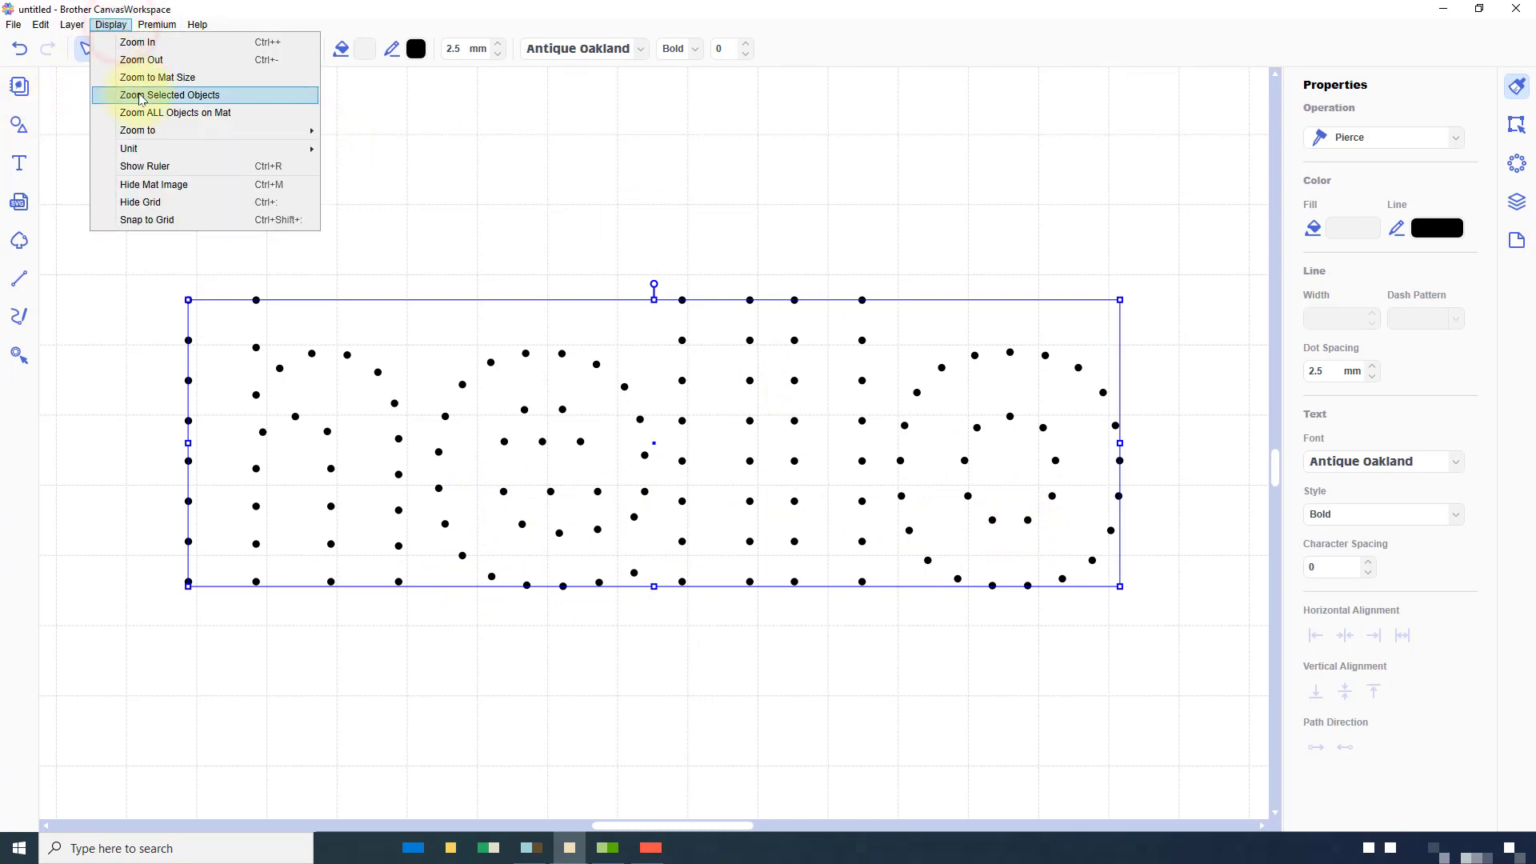
- Zoom to the whole mat, enlarge the vertical hello and center it in the third card
left_click(171, 94)
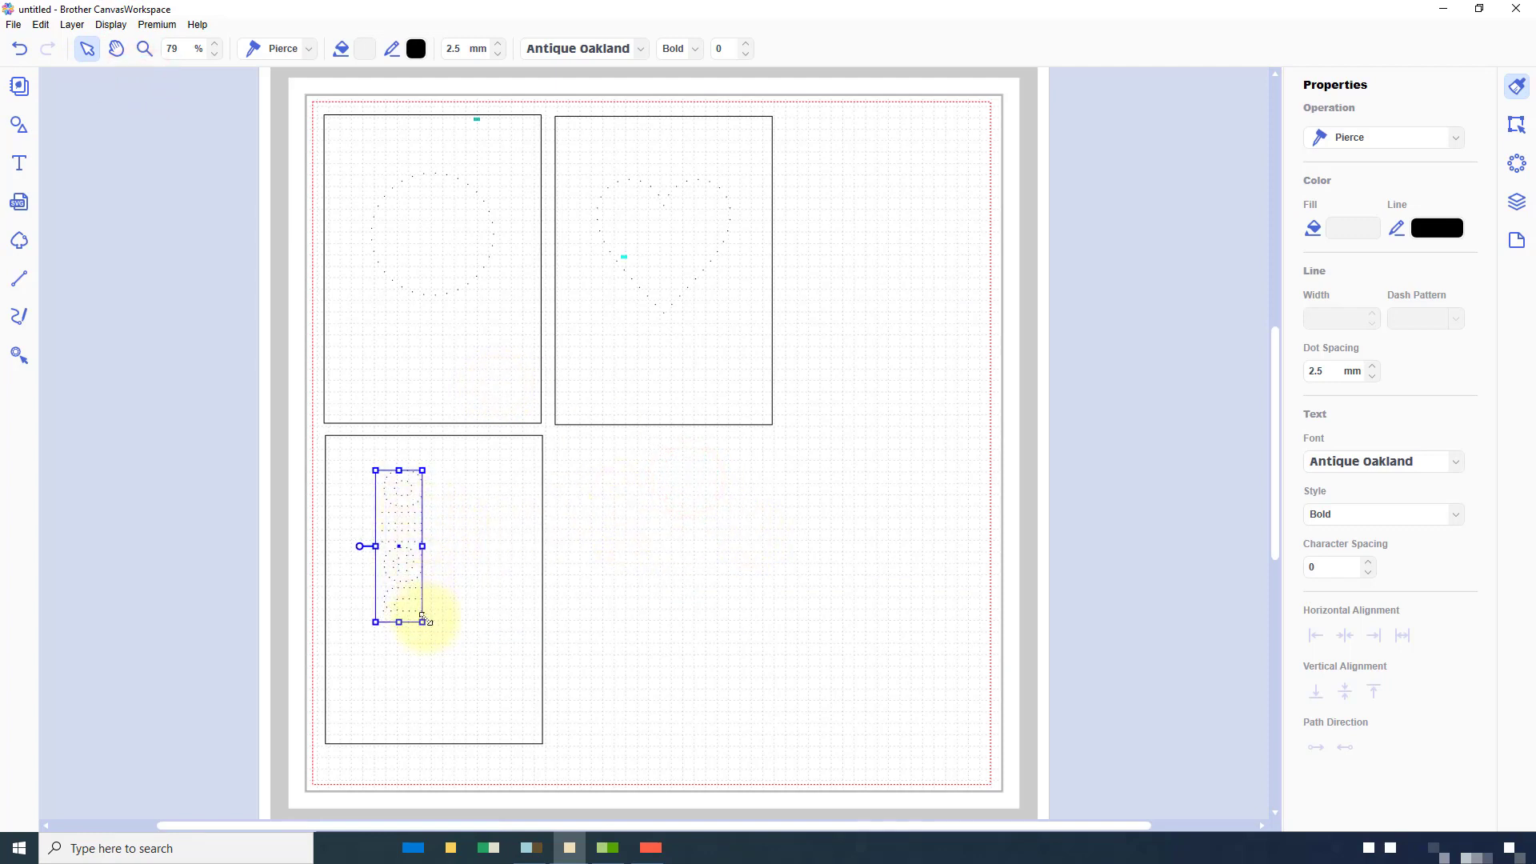
left_click_drag(420, 621, 485, 712)
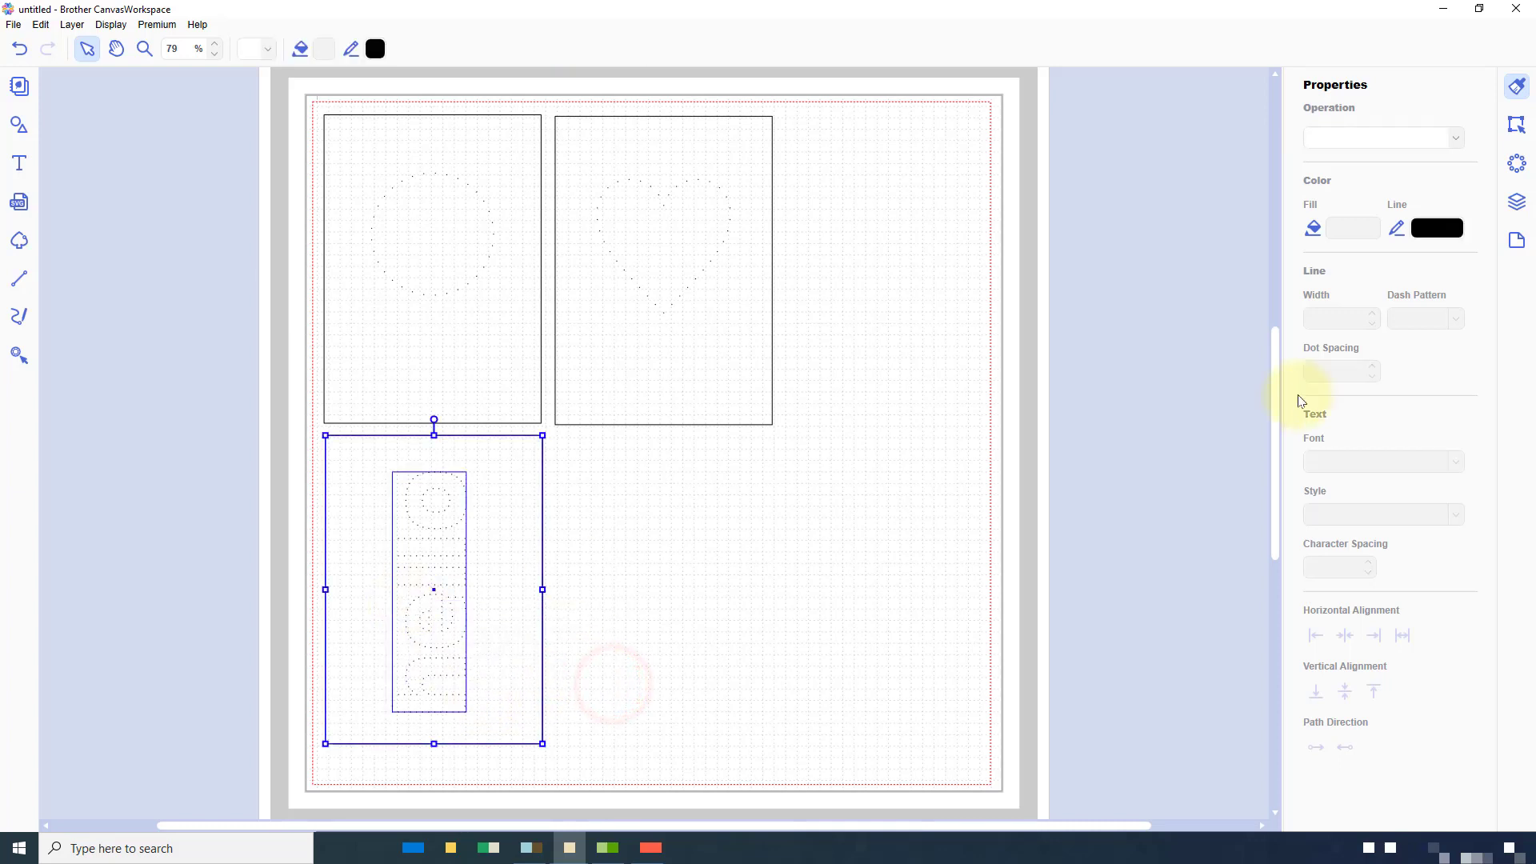
left_click(1515, 125)
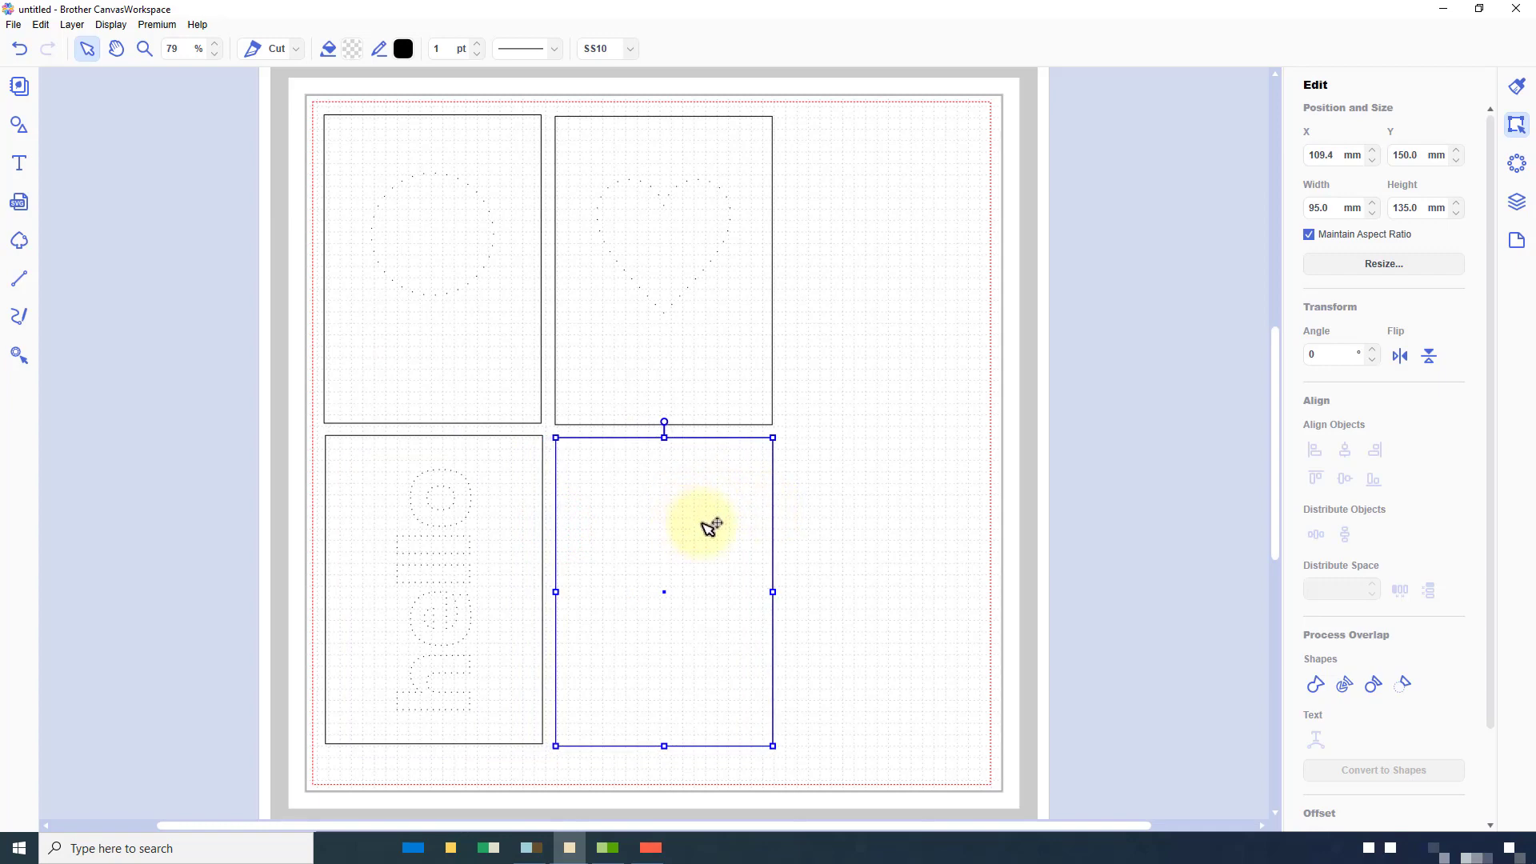
- Select the fourth card and browse the Shapes library for the star flower
left_click(1517, 203)
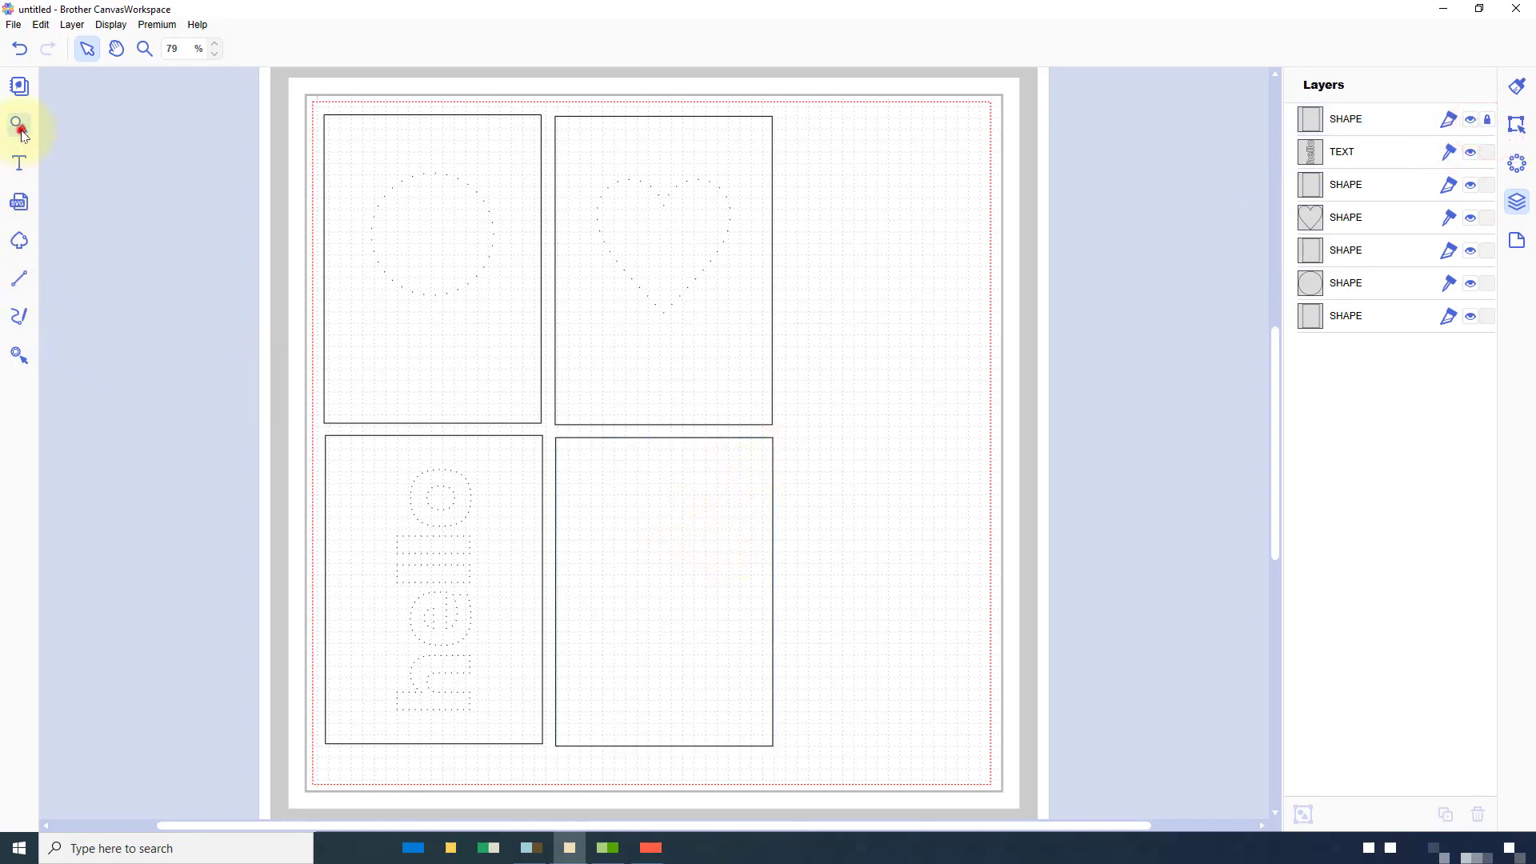
left_click(19, 86)
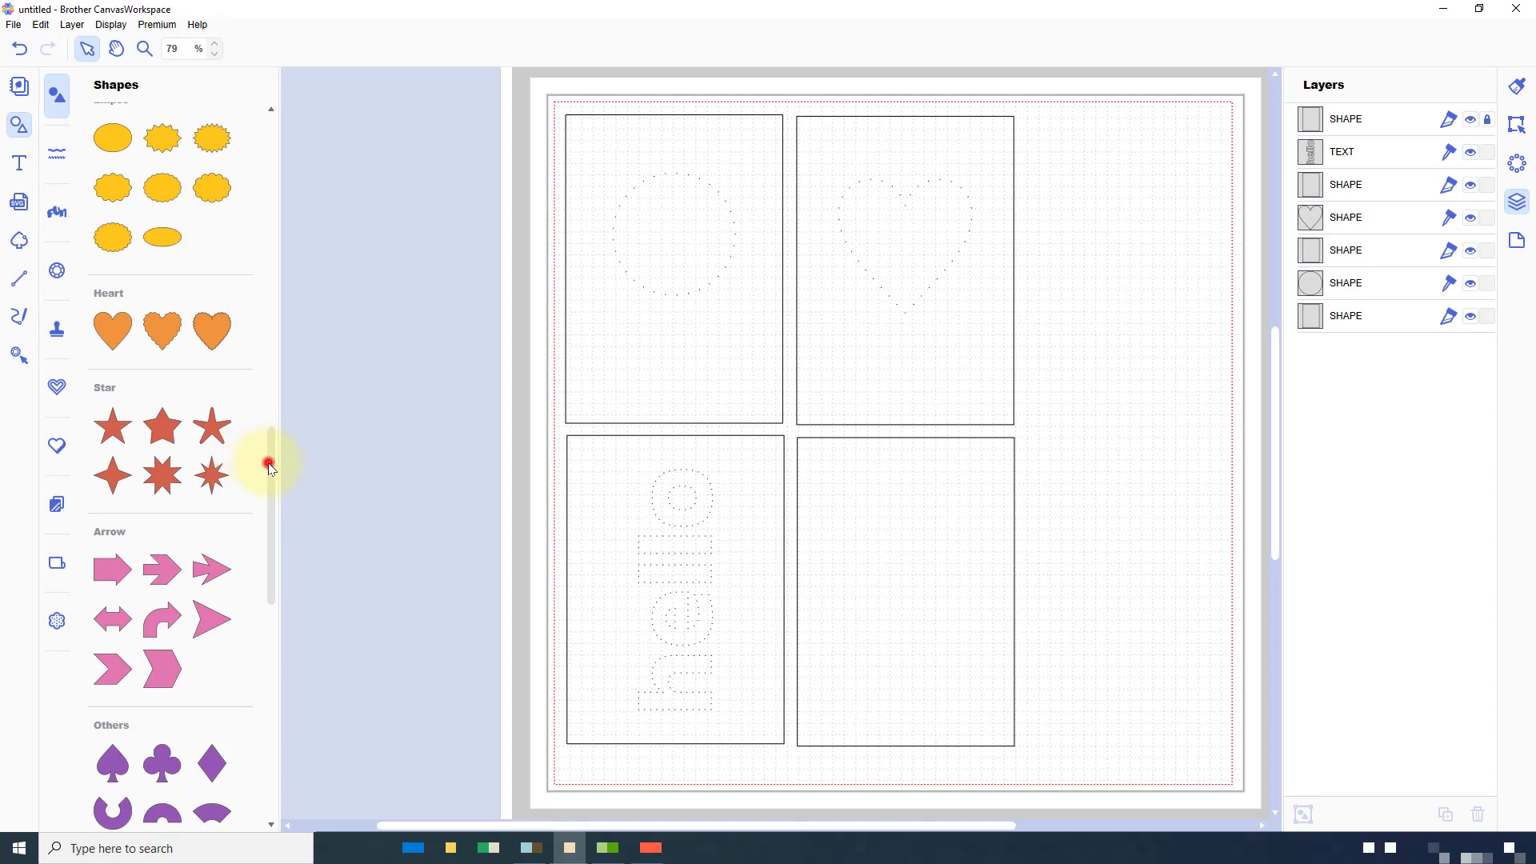
scroll("down", 3)
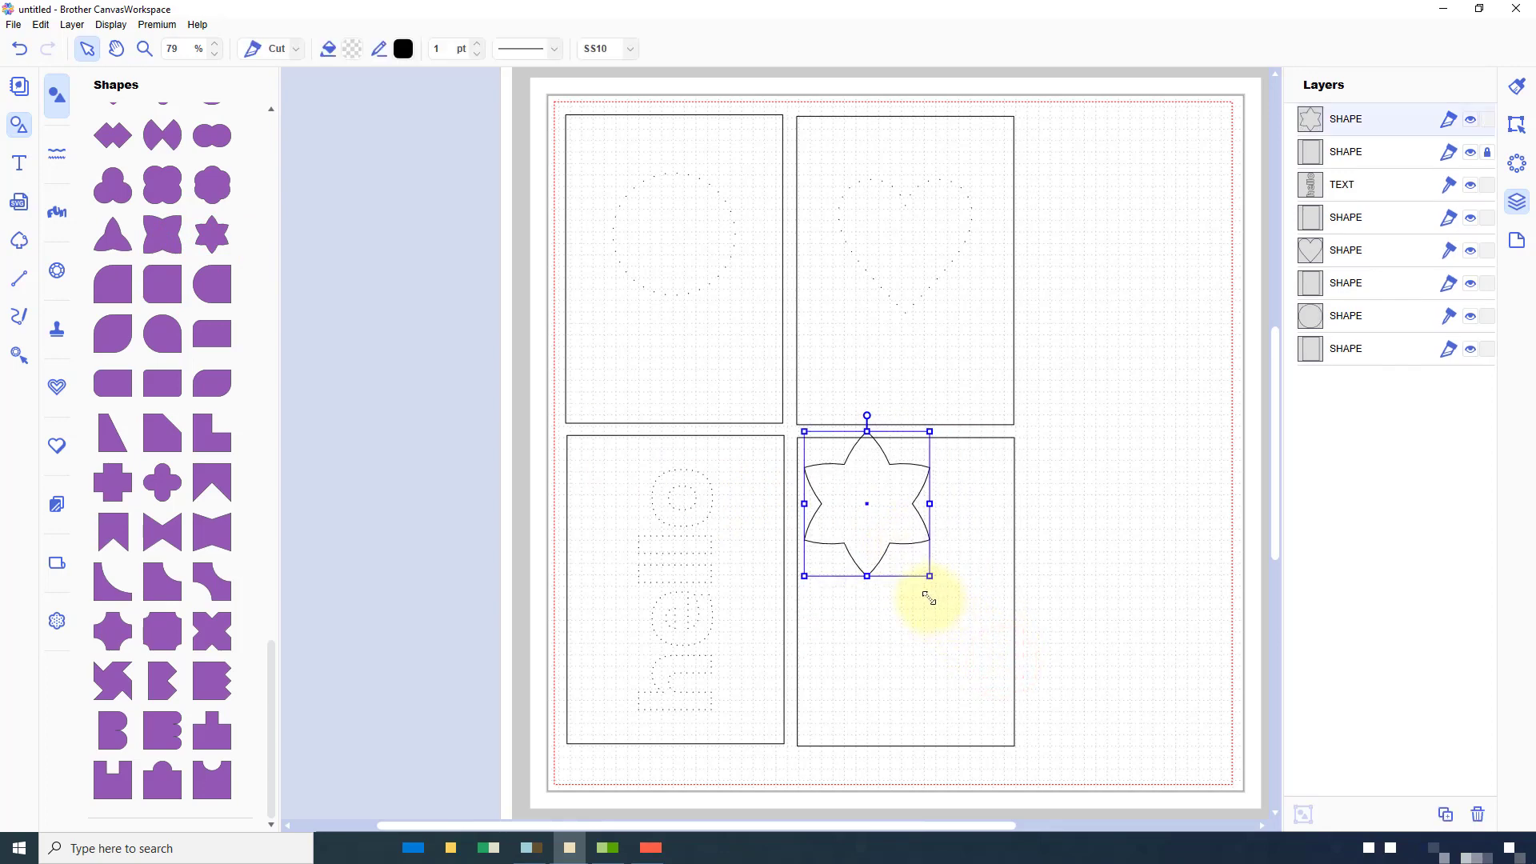
- Shrink the star flower to fit the fourth card, tilt it slightly and deselect
left_click_drag(866, 504, 907, 543)
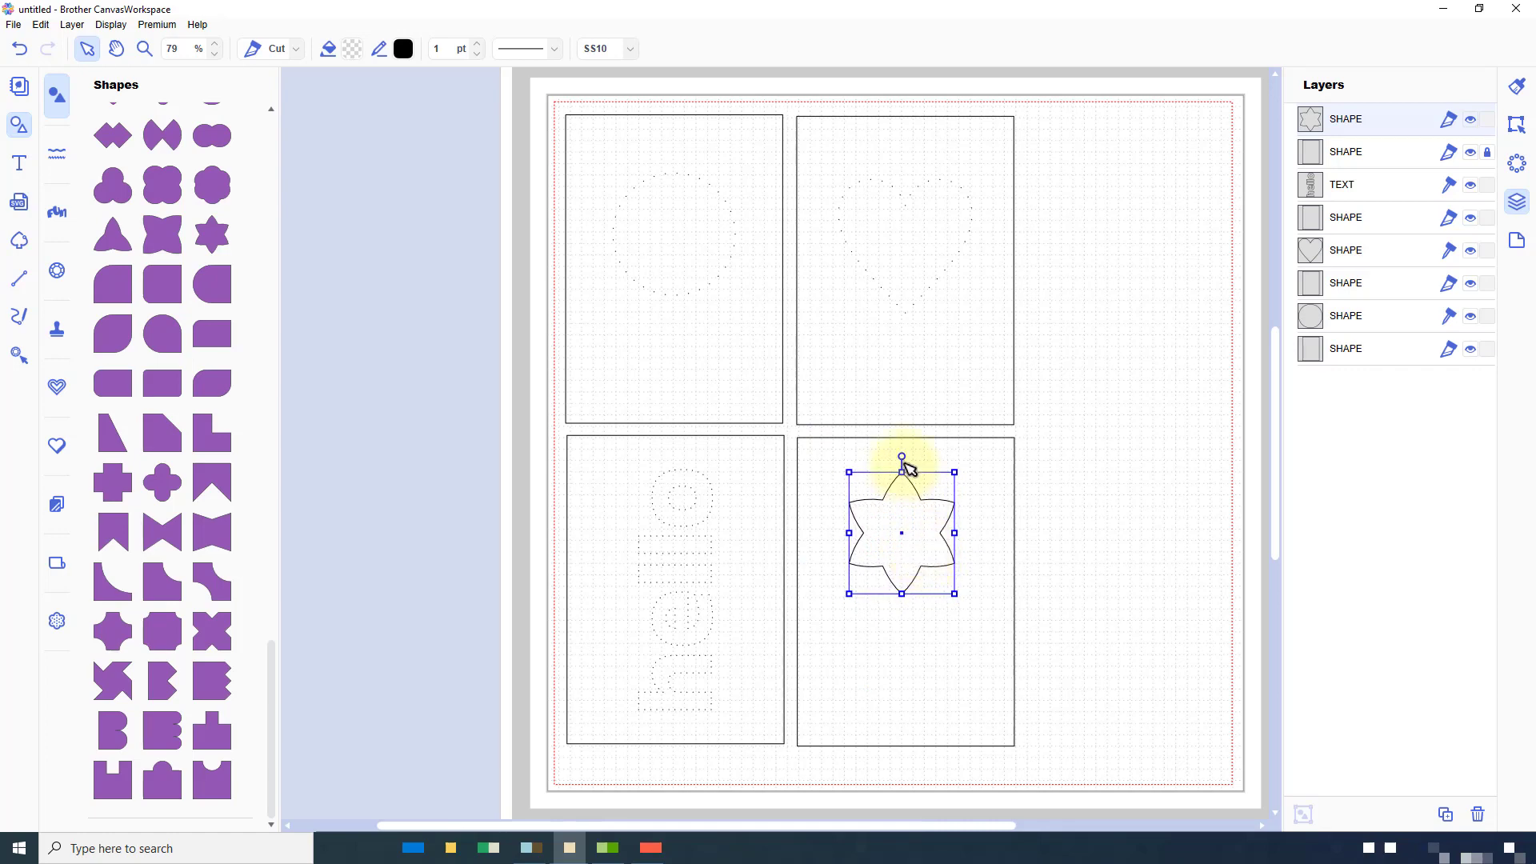
left_click_drag(900, 456, 910, 461)
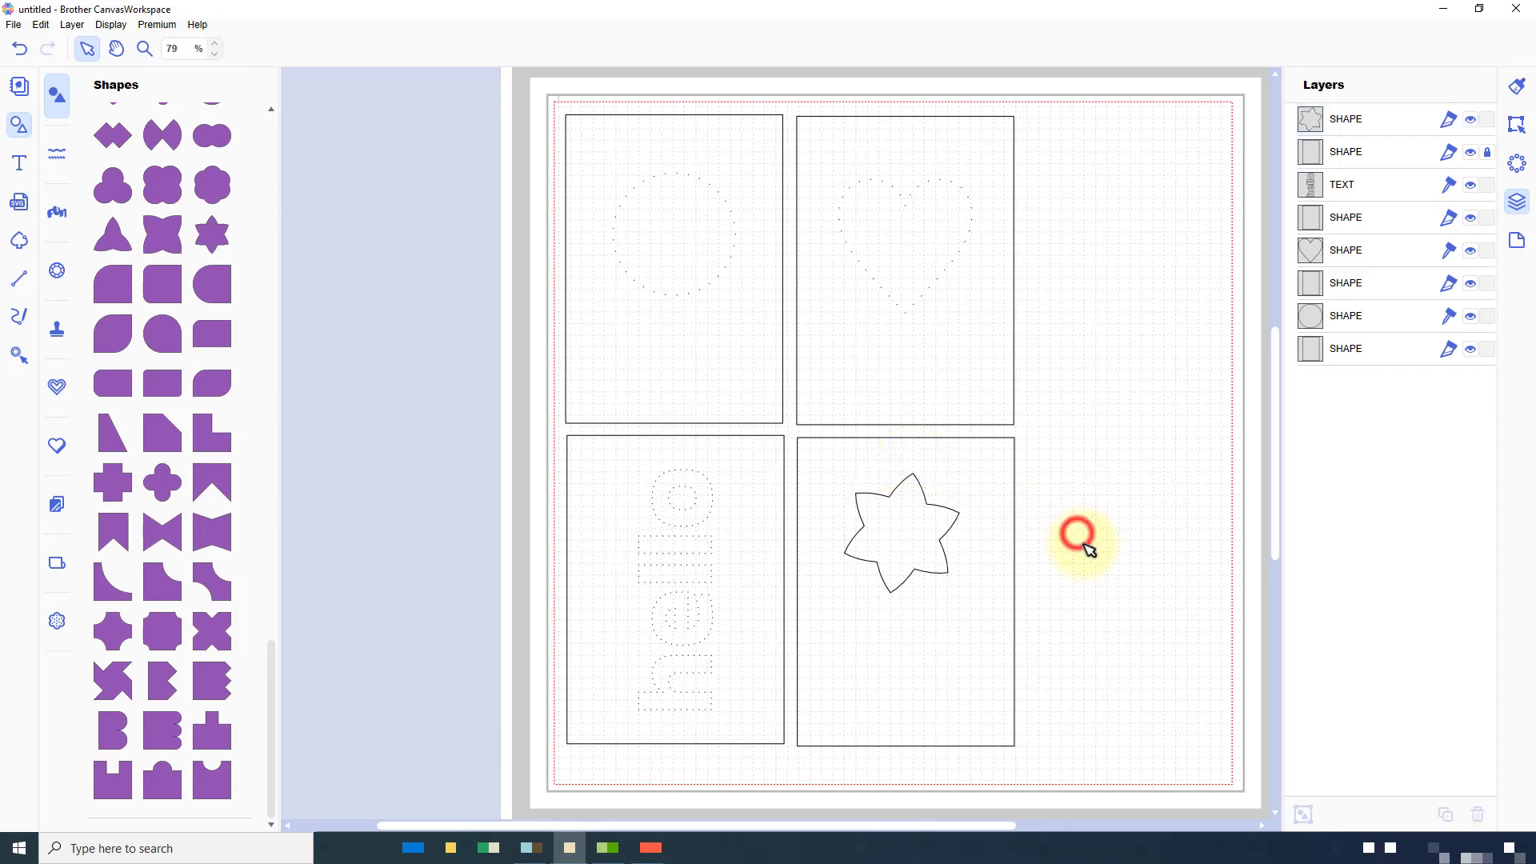
left_click(142, 48)
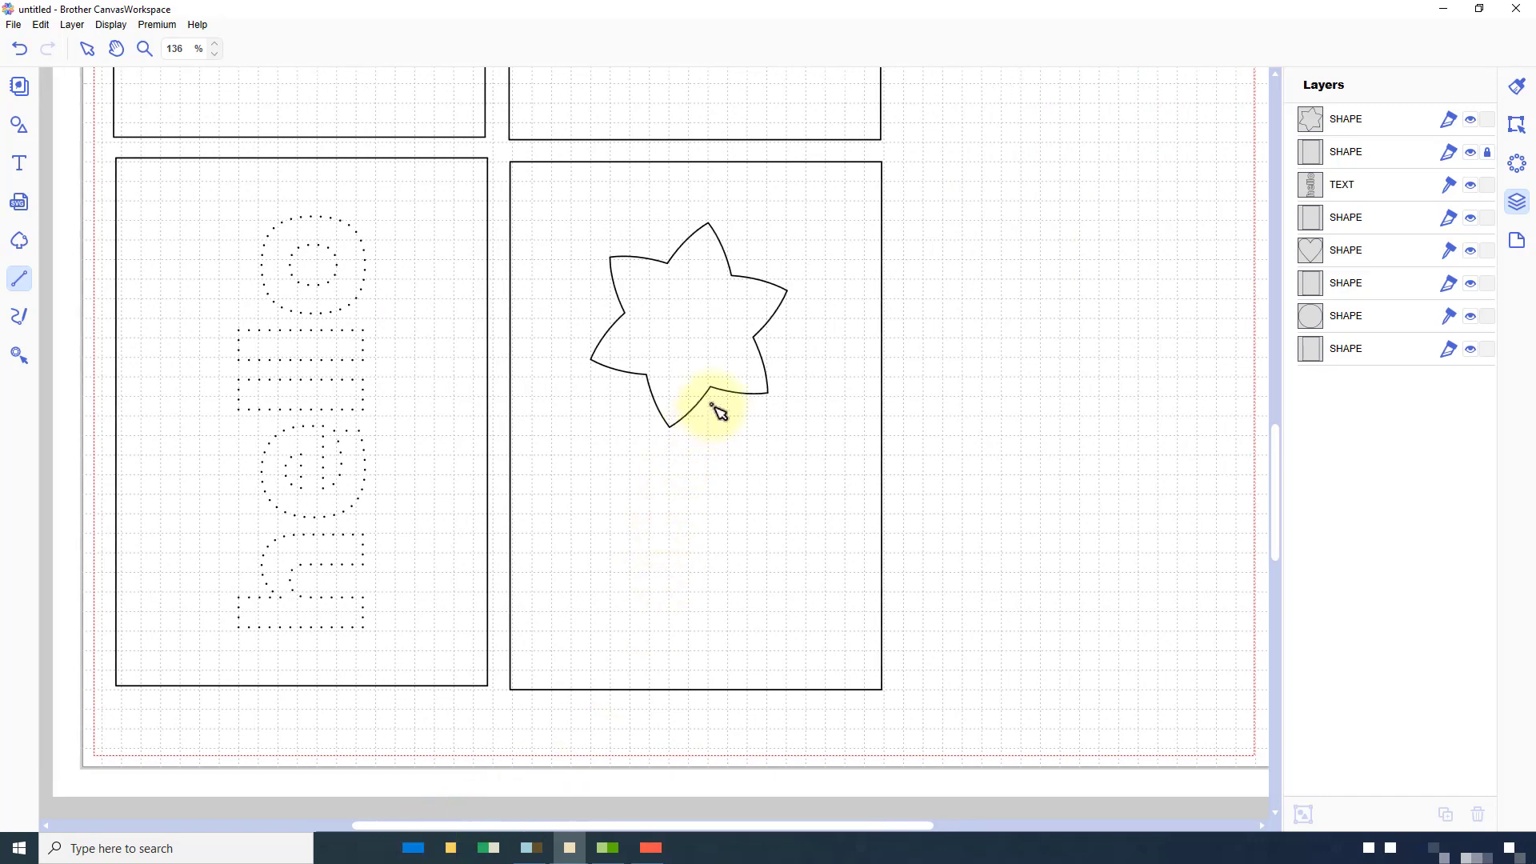
- Draw a curved stem line hanging below the star flower
left_click(717, 404)
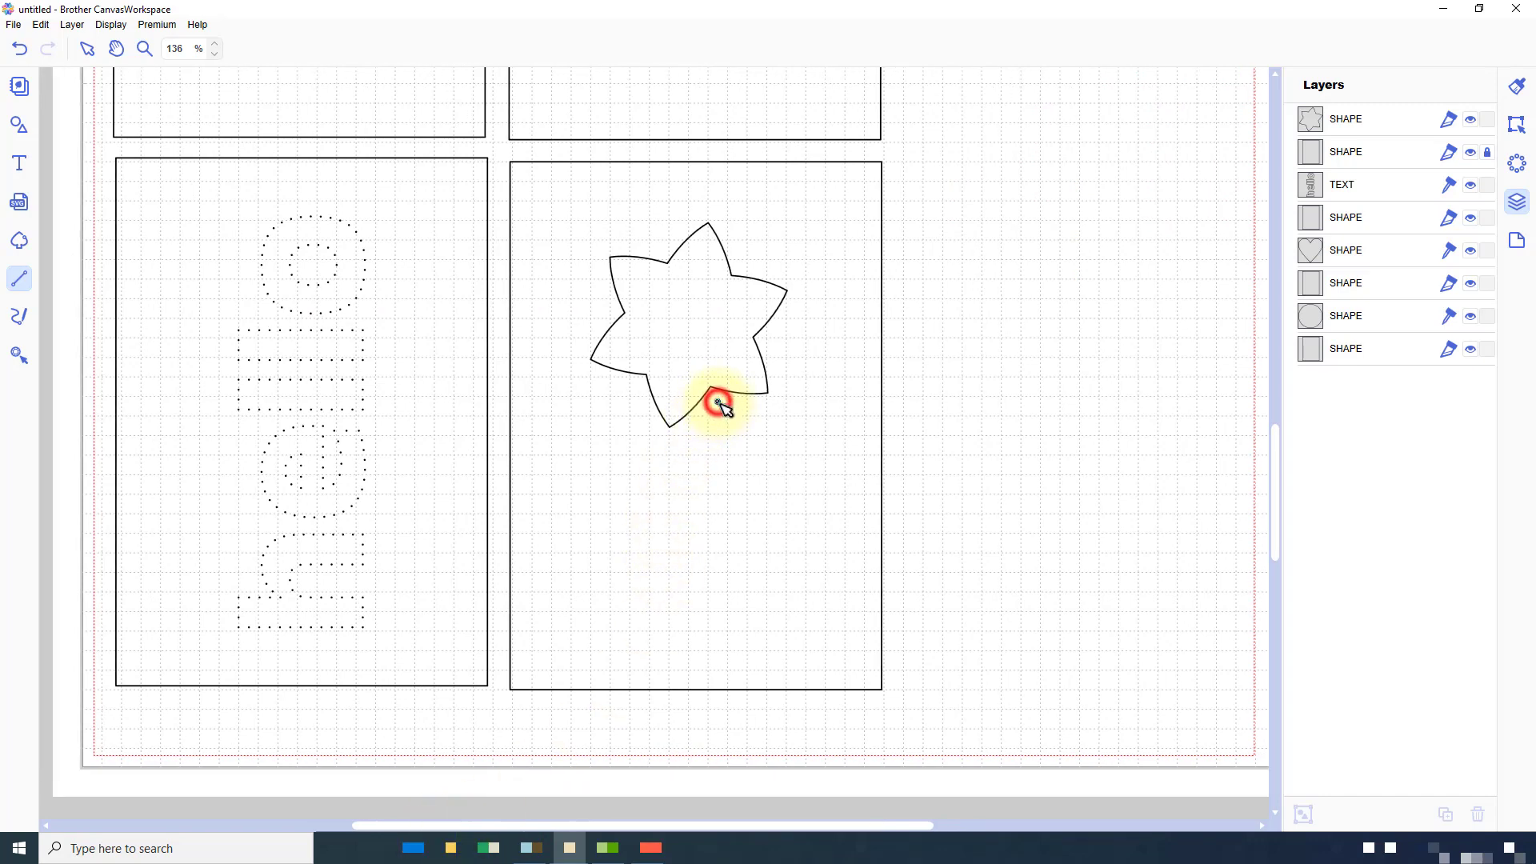
left_click_drag(716, 403, 733, 480)
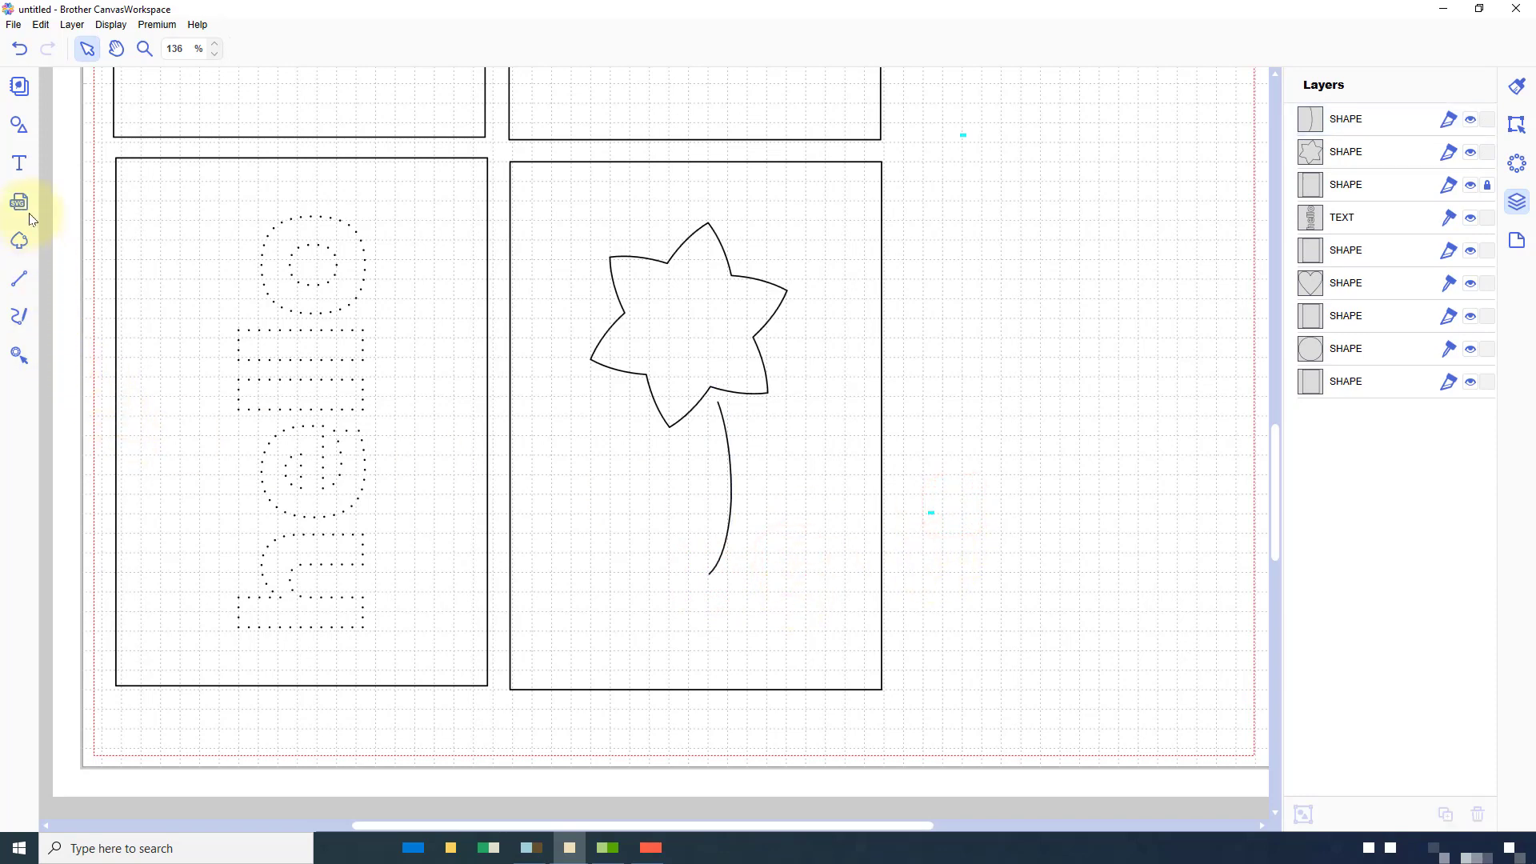
- Insert a leaf shape, move it left of the stem and tilt it to follow the stem
left_click(20, 125)
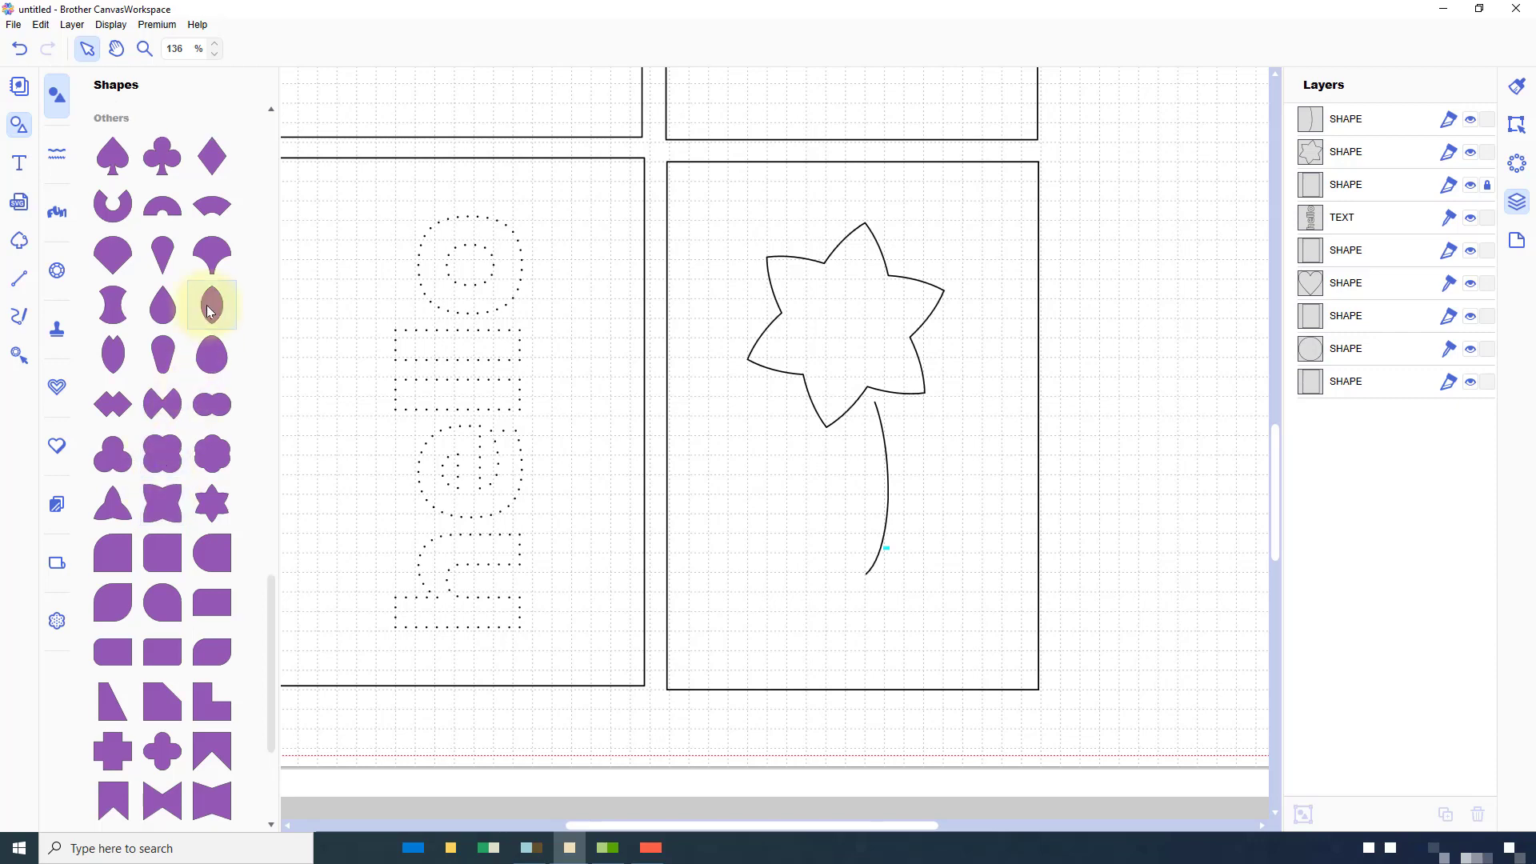
left_click(212, 304)
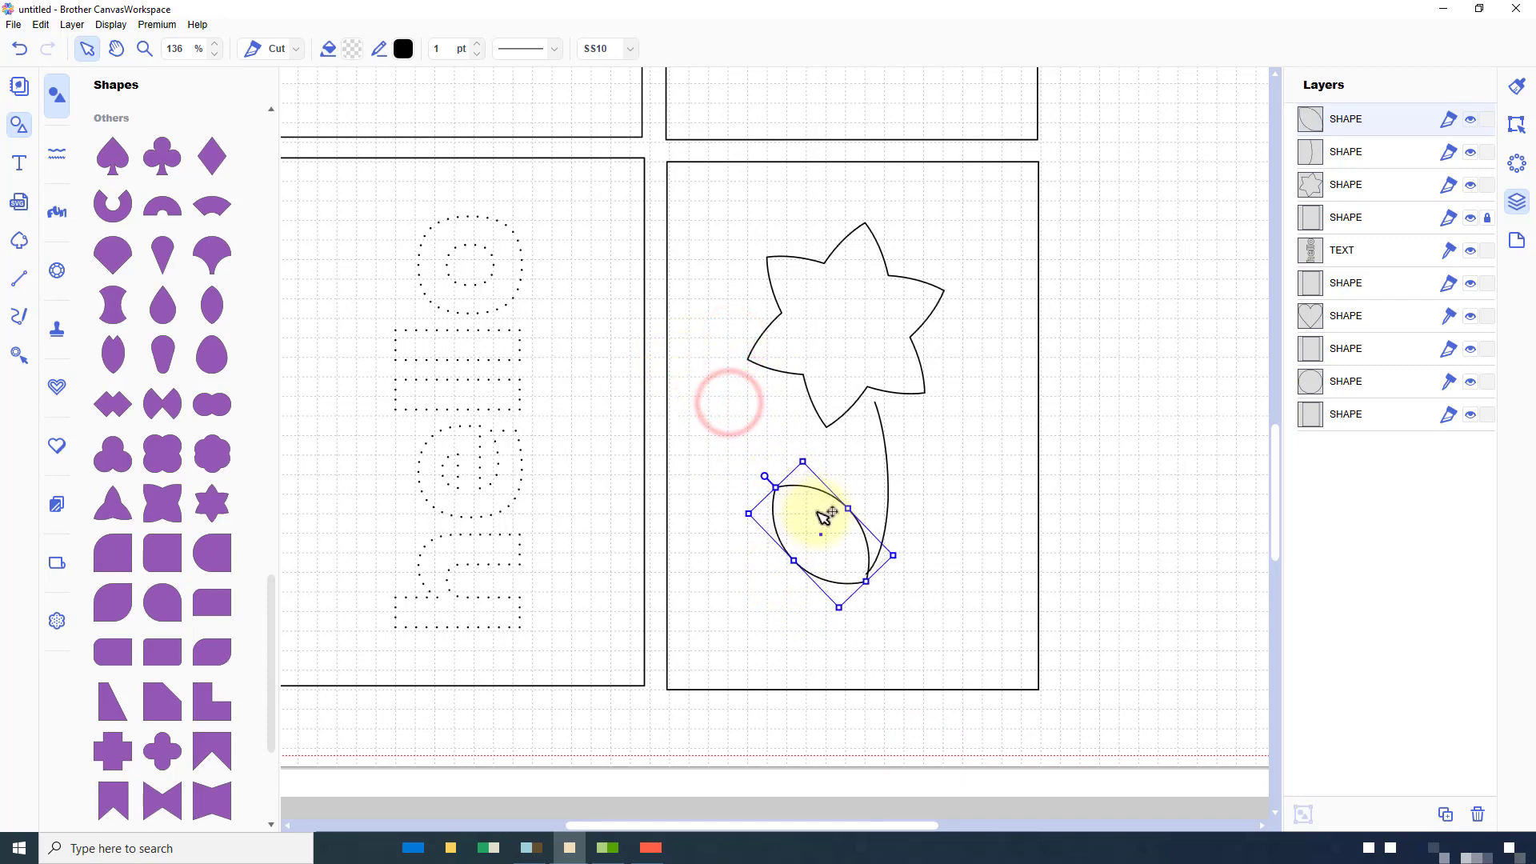
left_click_drag(827, 508, 762, 459)
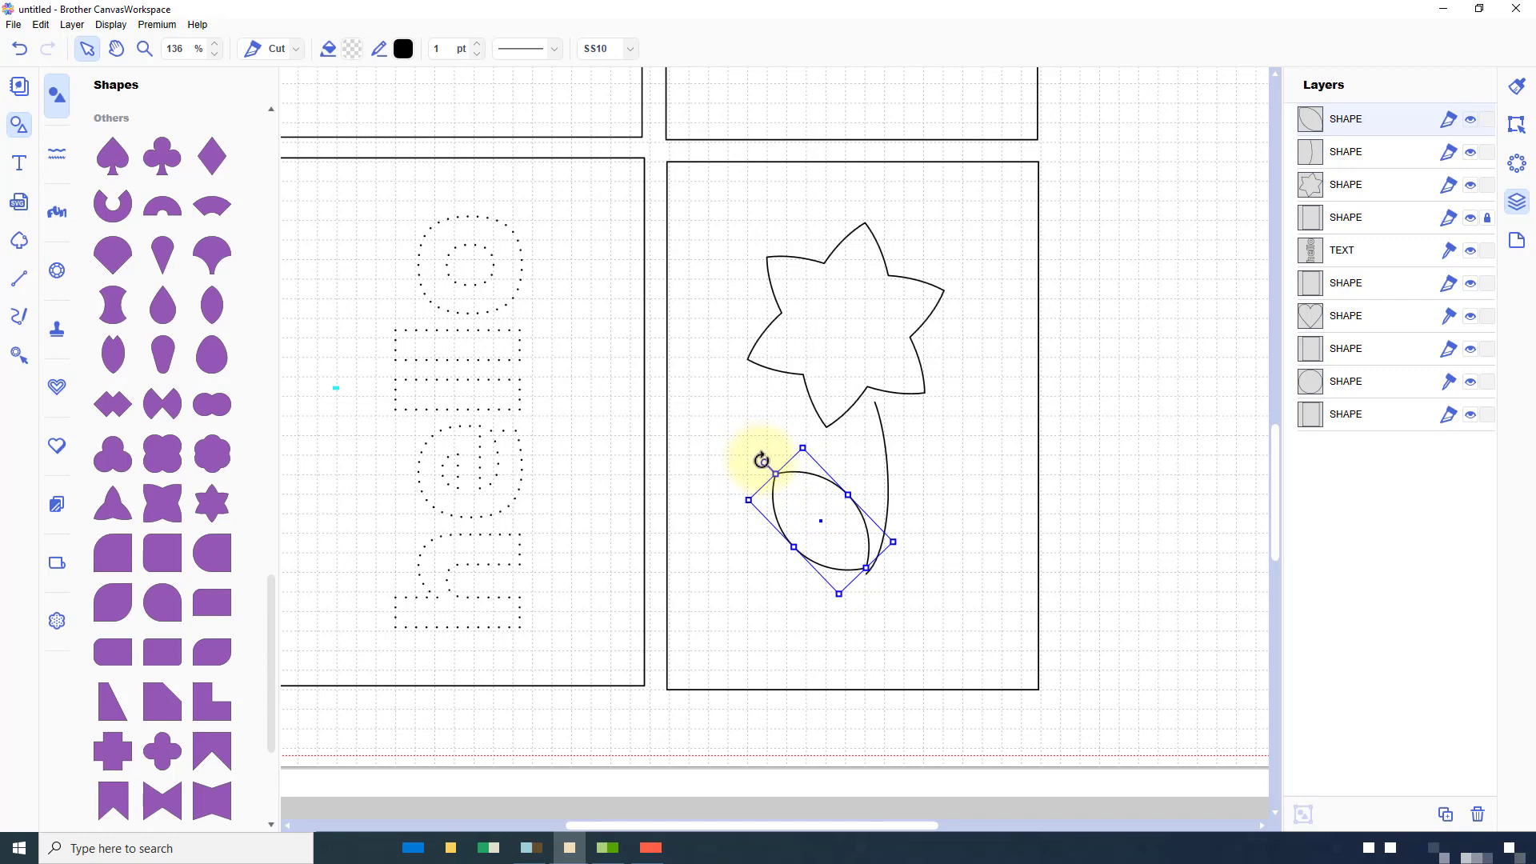
left_click_drag(761, 460, 771, 485)
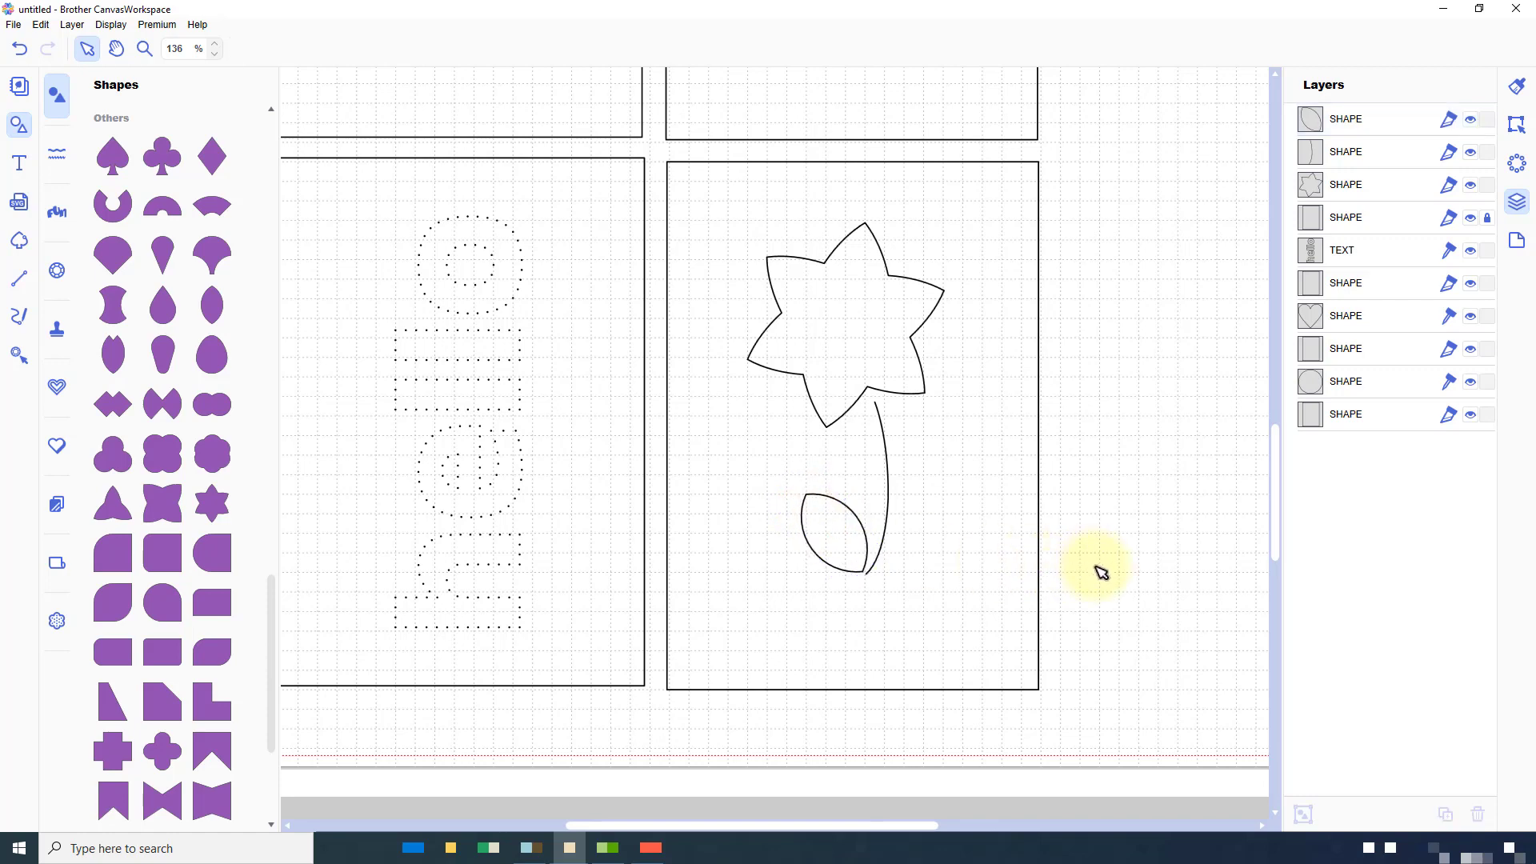
left_click(845, 514)
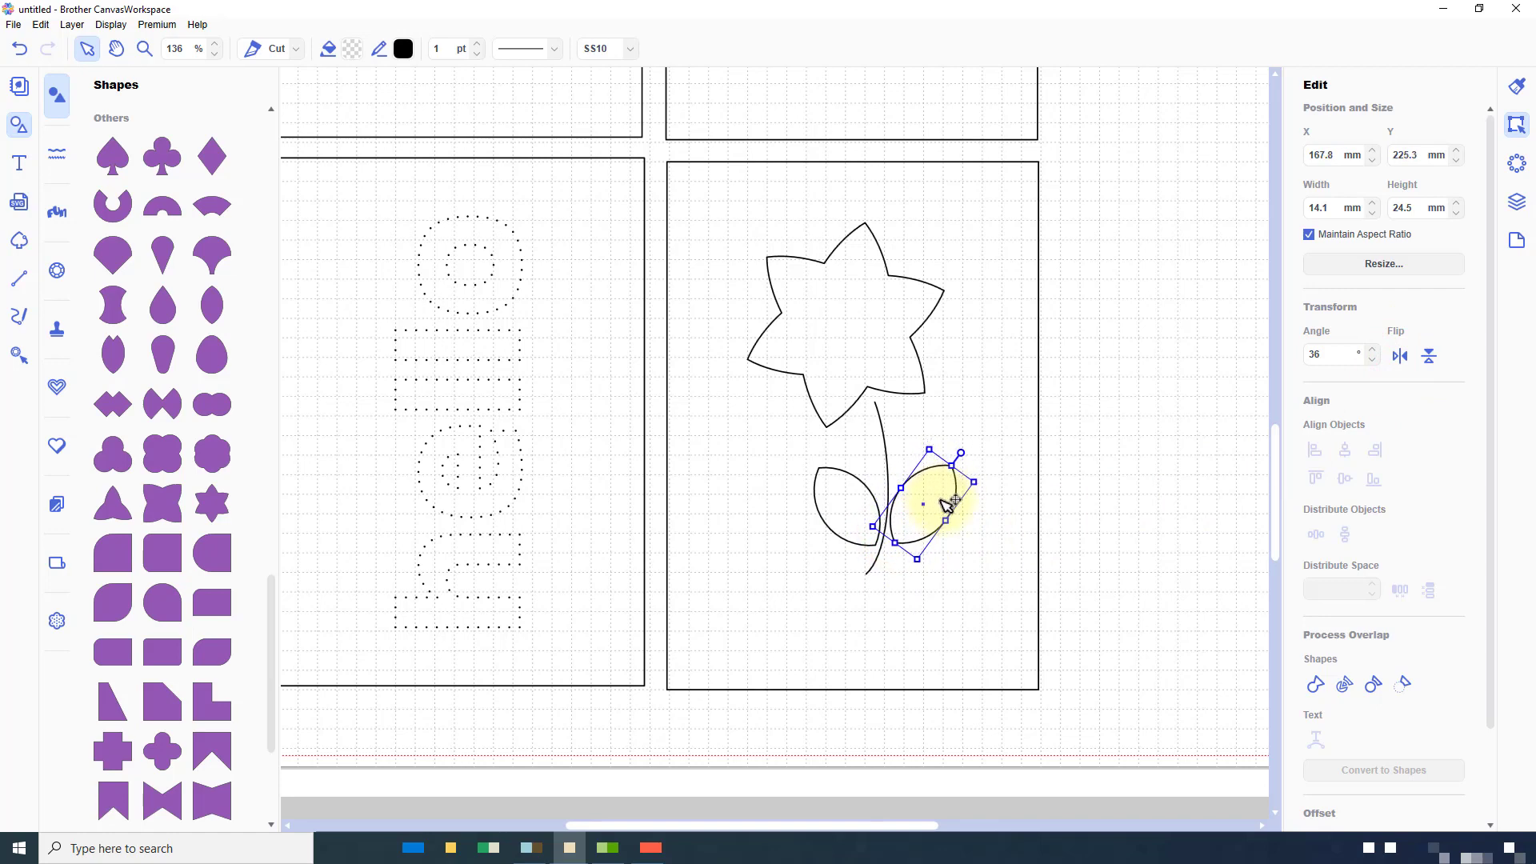
- Shrink the duplicated leaf, place it right of the stem and select the whole flower
left_click_drag(974, 481, 952, 459)
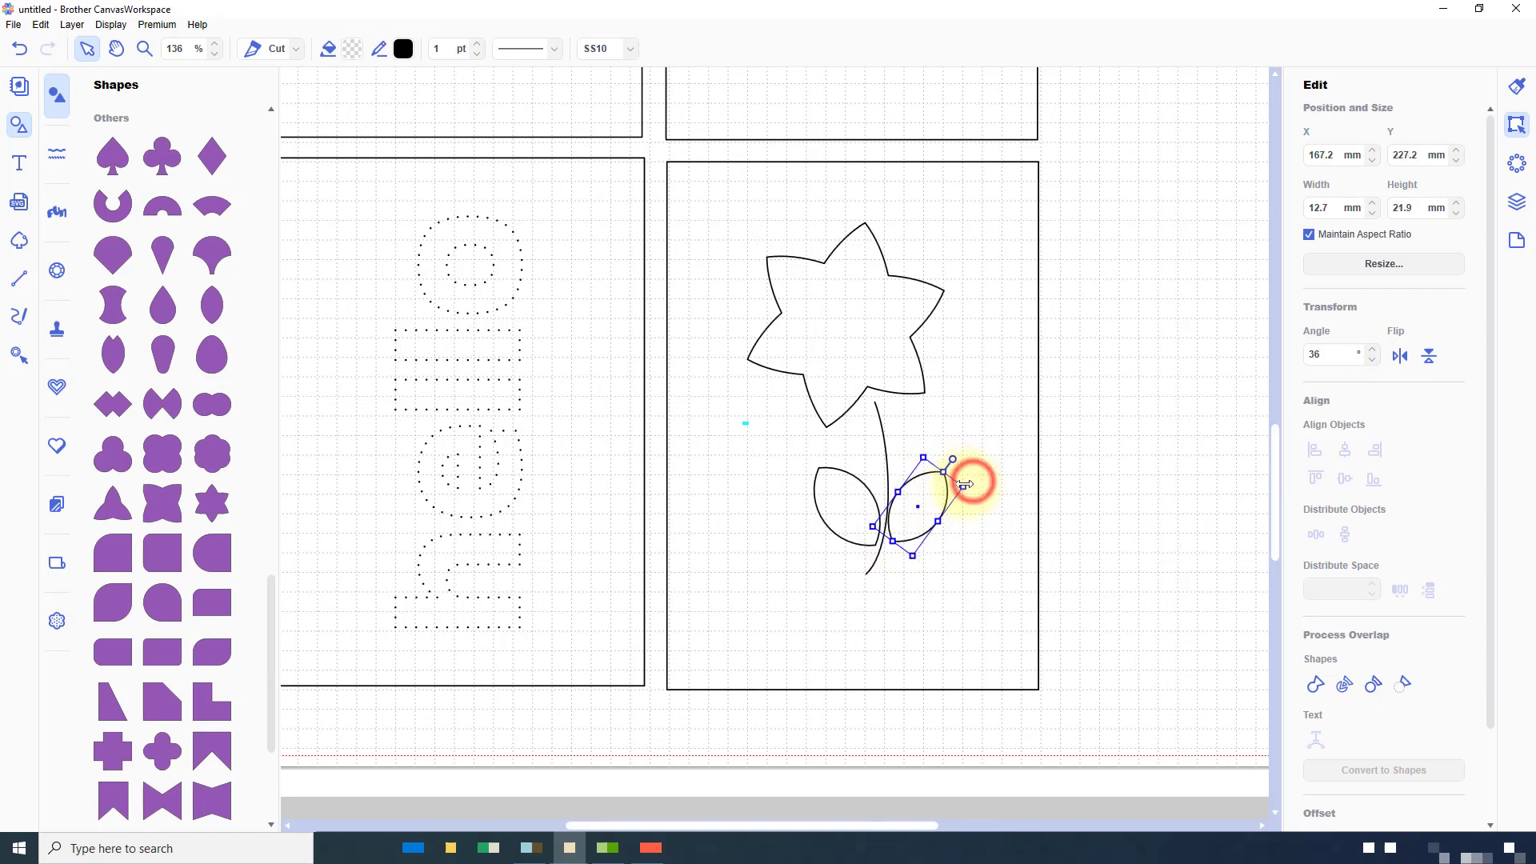
left_click_drag(959, 483, 940, 502)
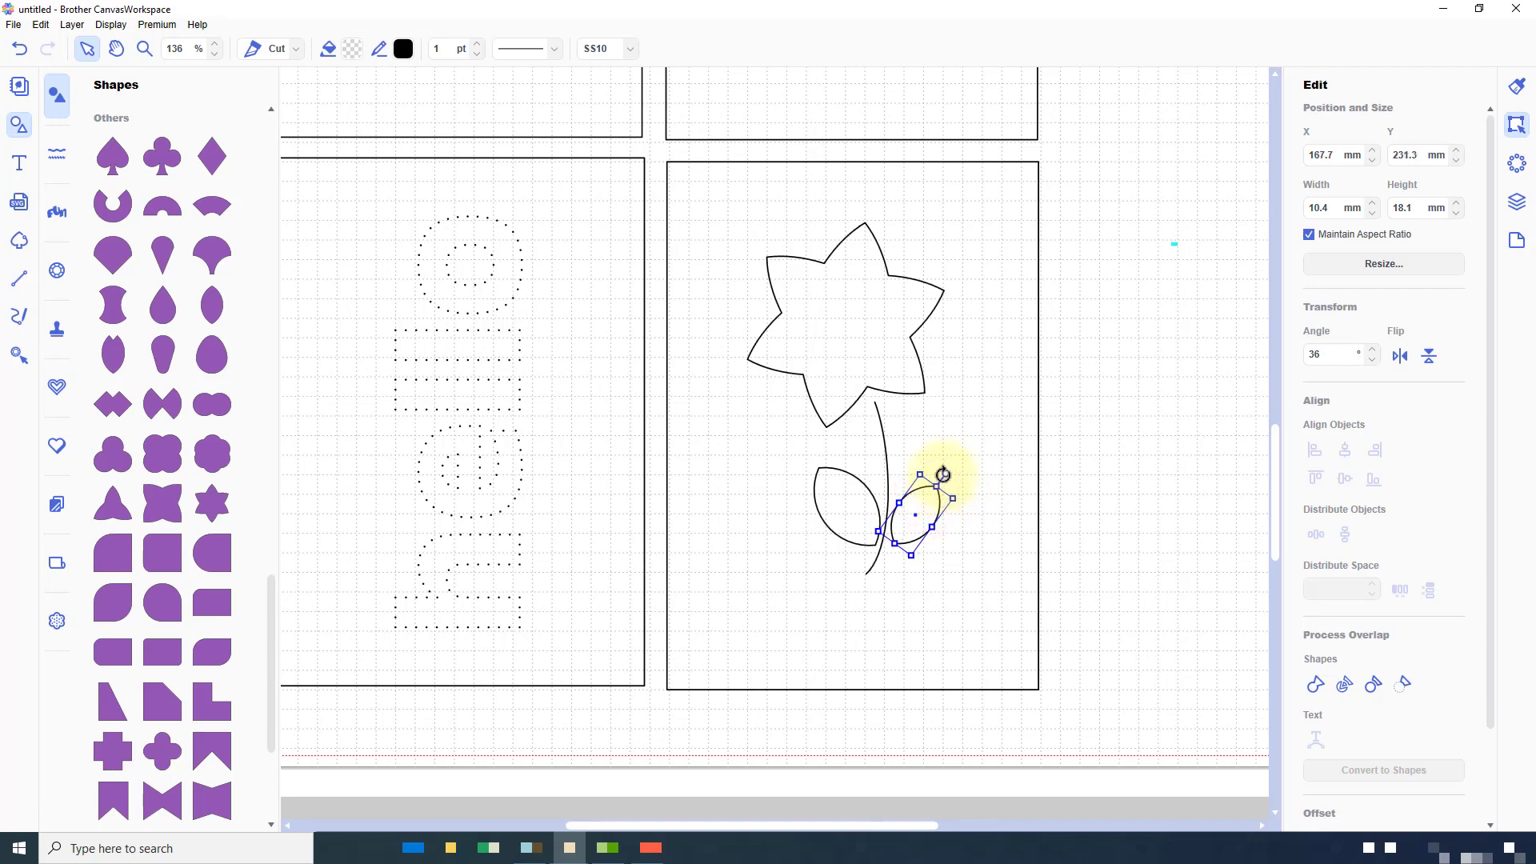
left_click_drag(943, 475, 976, 547)
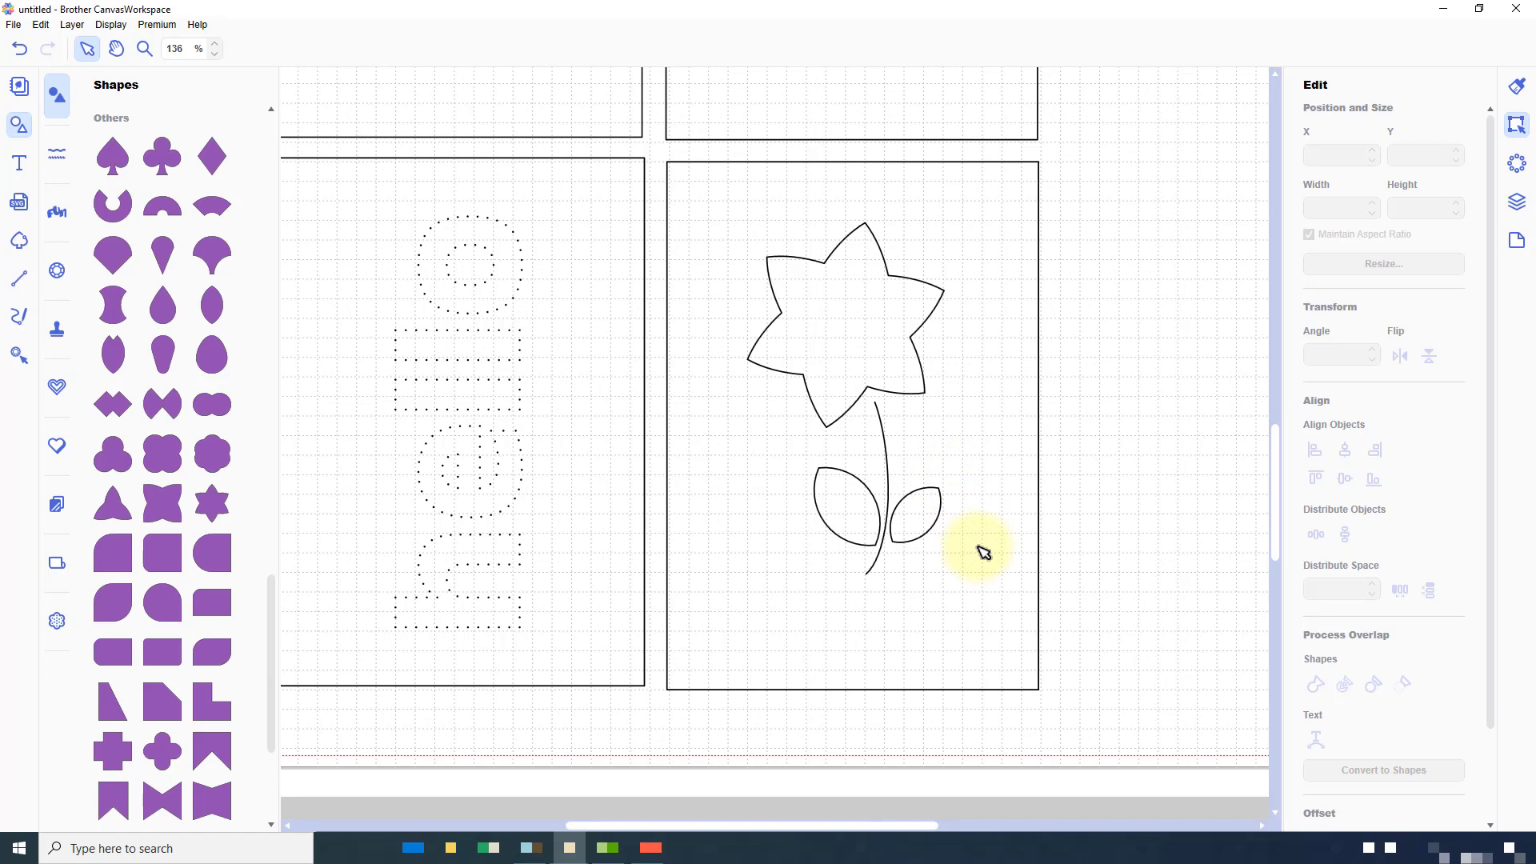
mouse_move(888, 561)
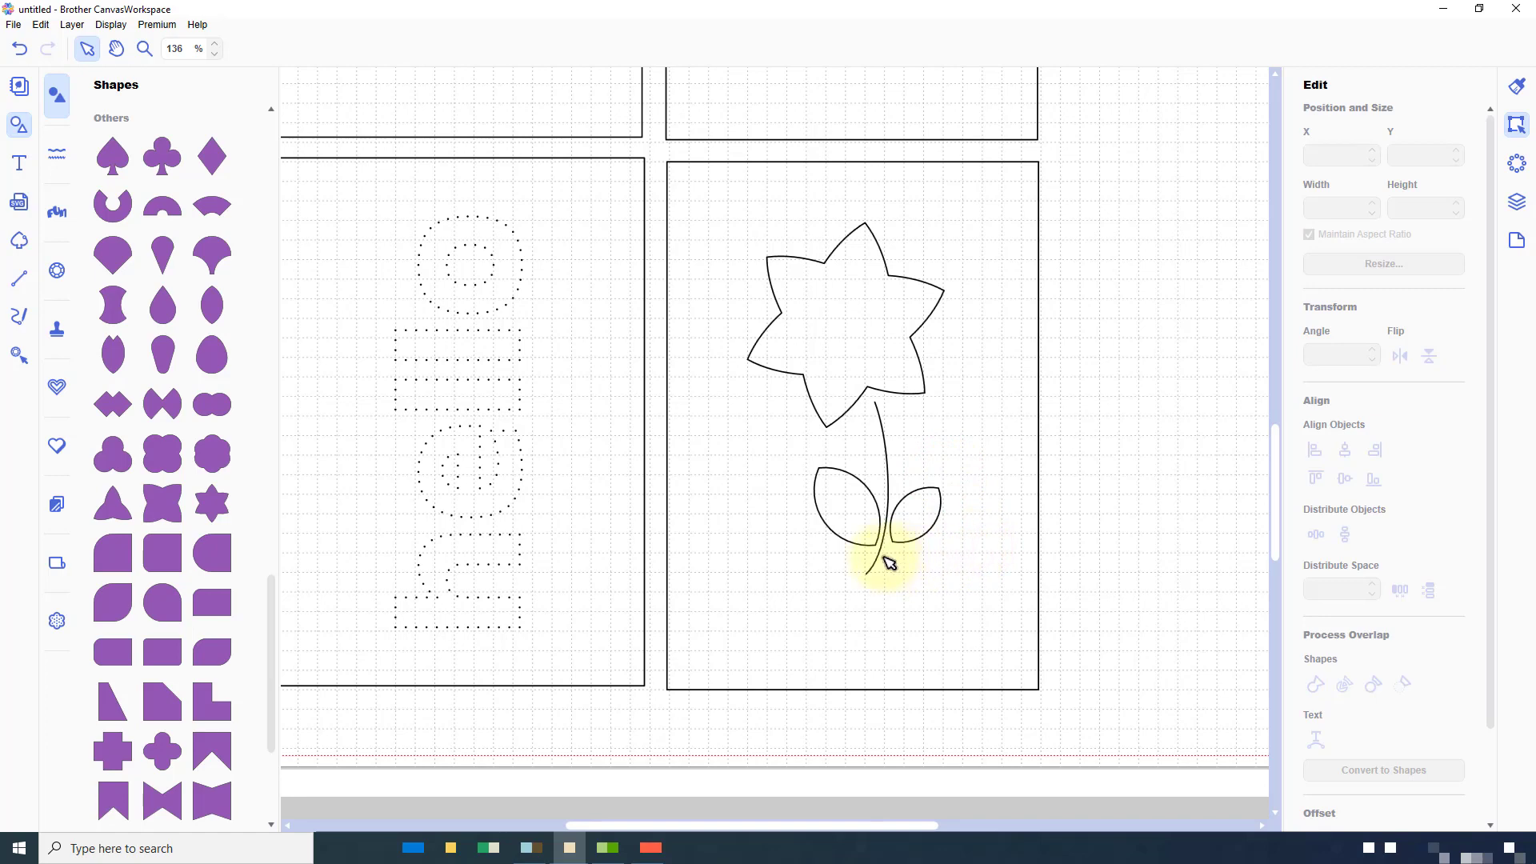
left_click(911, 509)
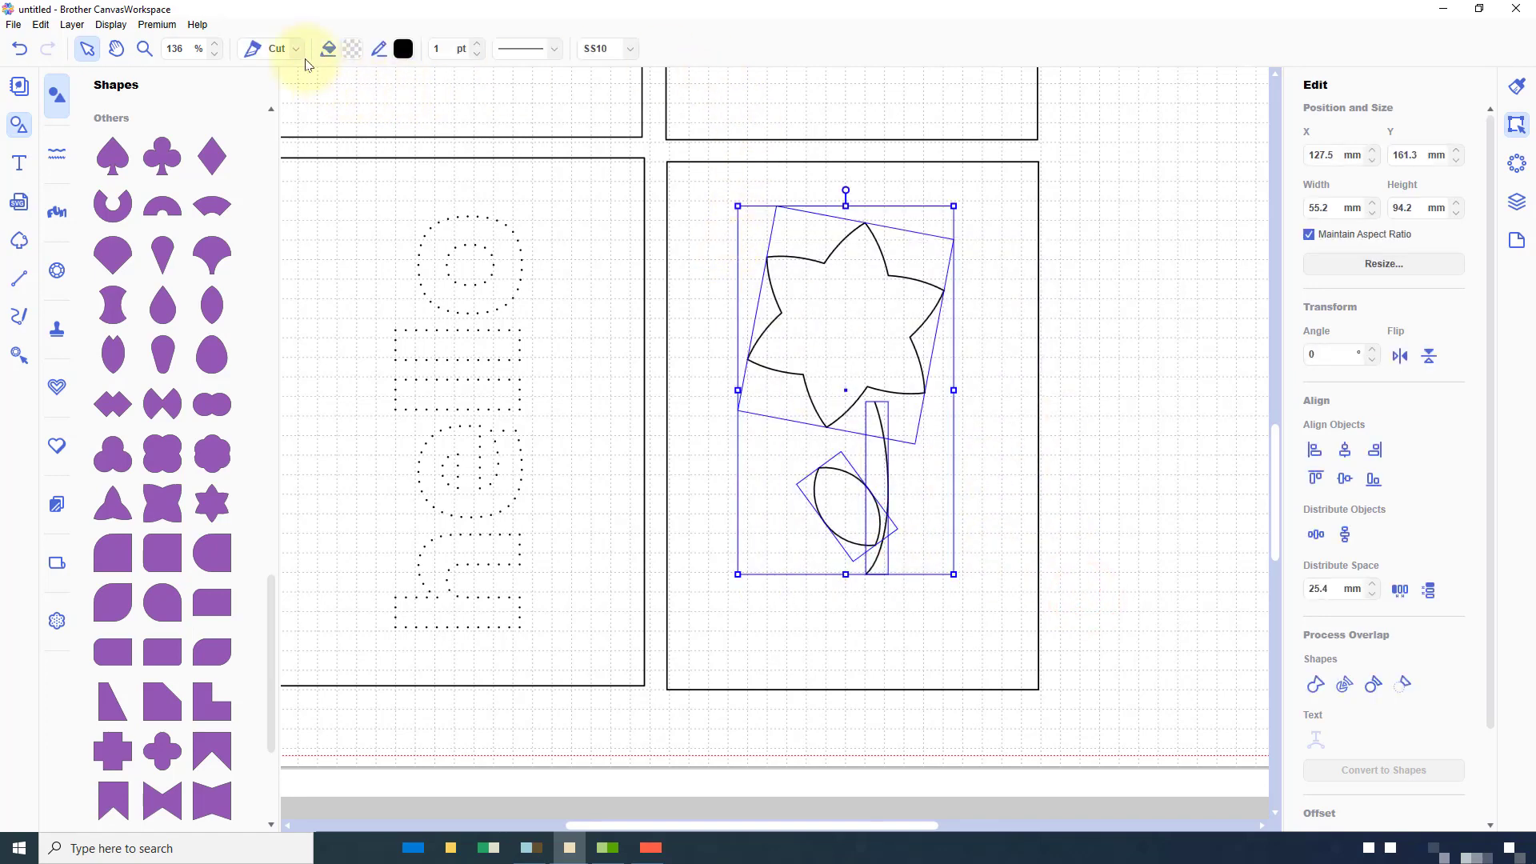
- Set the flower group to Pierce with 5.0 mm dot spacing and return to the Edit panel
left_click(294, 49)
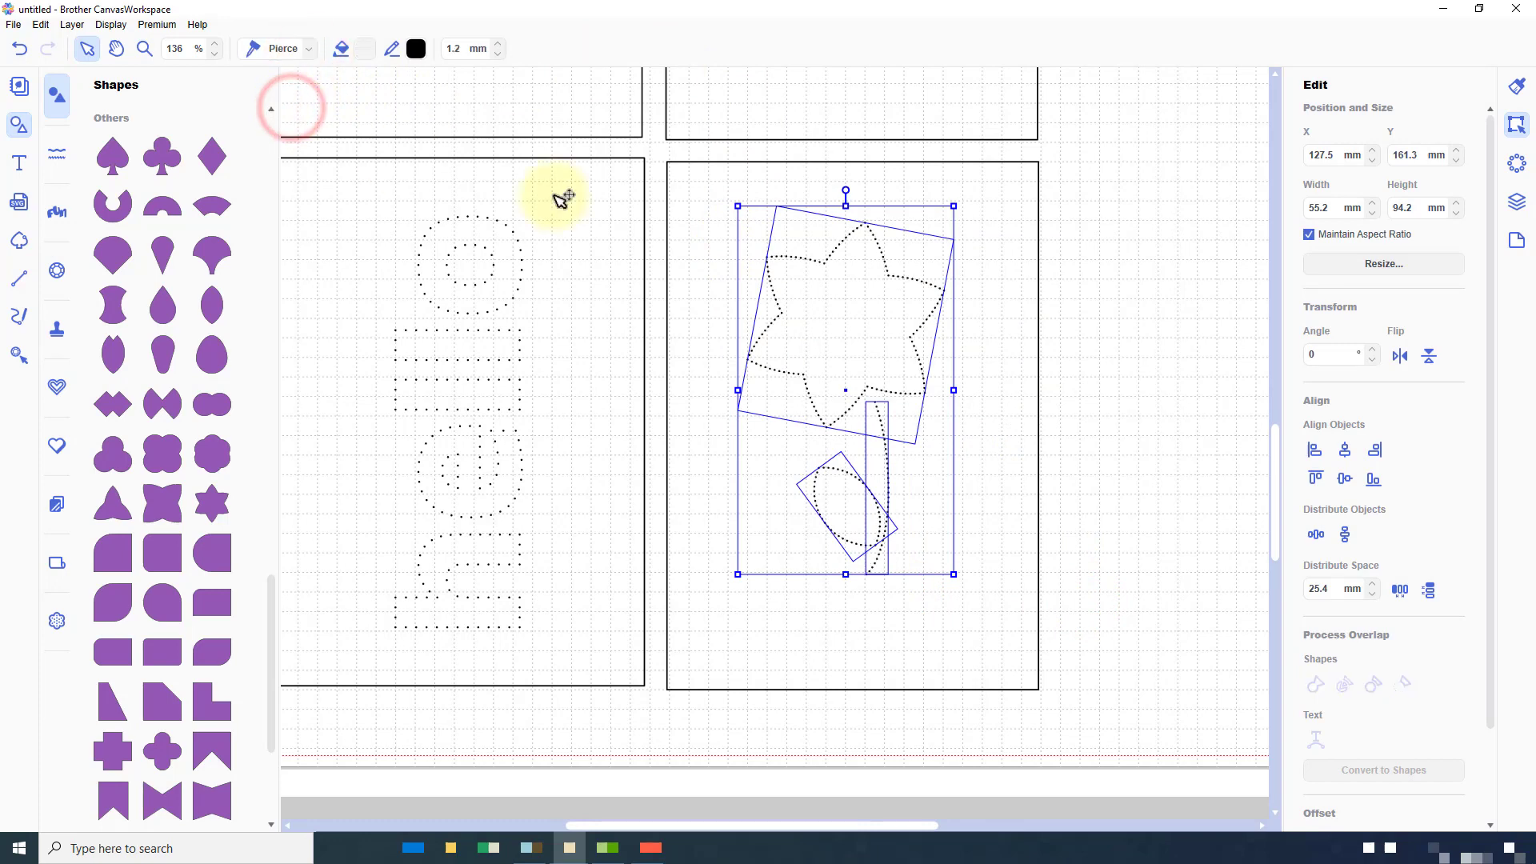
left_click(1516, 86)
type("5")
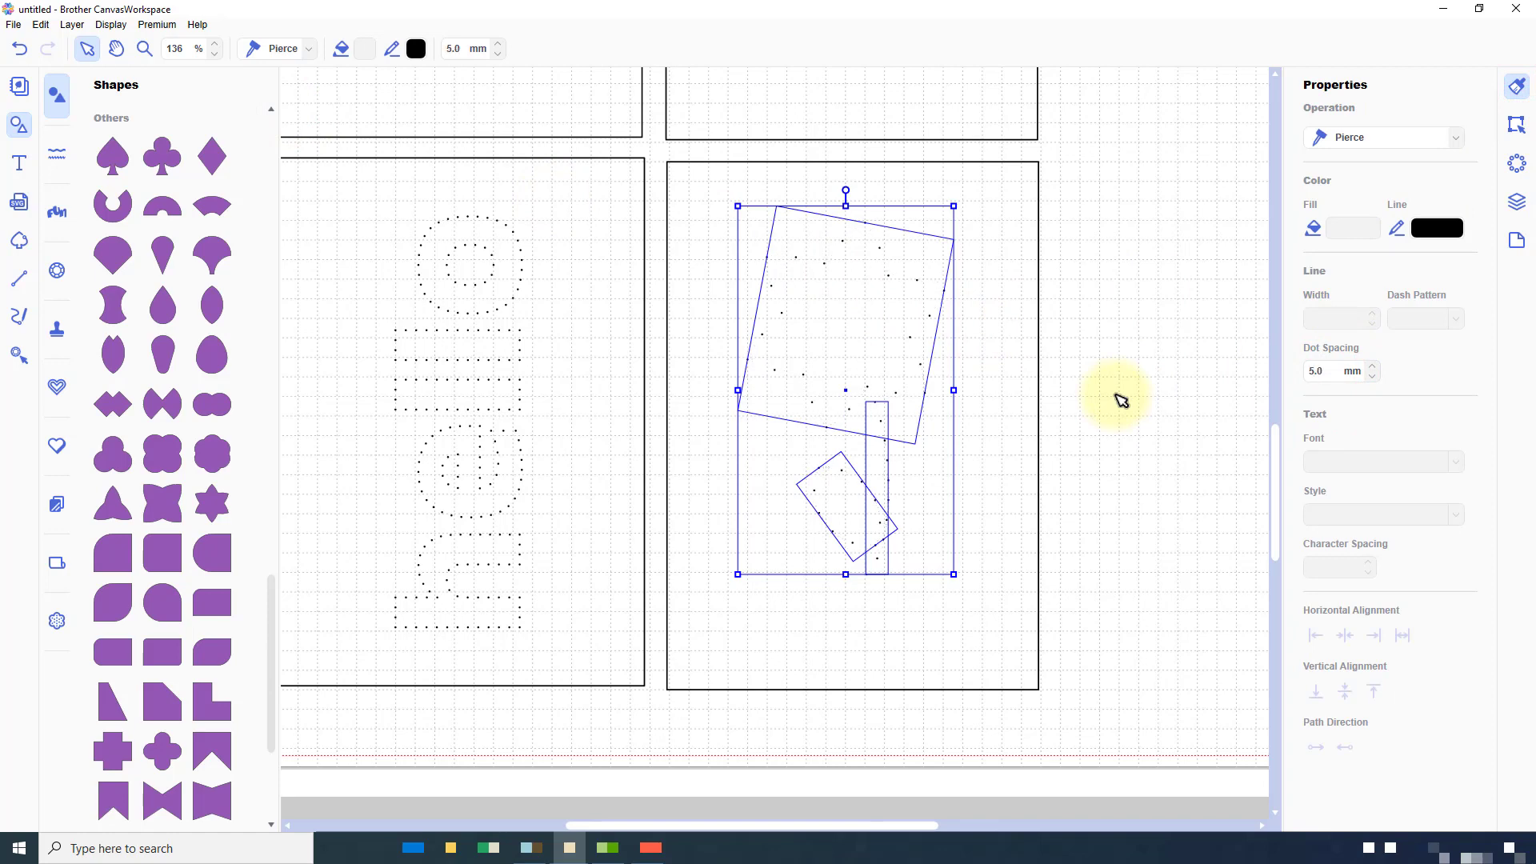
mouse_move(1085, 396)
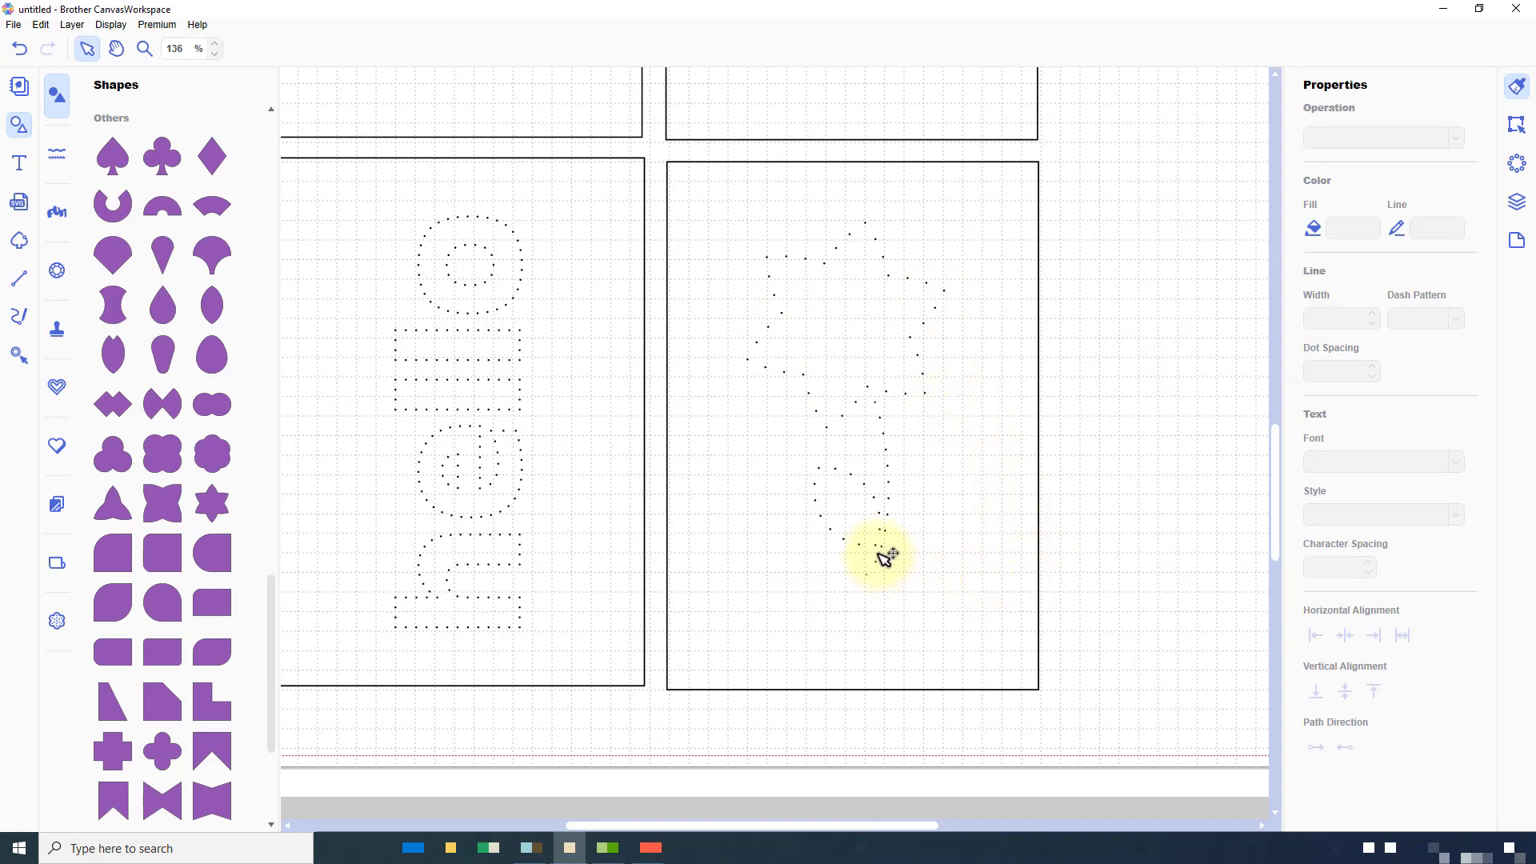
mouse_move(884, 539)
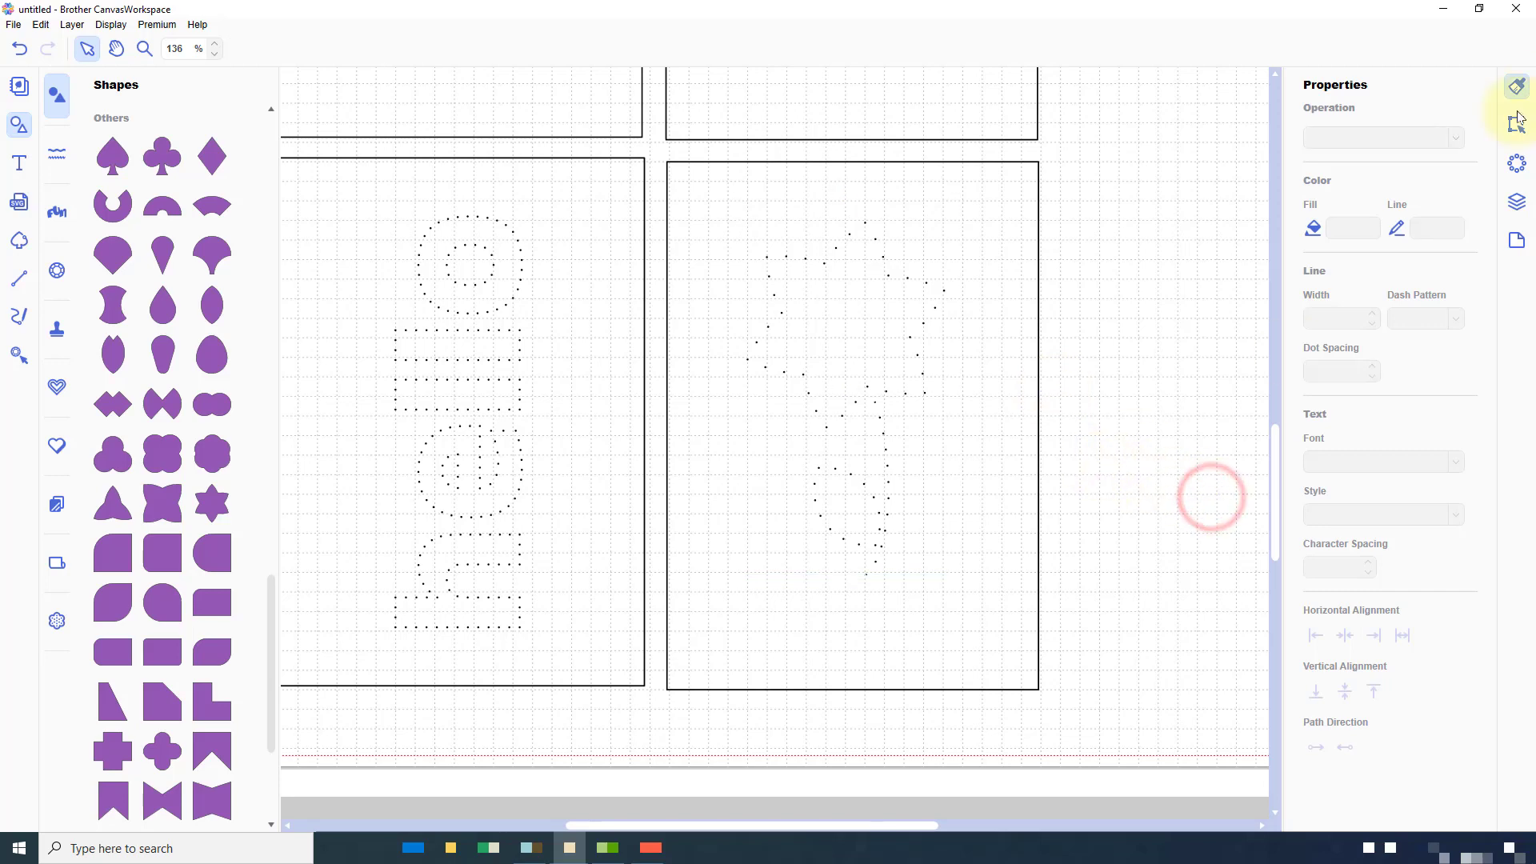
left_click(1515, 203)
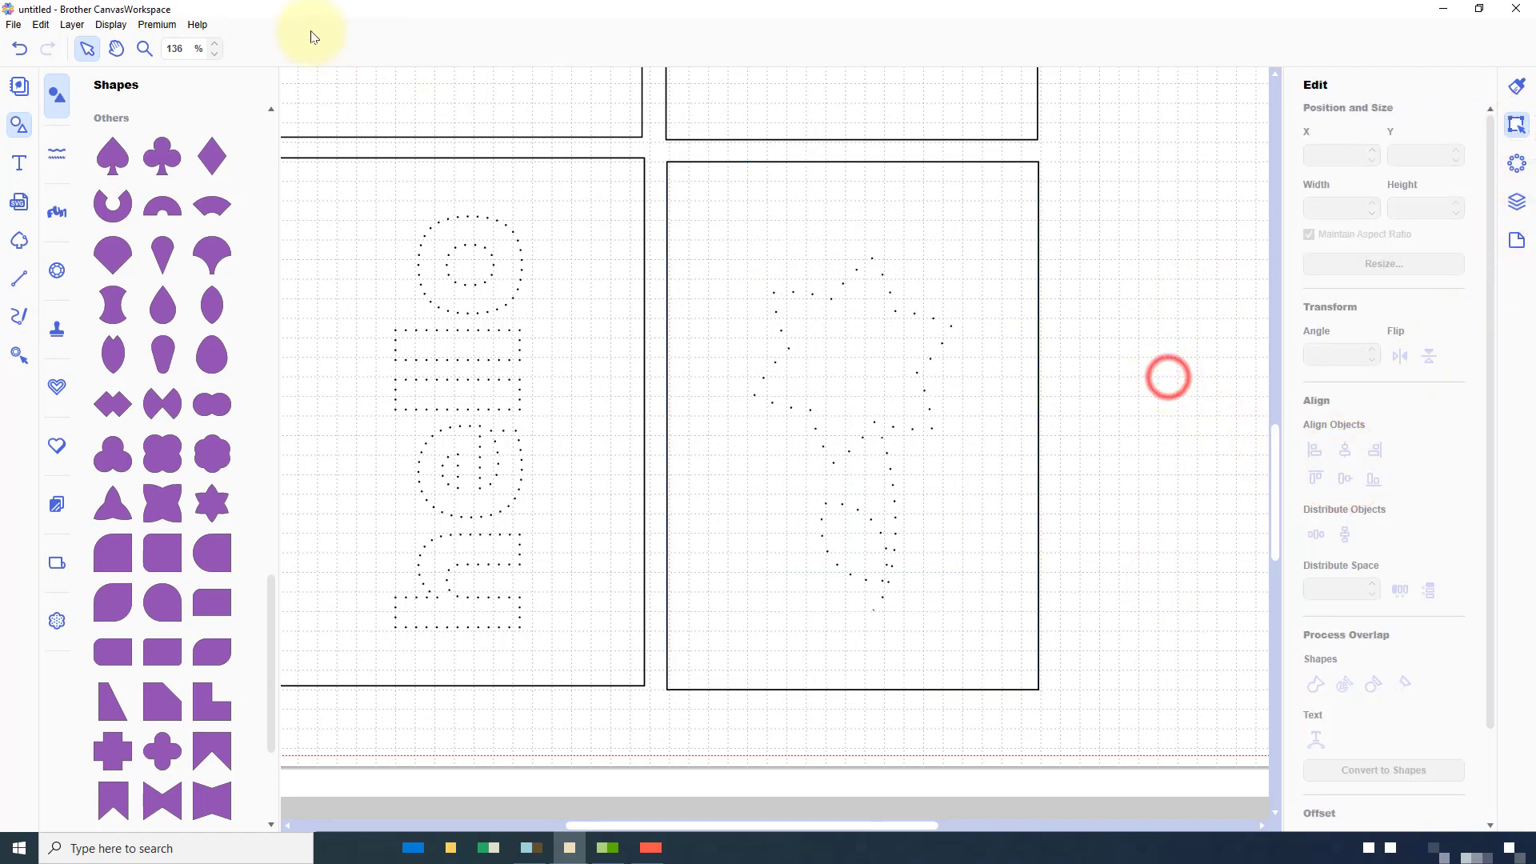
- Fit all four cards on the mat into view with Zoom ALL Objects on Mat
left_click(110, 24)
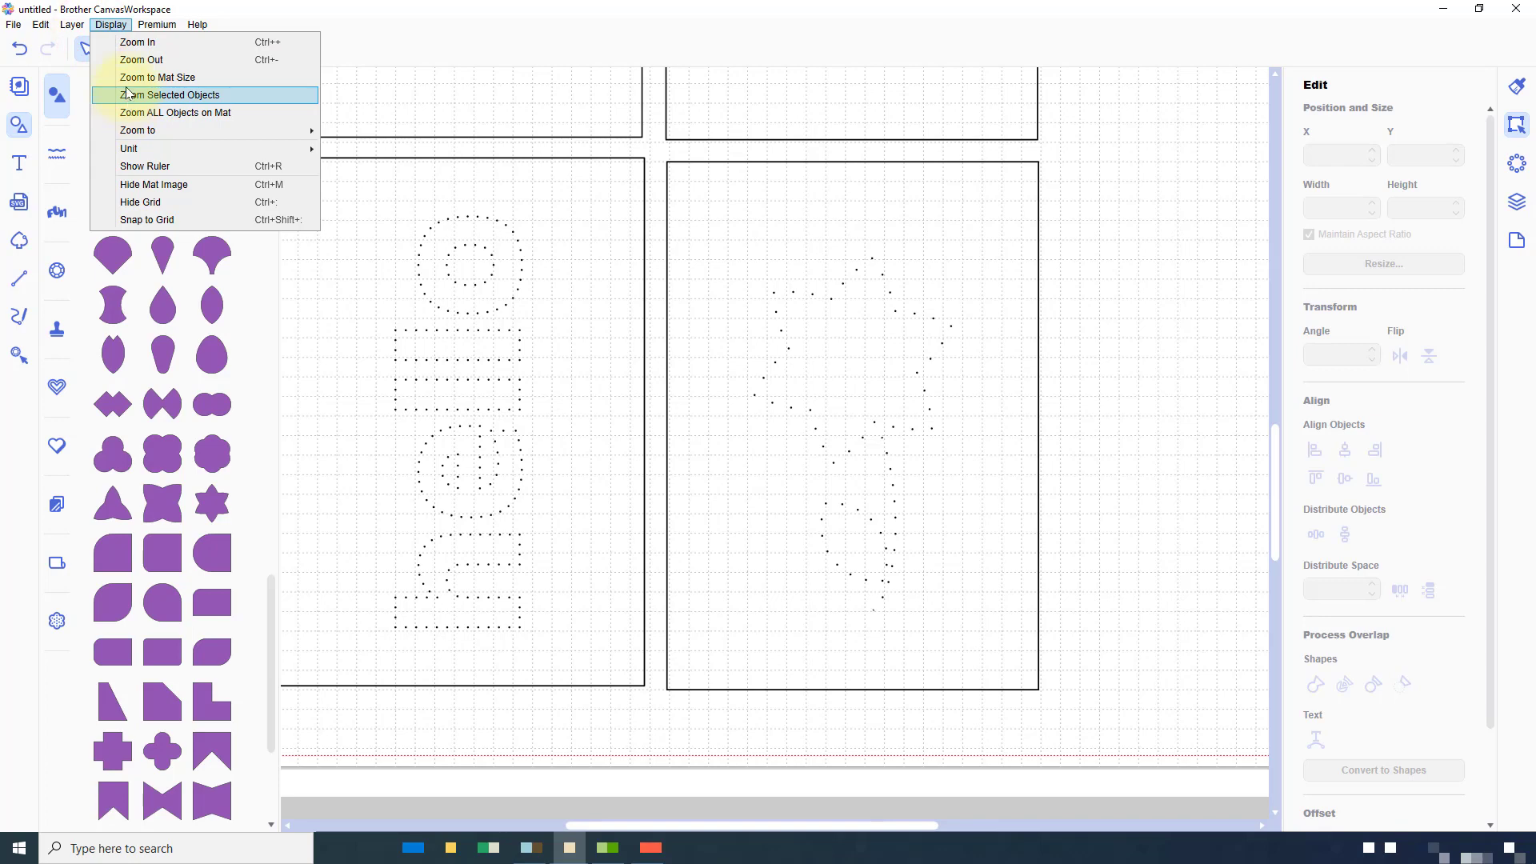
left_click(176, 112)
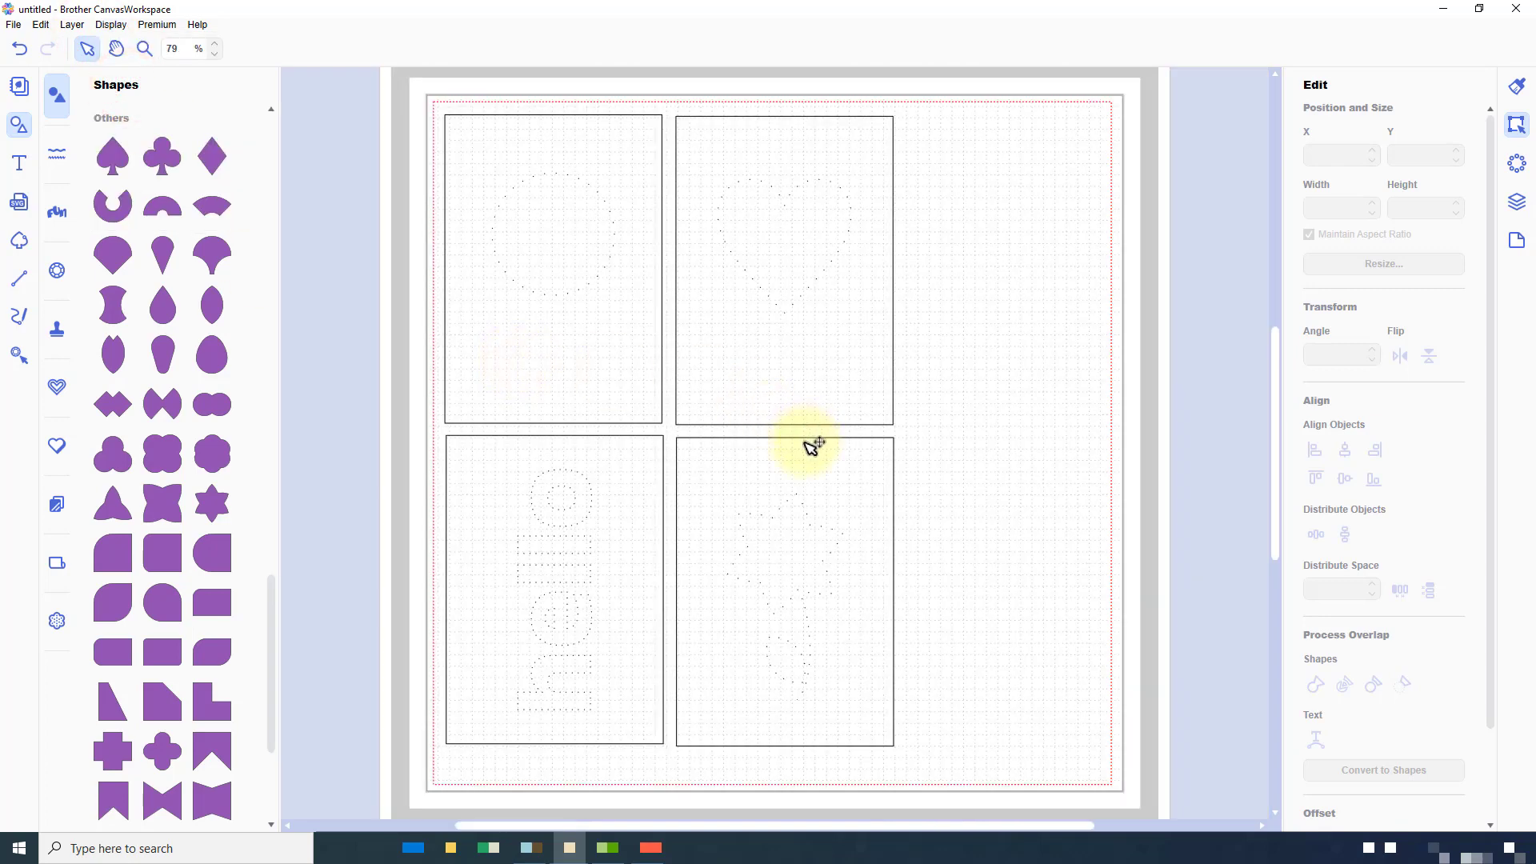
mouse_move(537, 559)
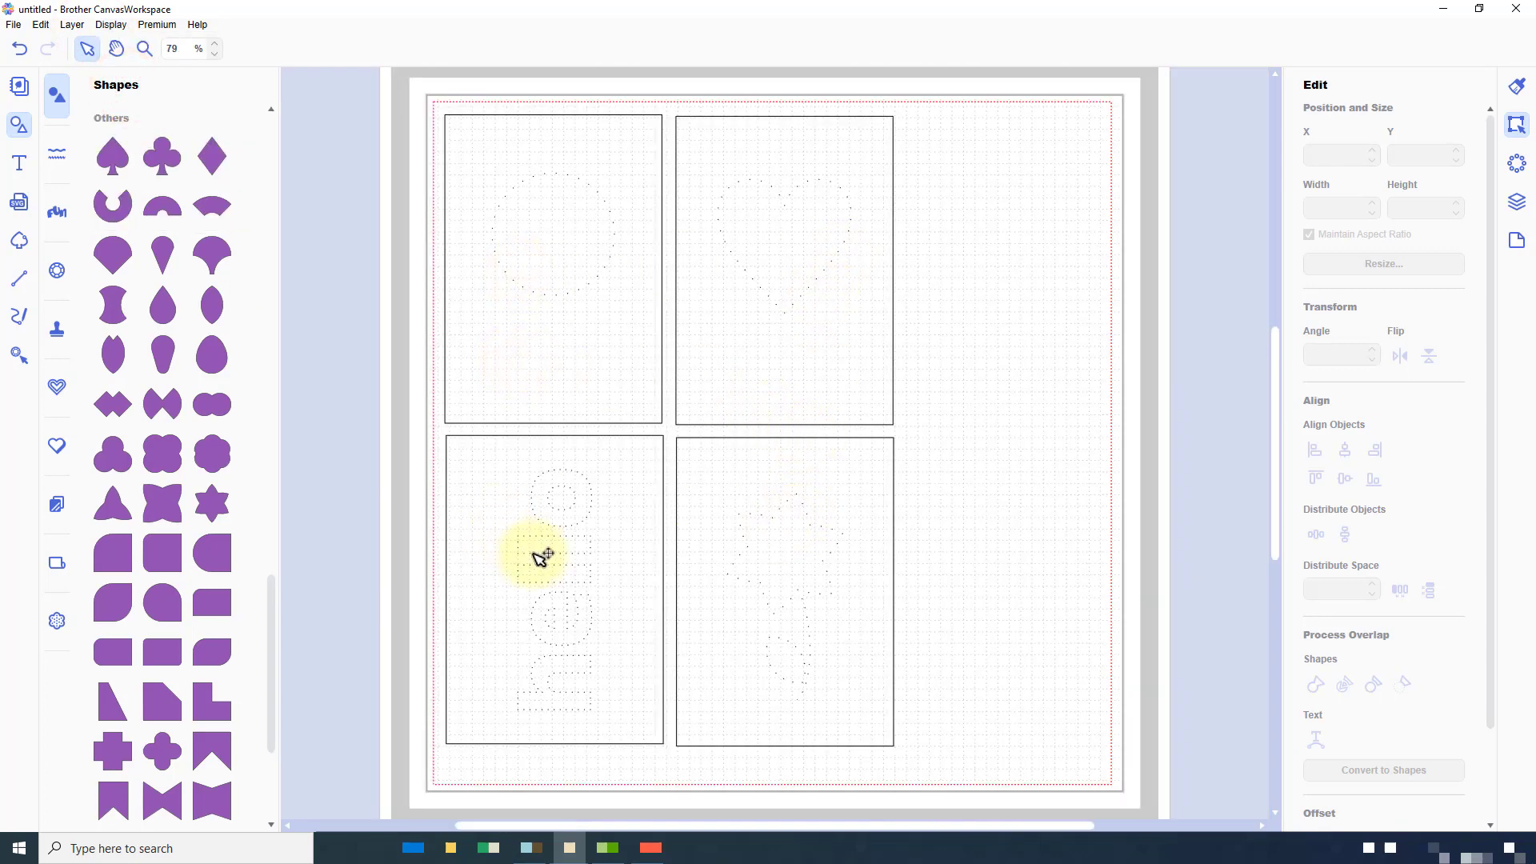
mouse_move(775, 526)
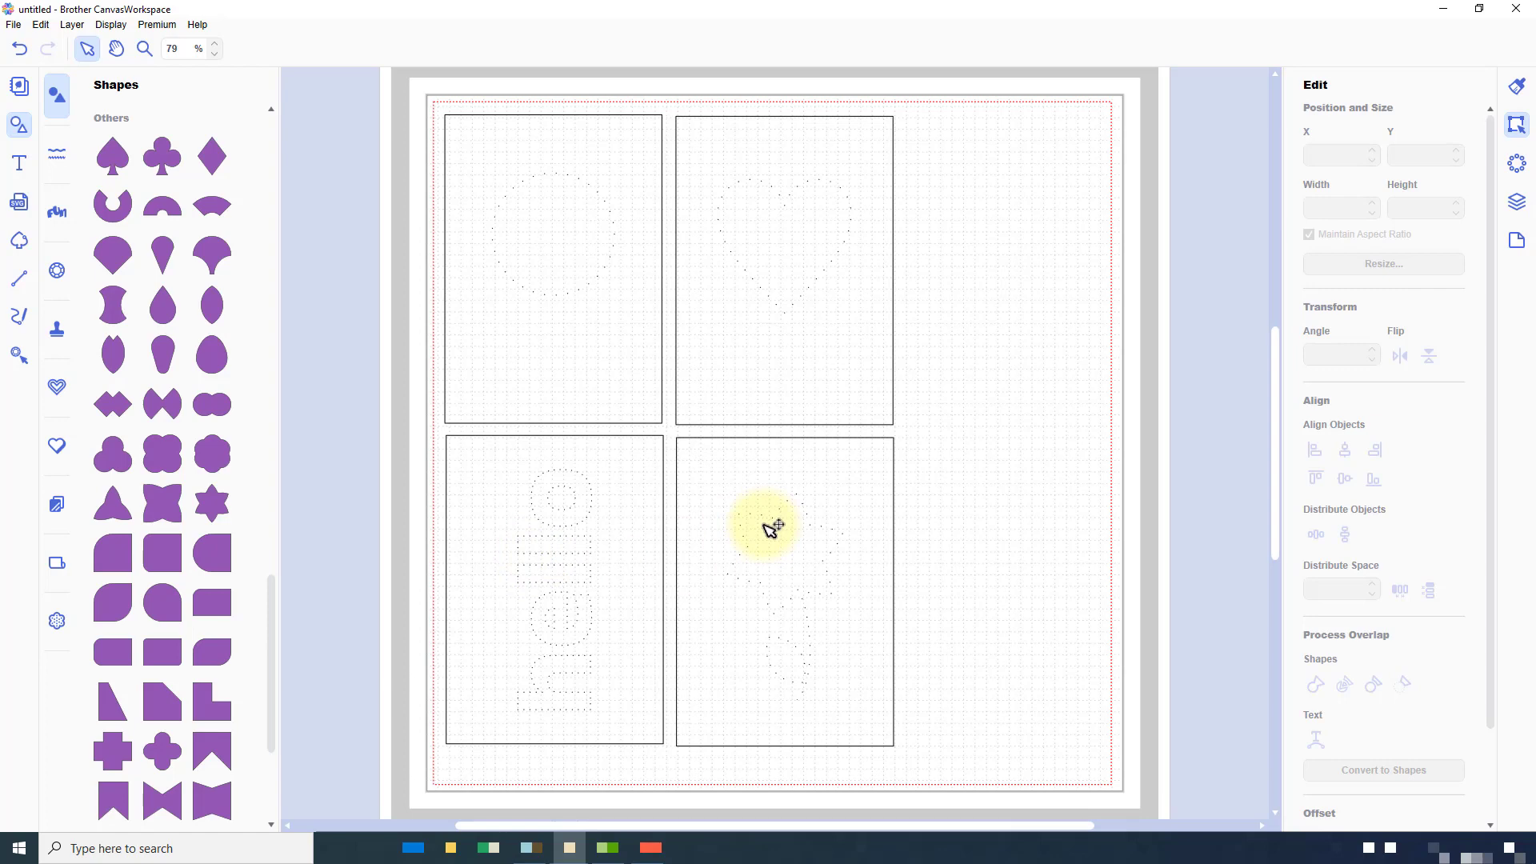
mouse_move(906, 462)
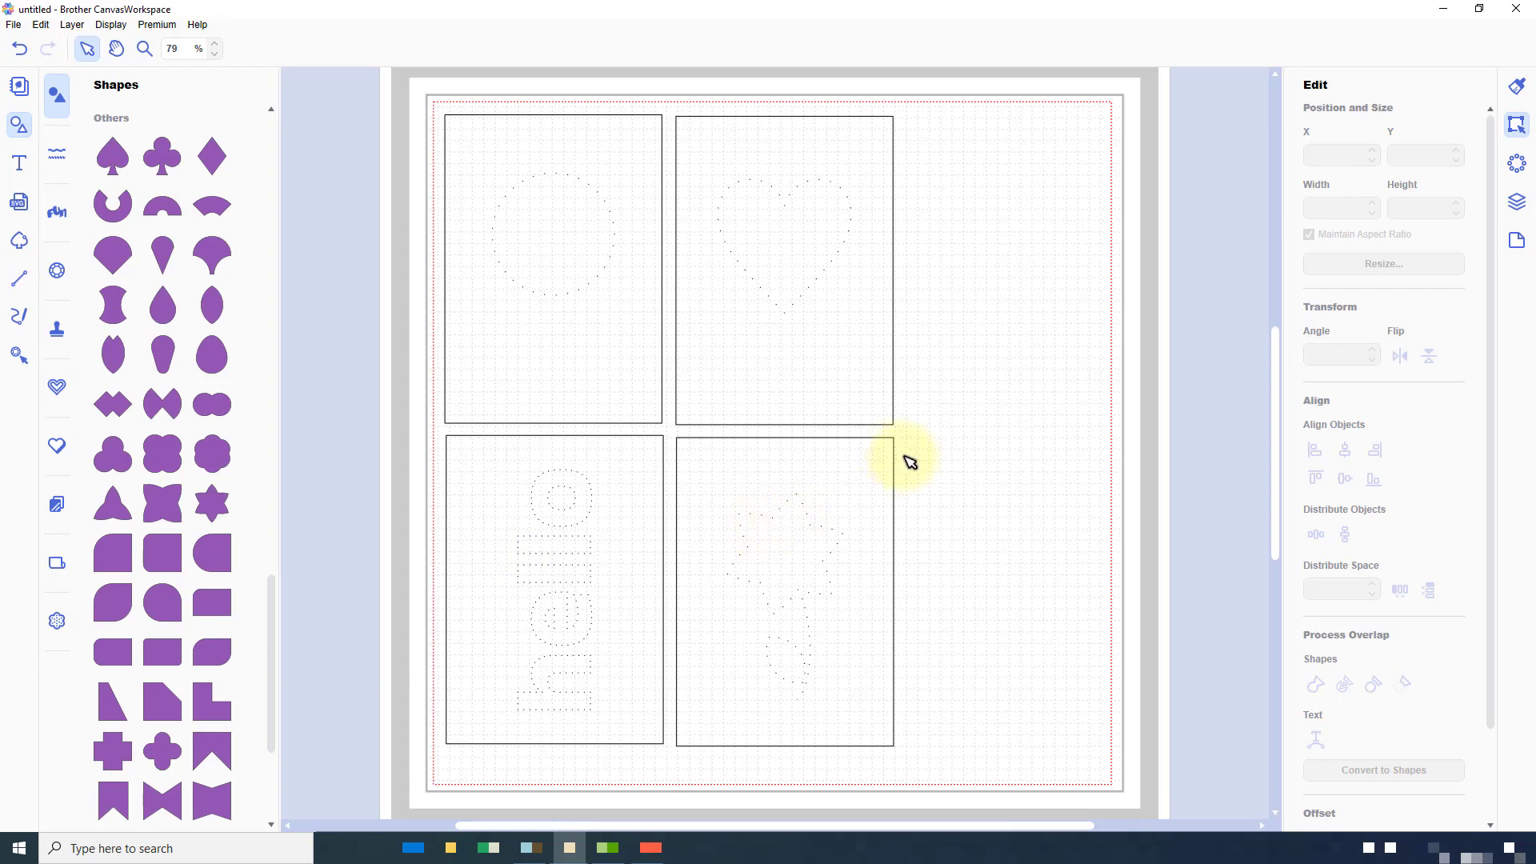
mouse_move(95, 46)
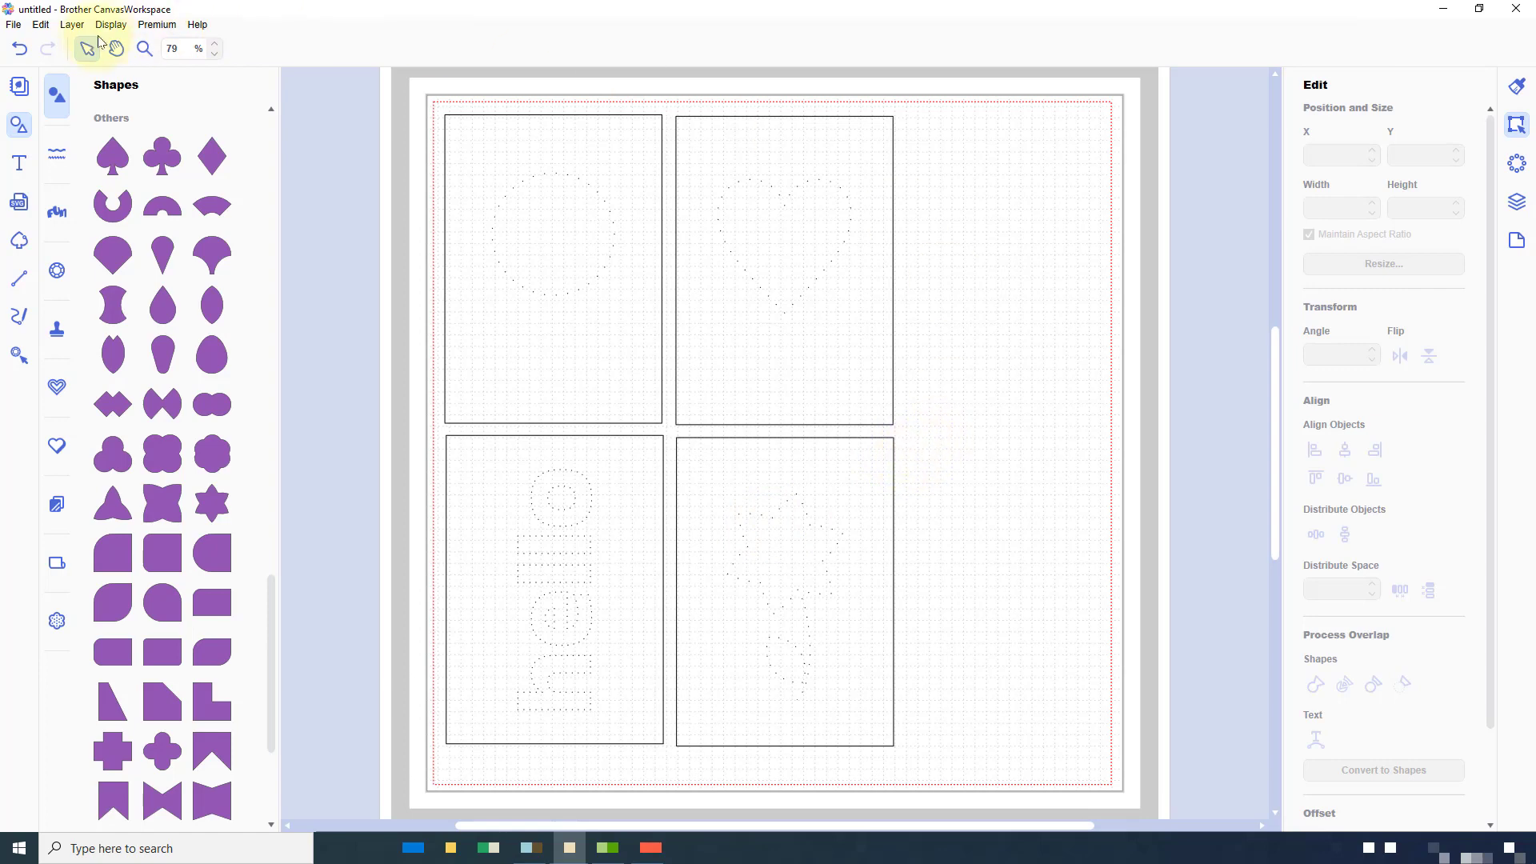
- Transfer the FCM file to the registered machine via the Internet and confirm
left_click(14, 24)
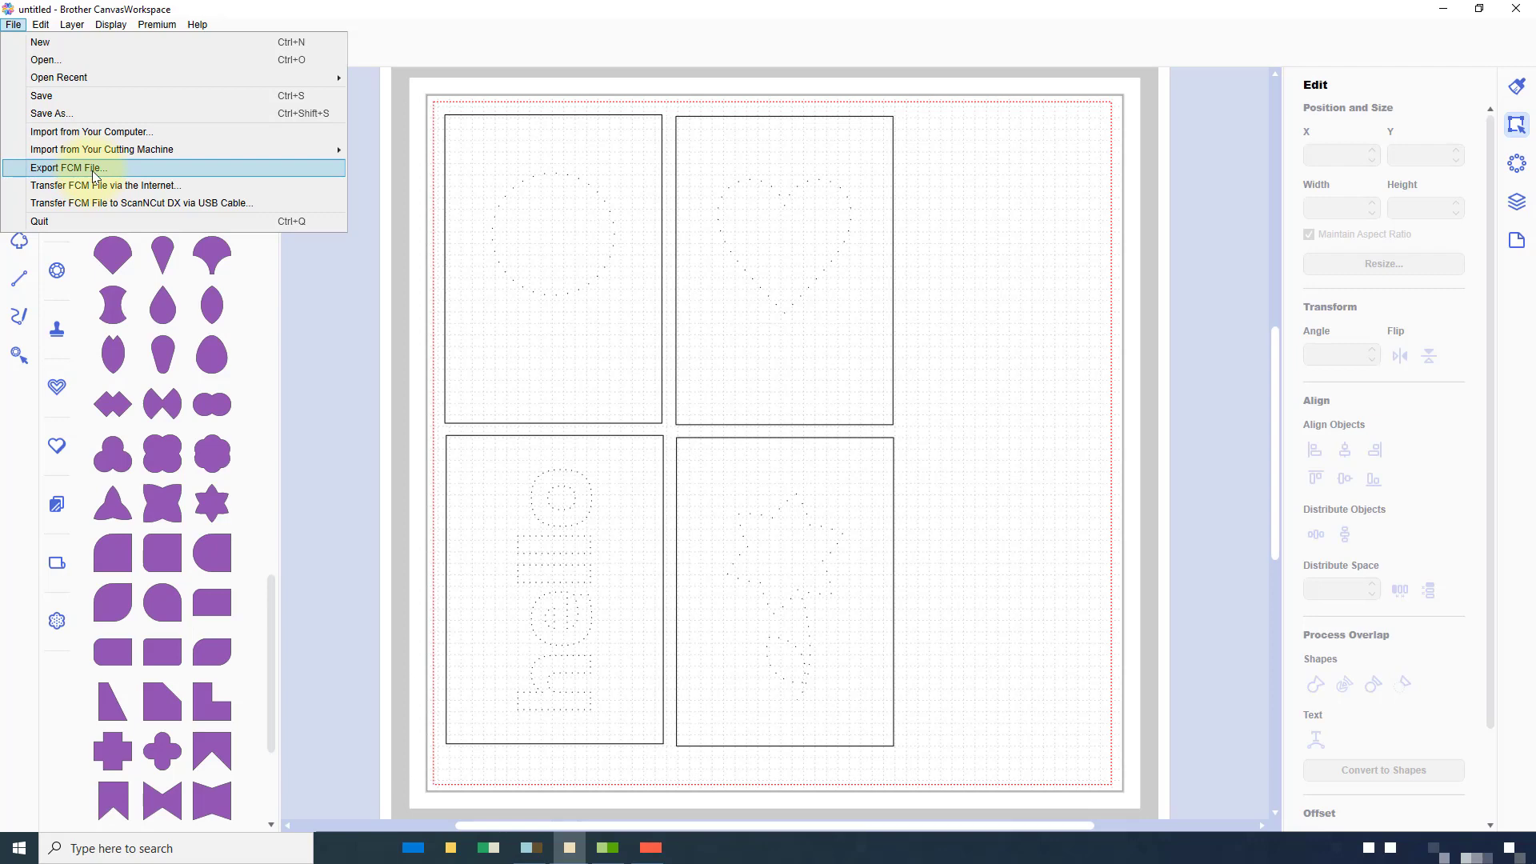
mouse_move(275, 186)
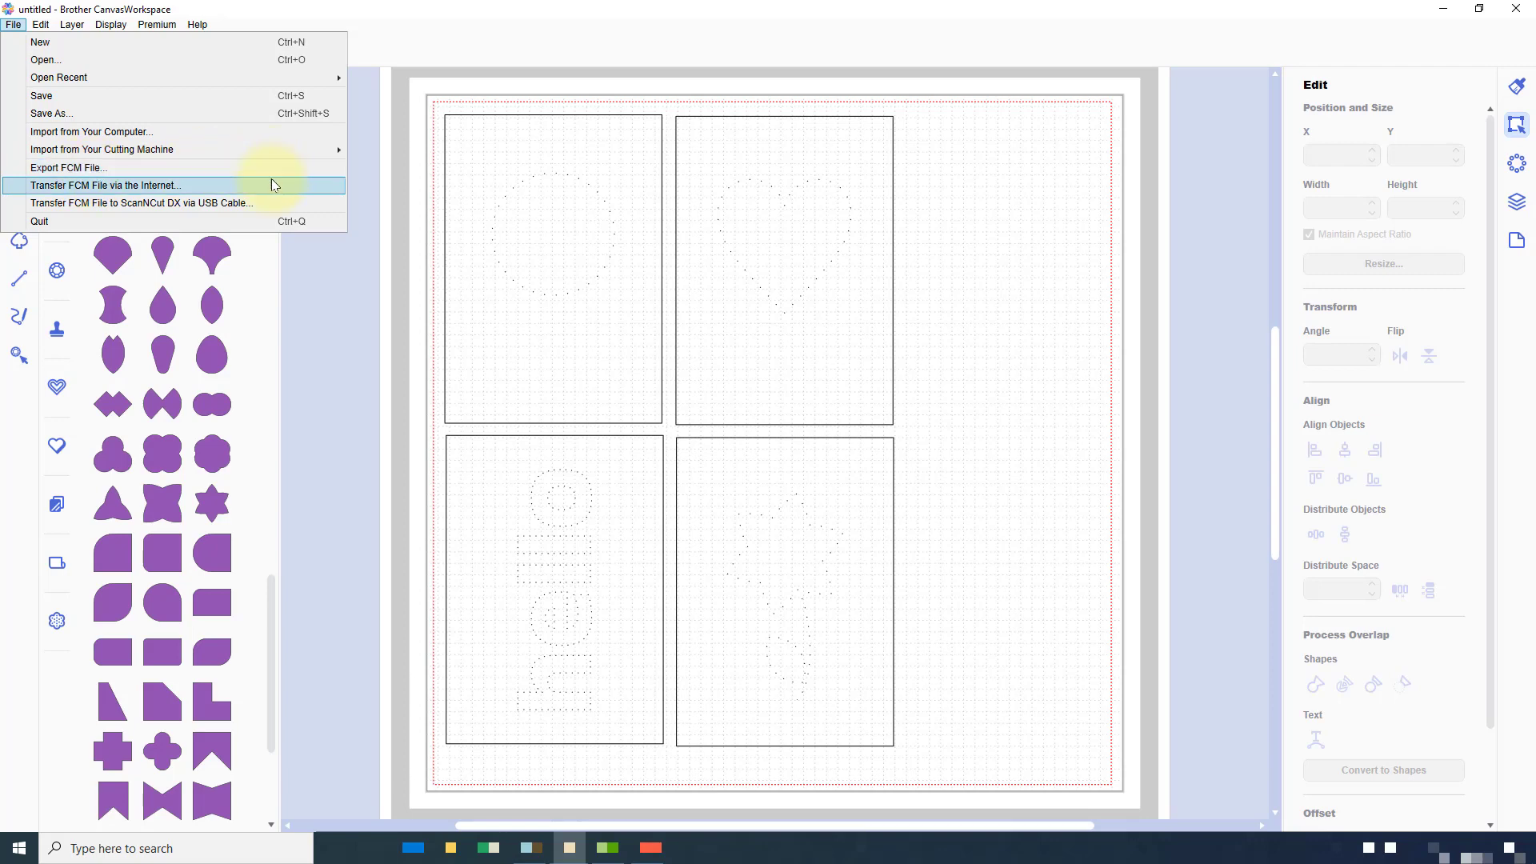
left_click(272, 189)
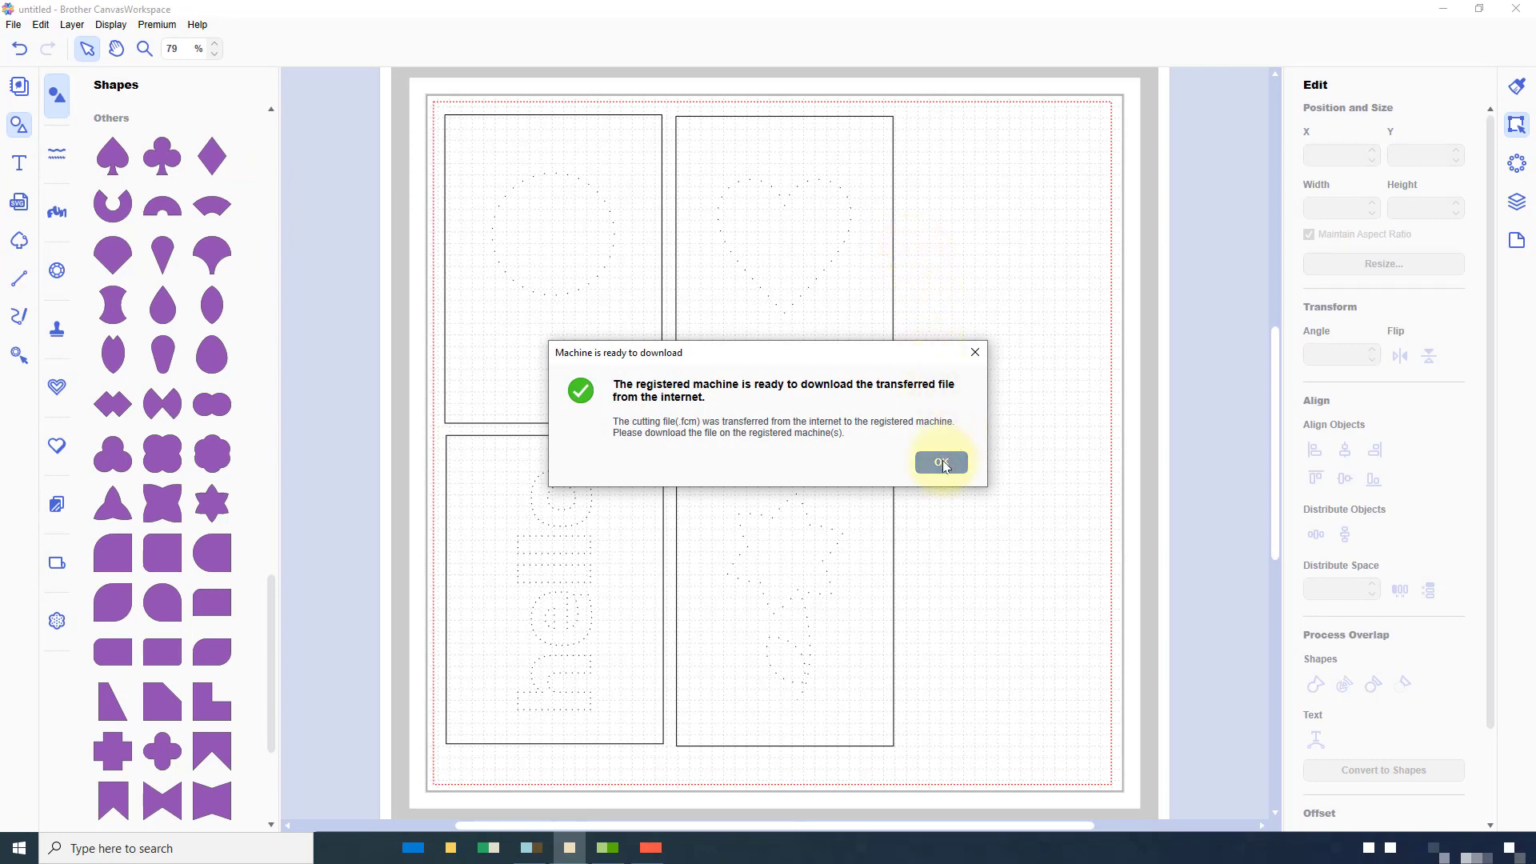
left_click(939, 461)
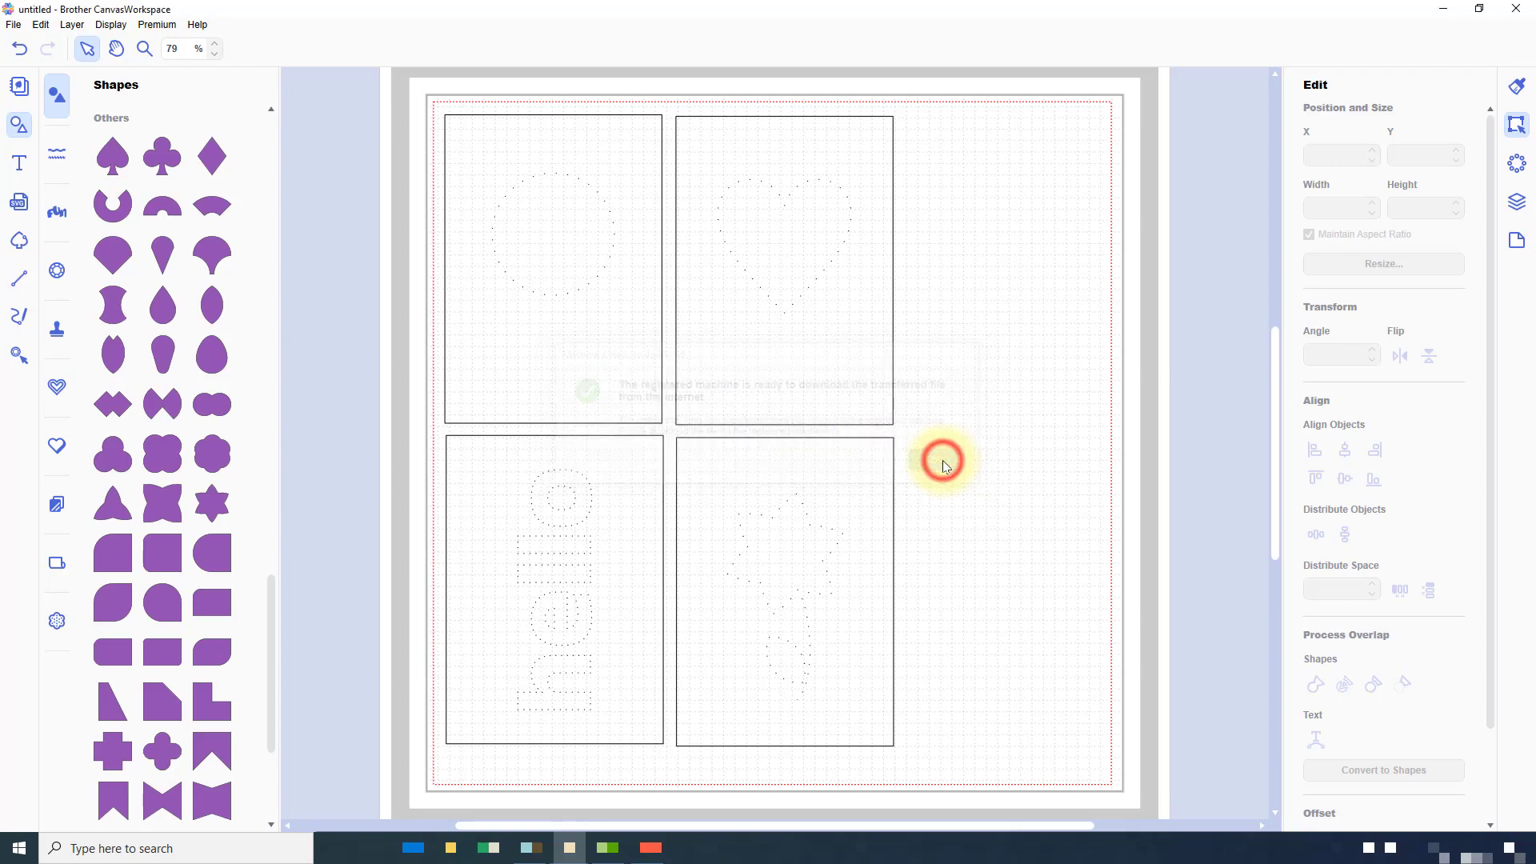